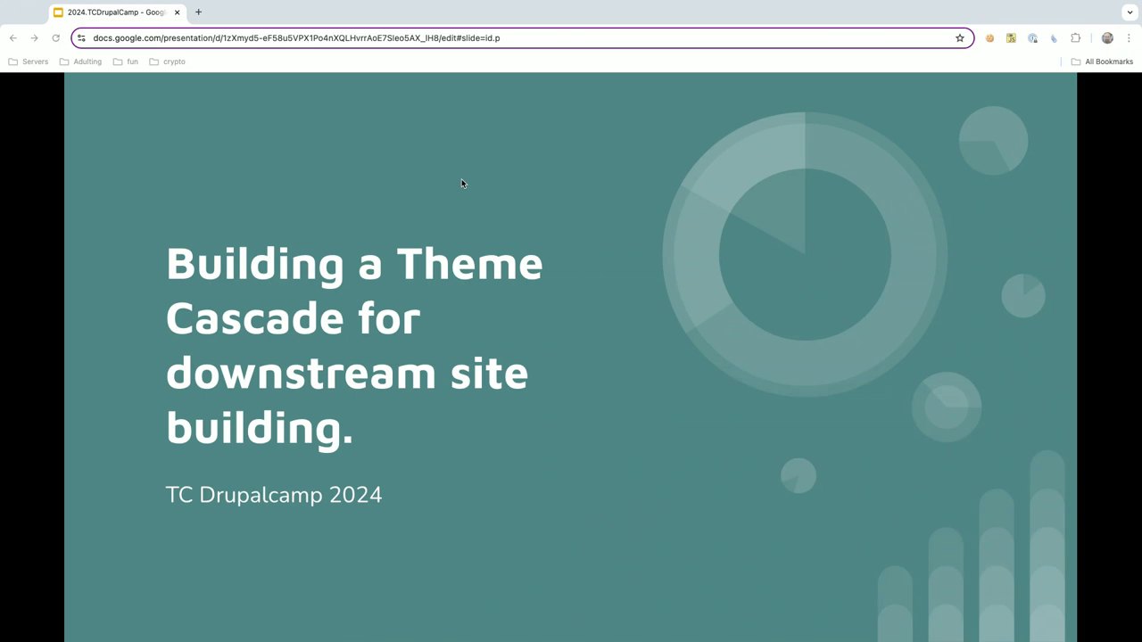
pyautogui.moveTo(65, 173)
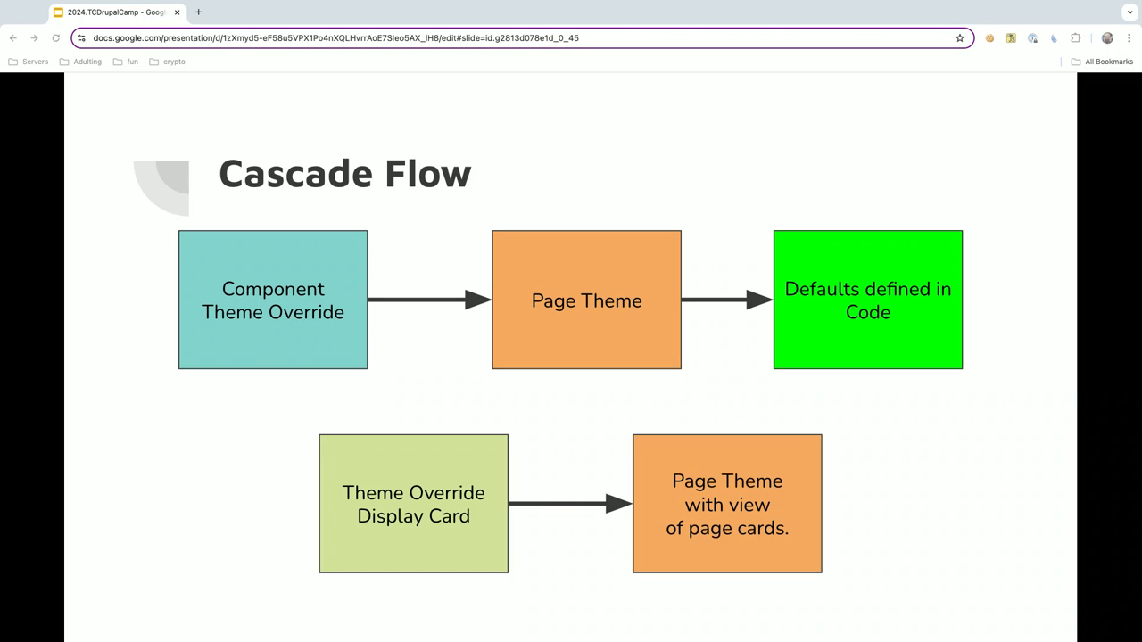
pyautogui.moveTo(847, 294)
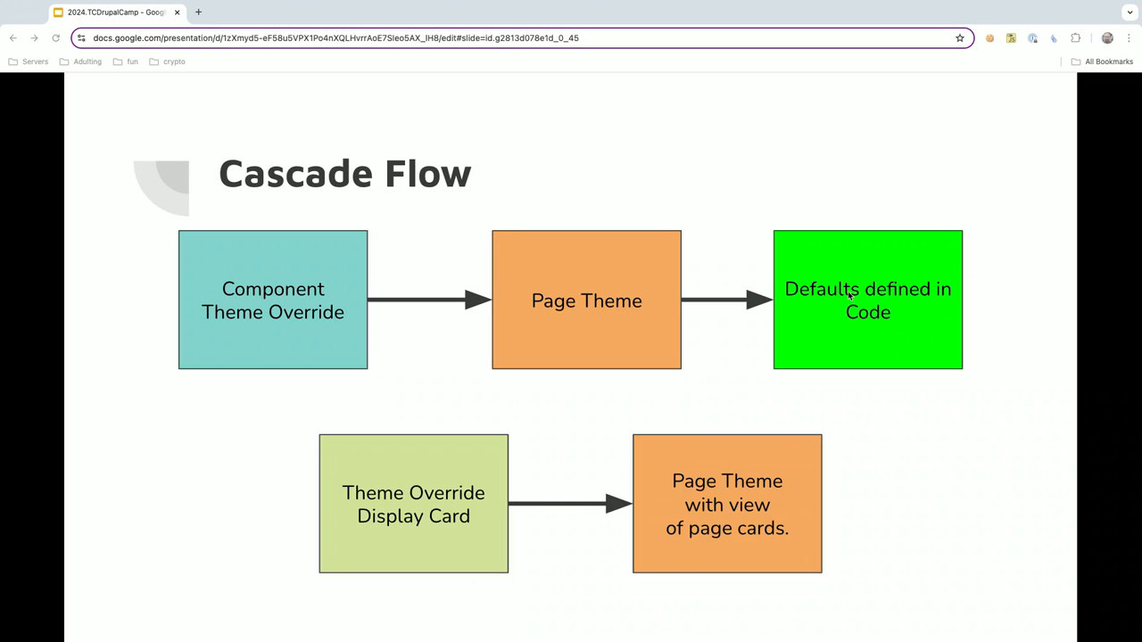
pyautogui.moveTo(275, 277)
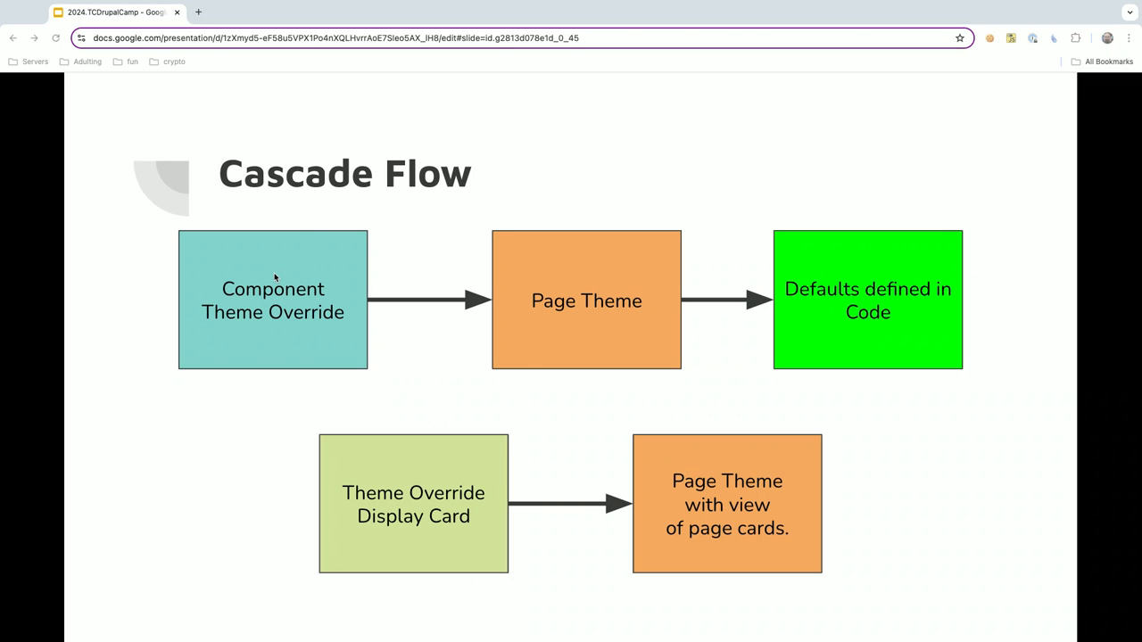
pyautogui.moveTo(230, 323)
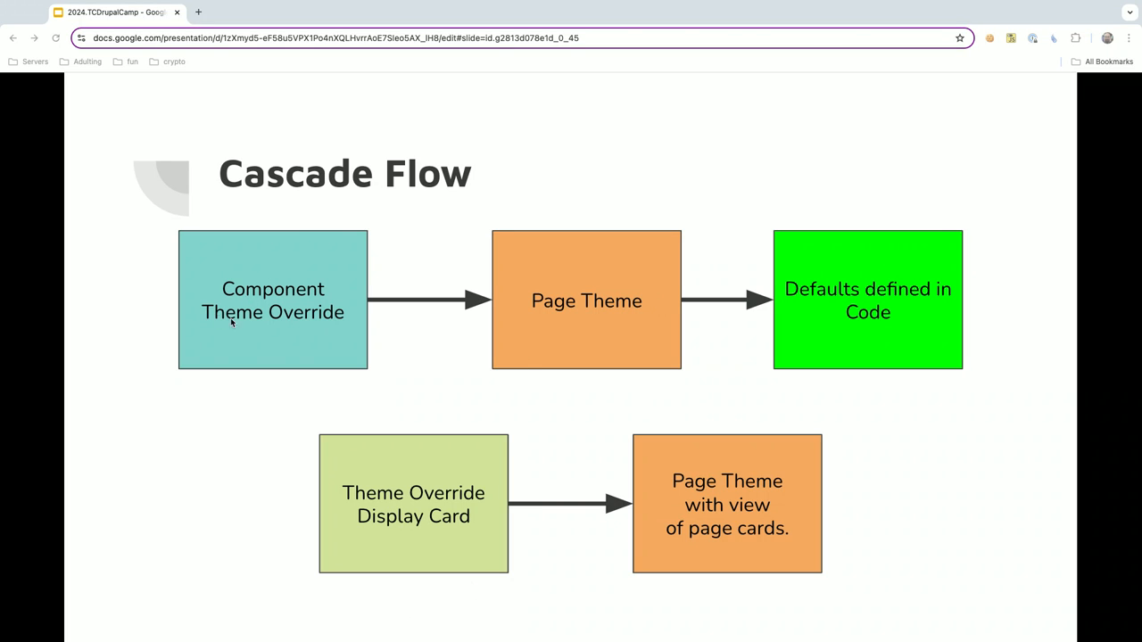
pyautogui.moveTo(296, 312)
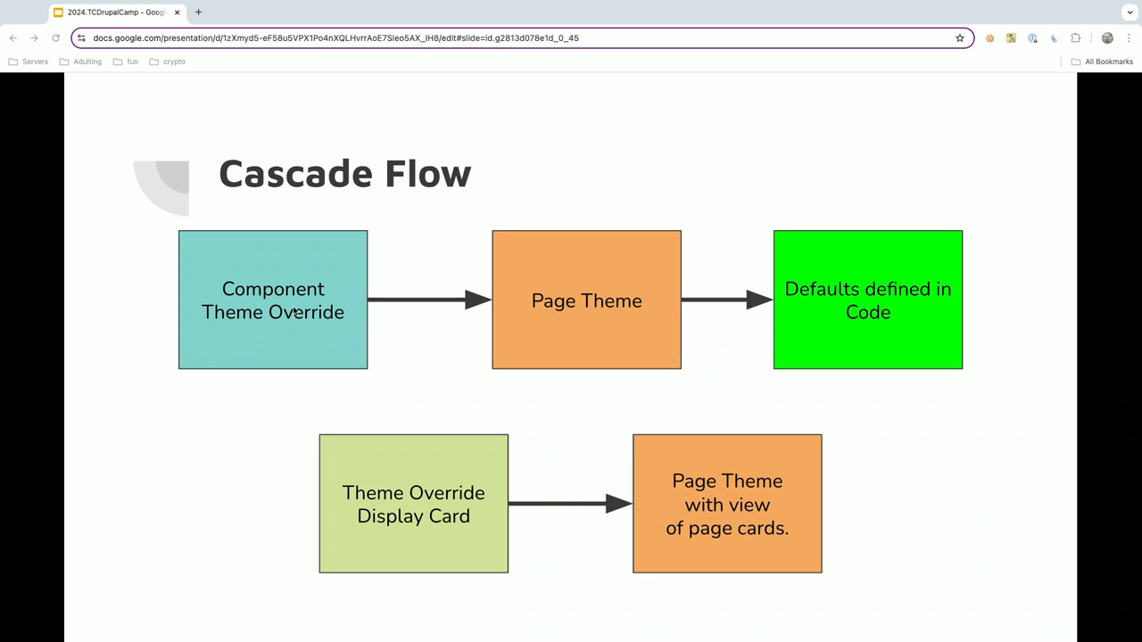
pyautogui.moveTo(576, 281)
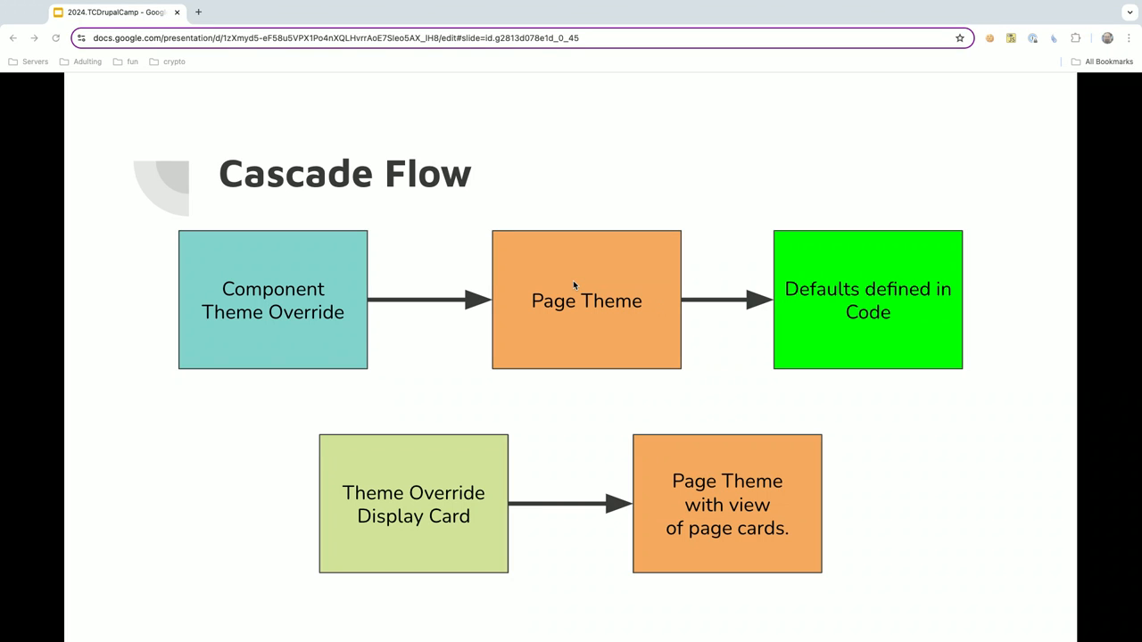
pyautogui.moveTo(862, 271)
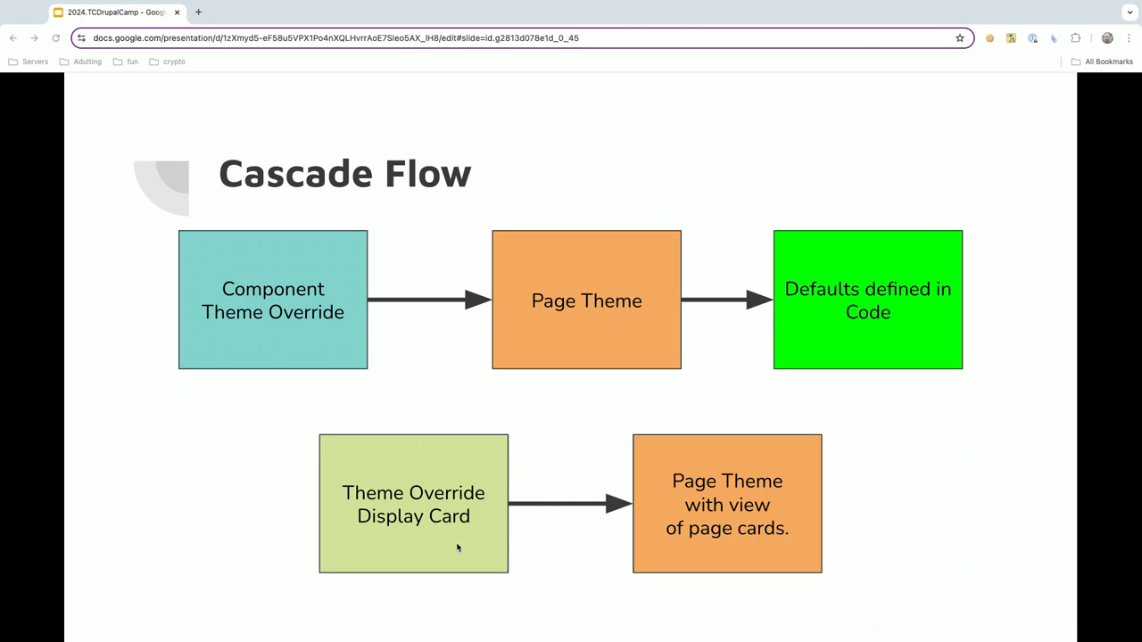
pyautogui.moveTo(457, 452)
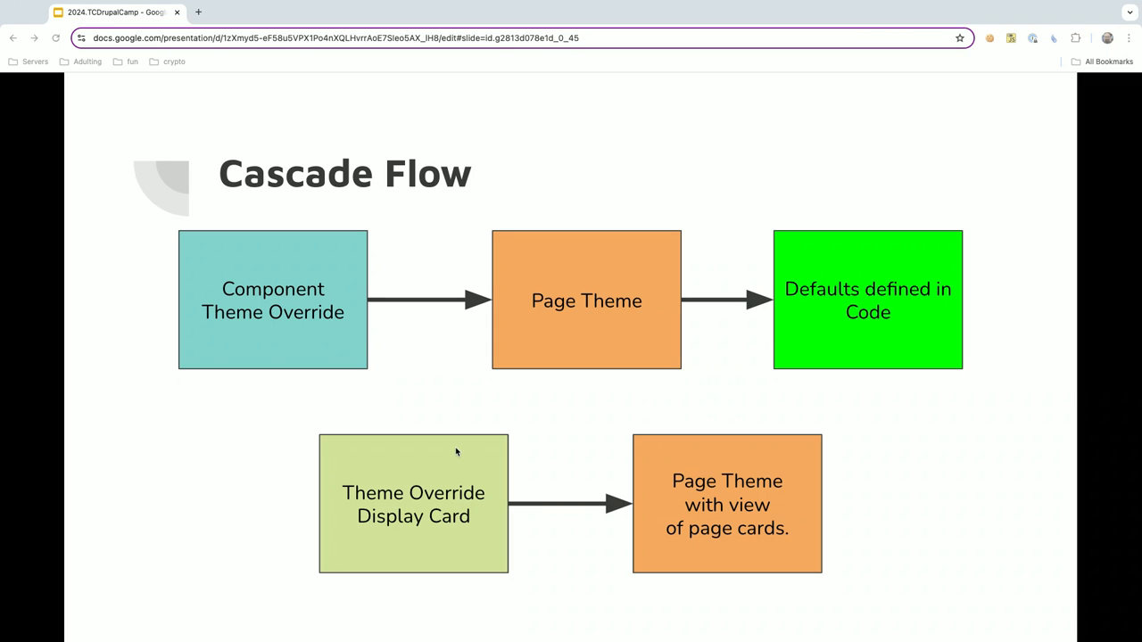
pyautogui.moveTo(756, 545)
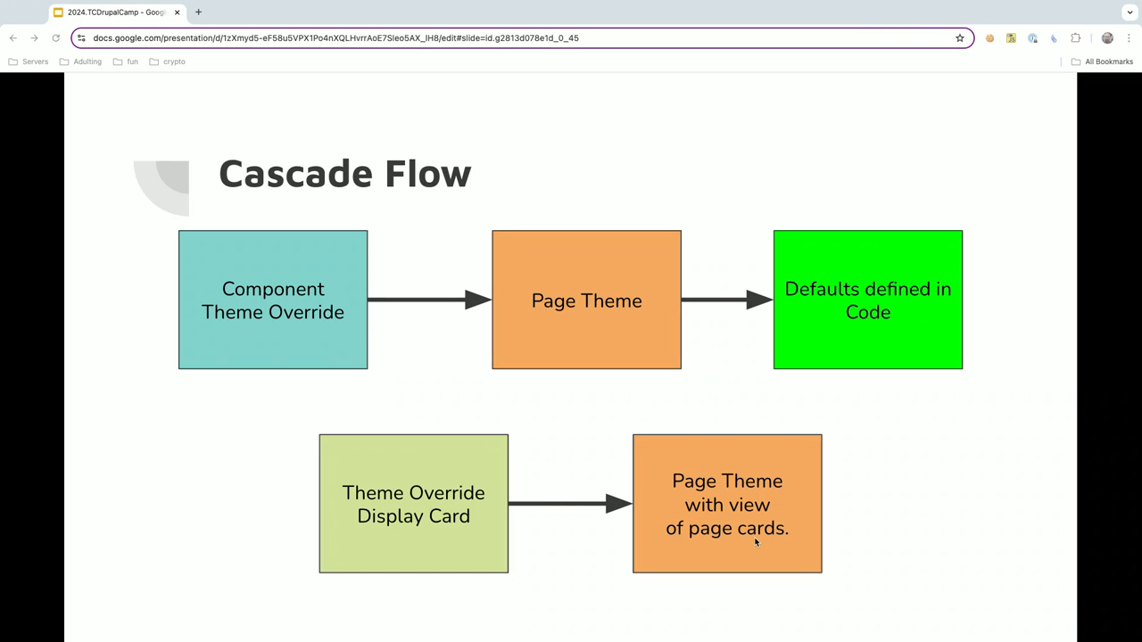
pyautogui.moveTo(720, 483)
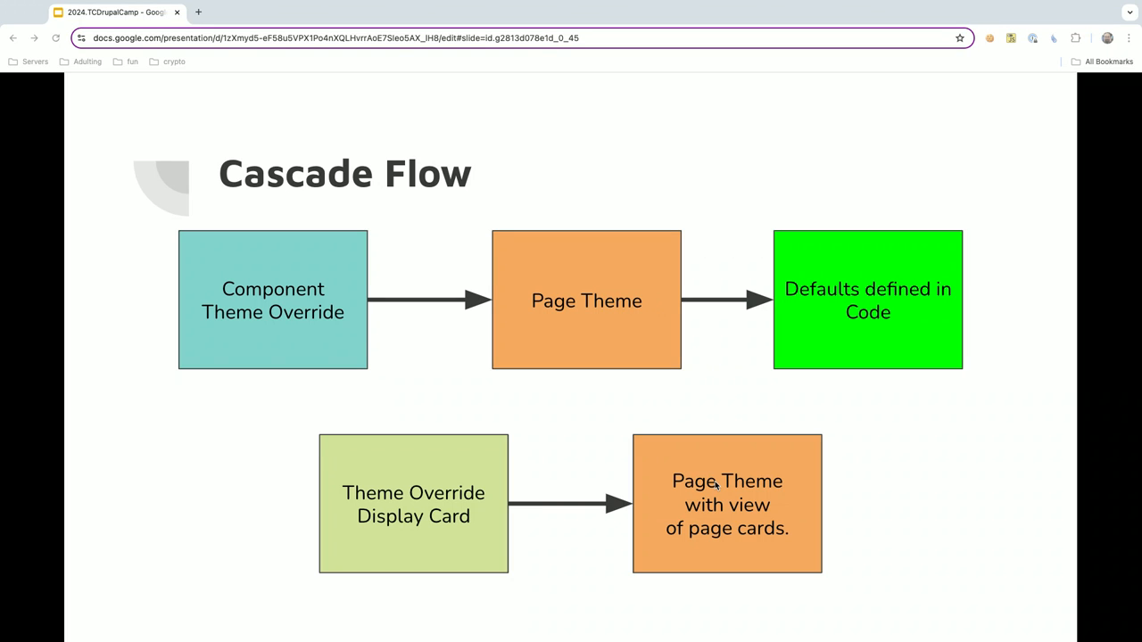
pyautogui.moveTo(334, 626)
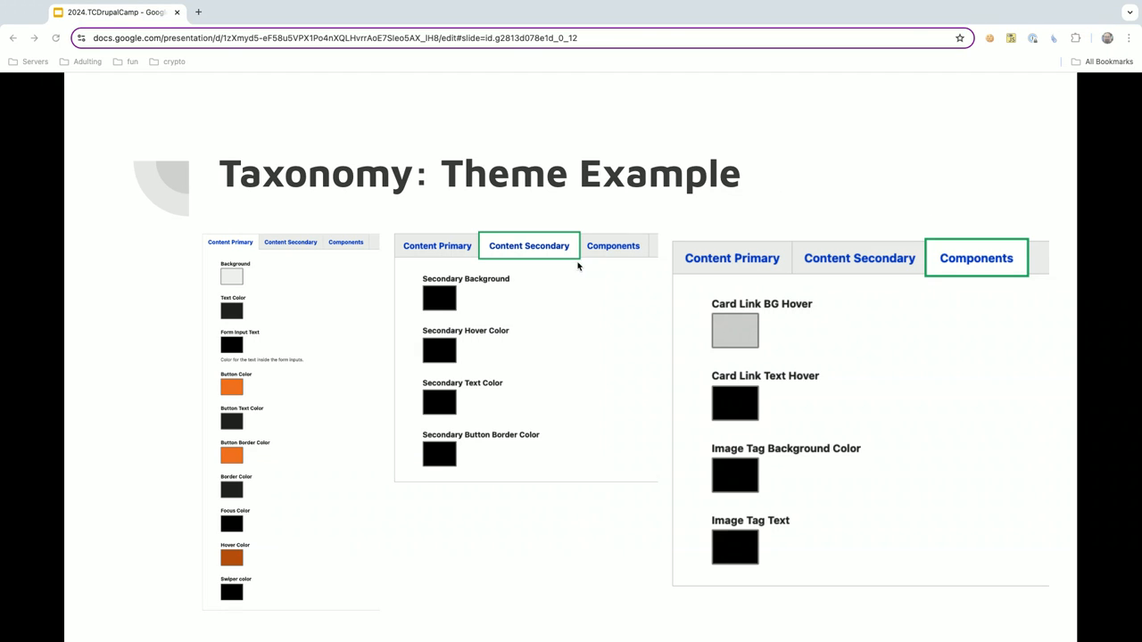
pyautogui.moveTo(230, 253)
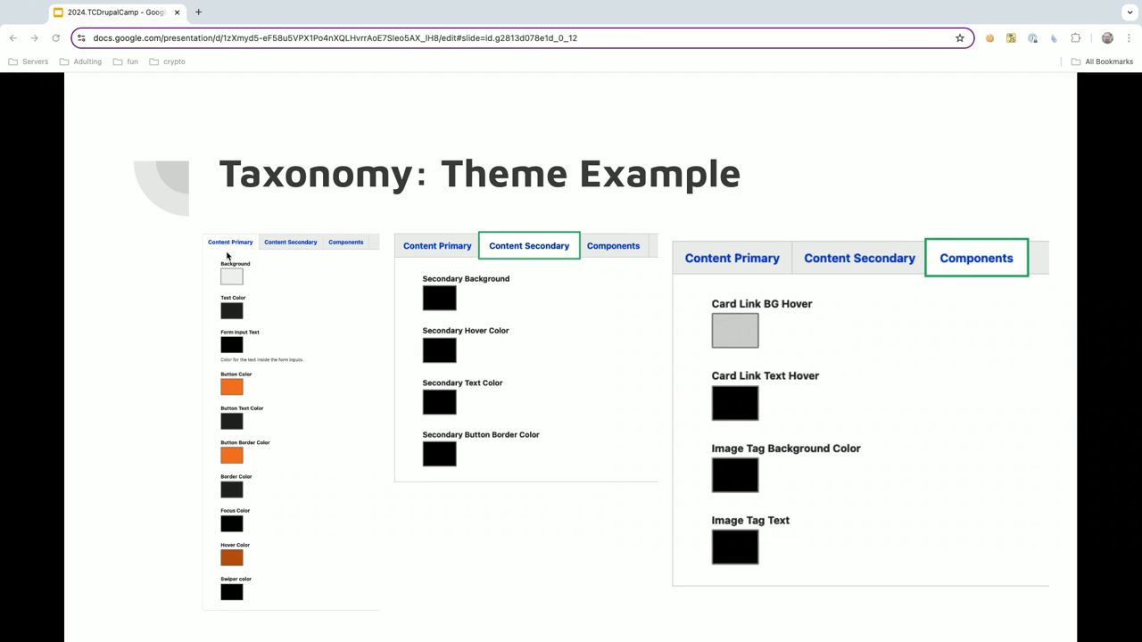
pyautogui.moveTo(228, 248)
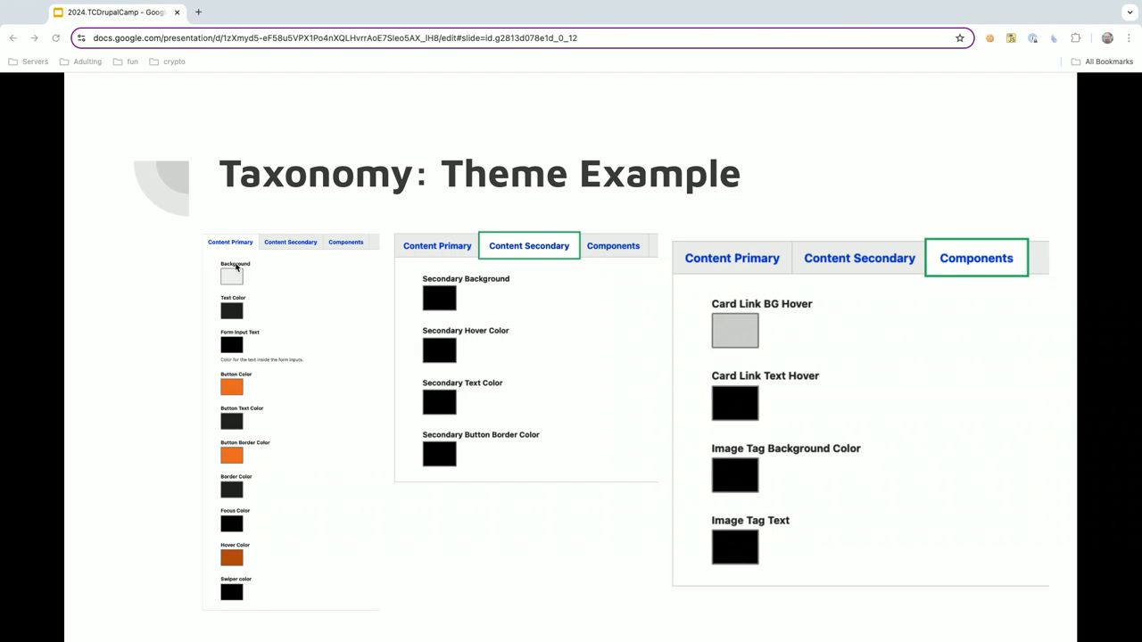
pyautogui.moveTo(256, 345)
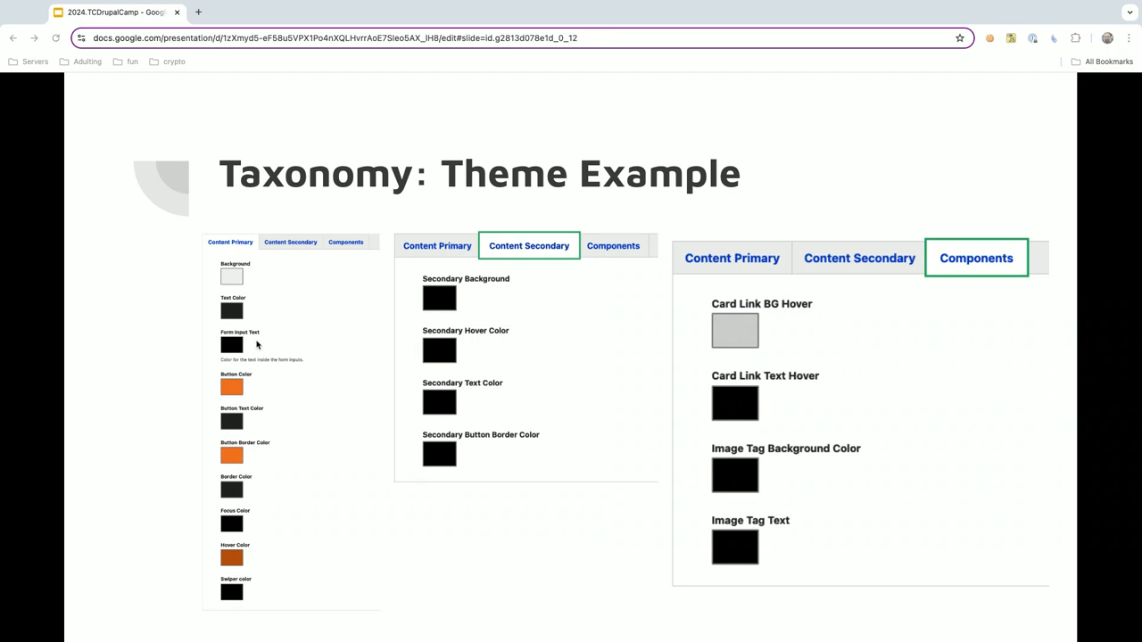
pyautogui.moveTo(254, 409)
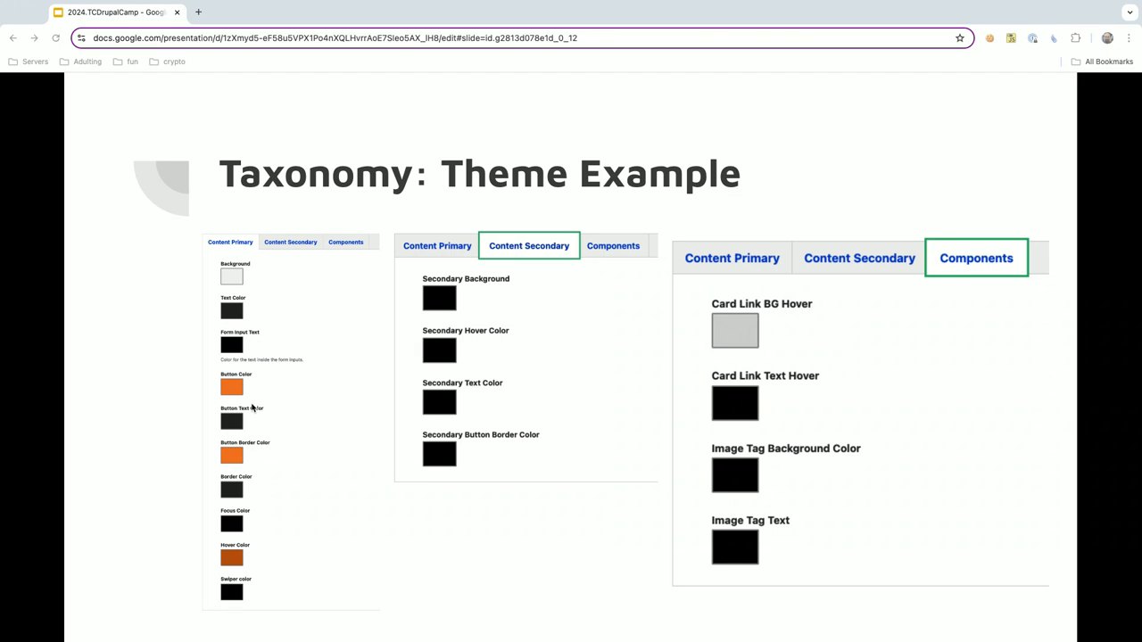
pyautogui.moveTo(314, 484)
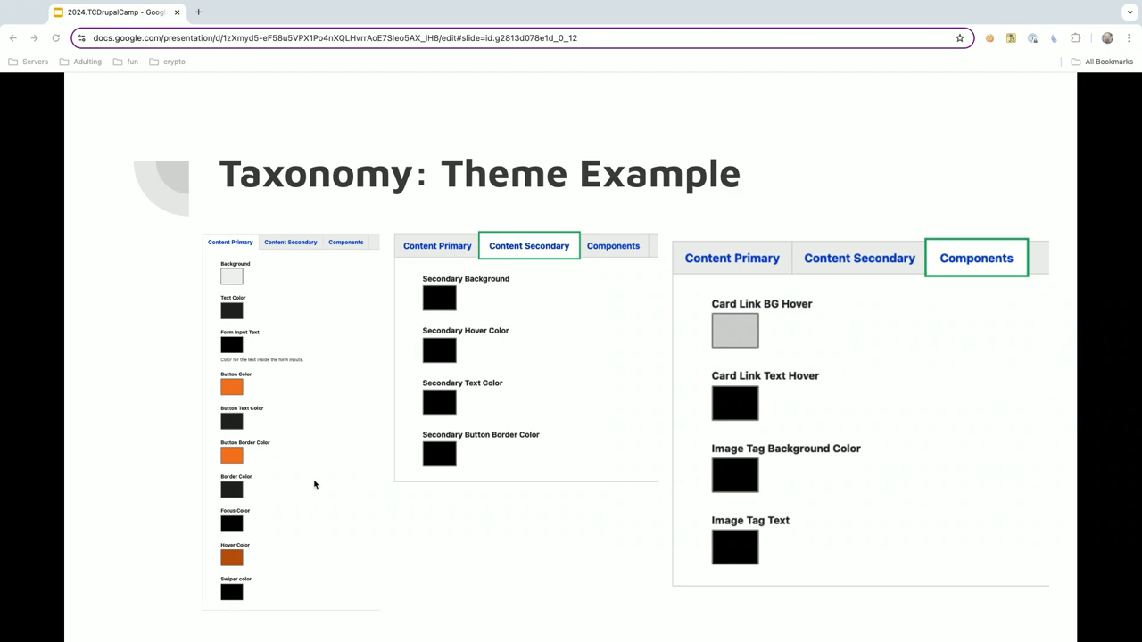
pyautogui.moveTo(483, 303)
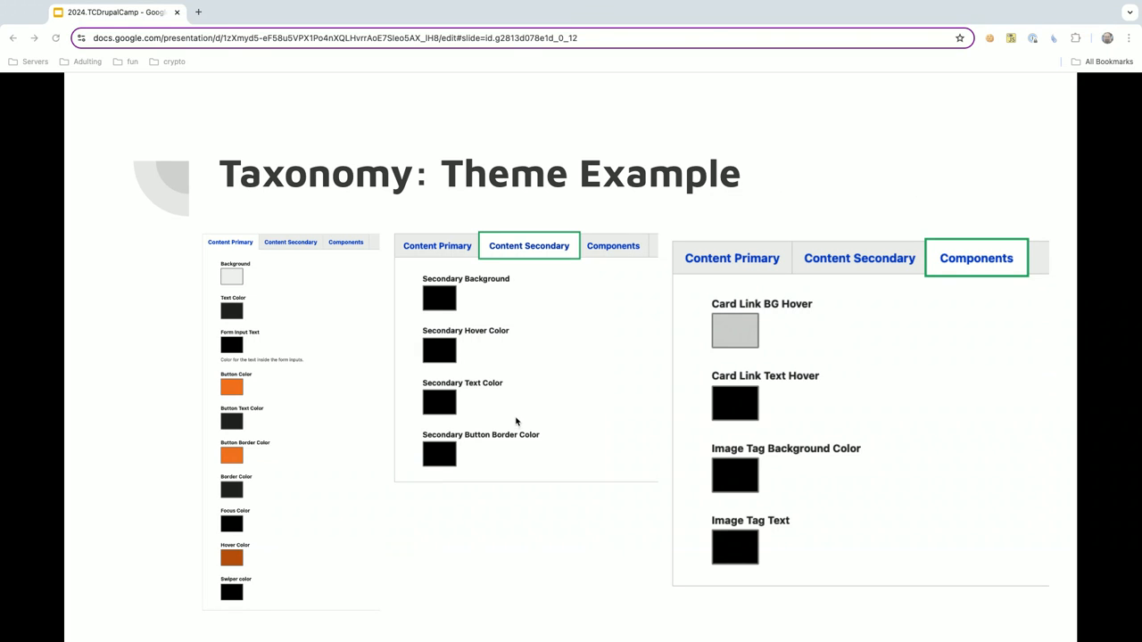
pyautogui.moveTo(527, 407)
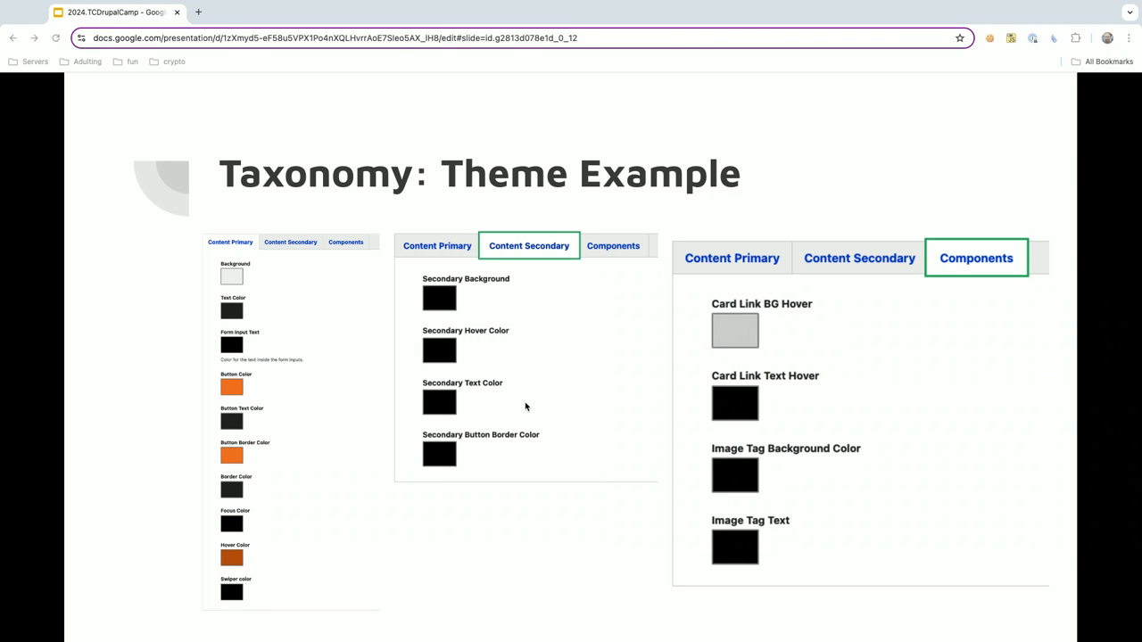
pyautogui.moveTo(510, 329)
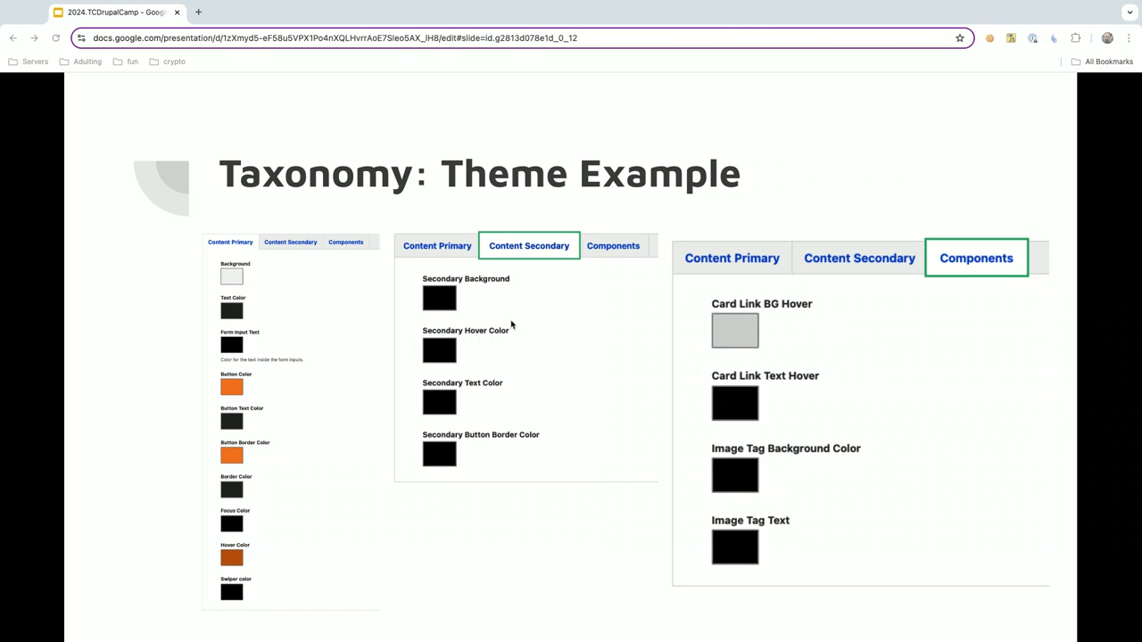
pyautogui.moveTo(317, 317)
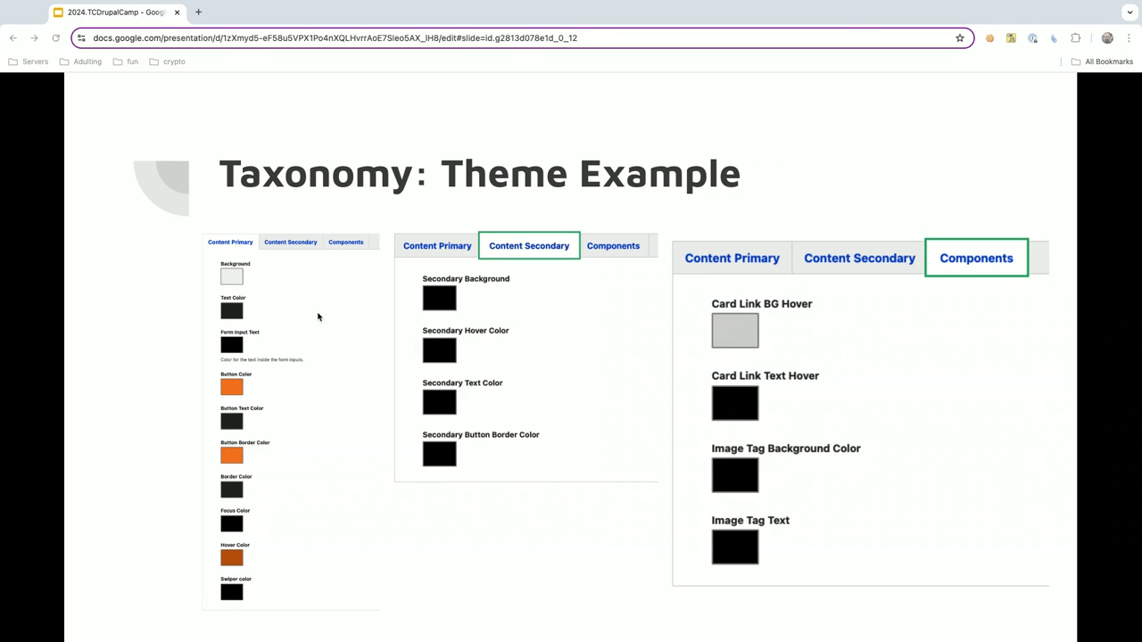
pyautogui.moveTo(236, 282)
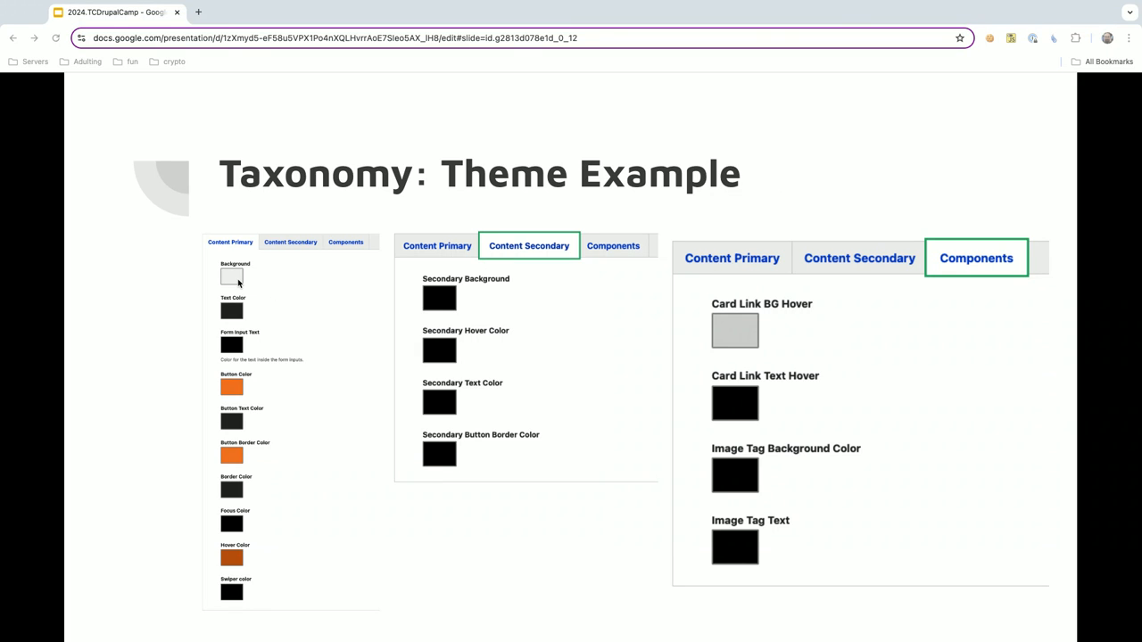
pyautogui.moveTo(320, 198)
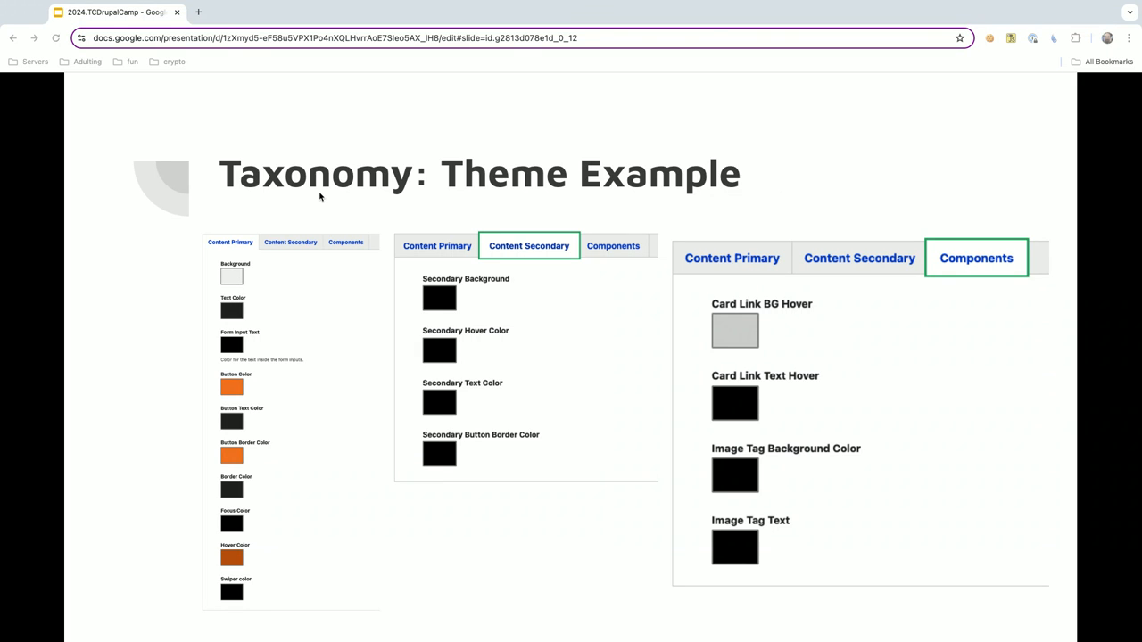
pyautogui.moveTo(805, 502)
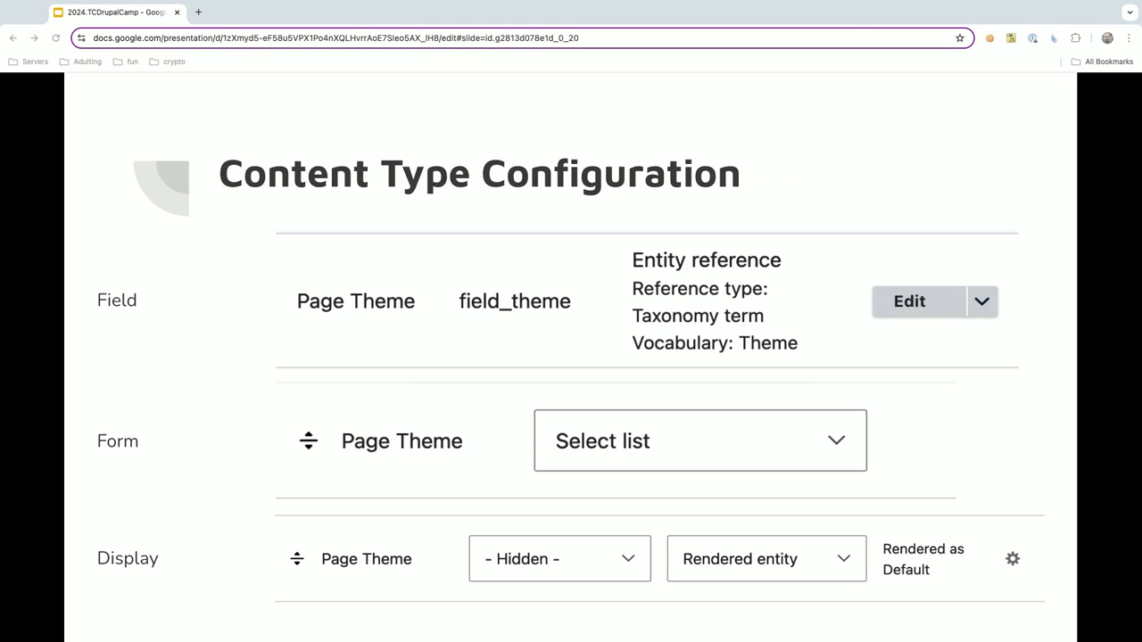
pyautogui.press('Right')
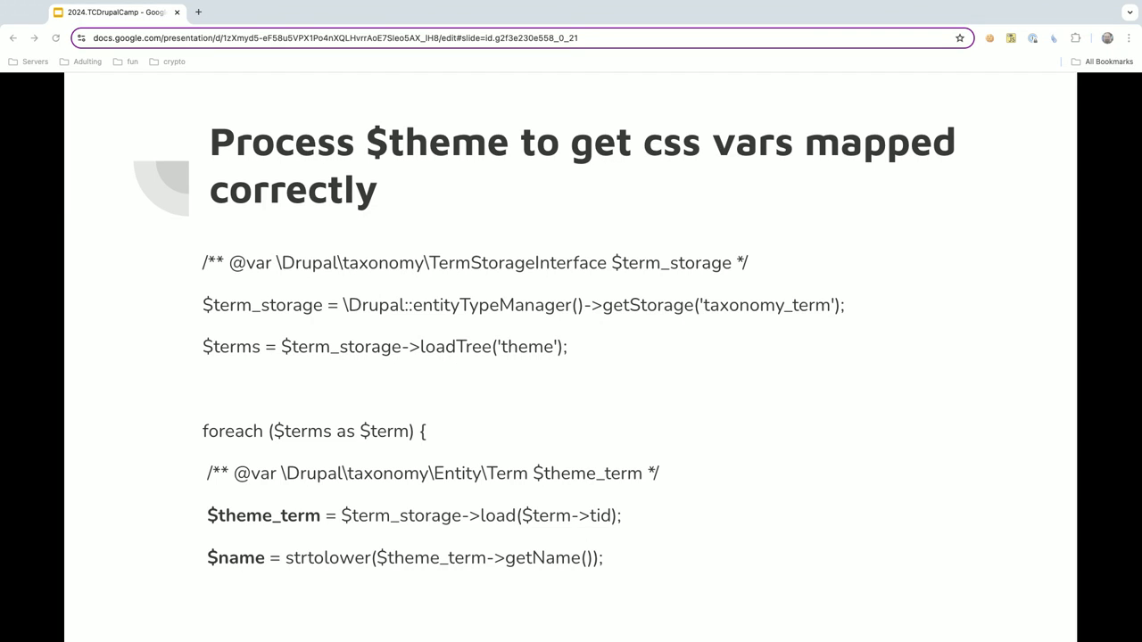
pyautogui.moveTo(989, 200)
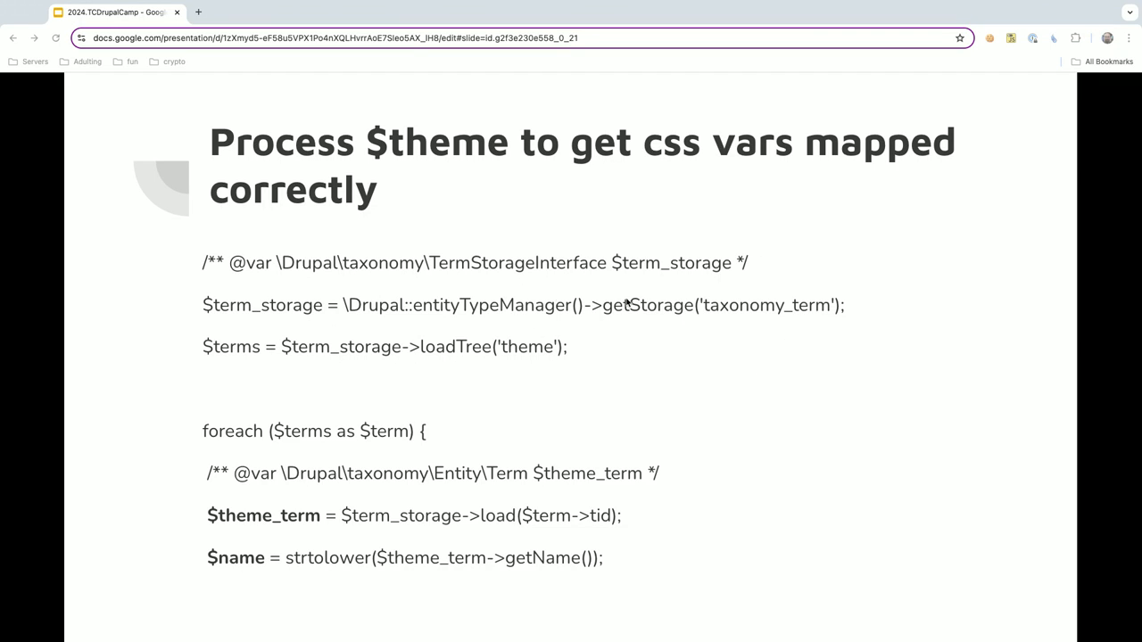
pyautogui.moveTo(631, 338)
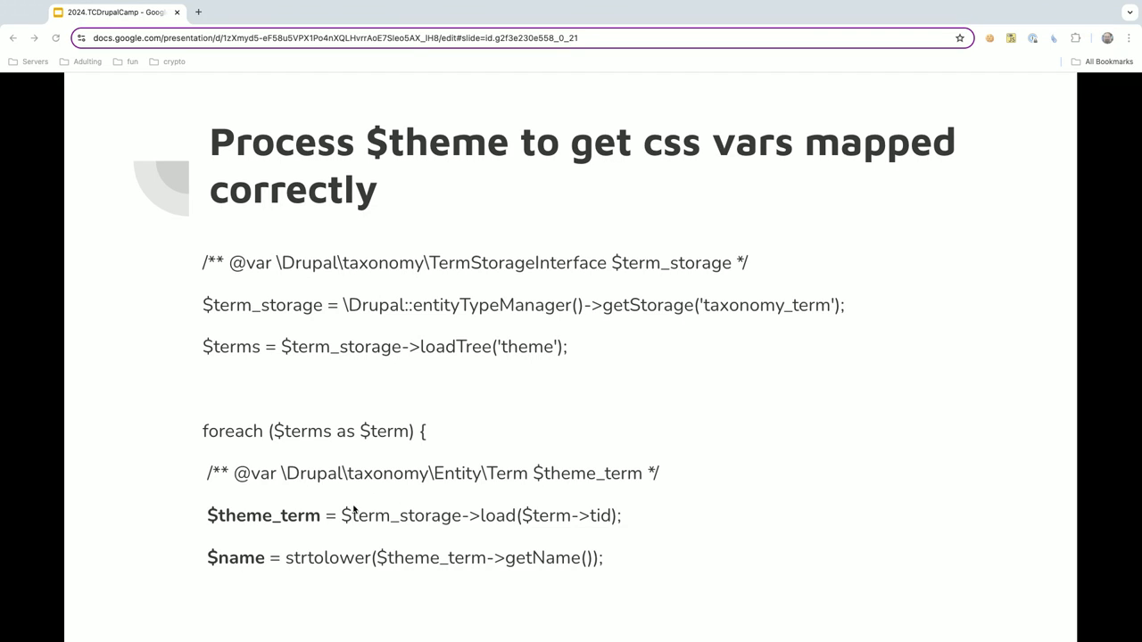
pyautogui.moveTo(277, 521)
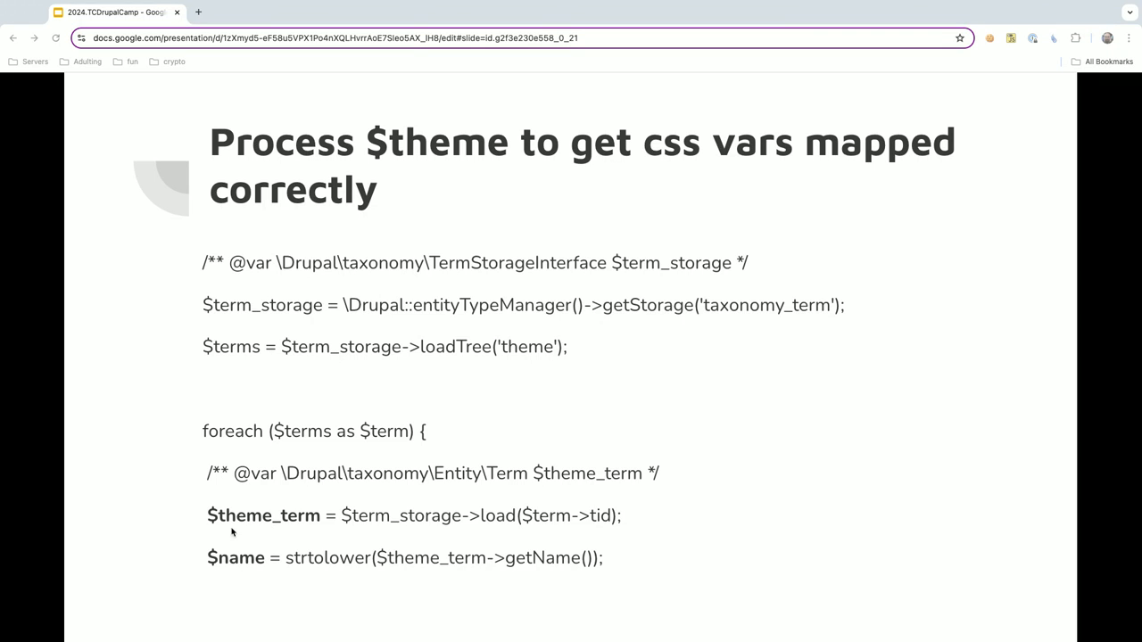
pyautogui.moveTo(496, 517)
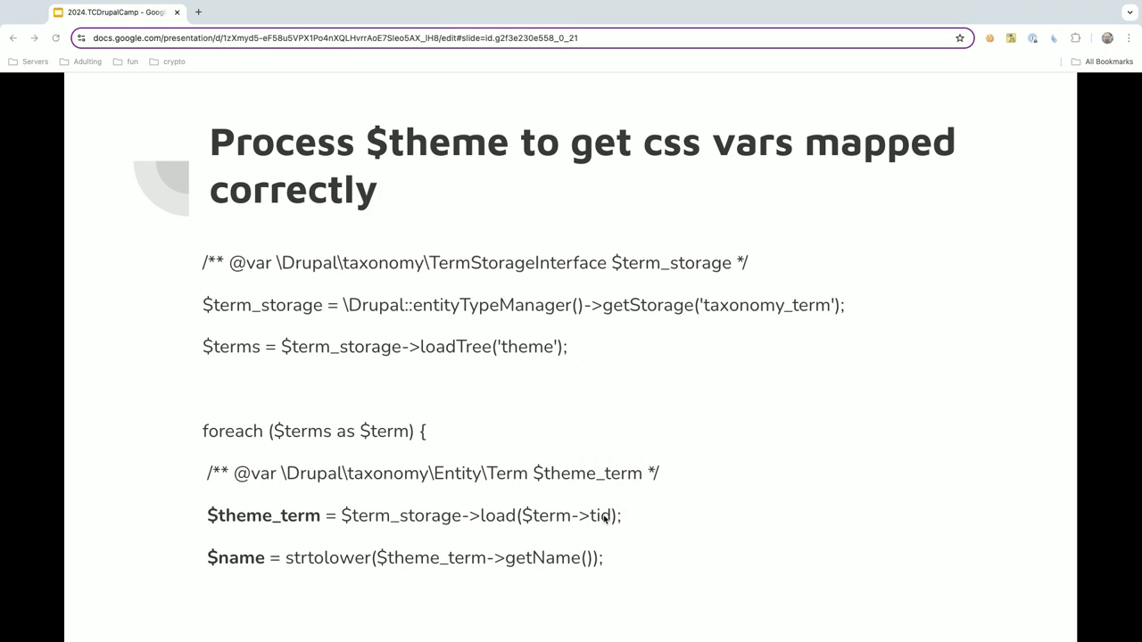
pyautogui.moveTo(573, 536)
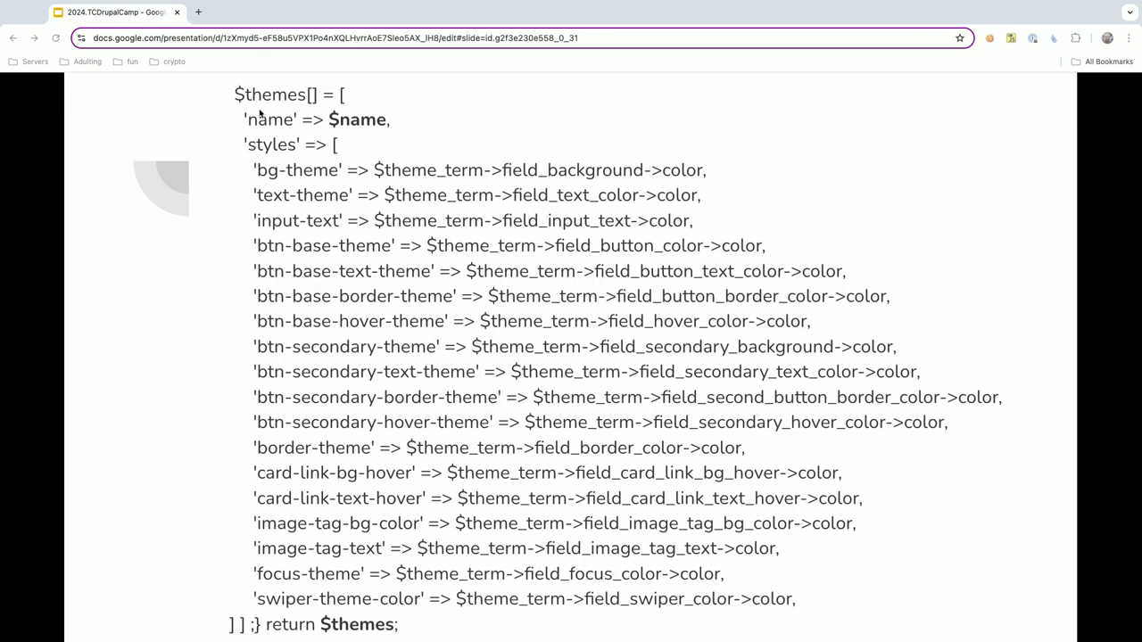
pyautogui.moveTo(285, 96)
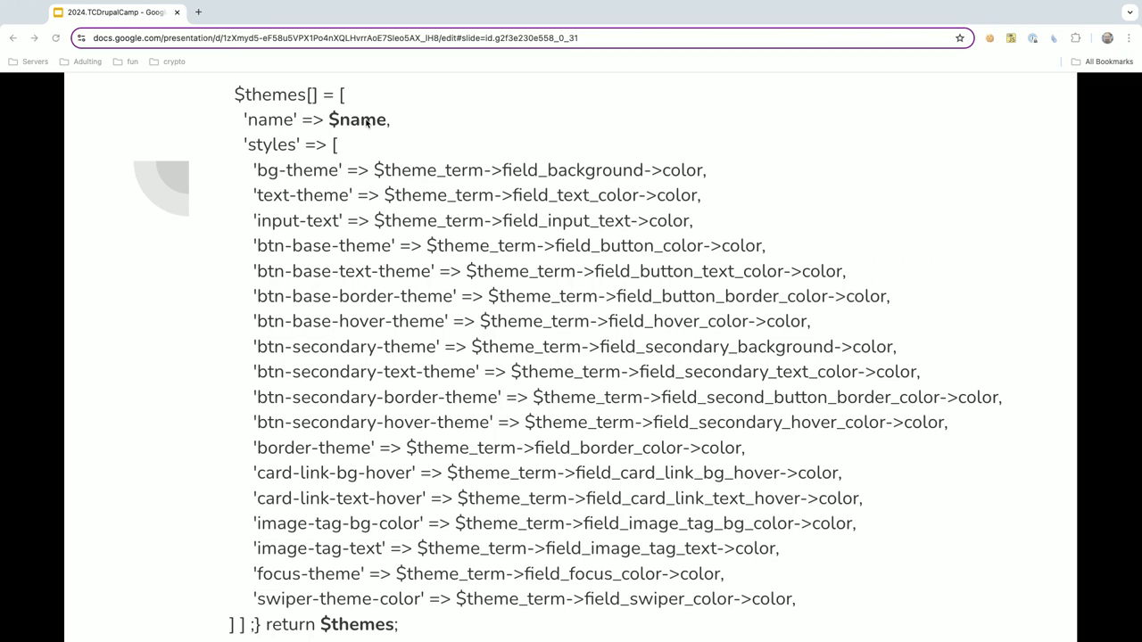
pyautogui.moveTo(672, 212)
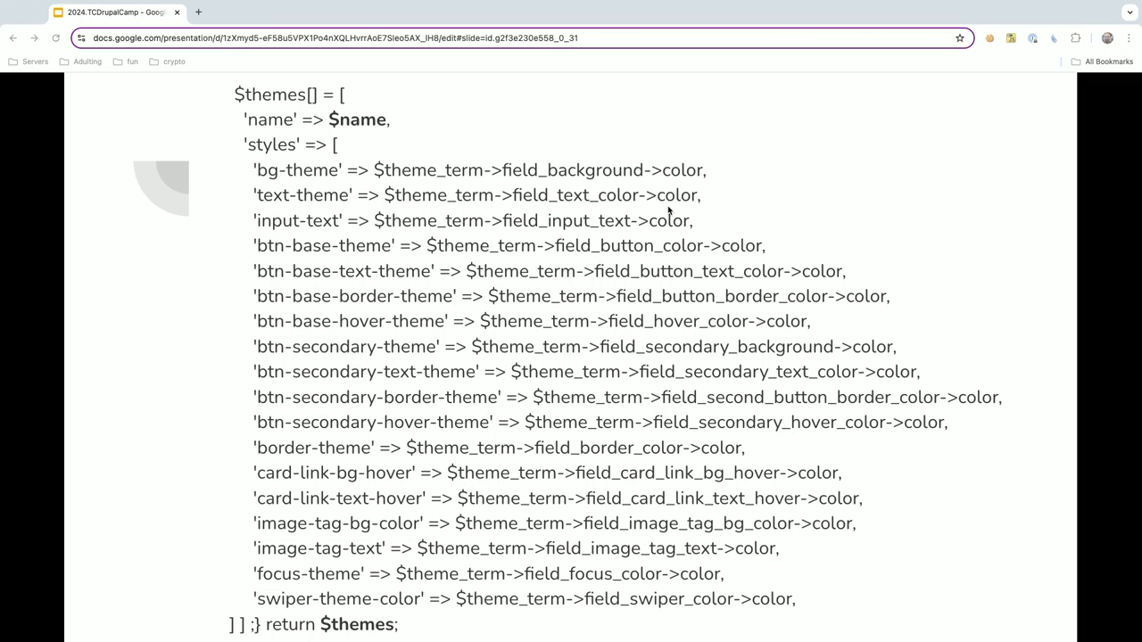
pyautogui.moveTo(260, 170)
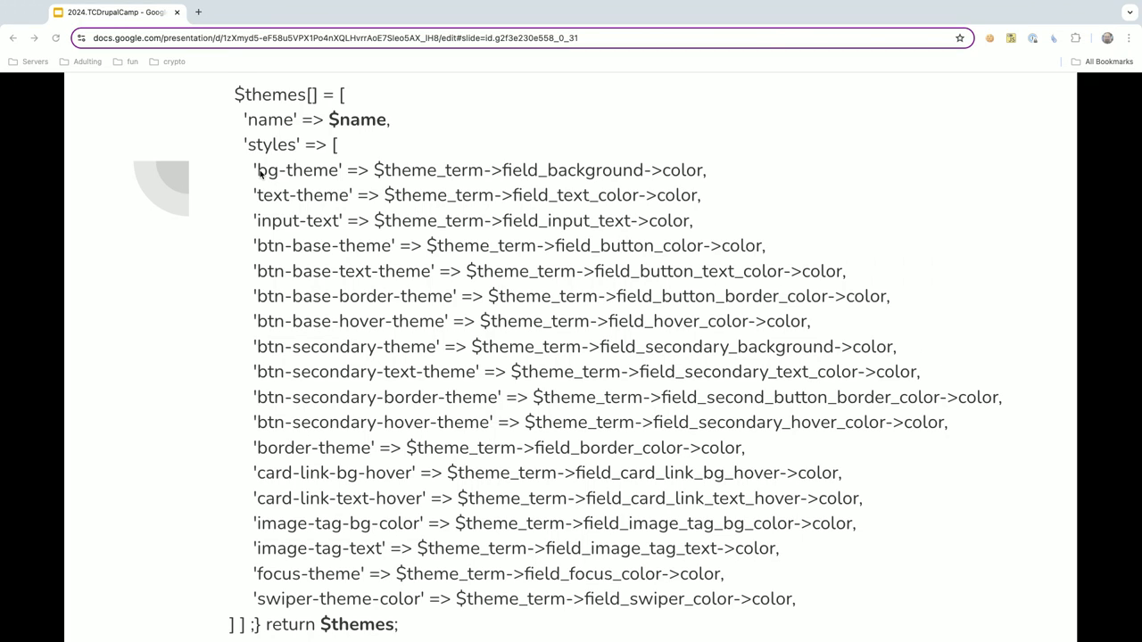
pyautogui.moveTo(271, 172)
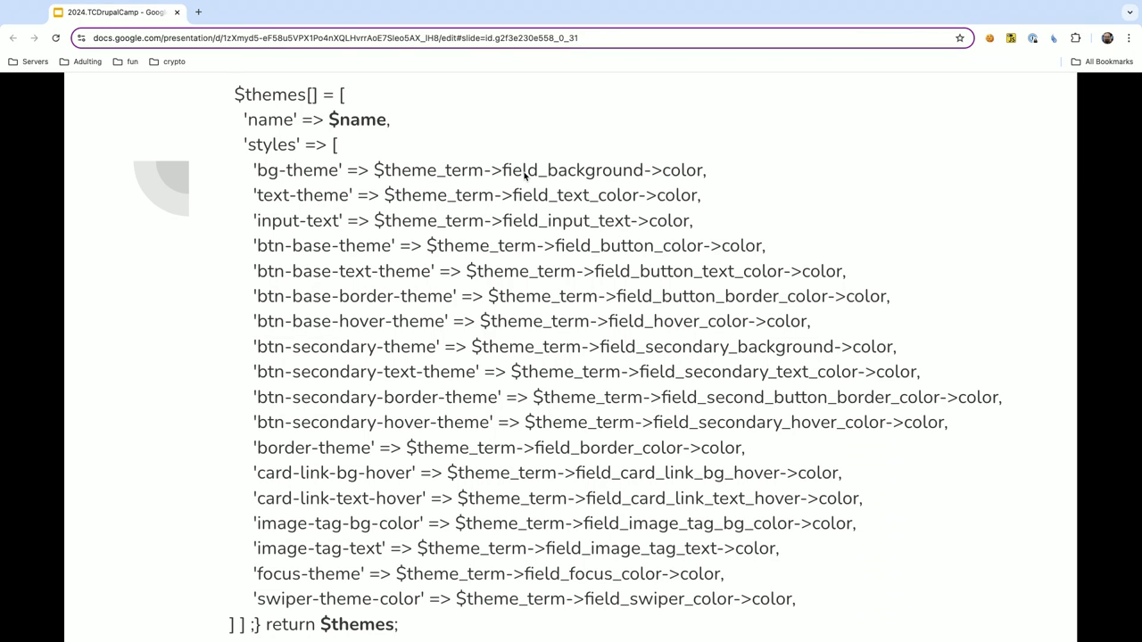
pyautogui.moveTo(633, 183)
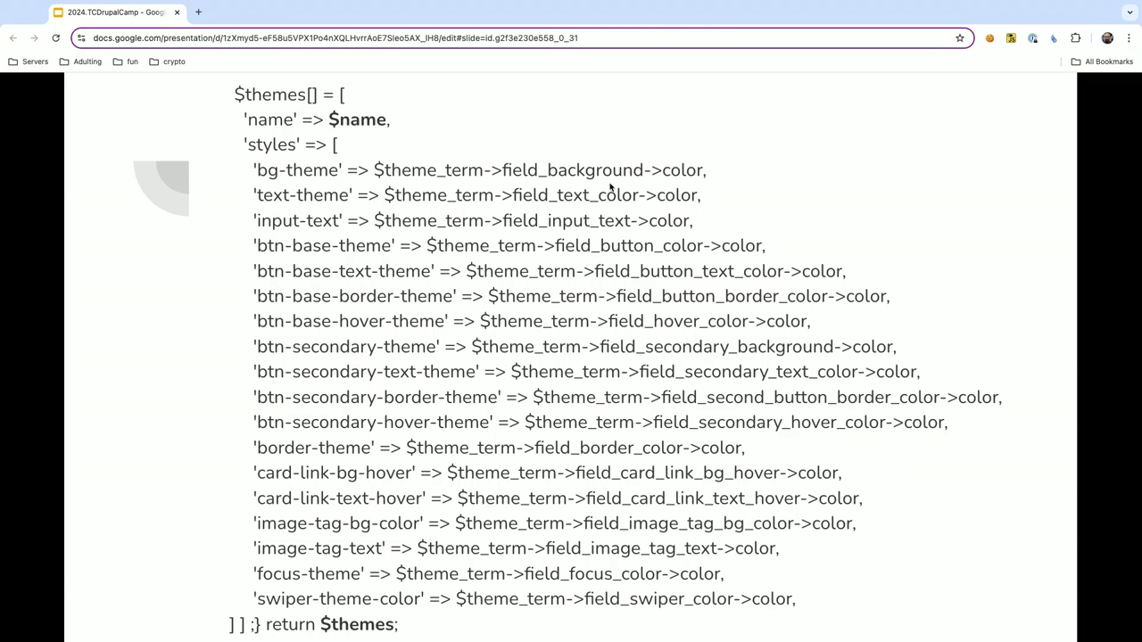
pyautogui.moveTo(683, 230)
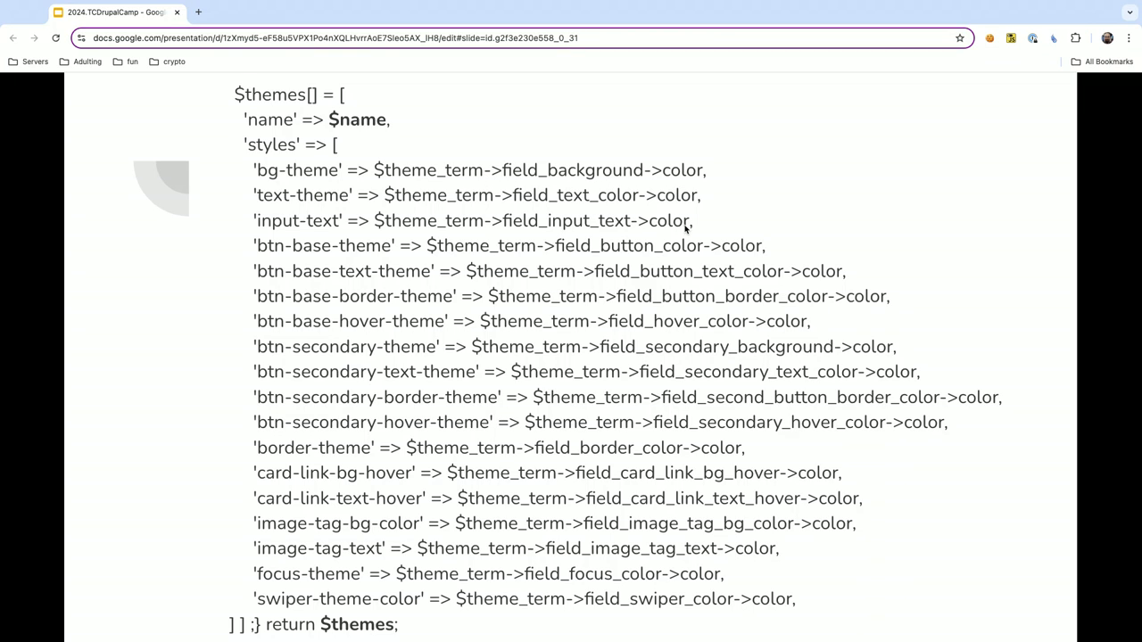
pyautogui.moveTo(364, 636)
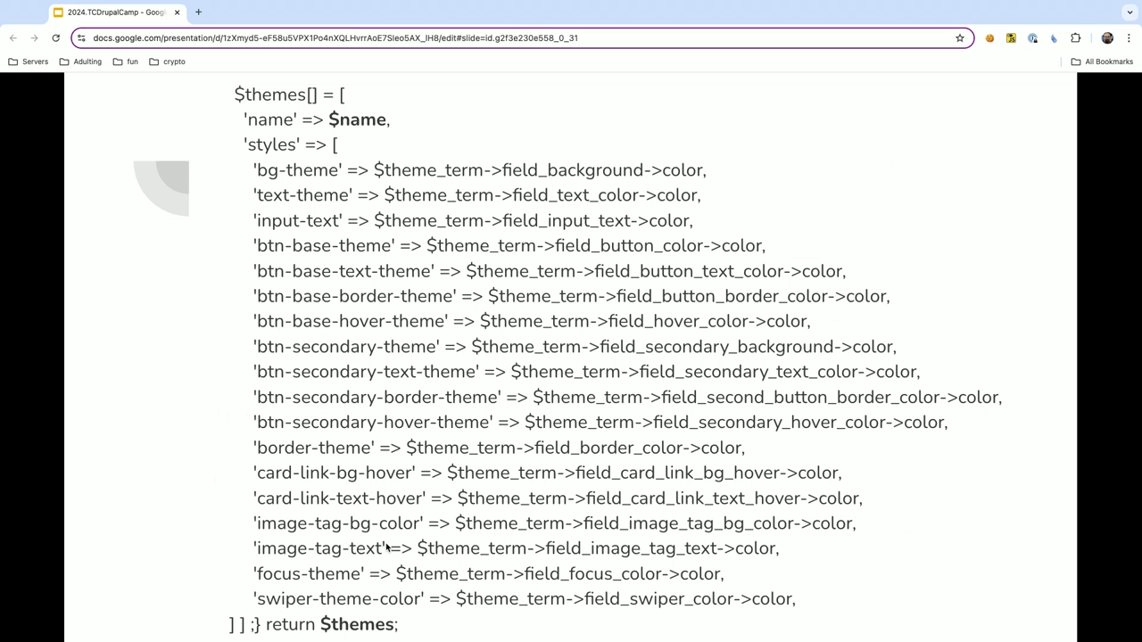
# Advance to the hook_preprocess_html() slide showing the $styles tag added to html_head.
pyautogui.press('Right')
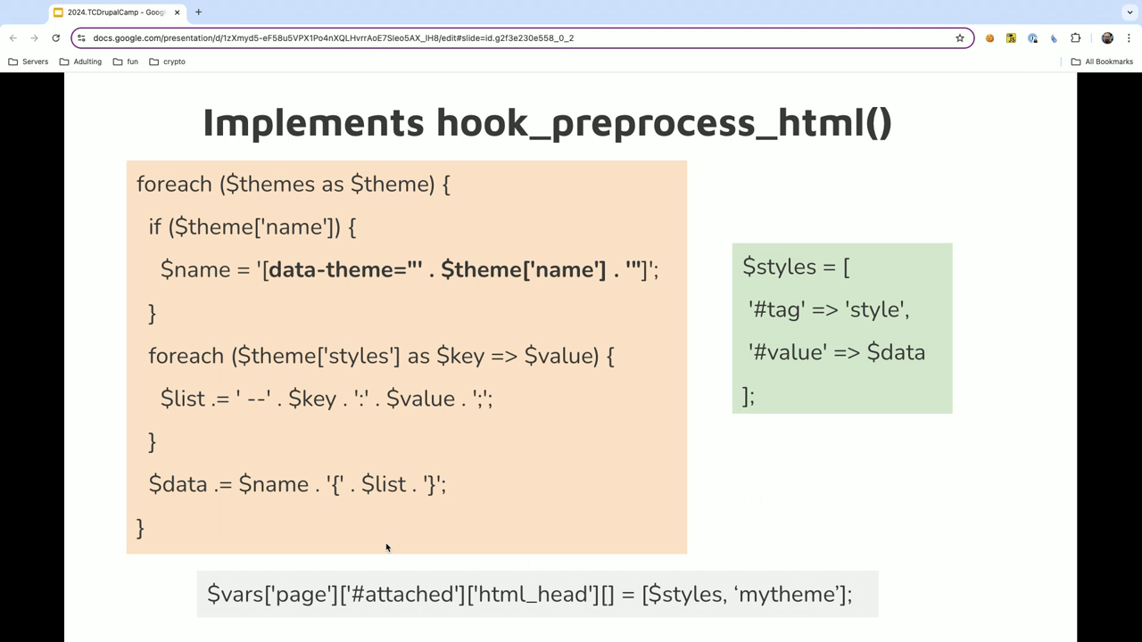
pyautogui.moveTo(373, 540)
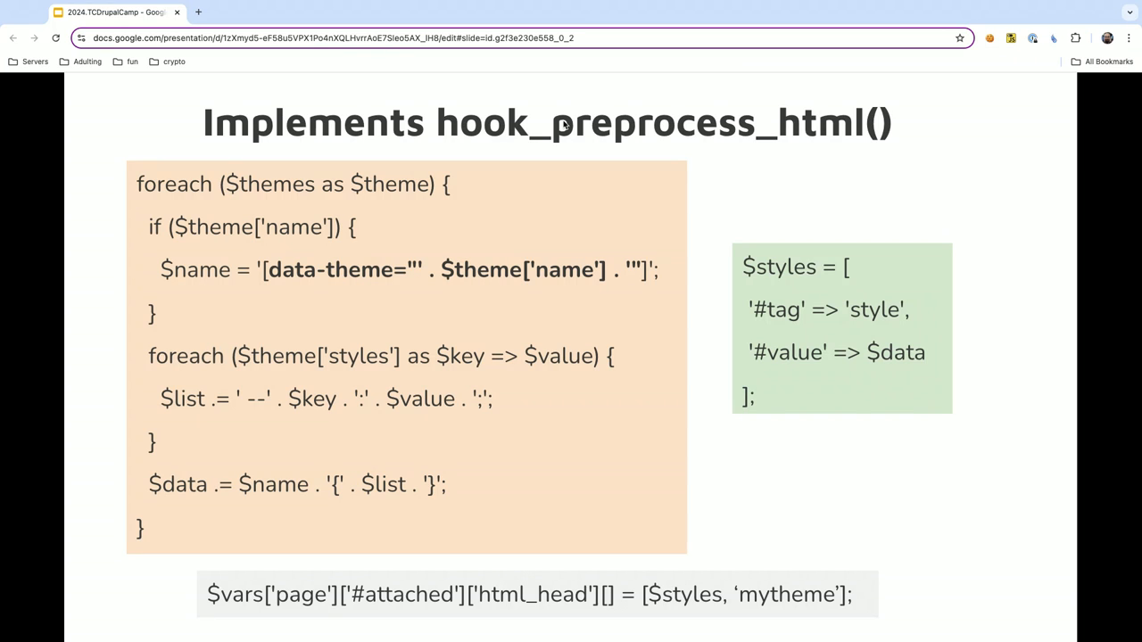
pyautogui.moveTo(810, 121)
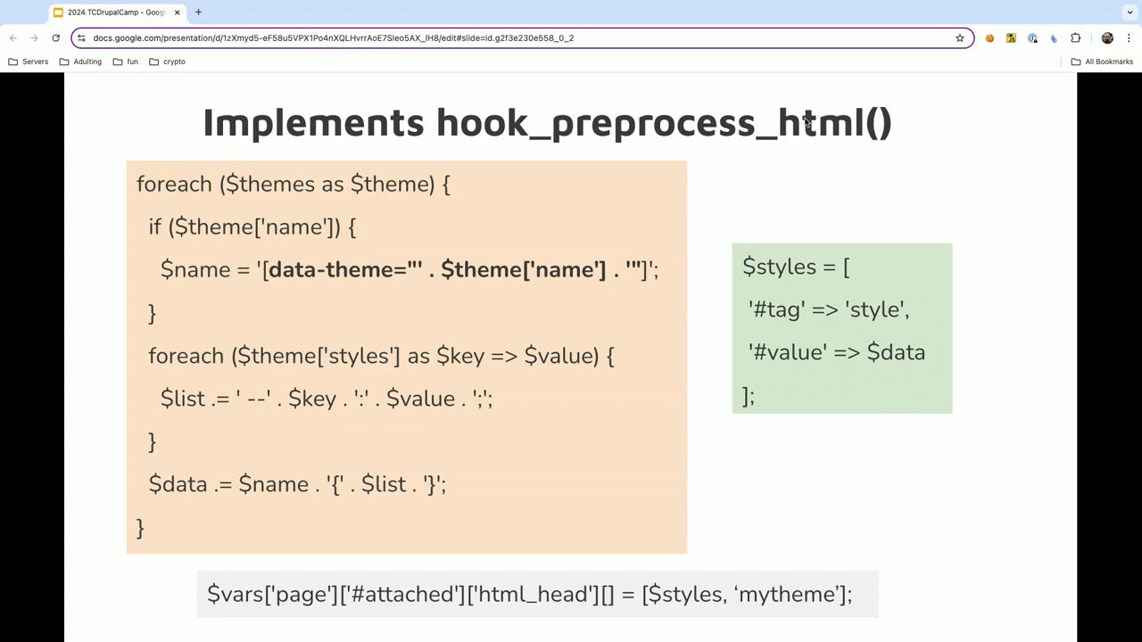
pyautogui.moveTo(300, 246)
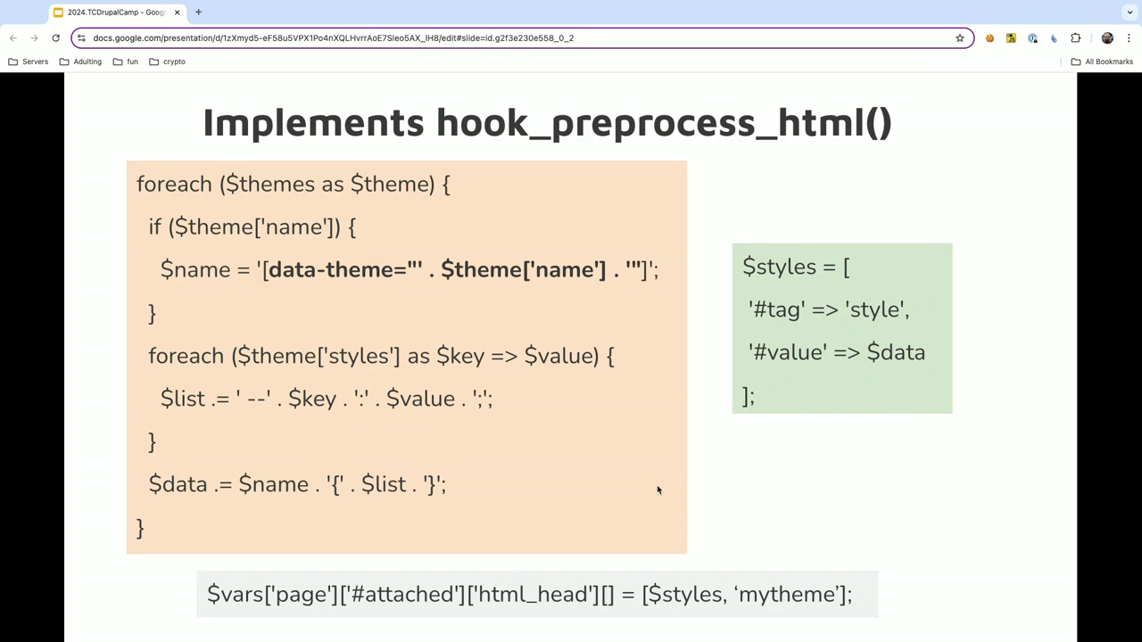
pyautogui.moveTo(250, 614)
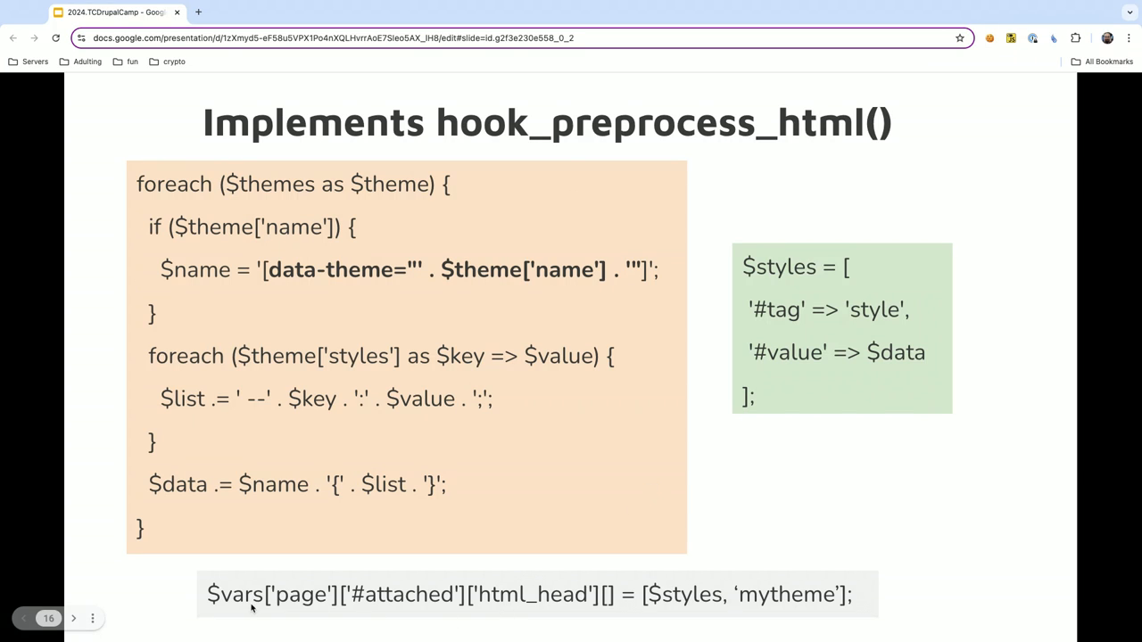
pyautogui.moveTo(571, 601)
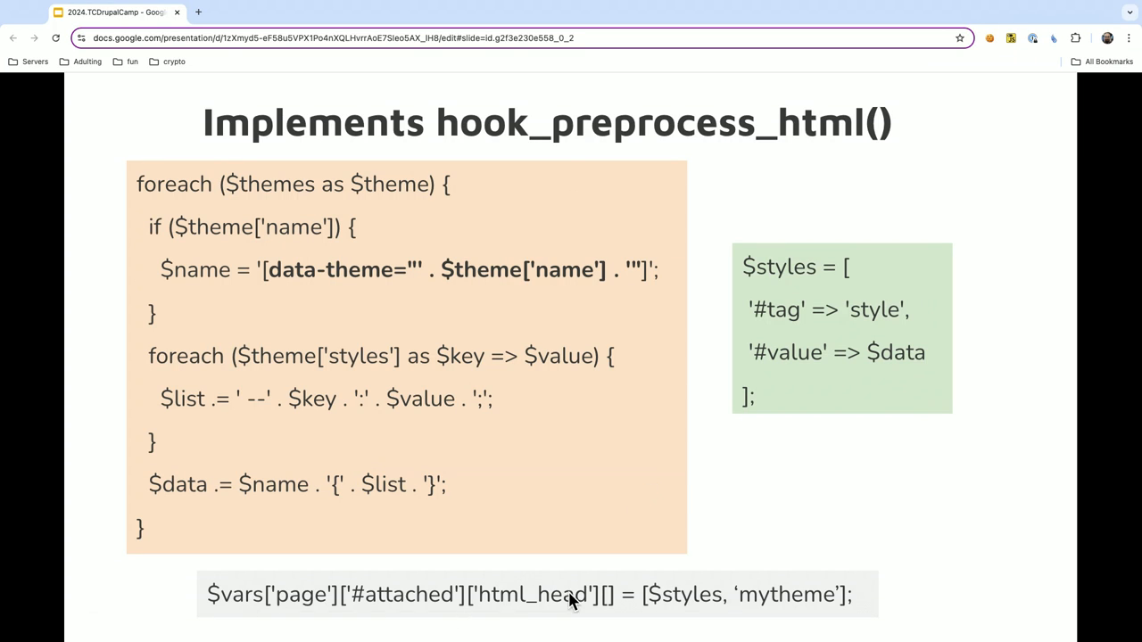
pyautogui.moveTo(671, 603)
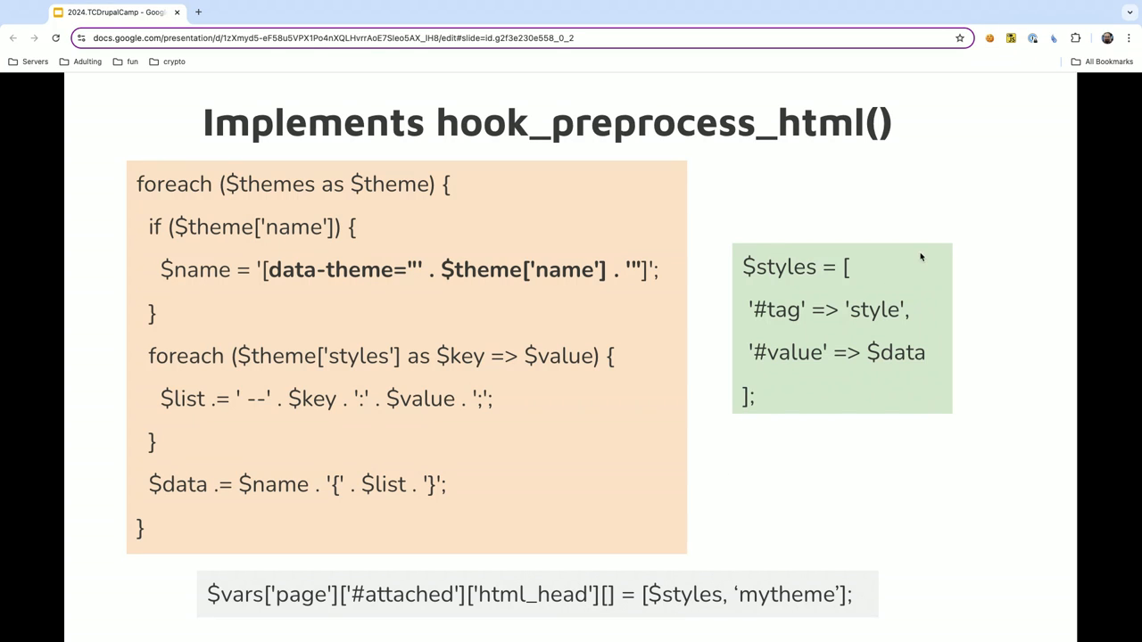
pyautogui.moveTo(775, 613)
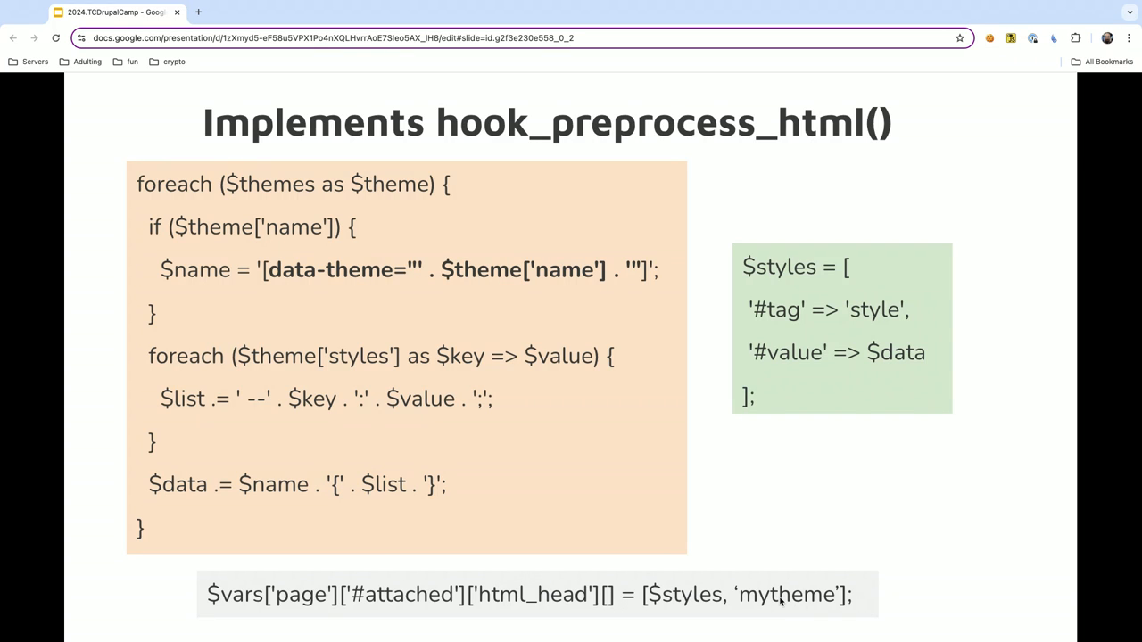
pyautogui.moveTo(678, 120)
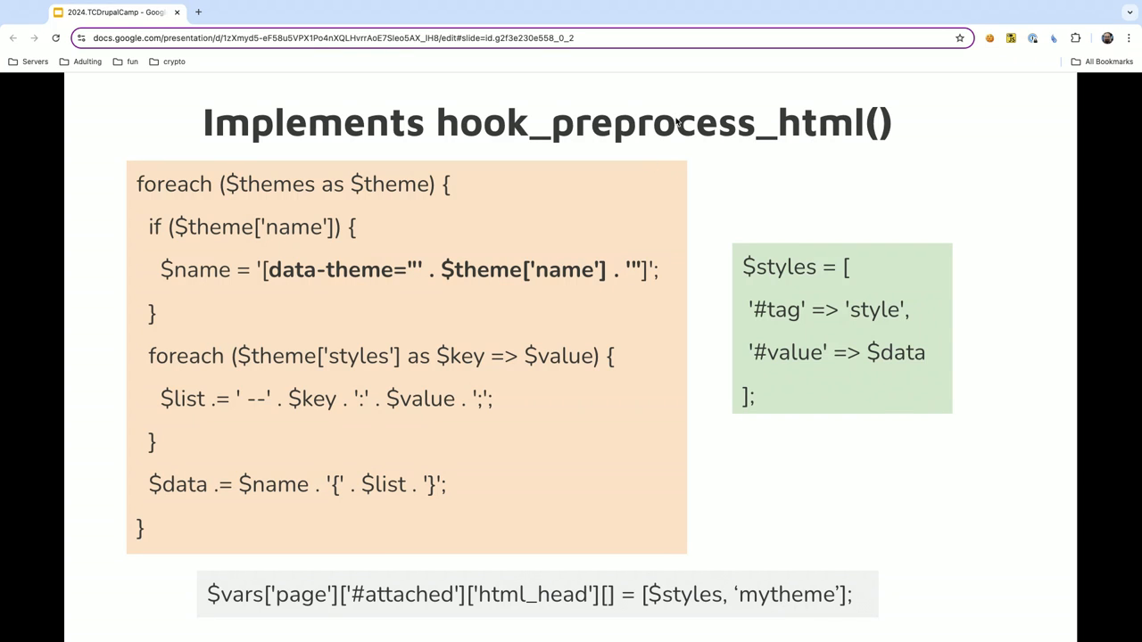
pyautogui.moveTo(802, 283)
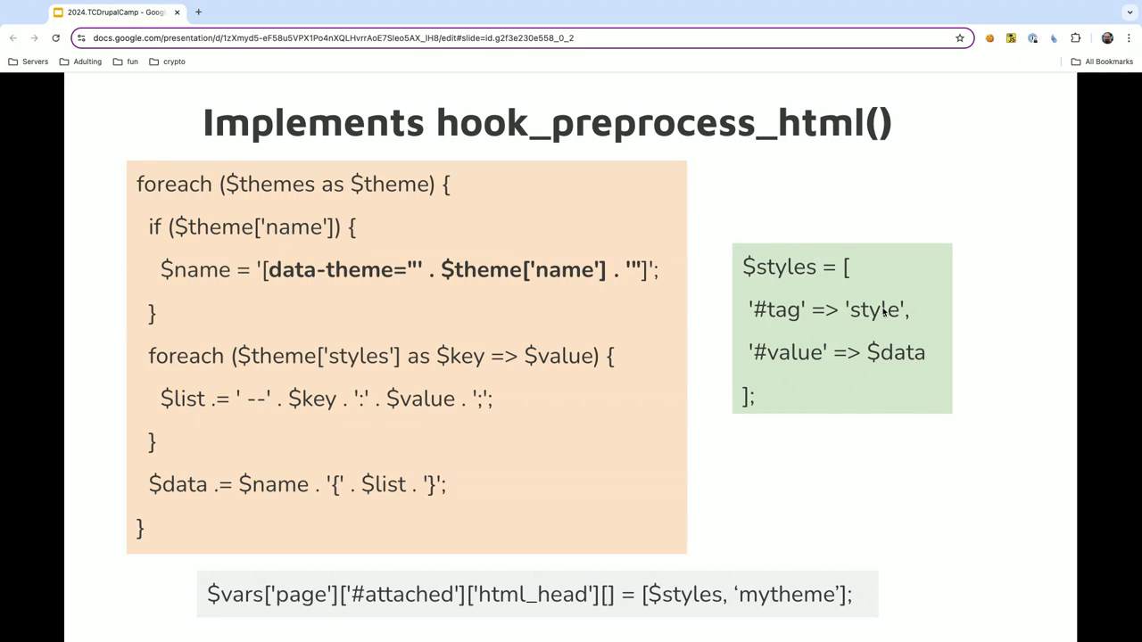
pyautogui.moveTo(830, 372)
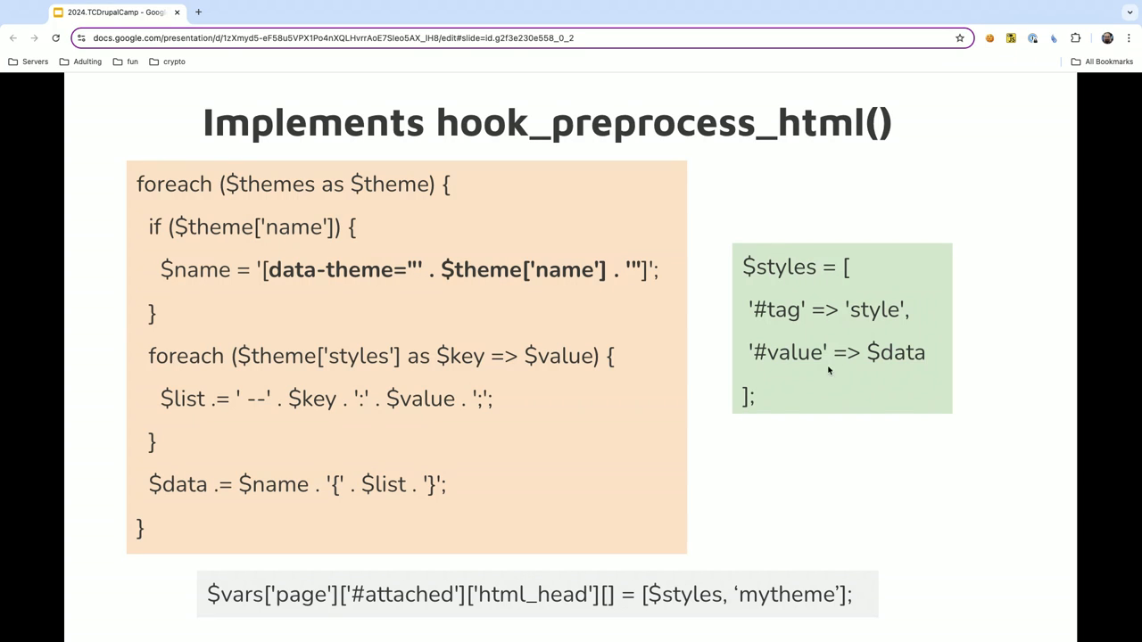
pyautogui.moveTo(922, 370)
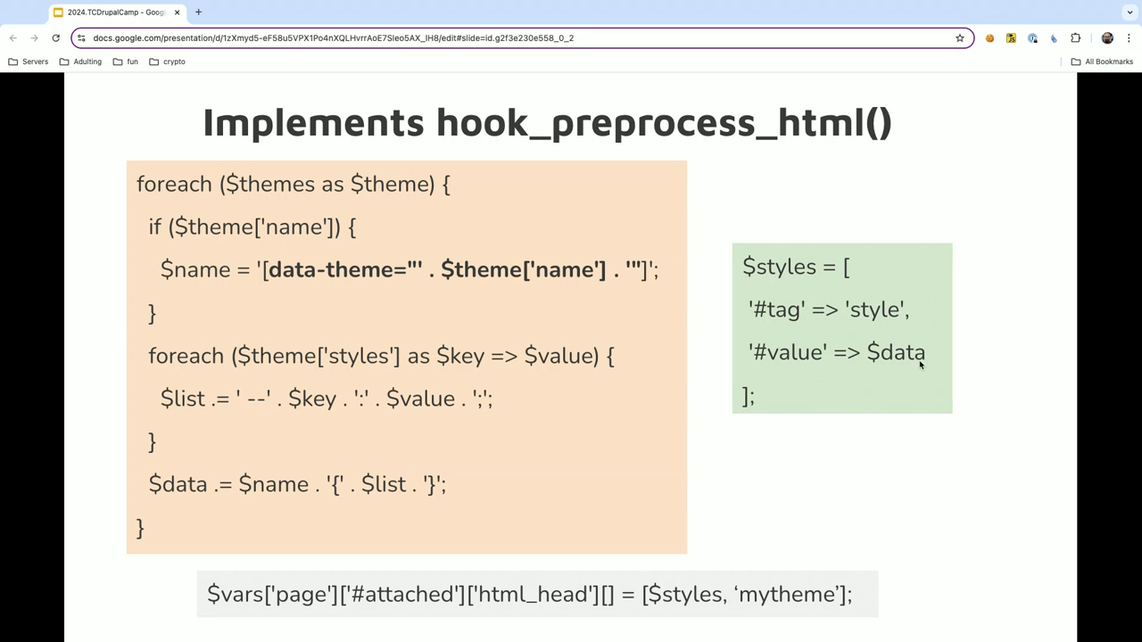
pyautogui.moveTo(358, 249)
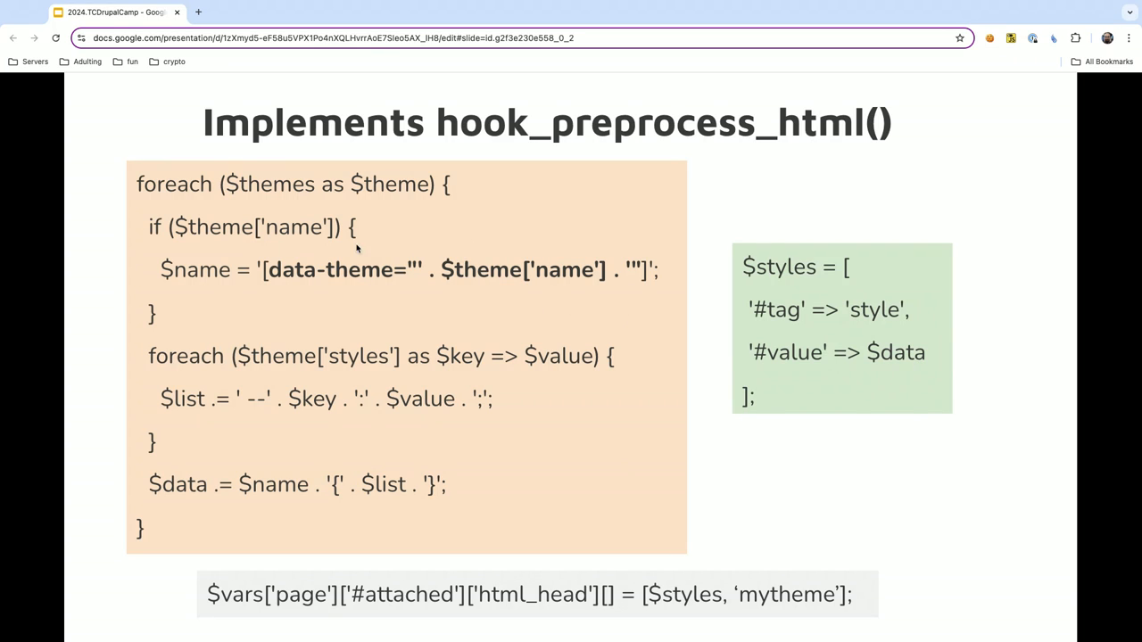
pyautogui.moveTo(310, 185)
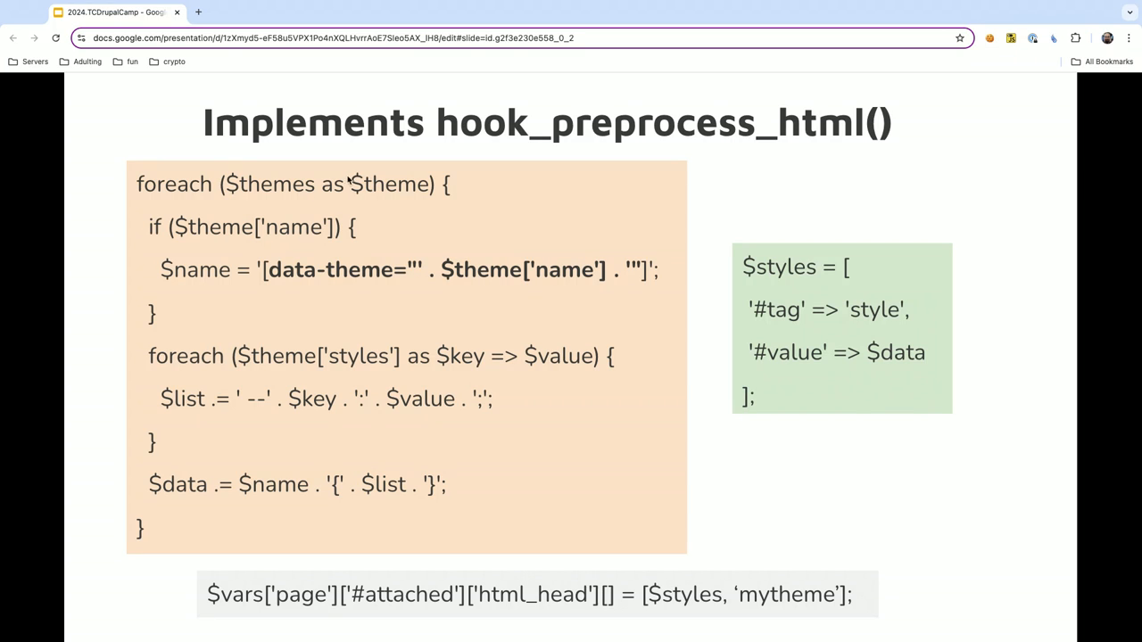
pyautogui.moveTo(312, 286)
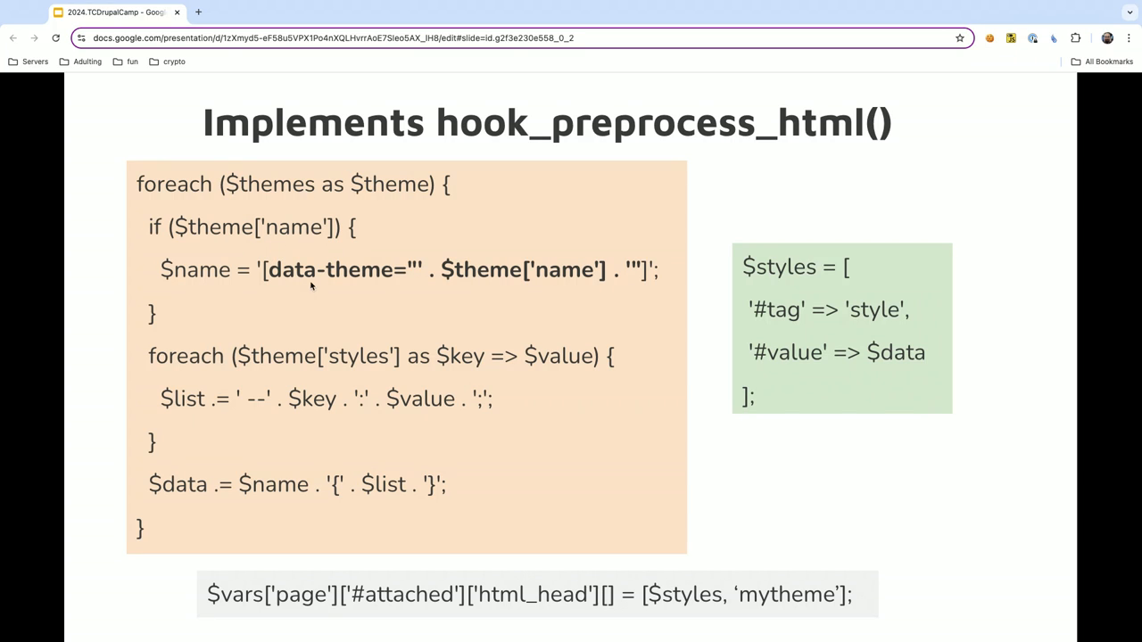
pyautogui.moveTo(388, 507)
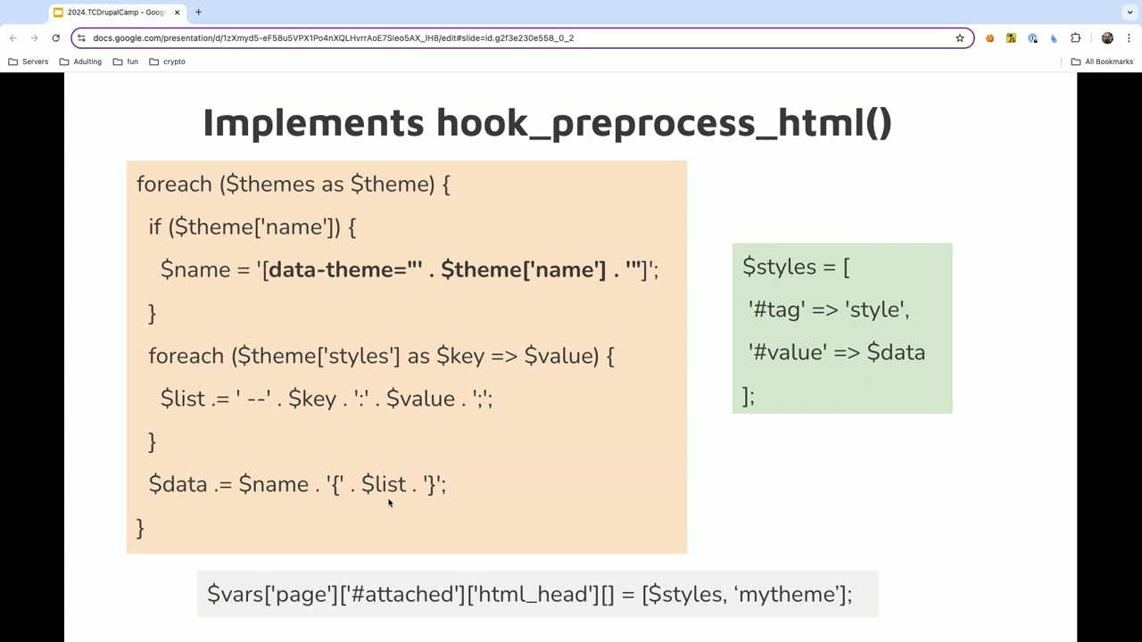
pyautogui.moveTo(268, 396)
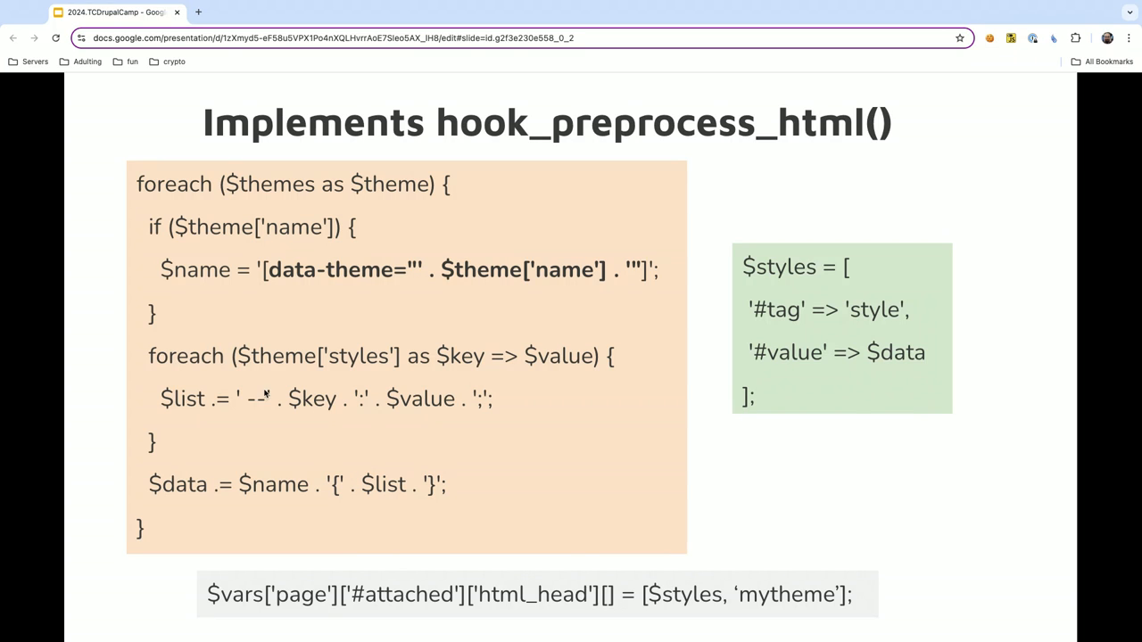
pyautogui.moveTo(310, 278)
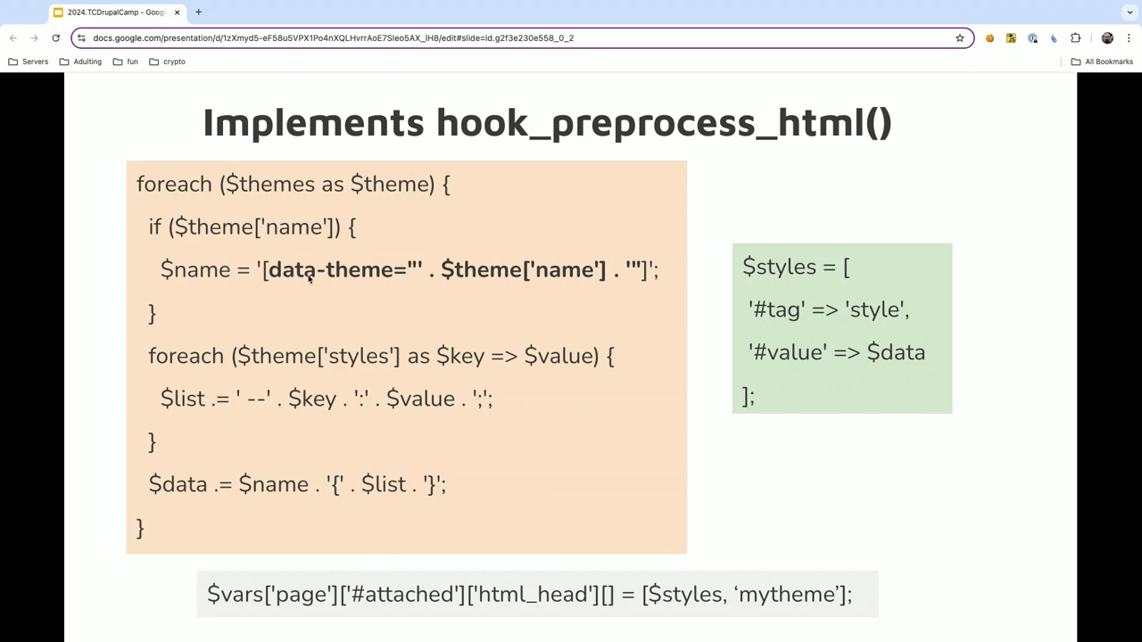
pyautogui.moveTo(553, 278)
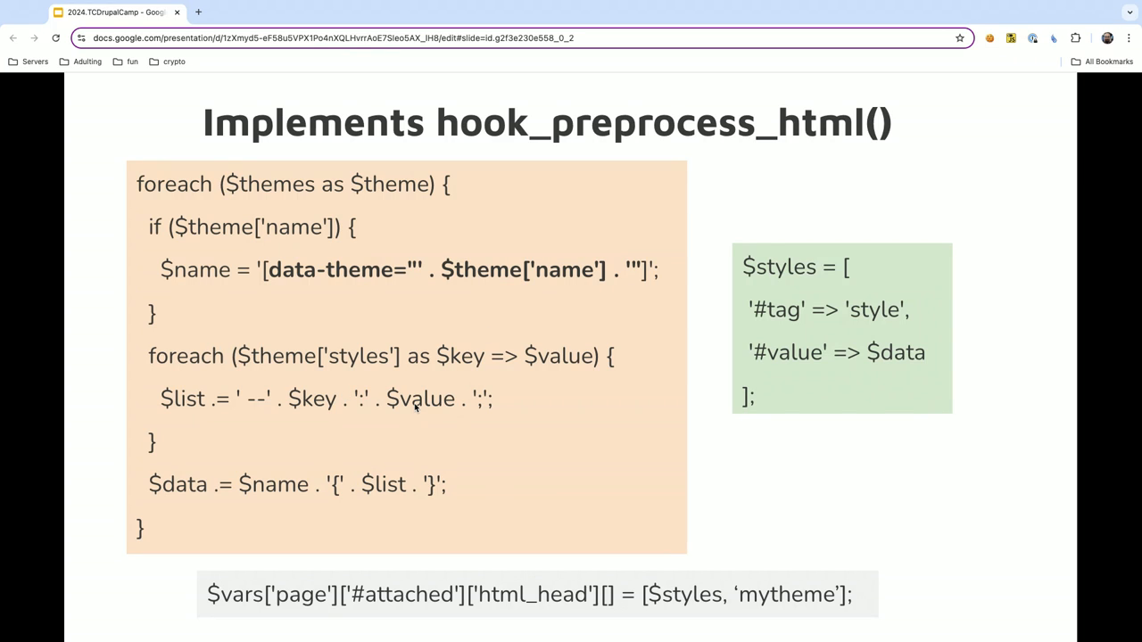
pyautogui.moveTo(272, 512)
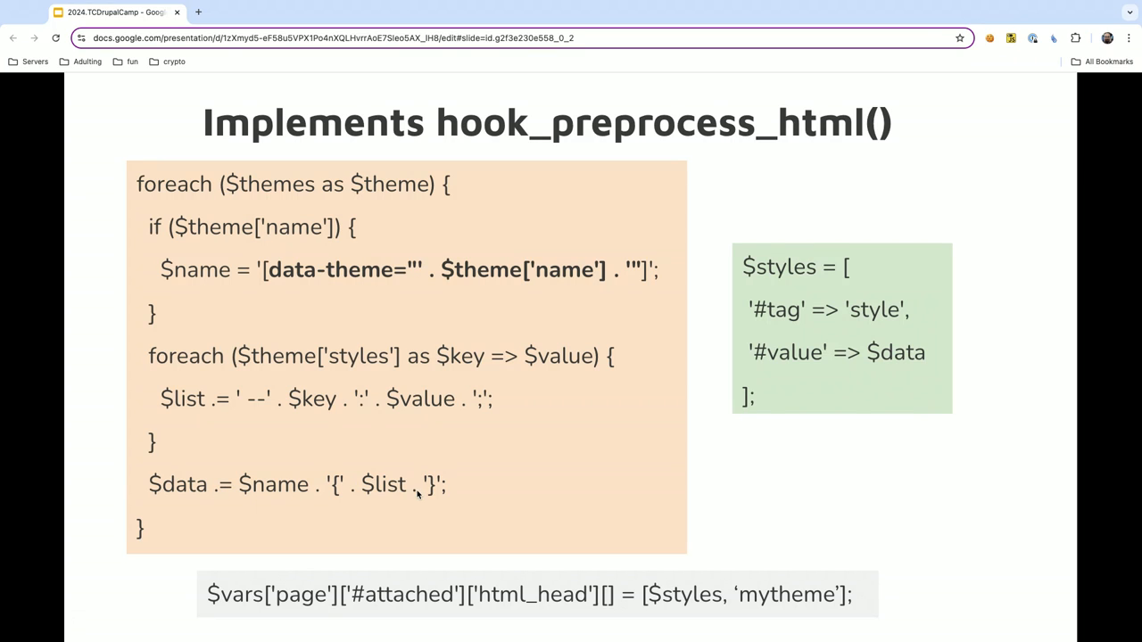
pyautogui.moveTo(666, 612)
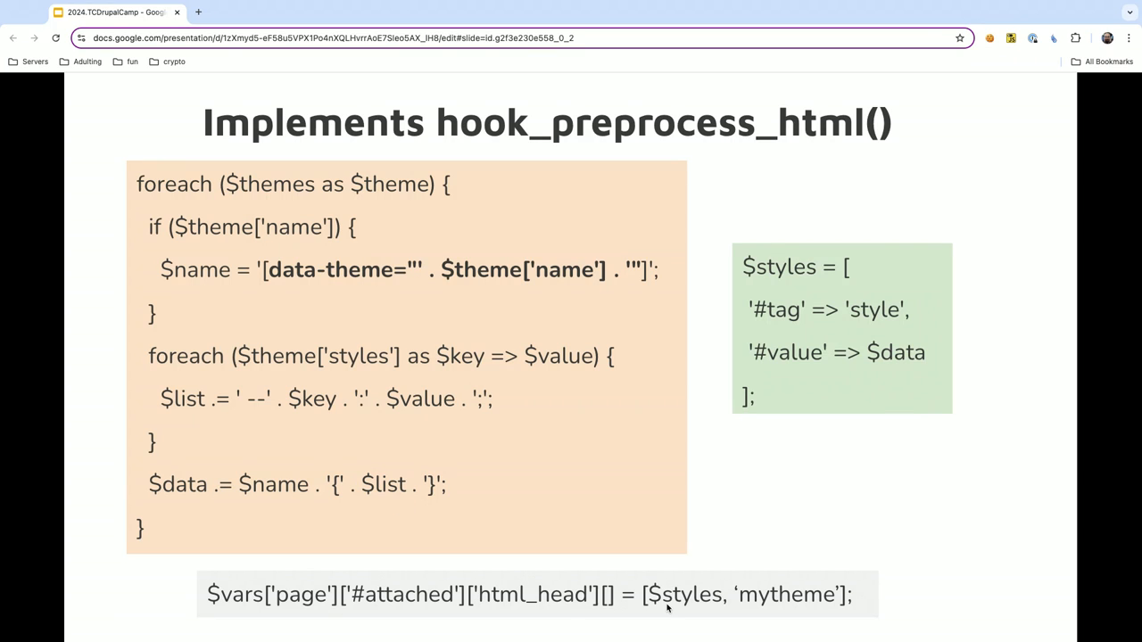
pyautogui.moveTo(709, 572)
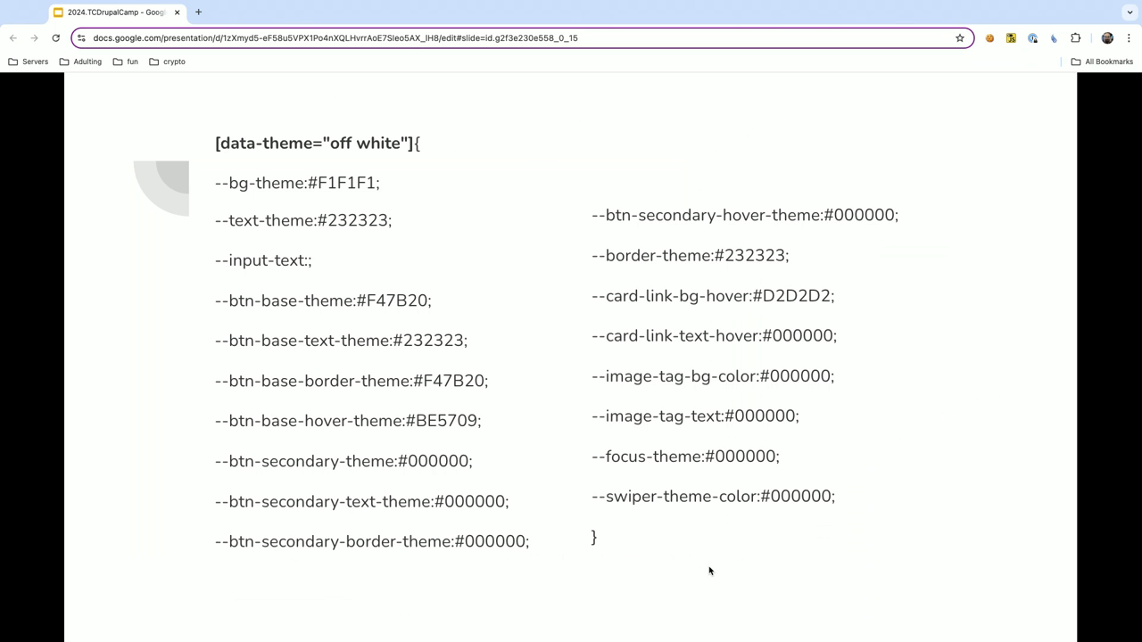
pyautogui.moveTo(395, 163)
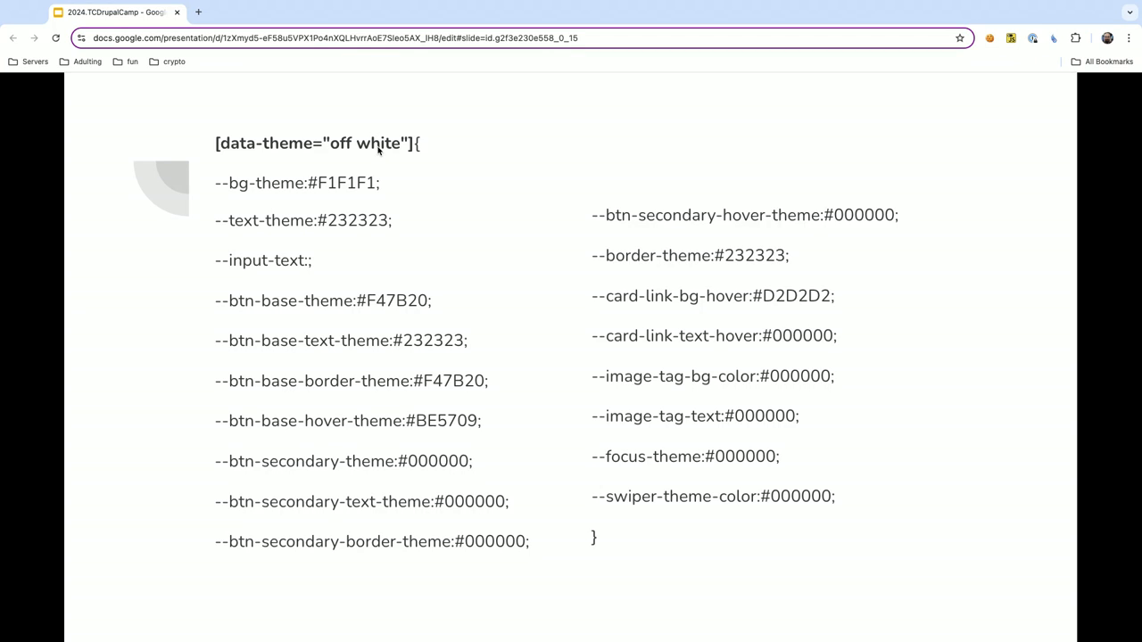
pyautogui.moveTo(265, 419)
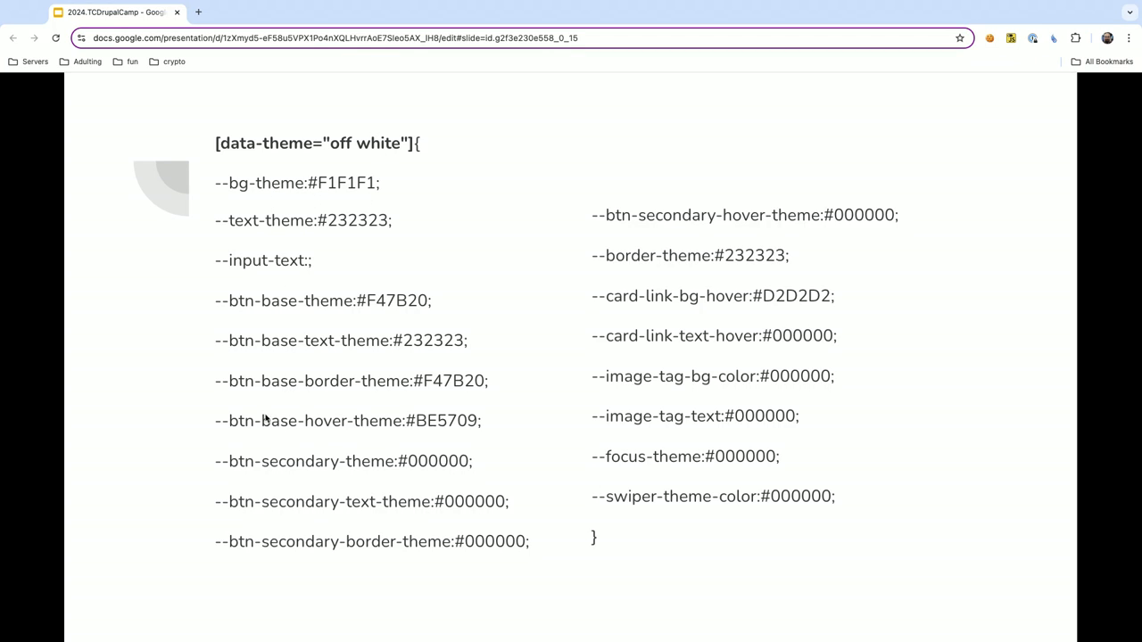
pyautogui.moveTo(620, 452)
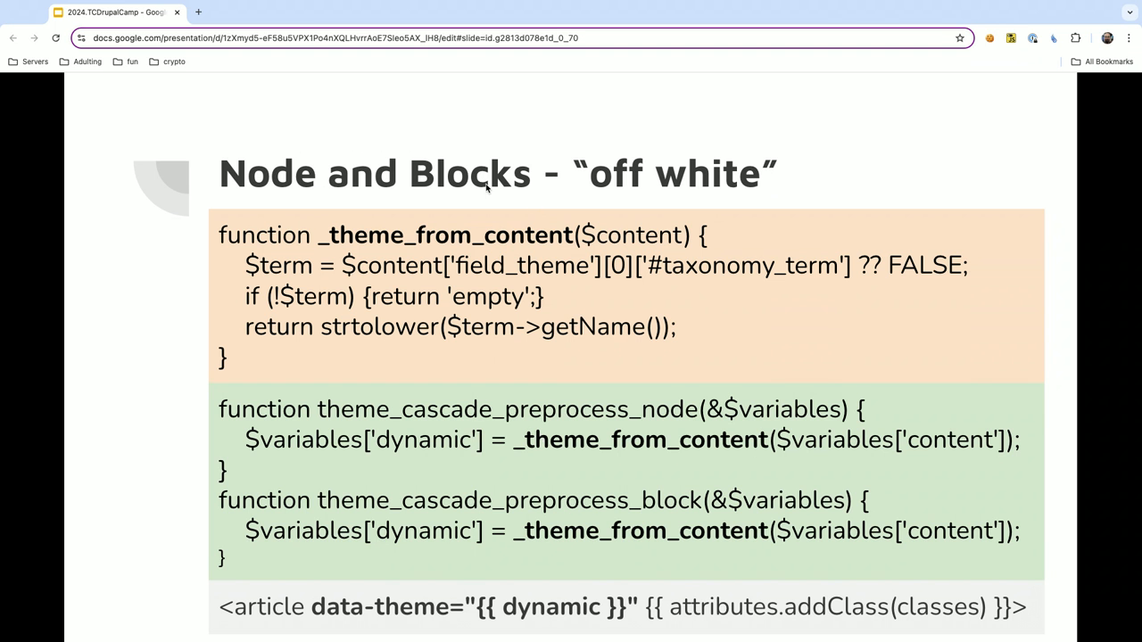
pyautogui.moveTo(459, 153)
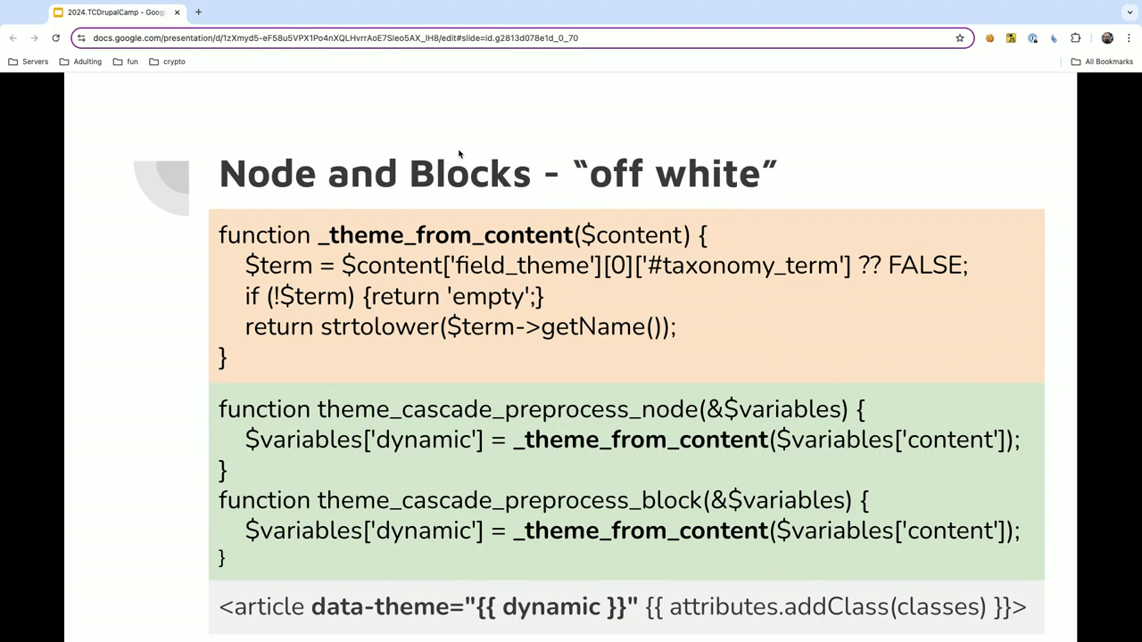
pyautogui.moveTo(662, 181)
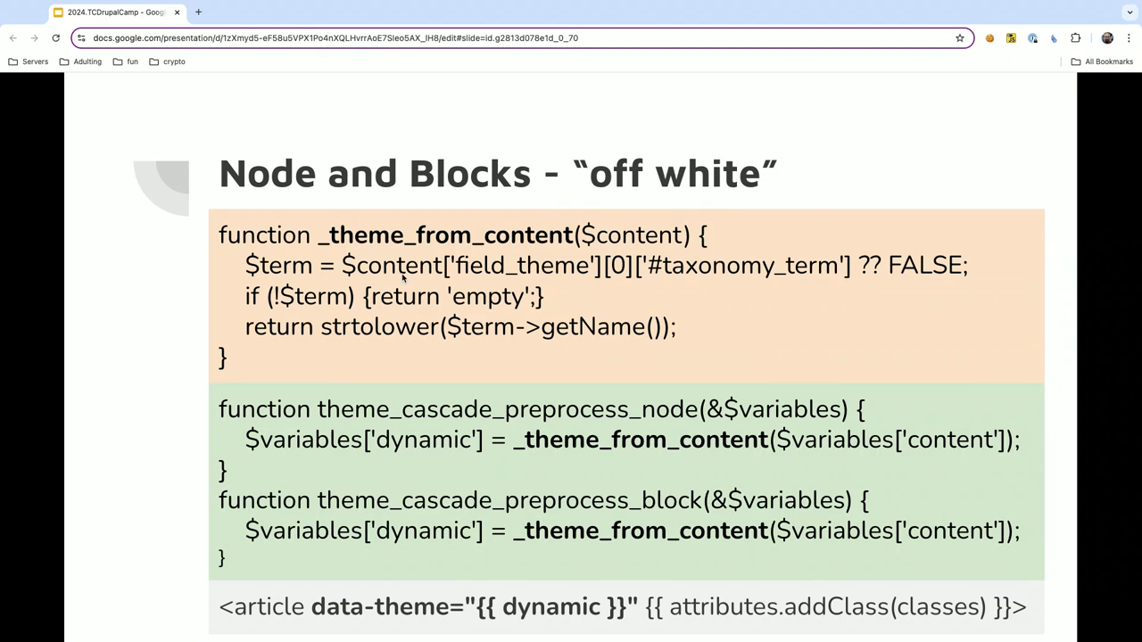
pyautogui.moveTo(322, 617)
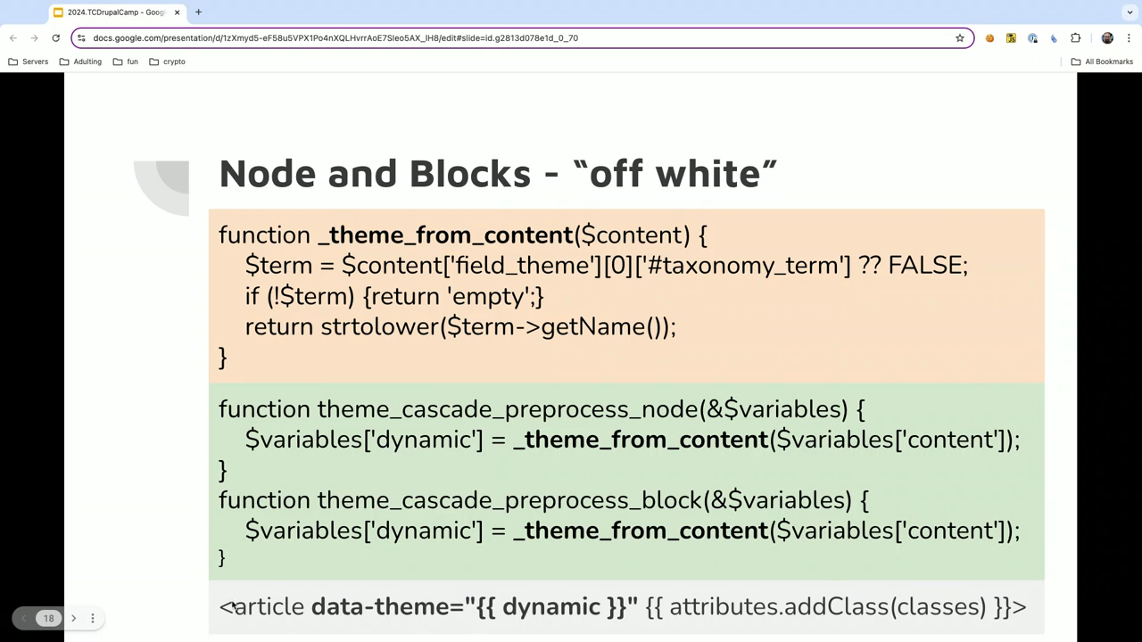
pyautogui.moveTo(422, 633)
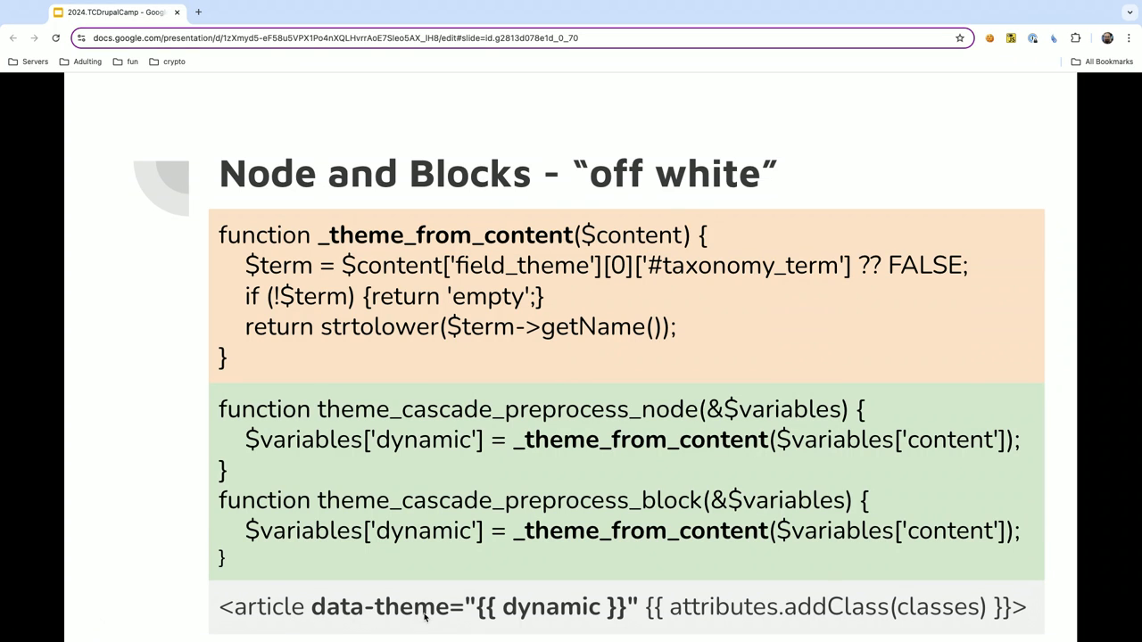
pyautogui.moveTo(727, 607)
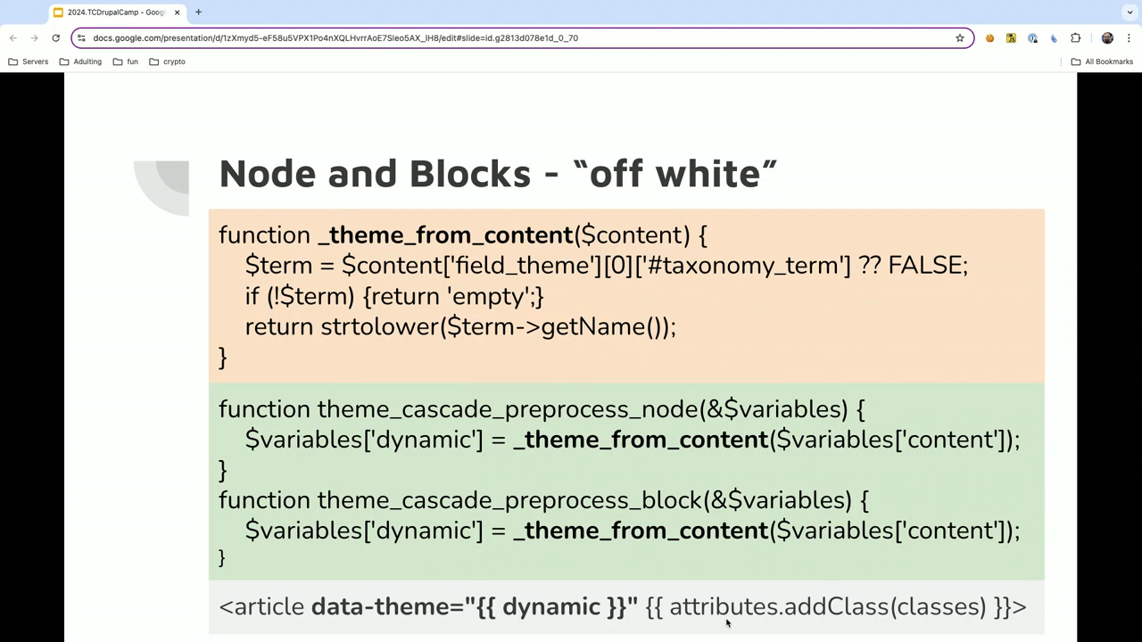
pyautogui.moveTo(736, 629)
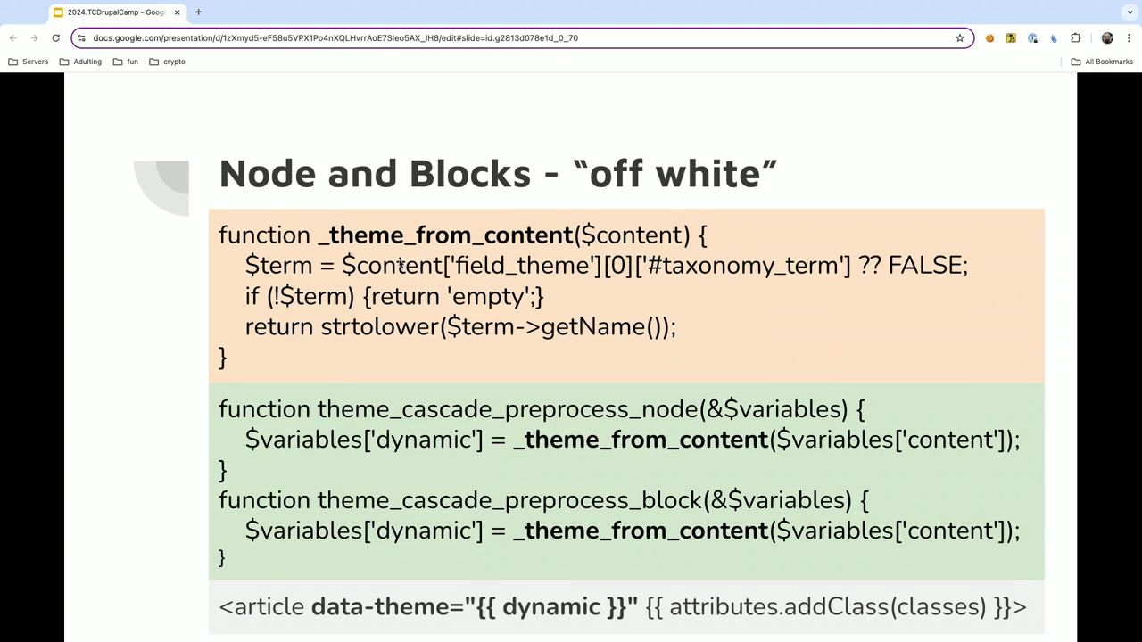
pyautogui.moveTo(326, 438)
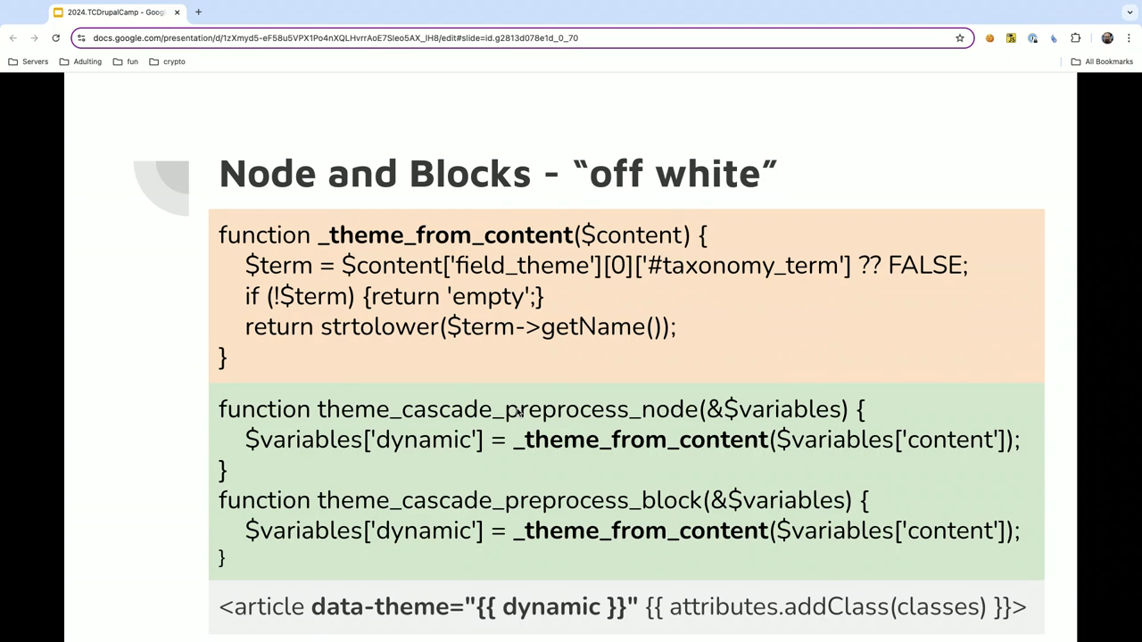
pyautogui.moveTo(559, 528)
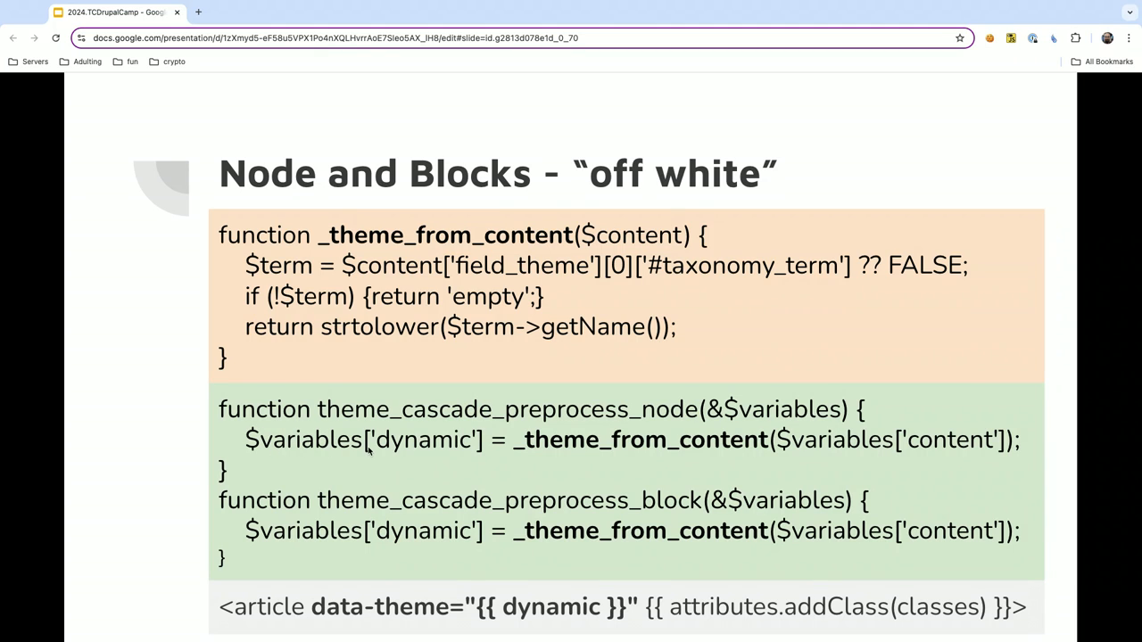
pyautogui.moveTo(605, 626)
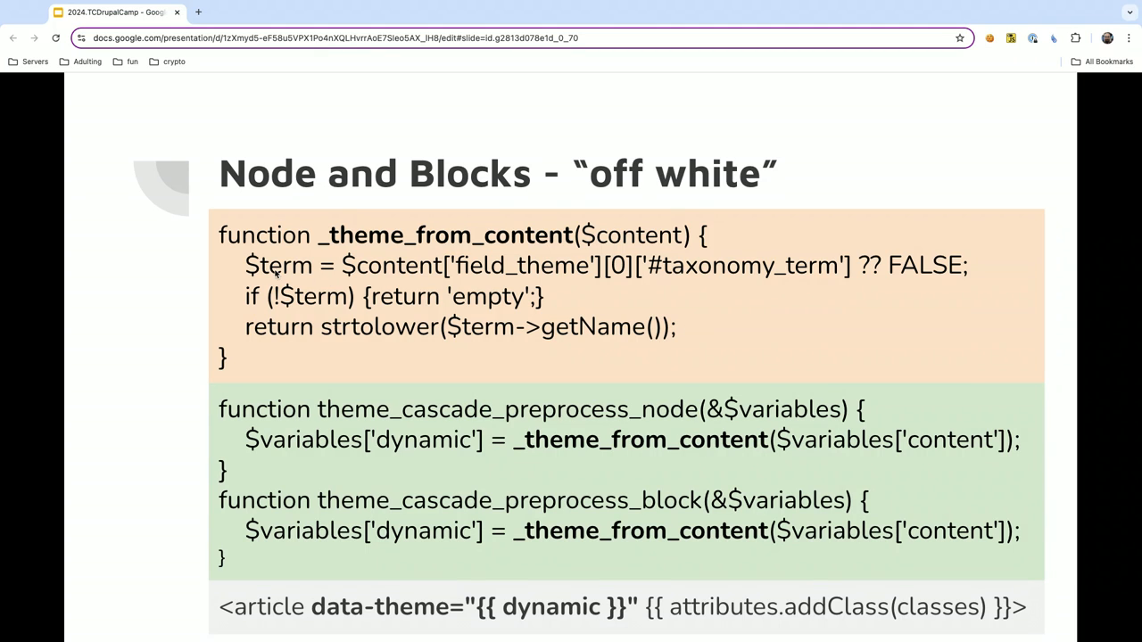
pyautogui.moveTo(757, 256)
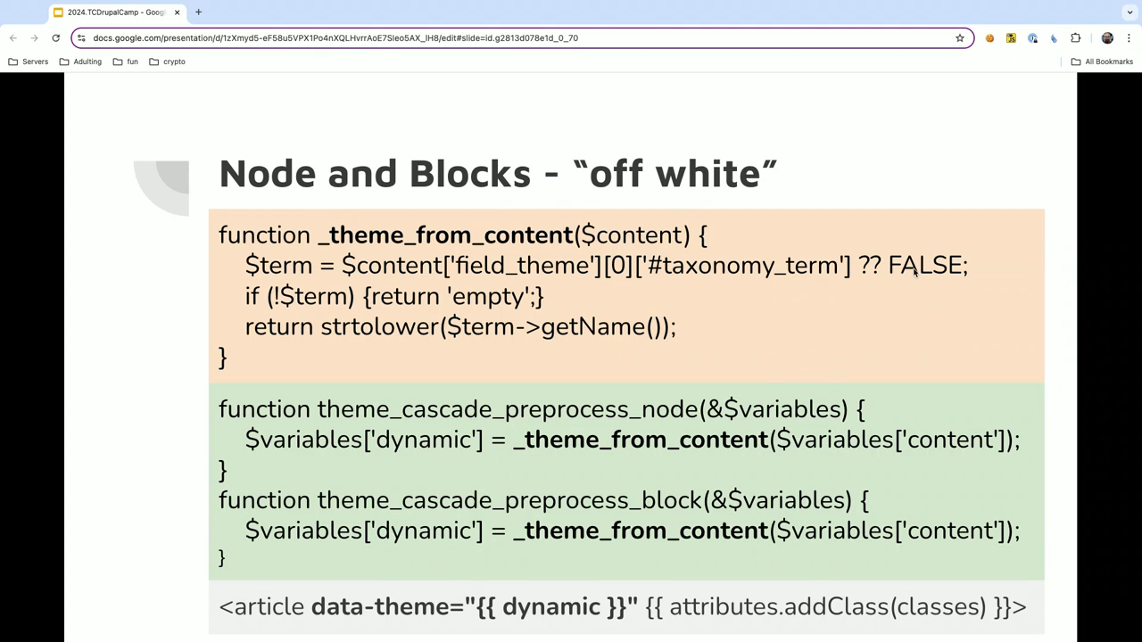
pyautogui.moveTo(904, 274)
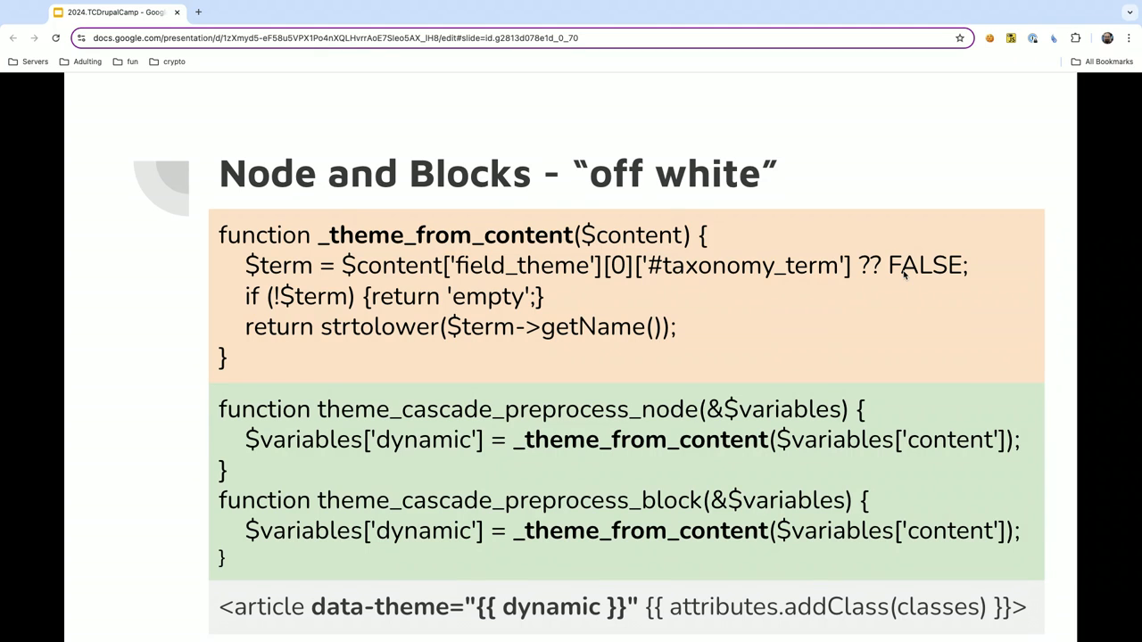
pyautogui.moveTo(462, 327)
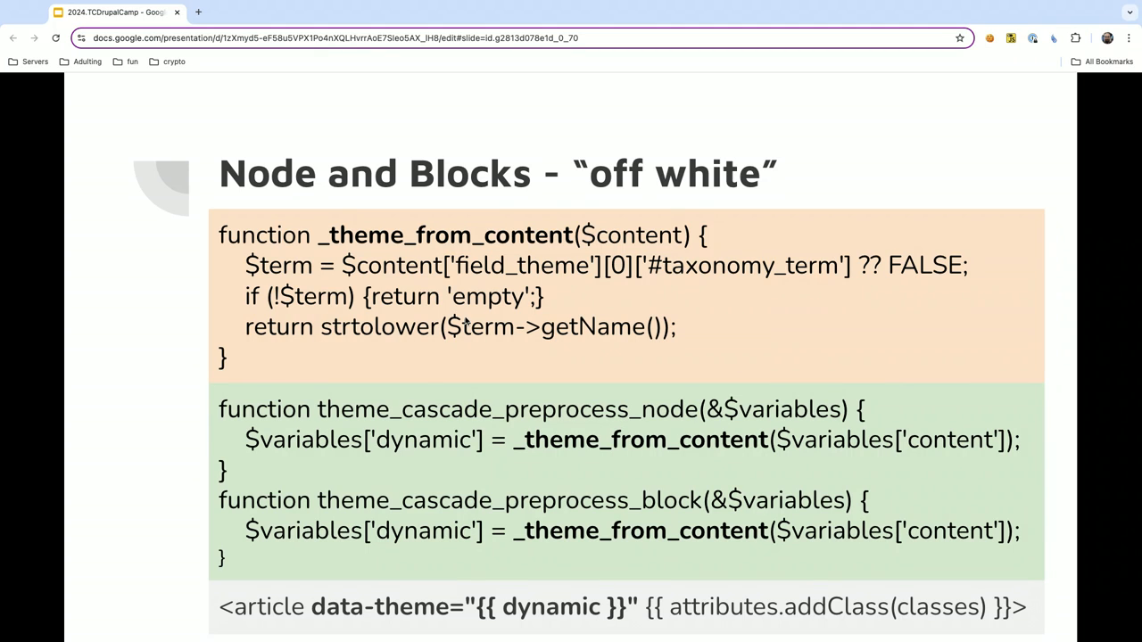
pyautogui.moveTo(468, 300)
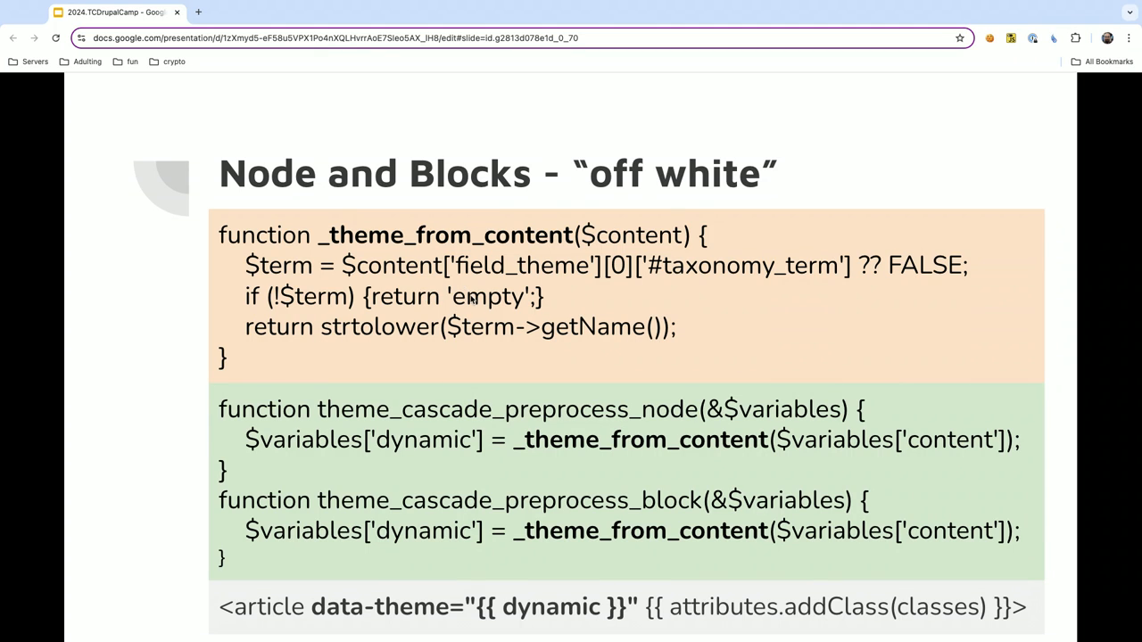
pyautogui.moveTo(503, 297)
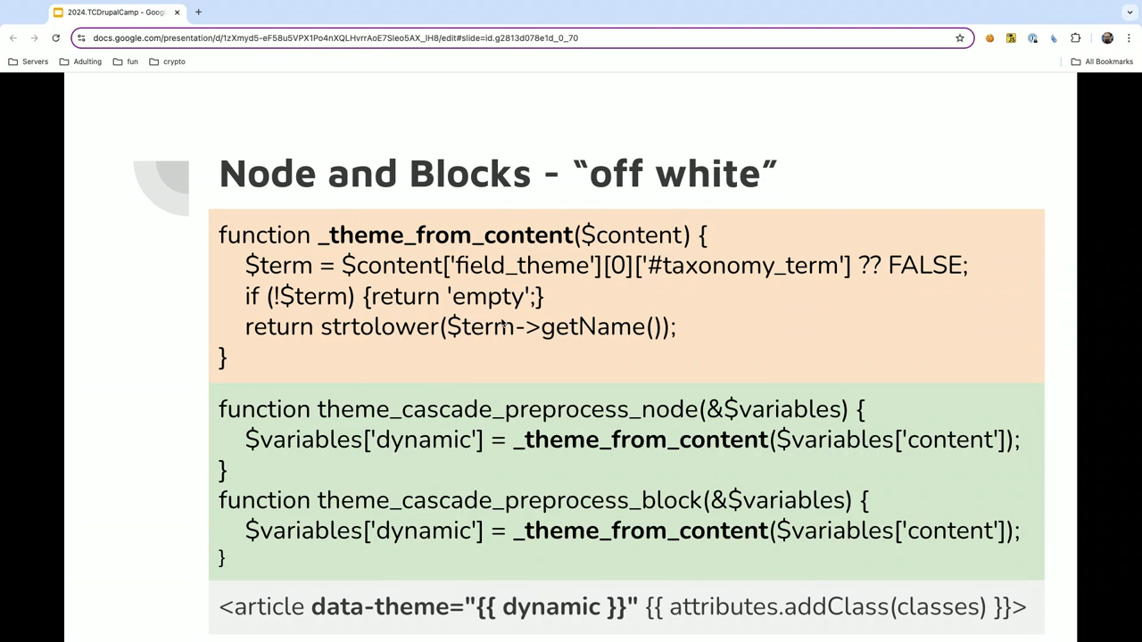
pyautogui.moveTo(611, 404)
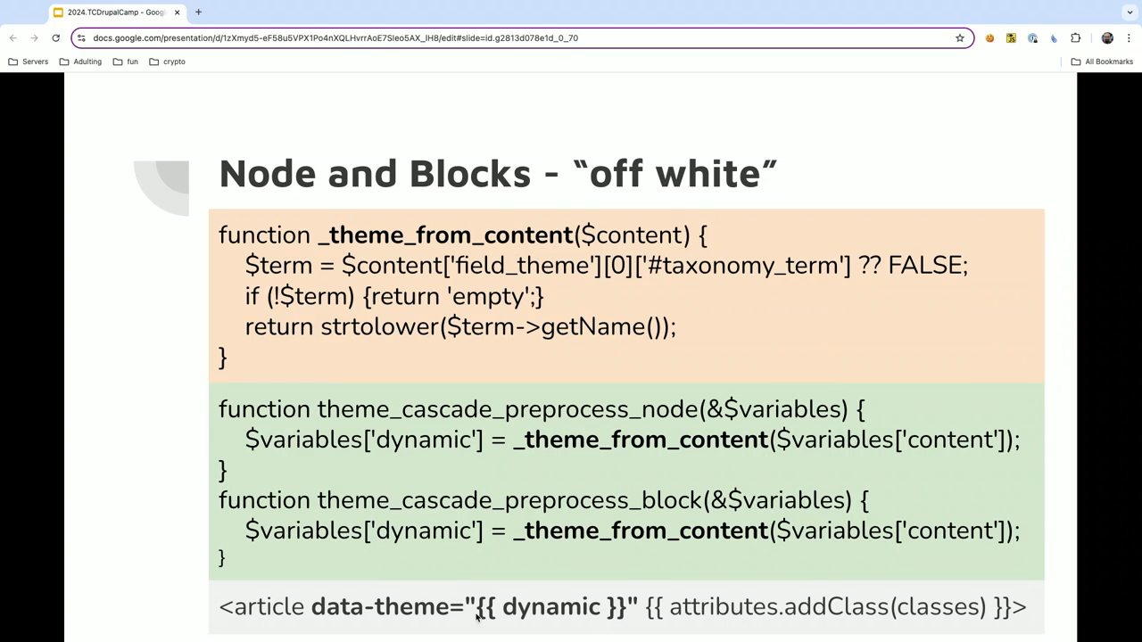
pyautogui.moveTo(476, 617)
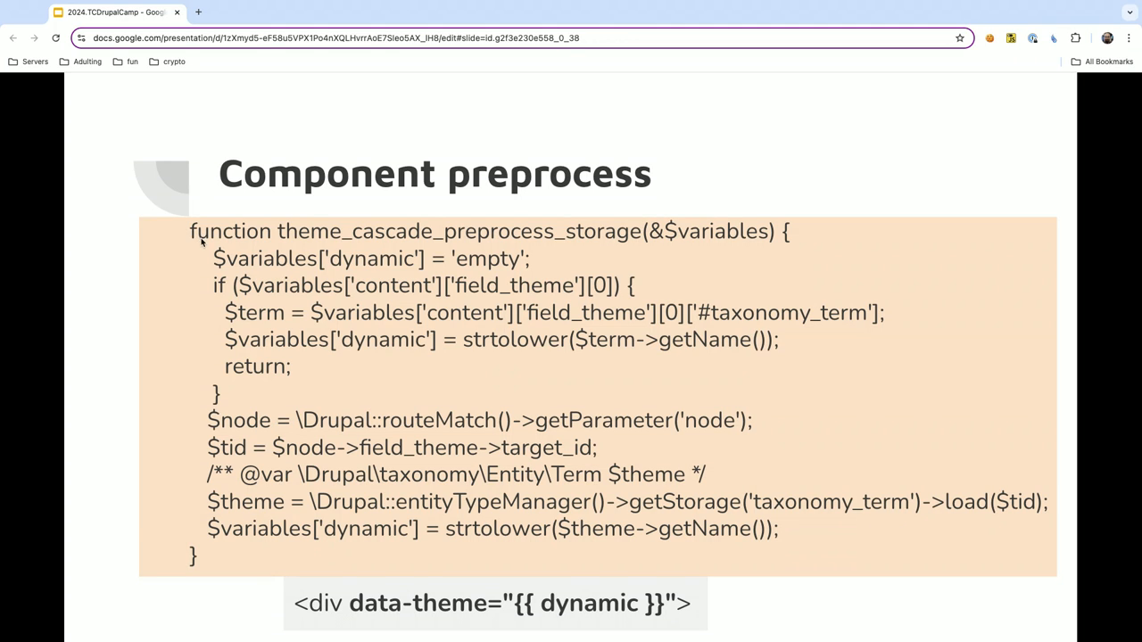
pyautogui.moveTo(478, 263)
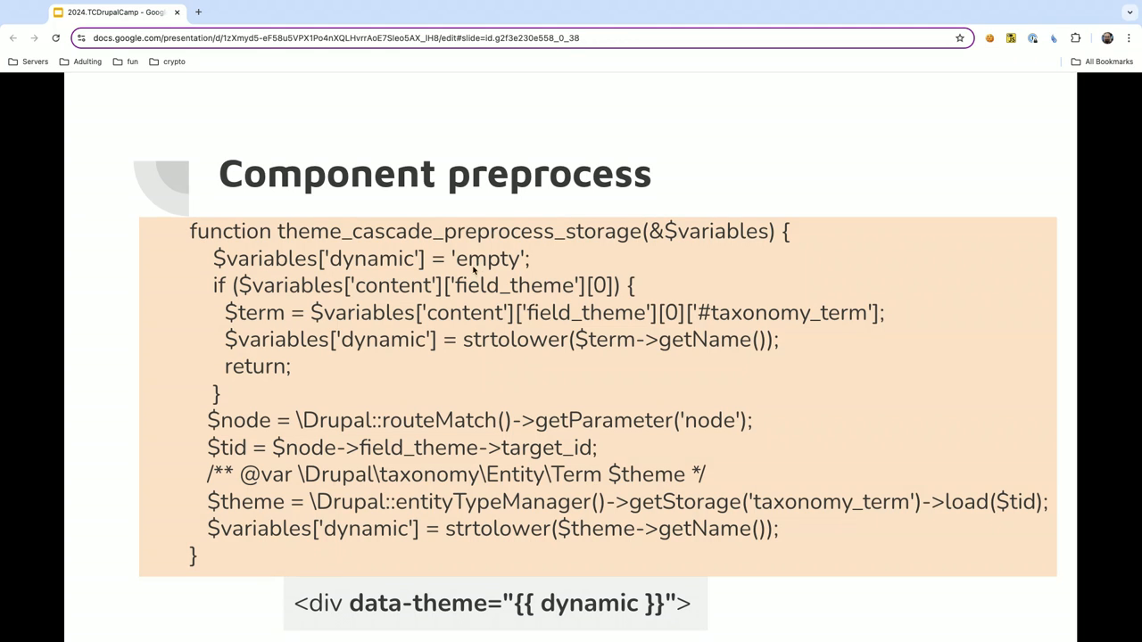
pyautogui.moveTo(268, 290)
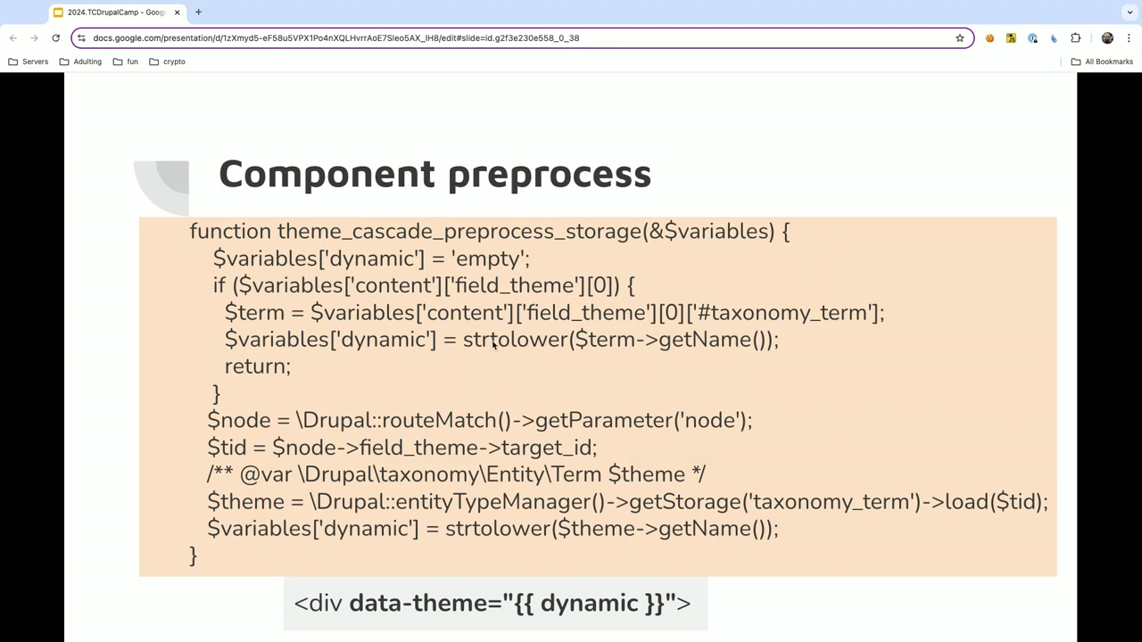
pyautogui.moveTo(582, 361)
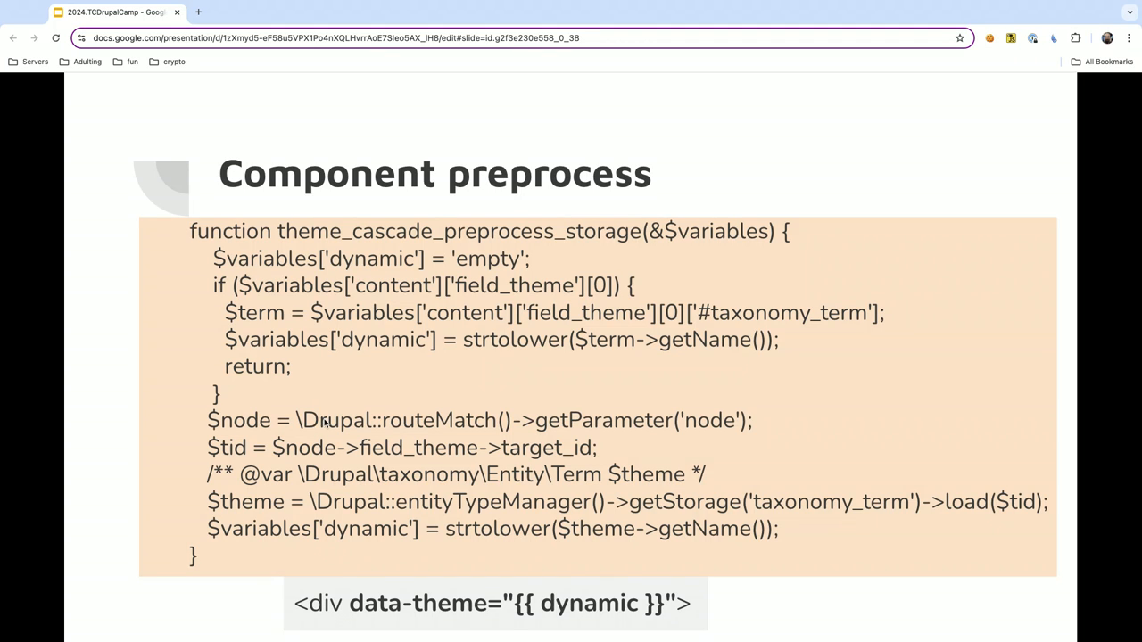
pyautogui.moveTo(303, 449)
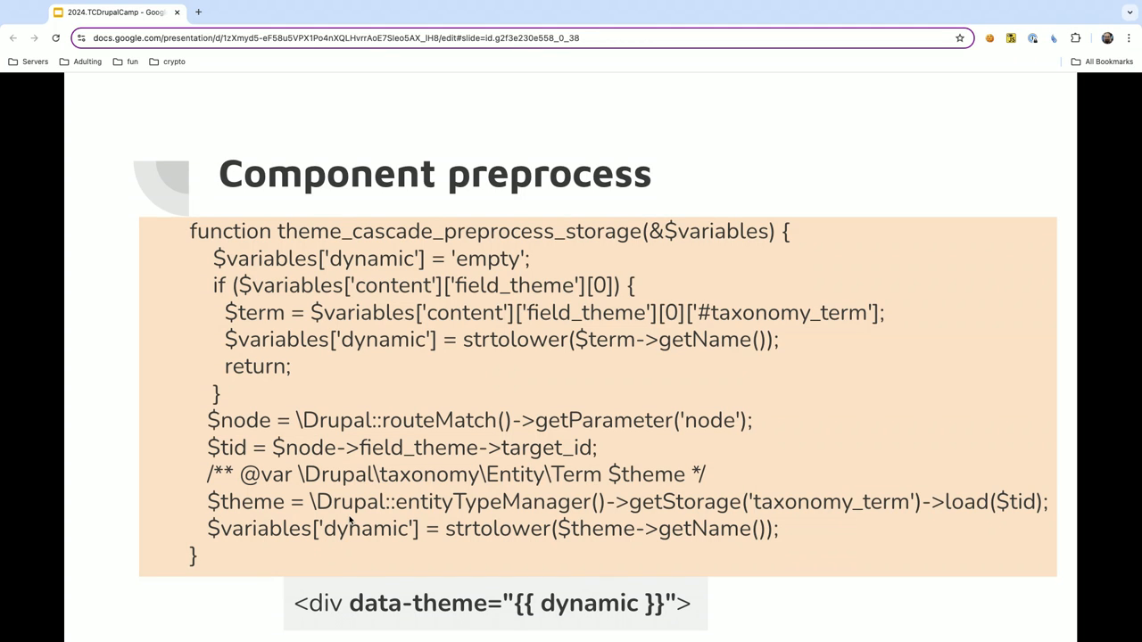
pyautogui.moveTo(378, 548)
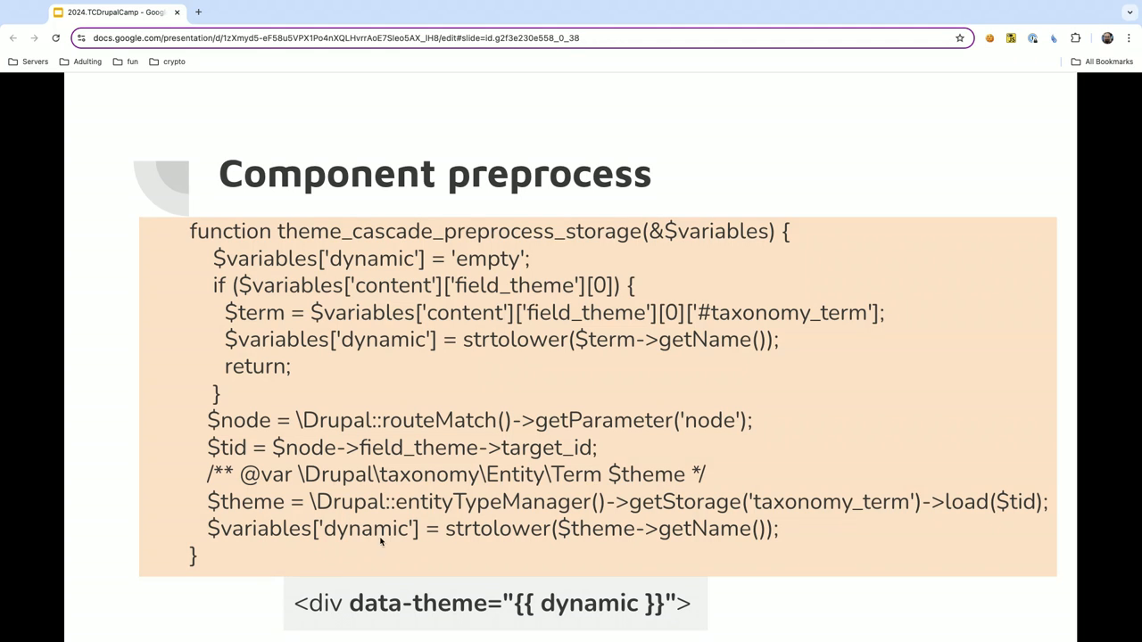
pyautogui.moveTo(587, 616)
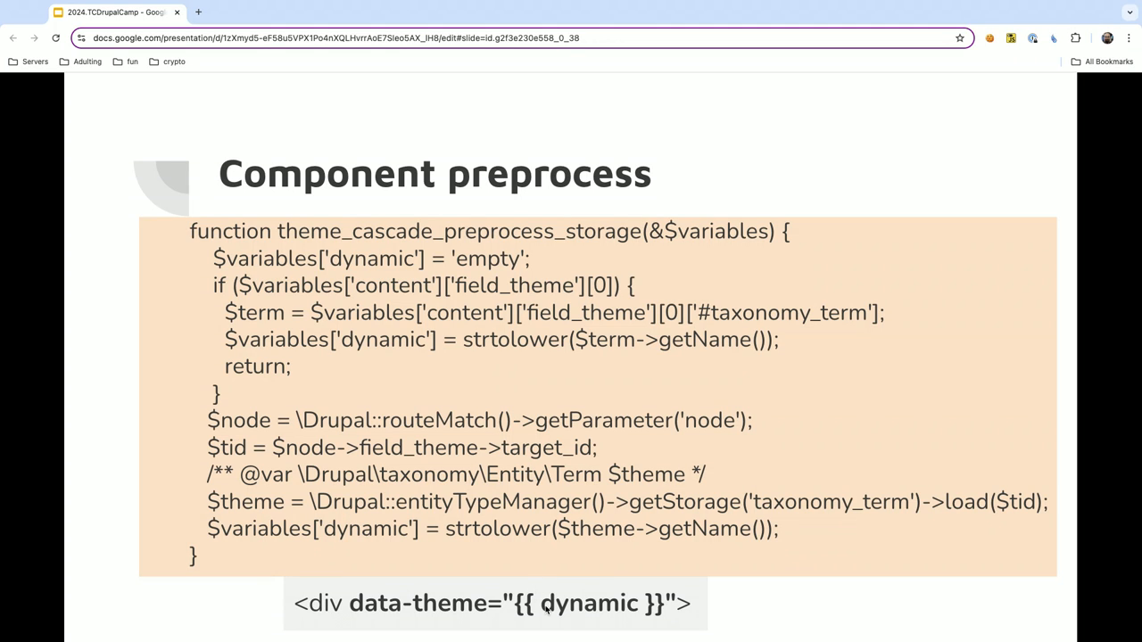
pyautogui.moveTo(719, 401)
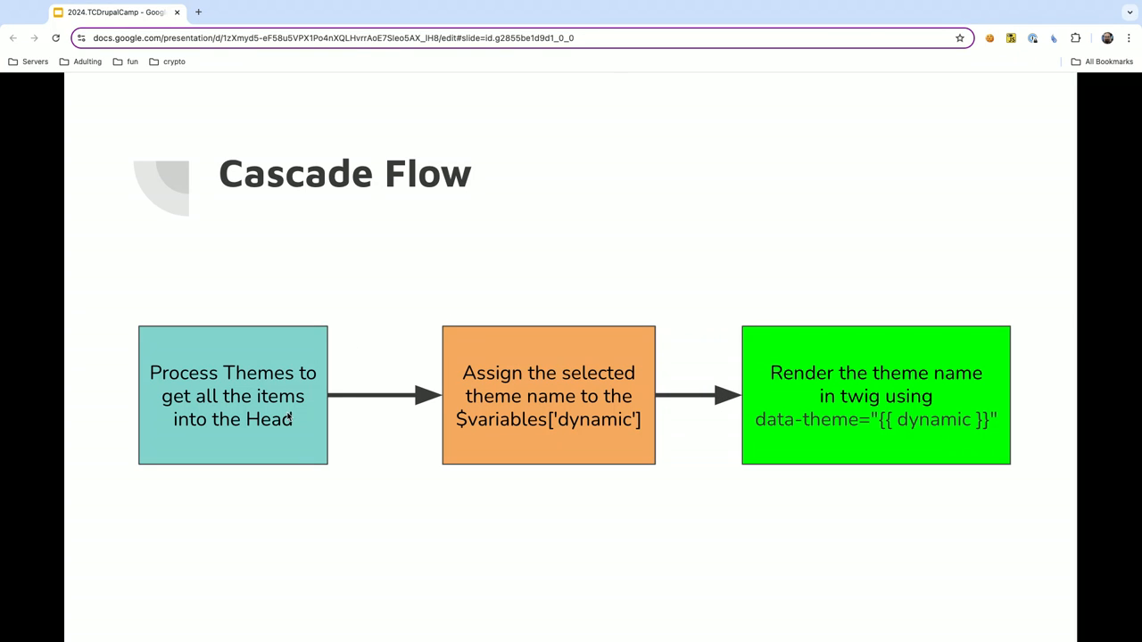
pyautogui.moveTo(200, 381)
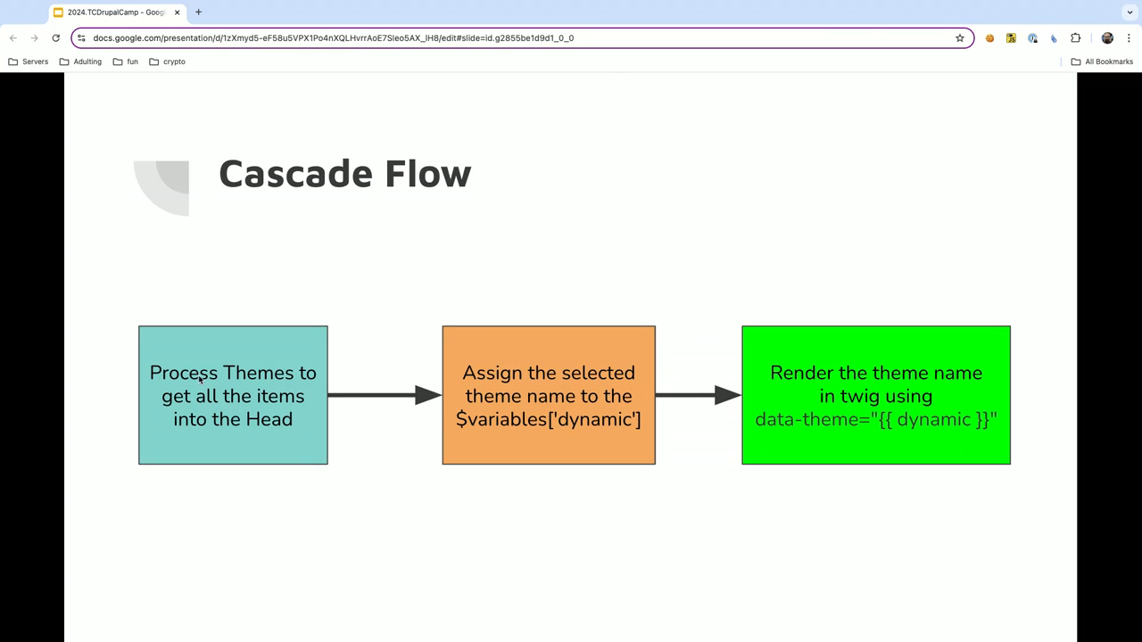
pyautogui.moveTo(633, 382)
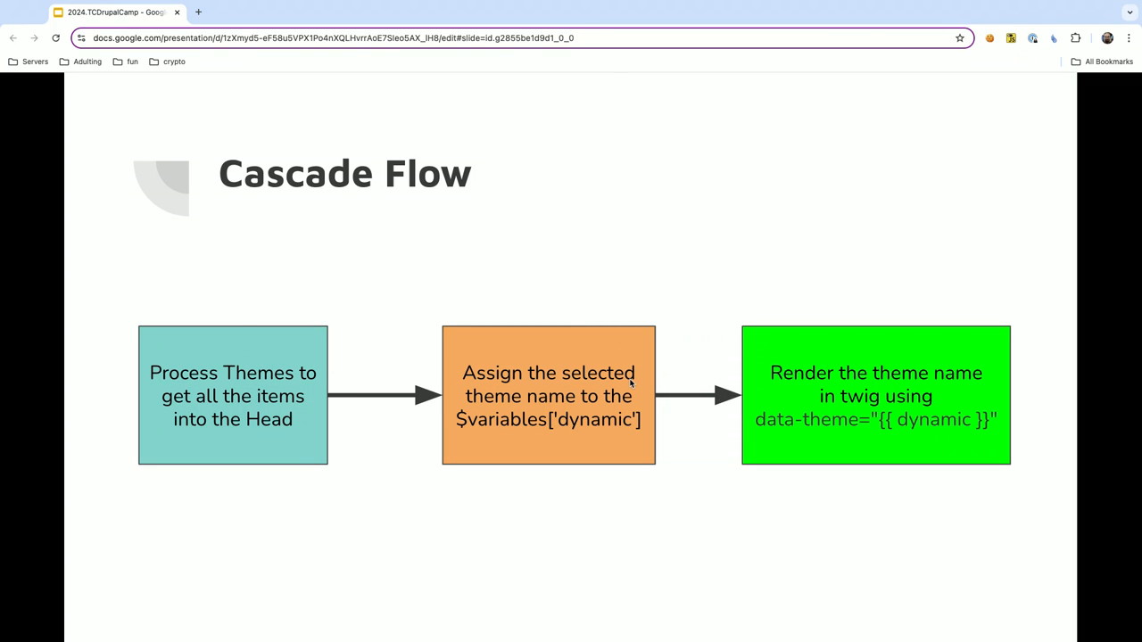
pyautogui.moveTo(595, 430)
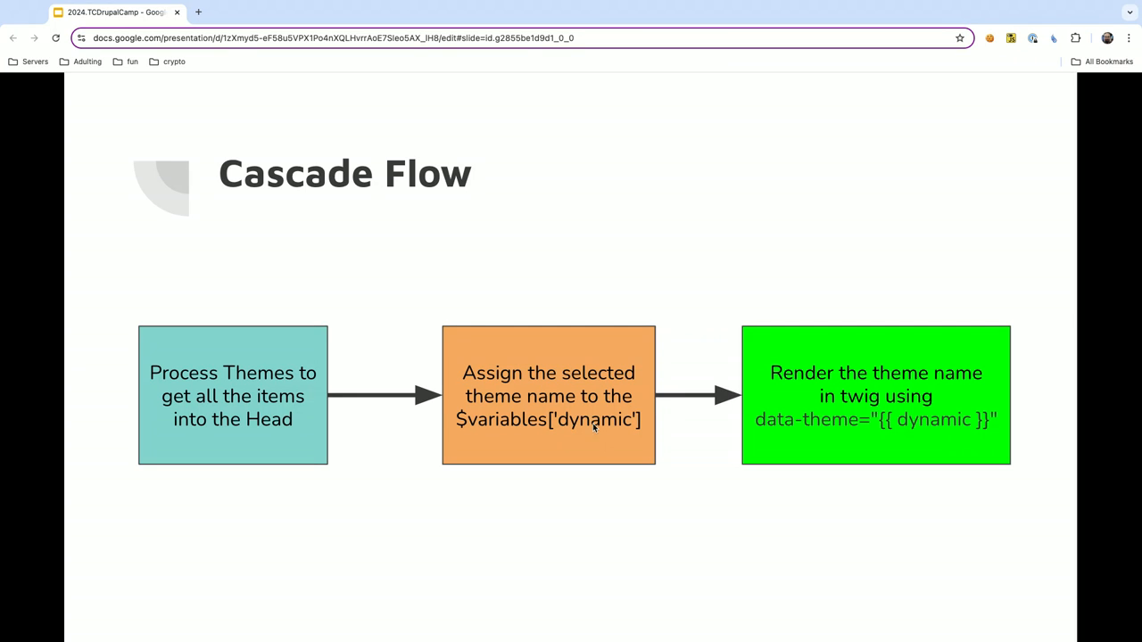
pyautogui.moveTo(804, 432)
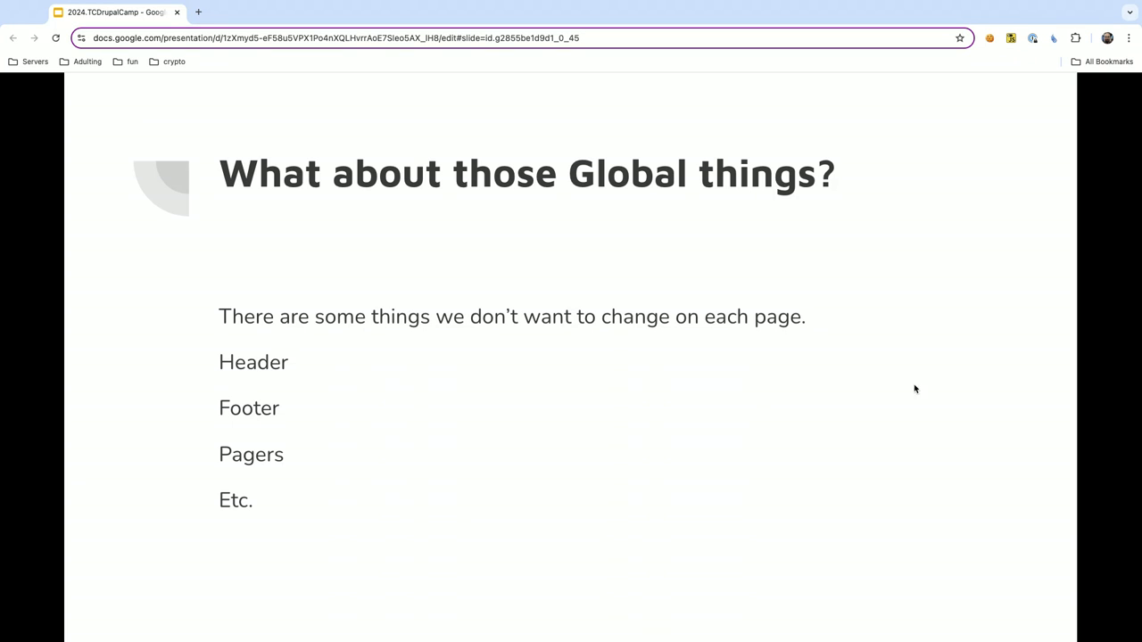
pyautogui.moveTo(664, 231)
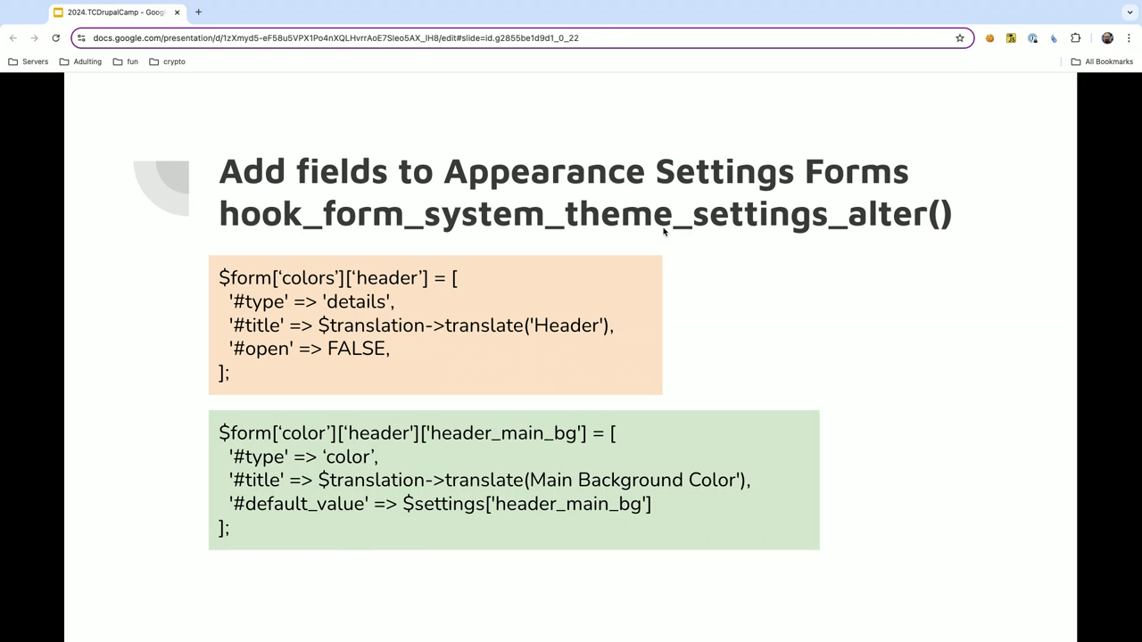
pyautogui.moveTo(329, 325)
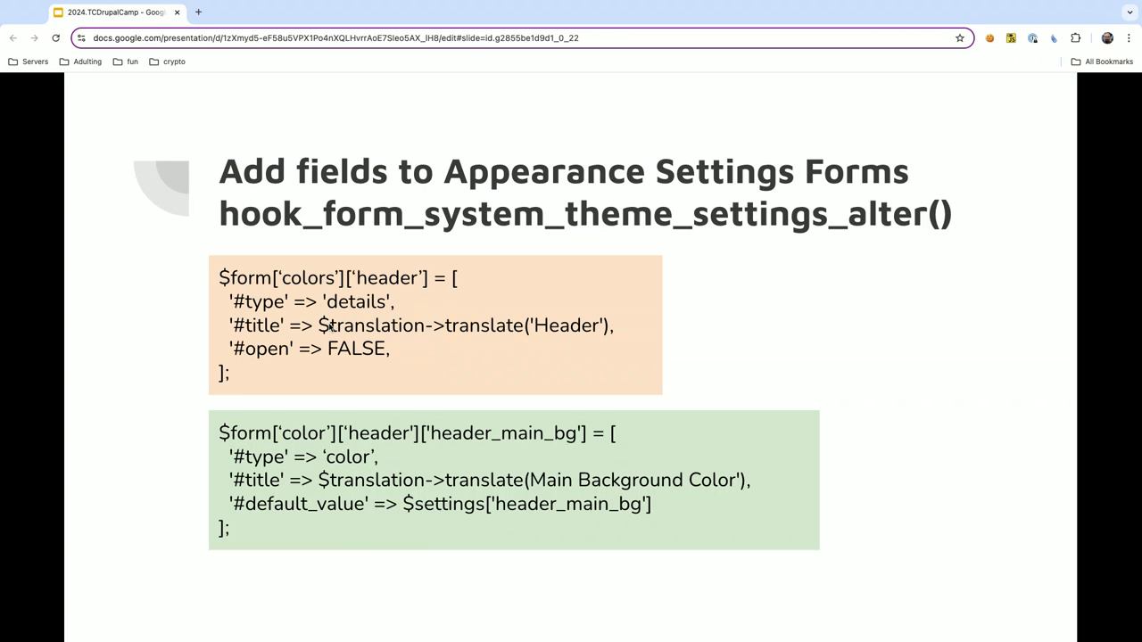
pyautogui.moveTo(609, 144)
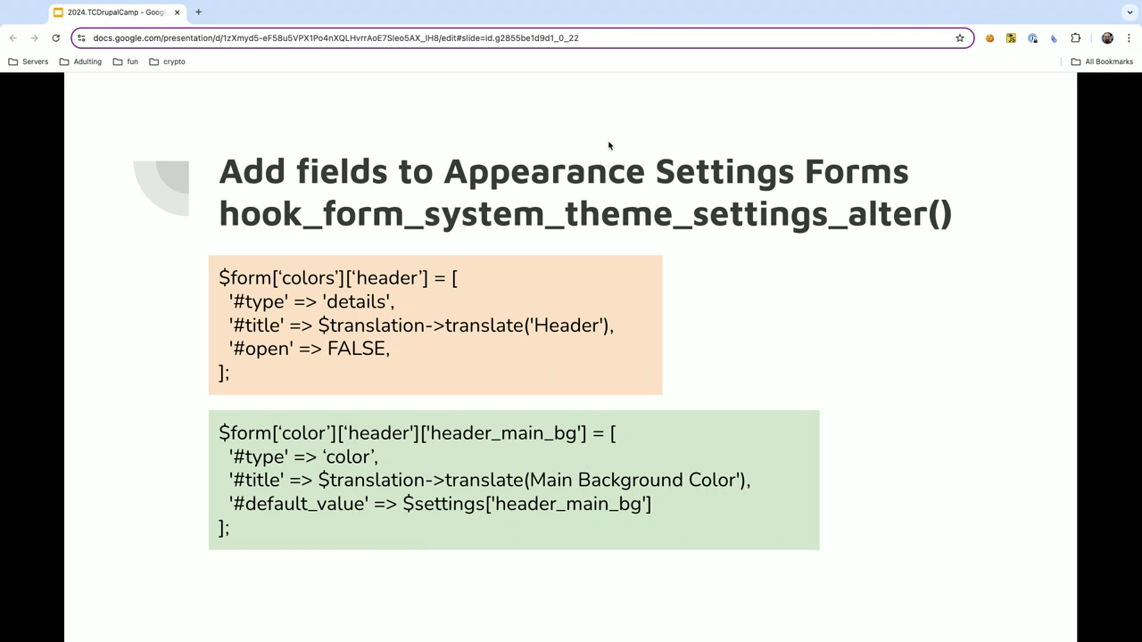
pyautogui.moveTo(481, 207)
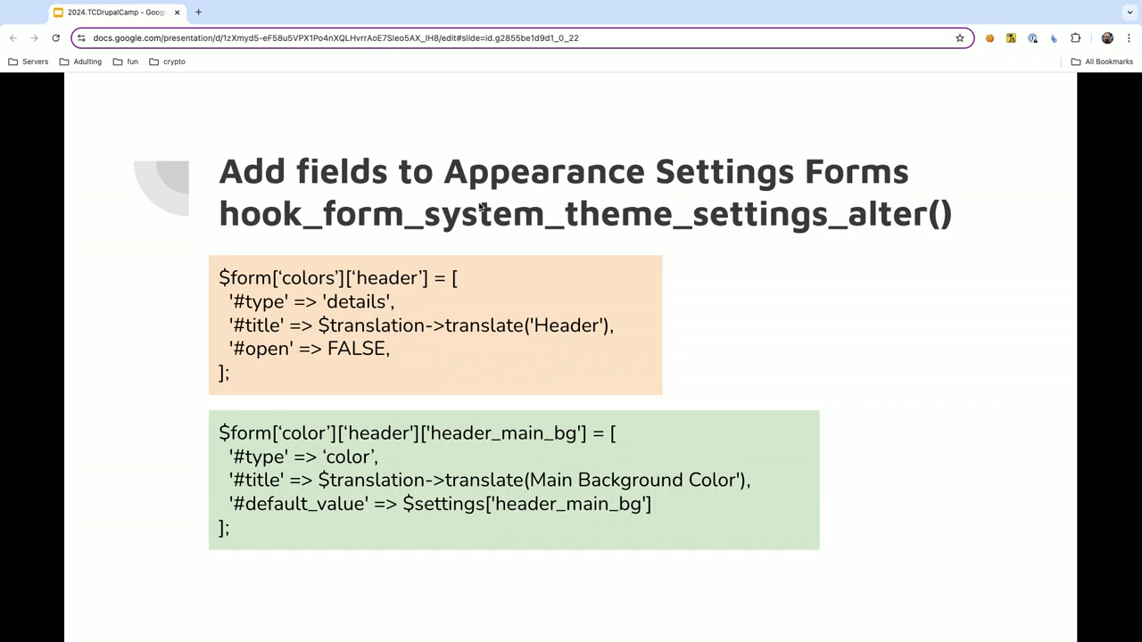
pyautogui.moveTo(685, 216)
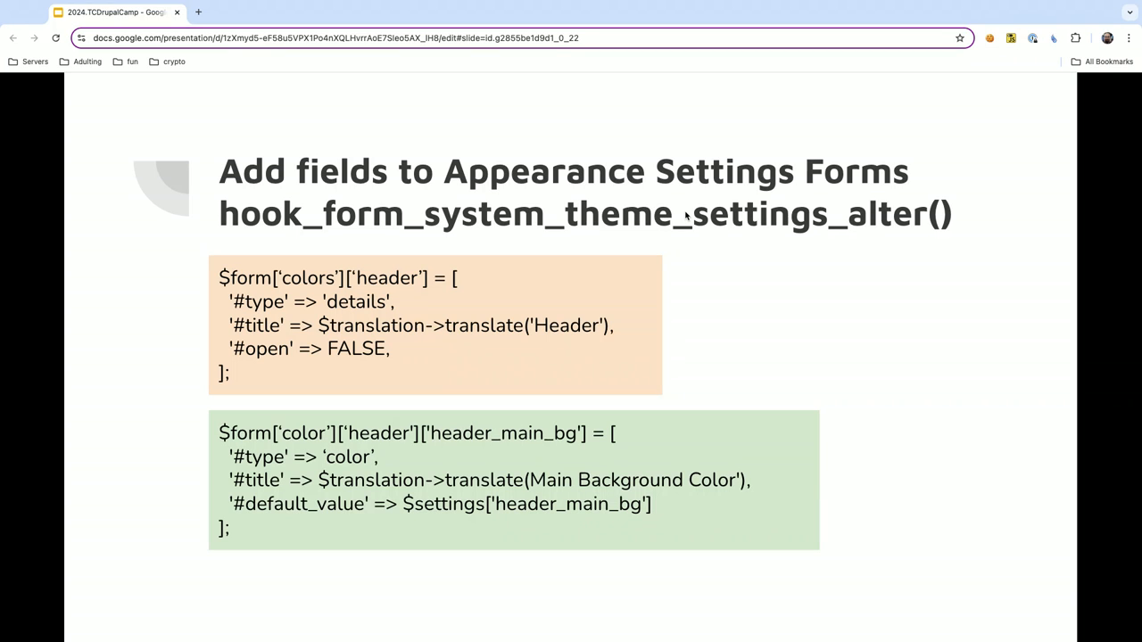
pyautogui.moveTo(641, 381)
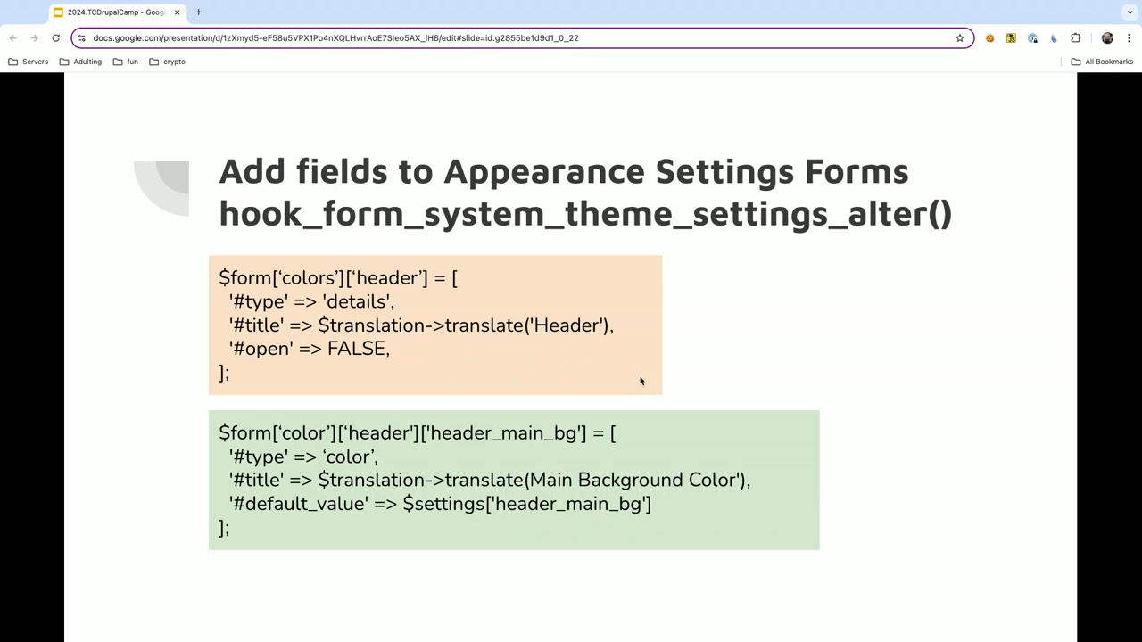
pyautogui.moveTo(245, 270)
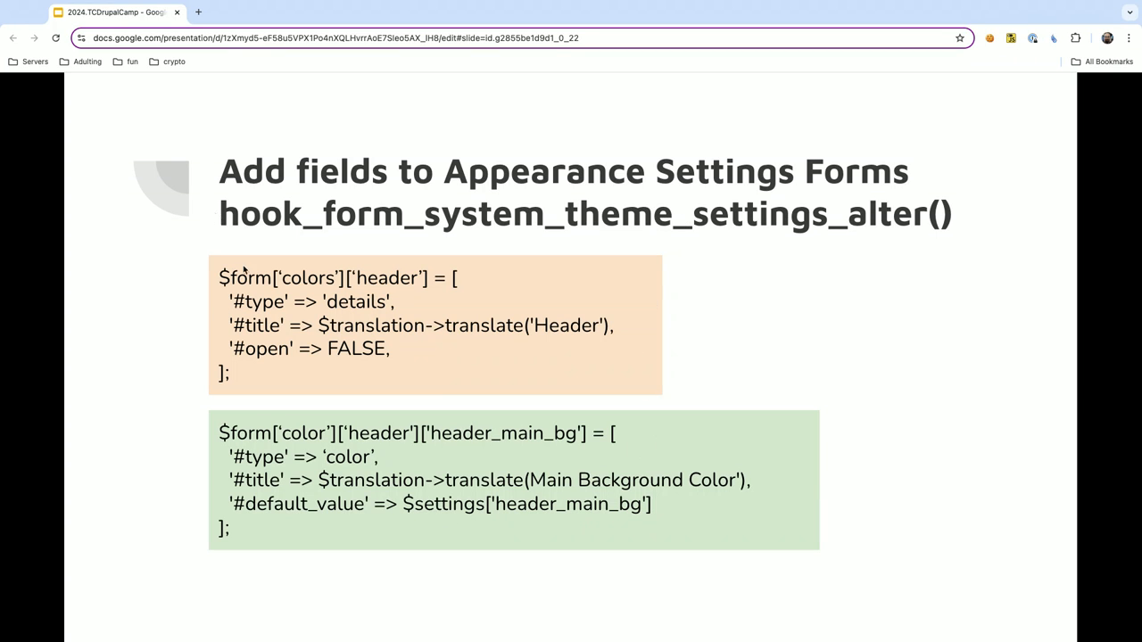
pyautogui.moveTo(205, 282)
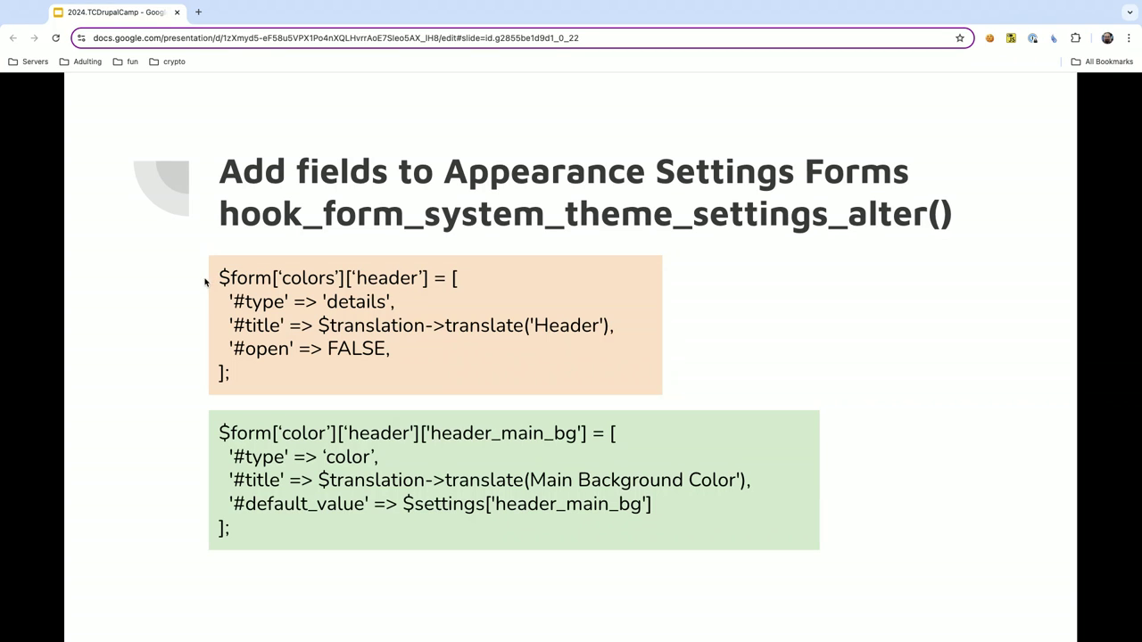
pyautogui.moveTo(388, 279)
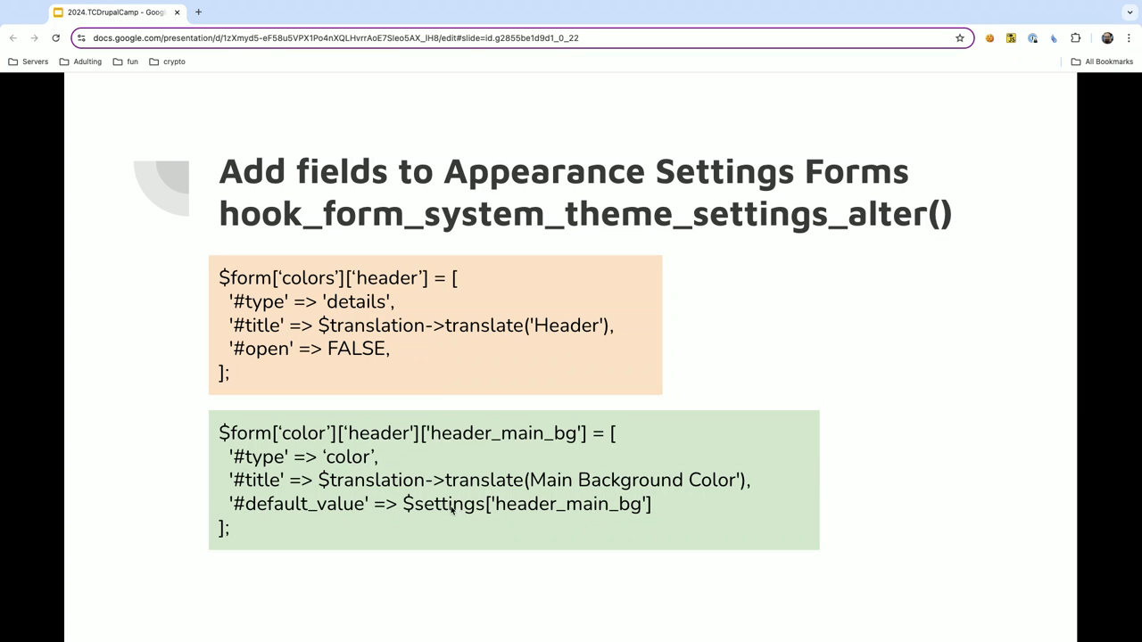
pyautogui.moveTo(602, 517)
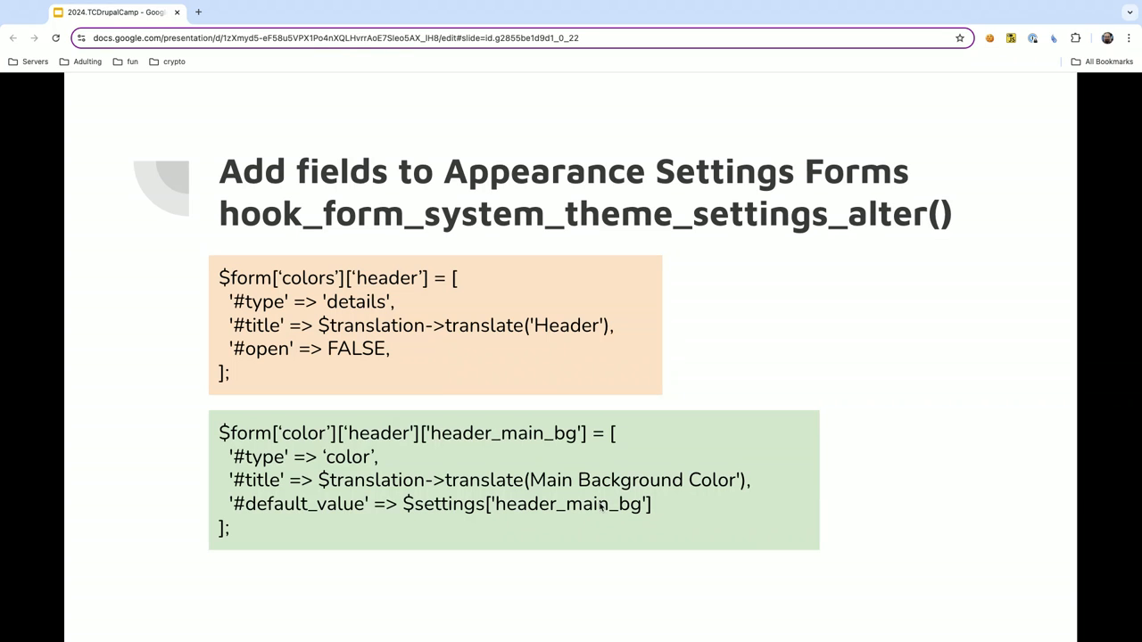
pyautogui.moveTo(609, 527)
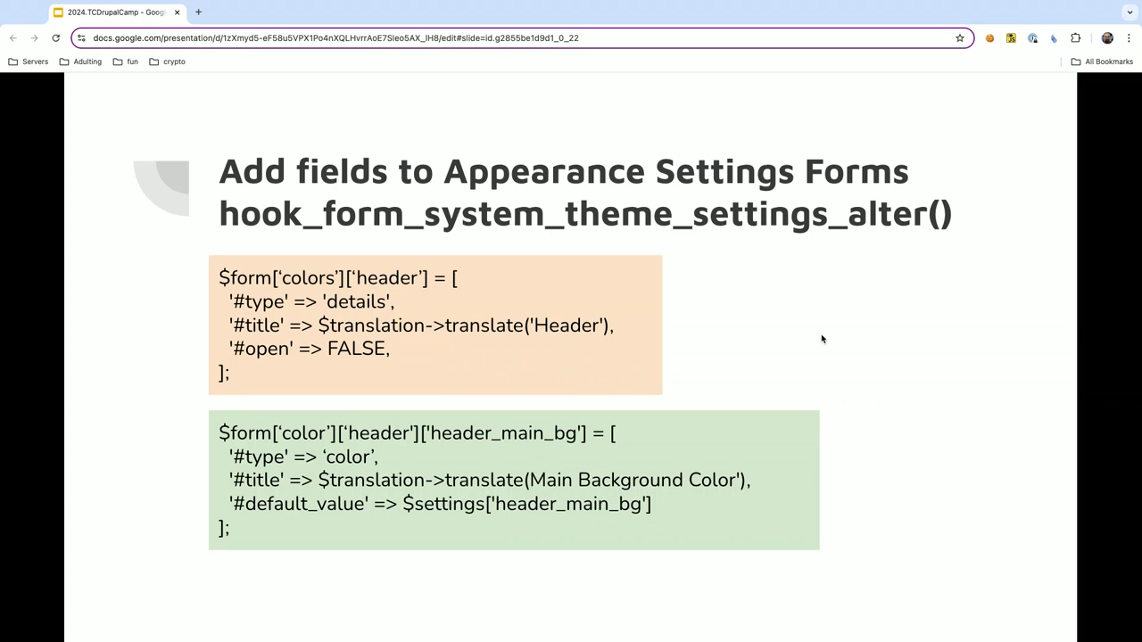
# Advance to the hook_preprocess_html() slide with the $root_theme and $themes[] arrays.
pyautogui.press('Right')
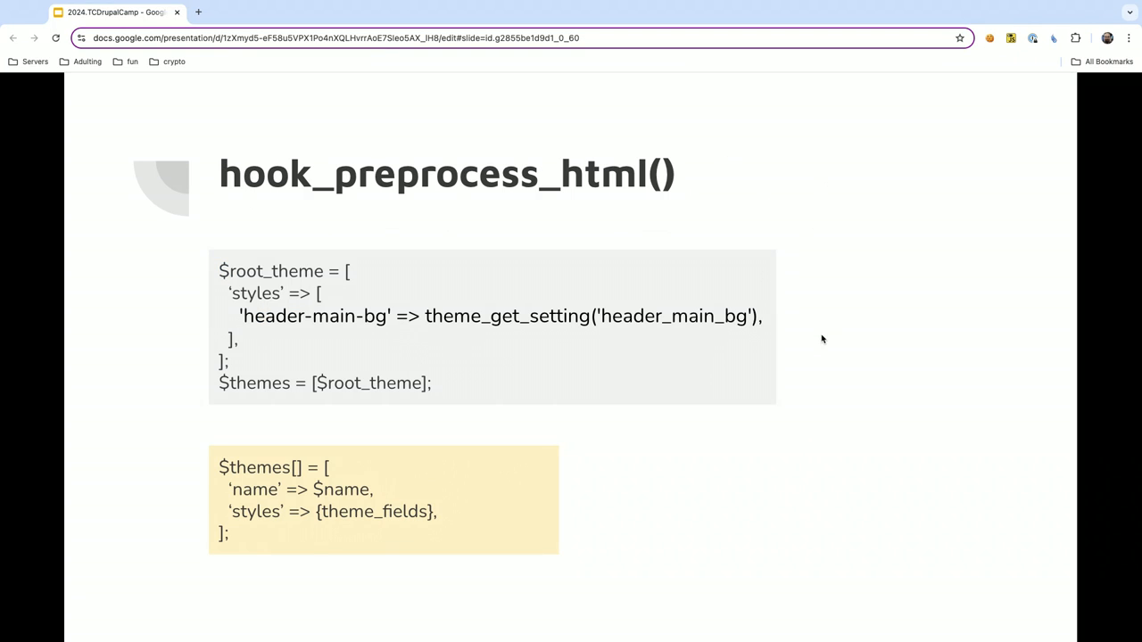
pyautogui.moveTo(567, 195)
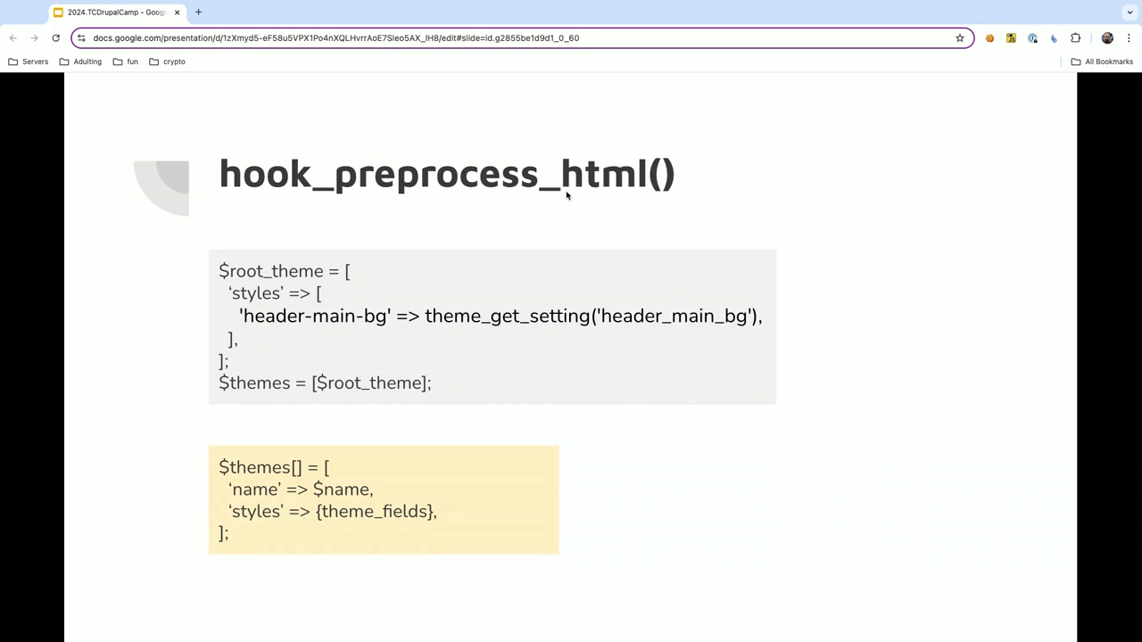
pyautogui.moveTo(534, 200)
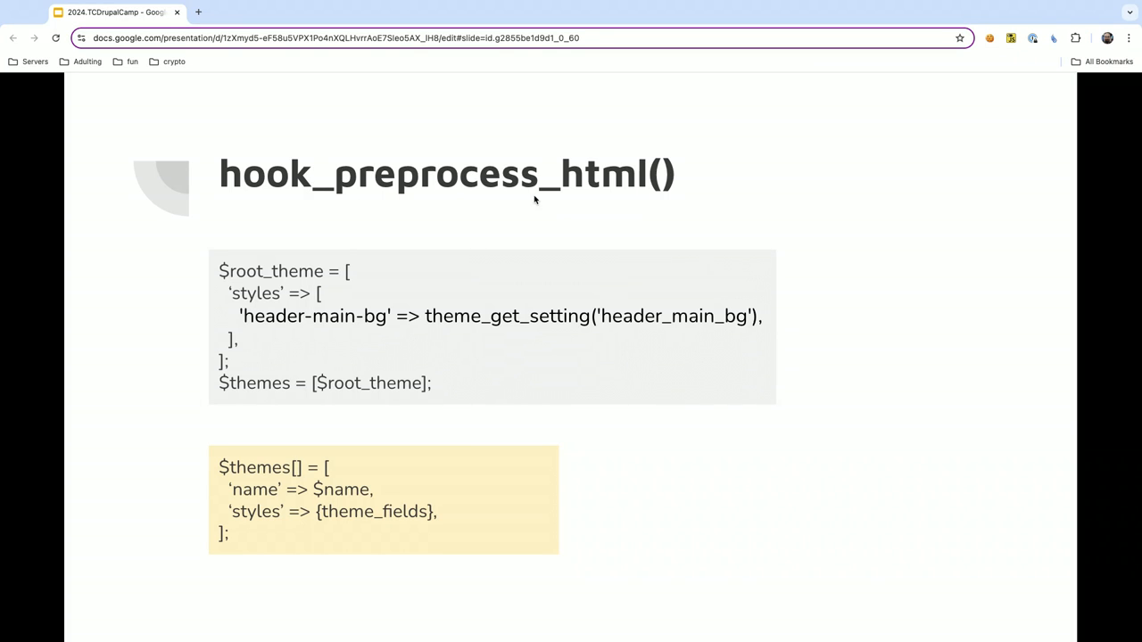
pyautogui.moveTo(505, 216)
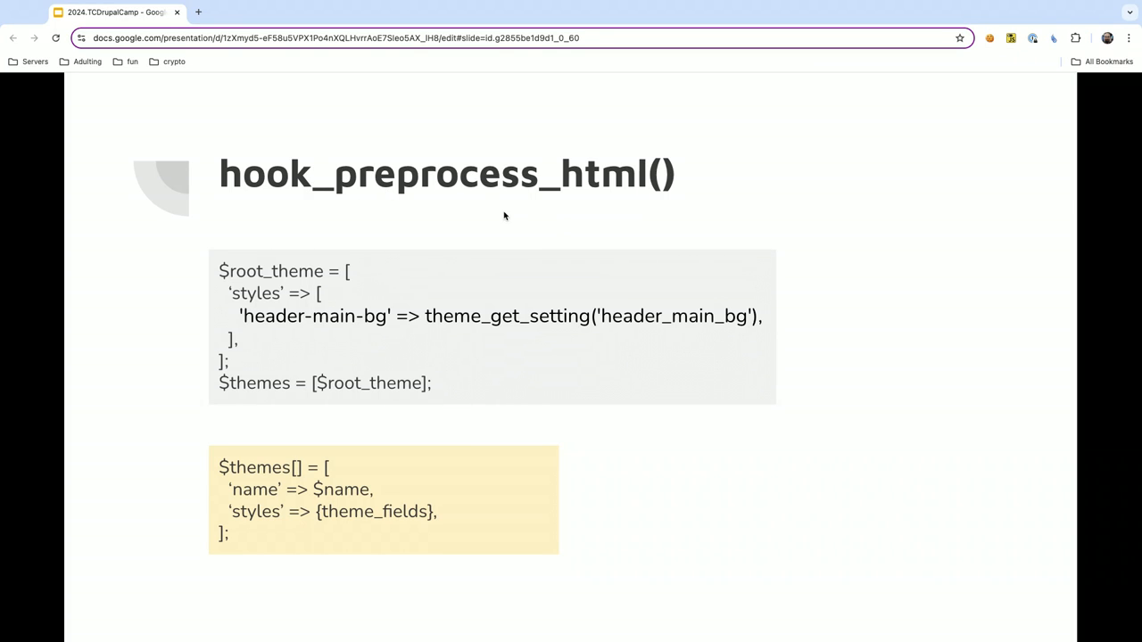
pyautogui.moveTo(421, 401)
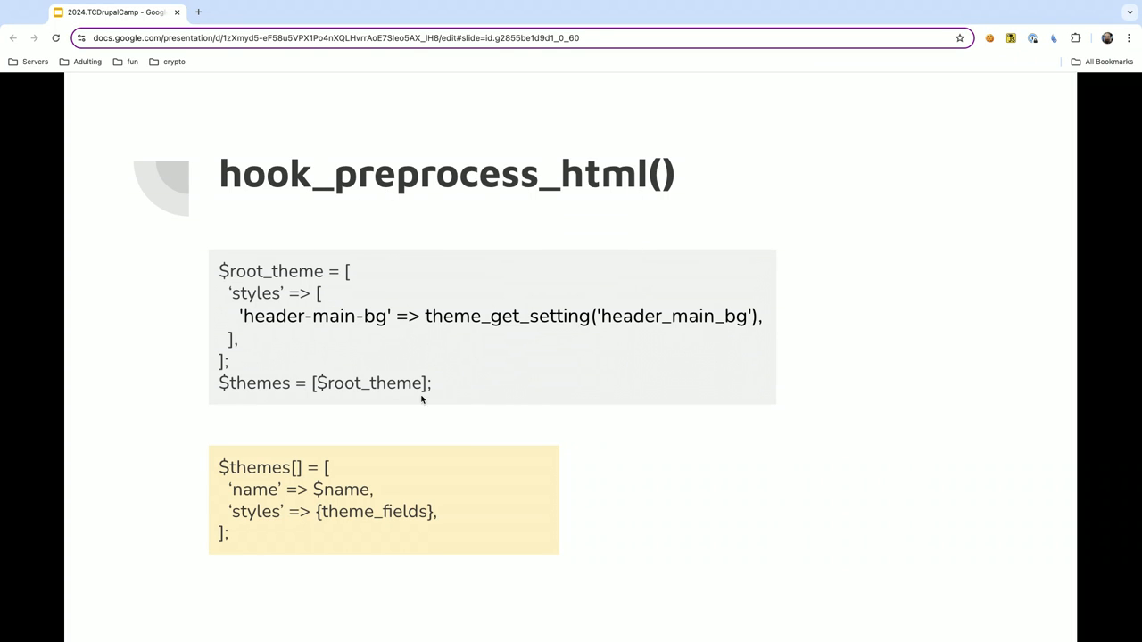
pyautogui.moveTo(346, 394)
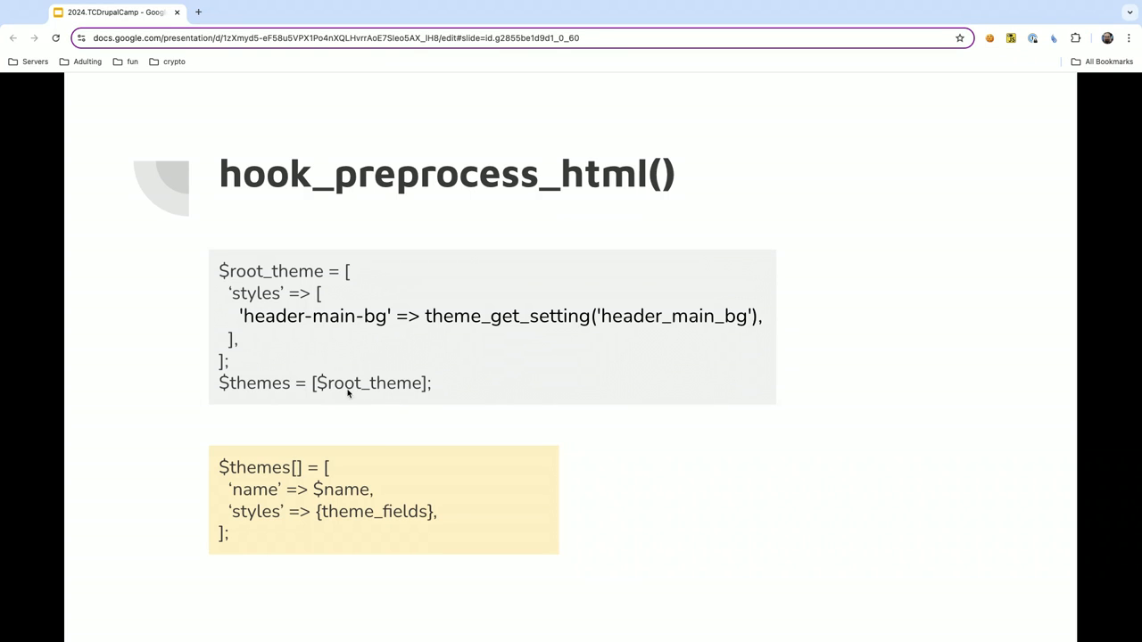
pyautogui.moveTo(279, 332)
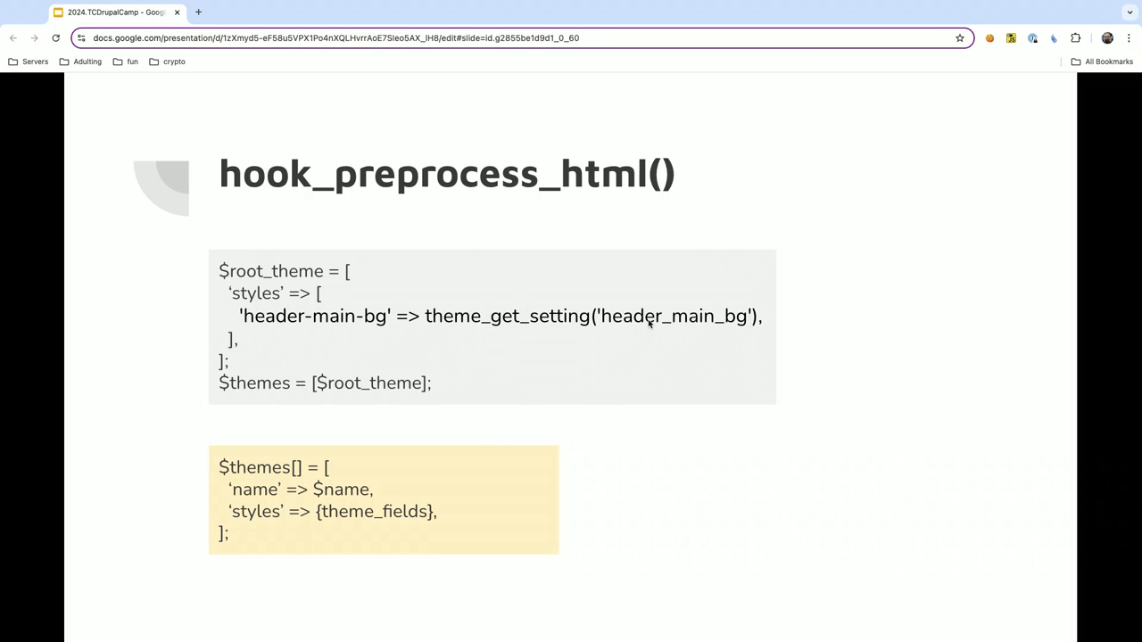
pyautogui.moveTo(409, 393)
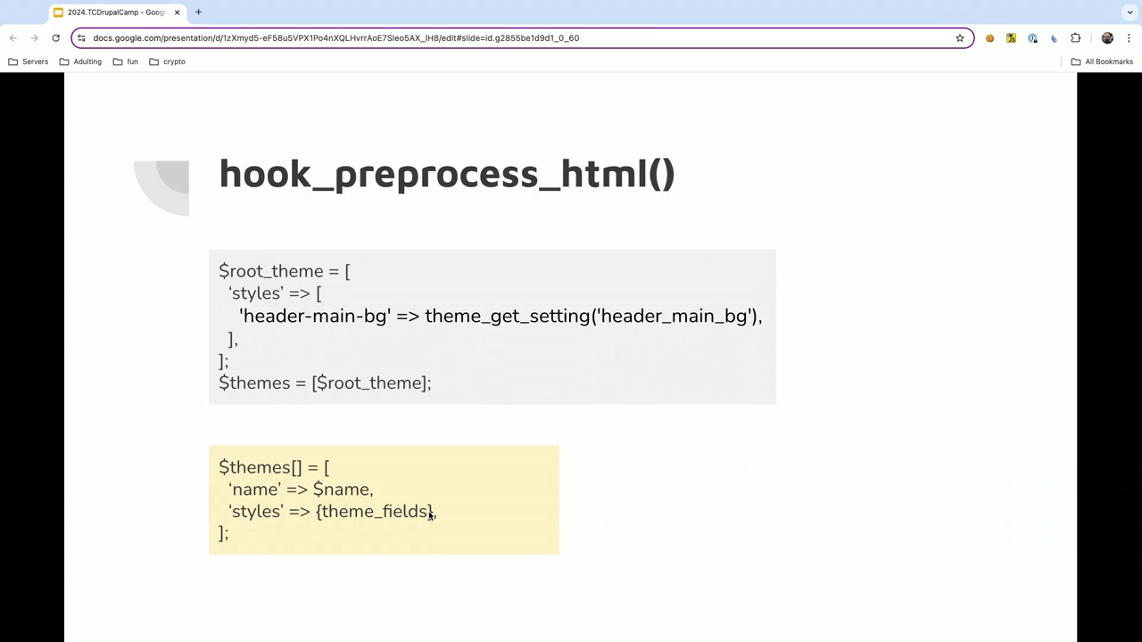
# Advance to 'The head root object' slide listing :root and data-theme CSS variables.
pyautogui.press('Right')
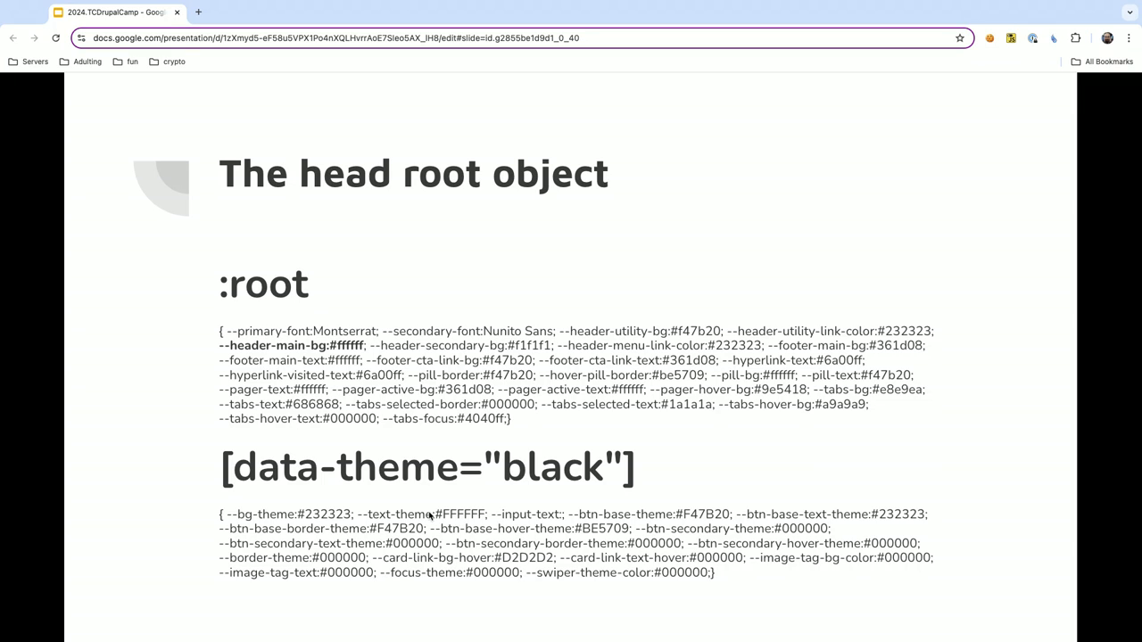
pyautogui.moveTo(265, 335)
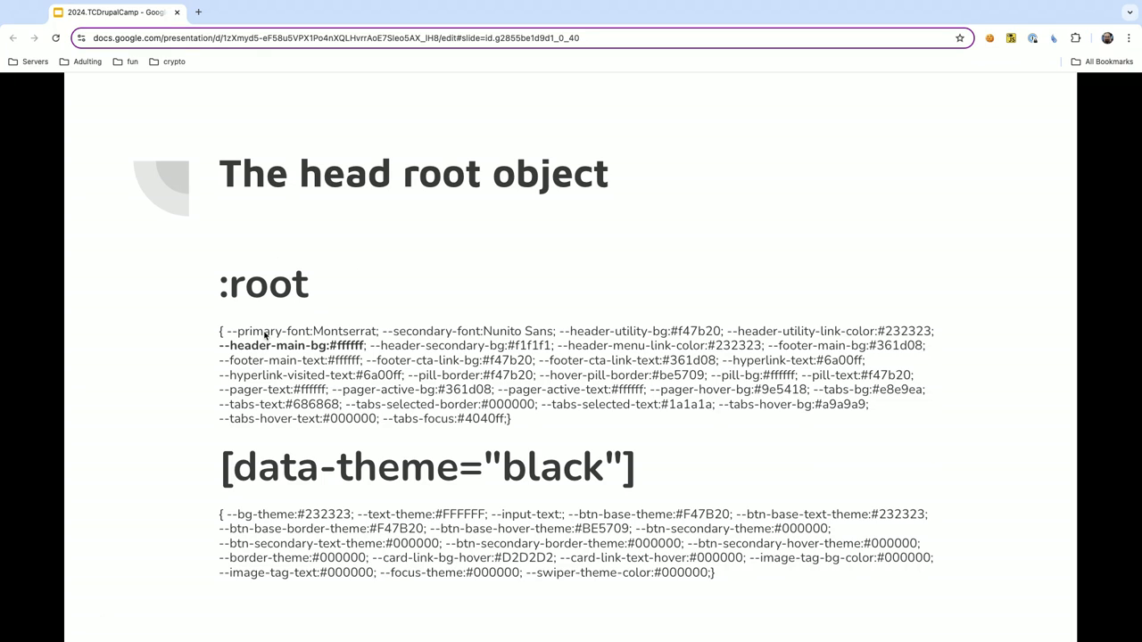
pyautogui.moveTo(395, 358)
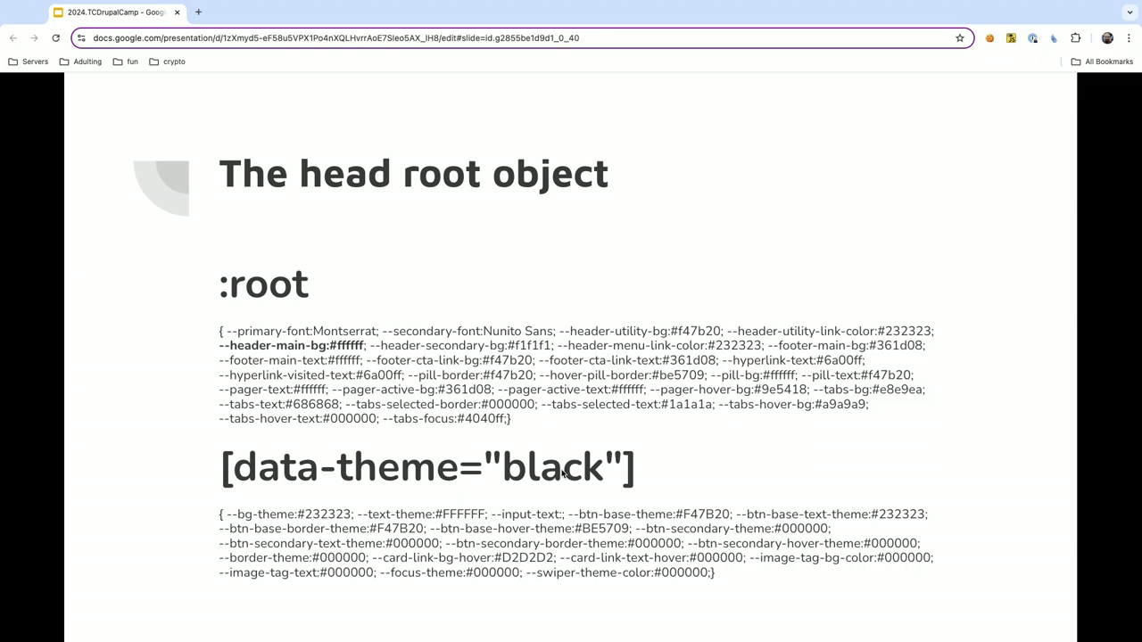
pyautogui.moveTo(513, 490)
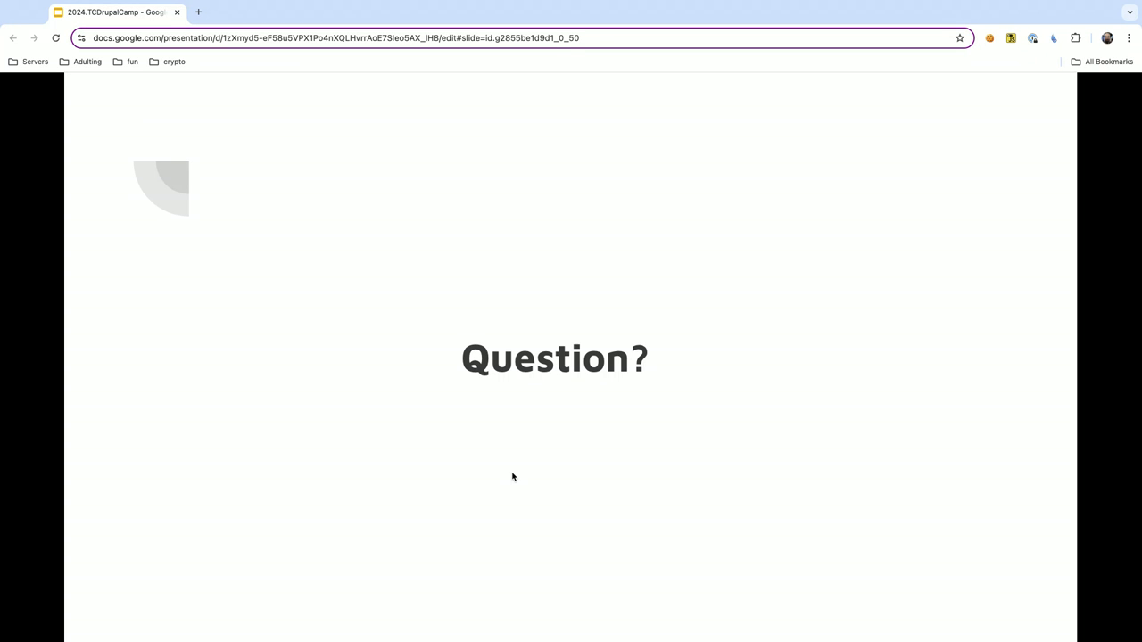
pyautogui.moveTo(388, 513)
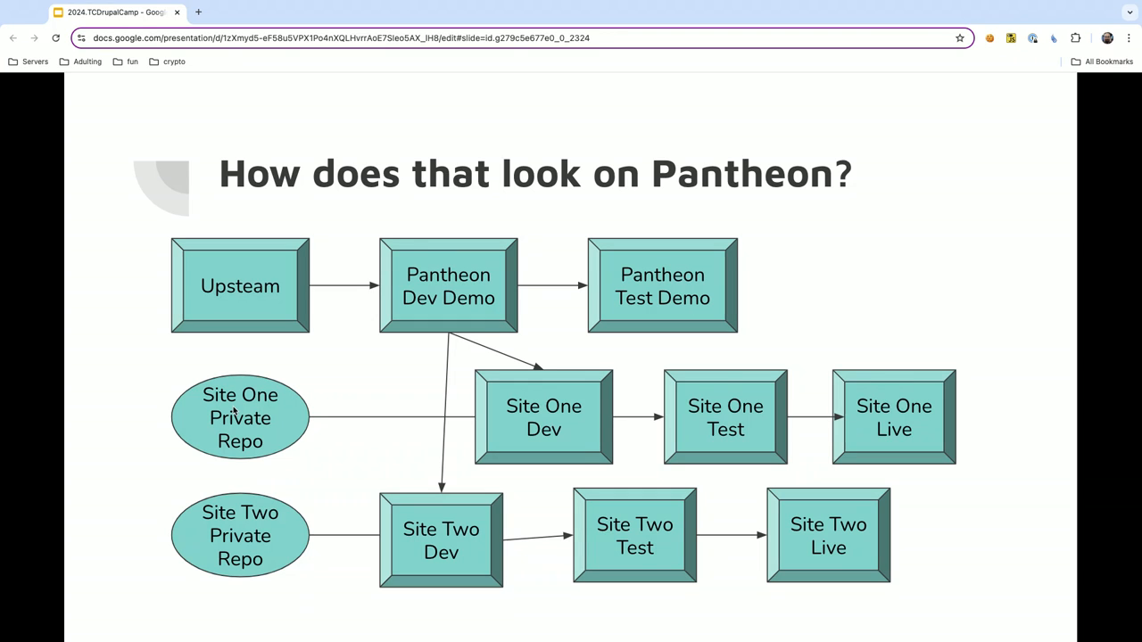
pyautogui.moveTo(25, 216)
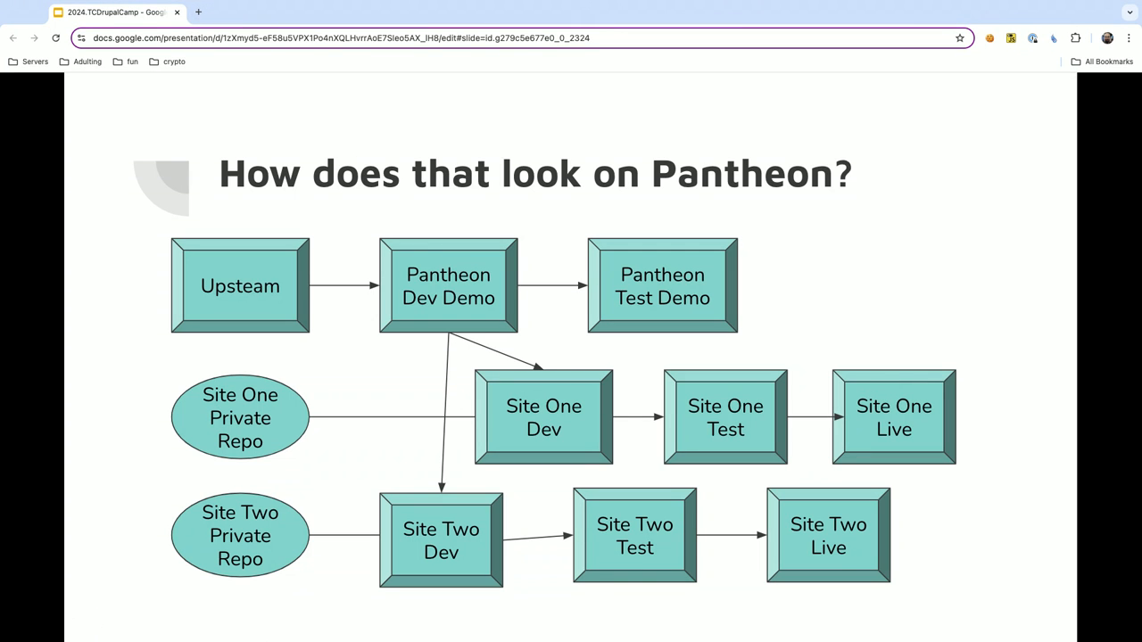
pyautogui.moveTo(506, 130)
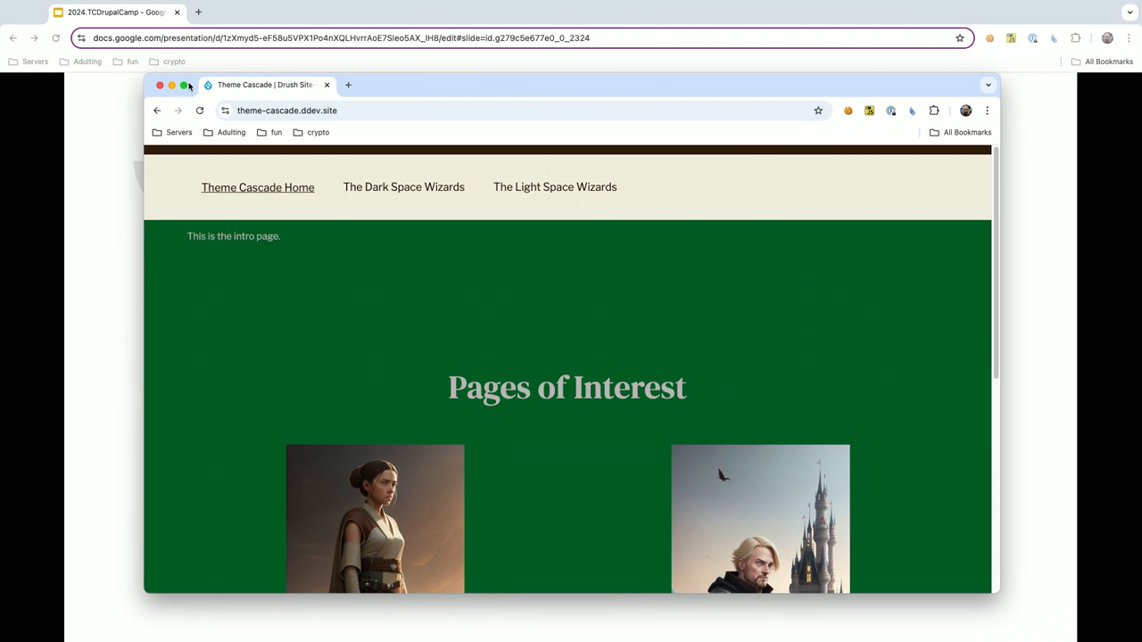
# Show the Theme Cascade site full screen and scroll through the Light Space Wizards page.
pyautogui.click(187, 85)
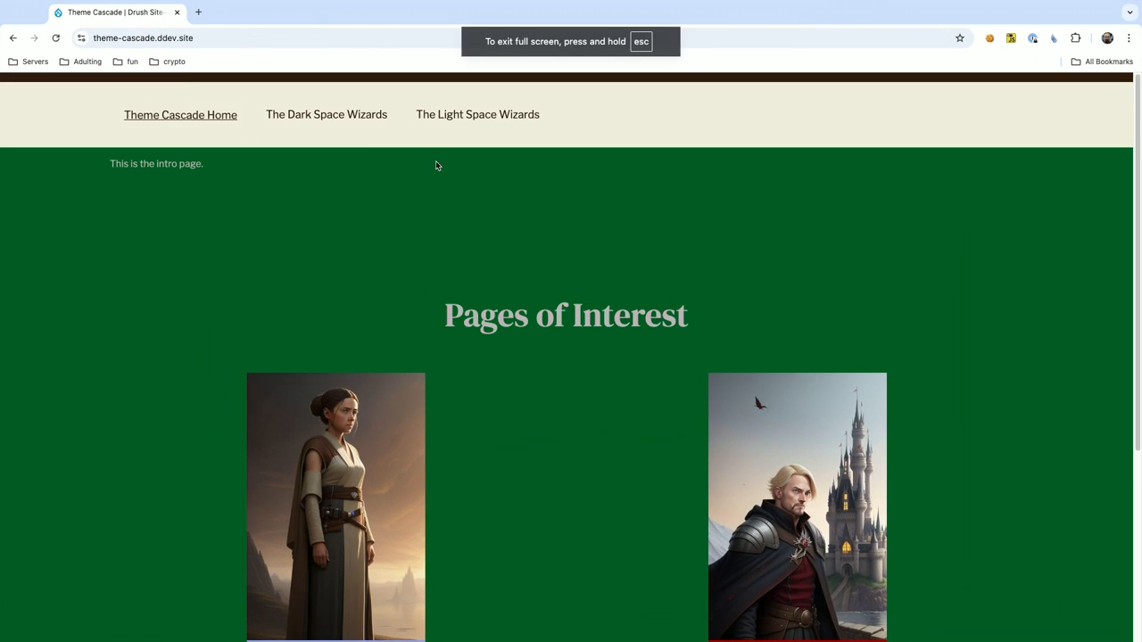
pyautogui.scroll(-3)
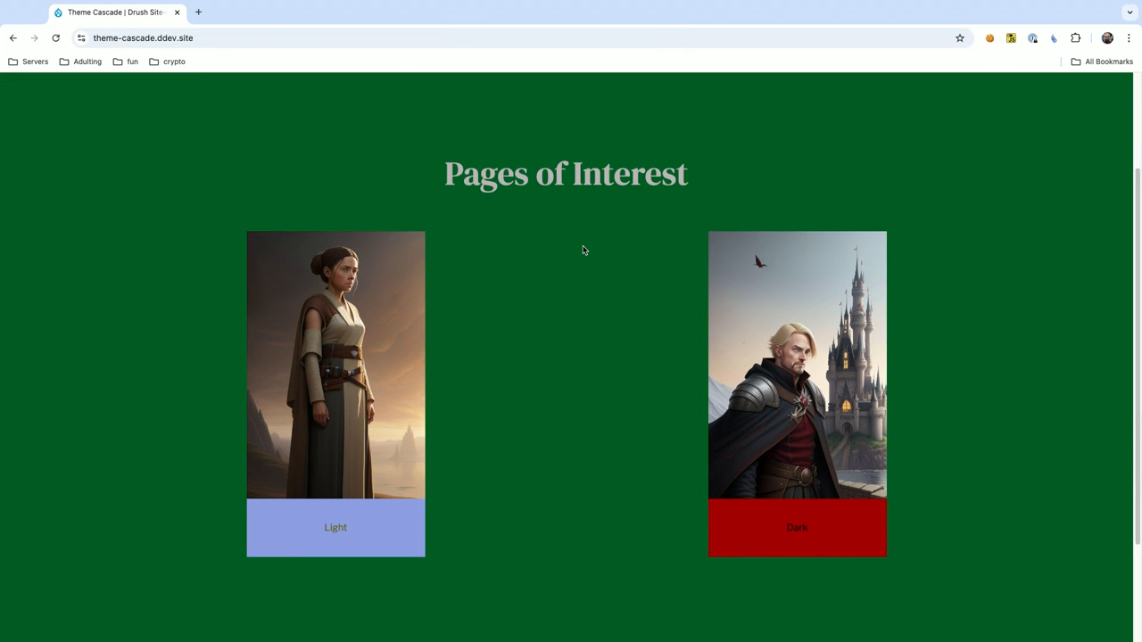
pyautogui.moveTo(888, 366)
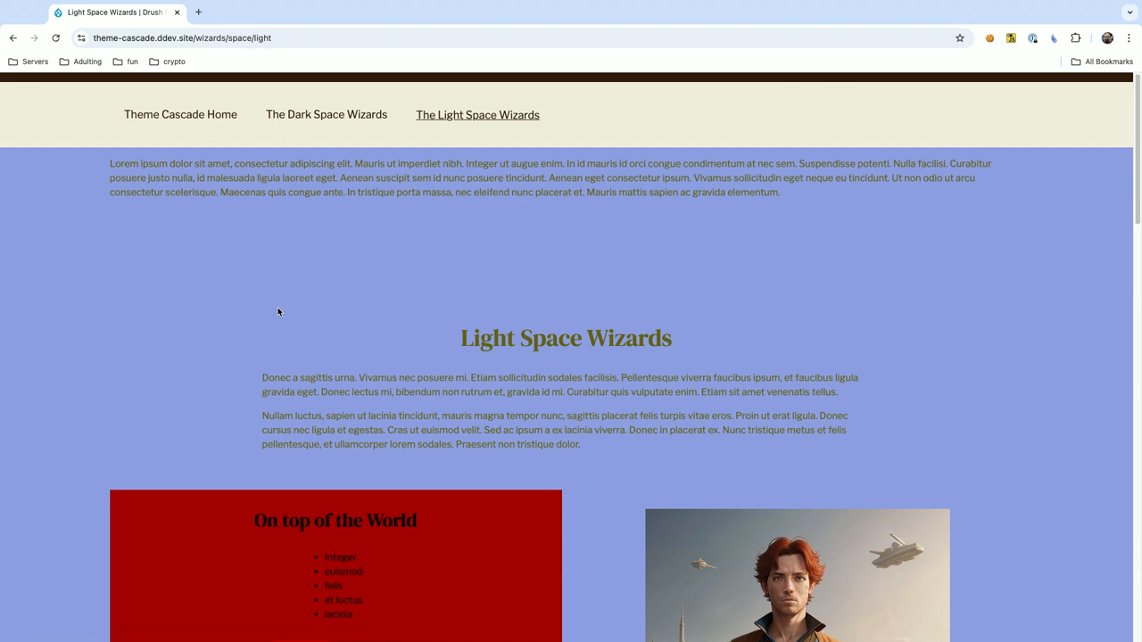
pyautogui.scroll(-3)
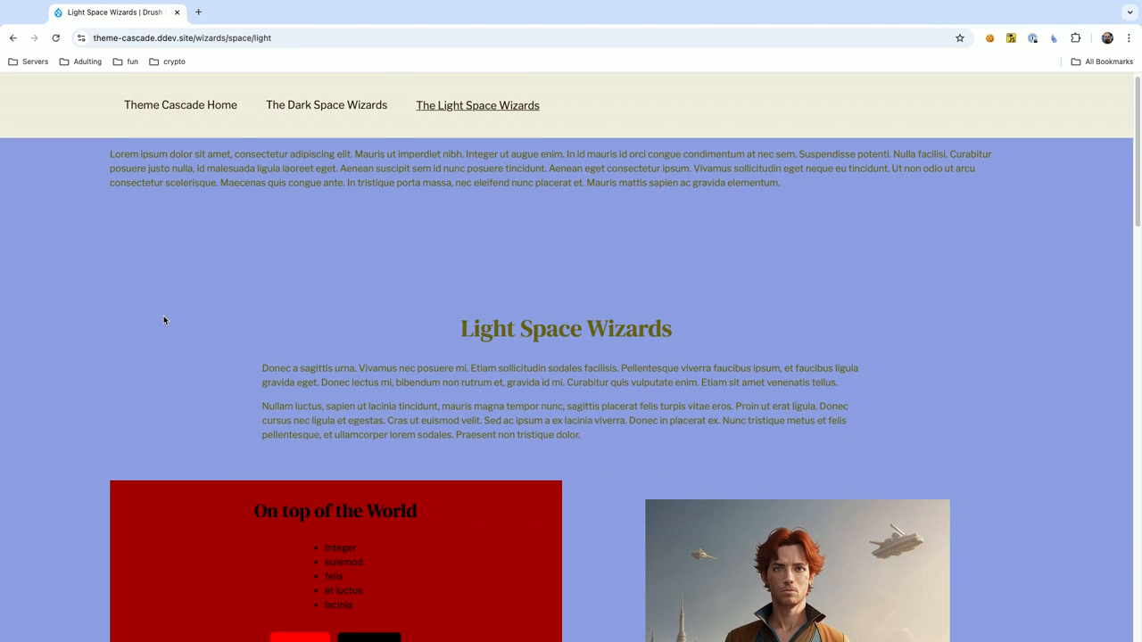
pyautogui.scroll(-3)
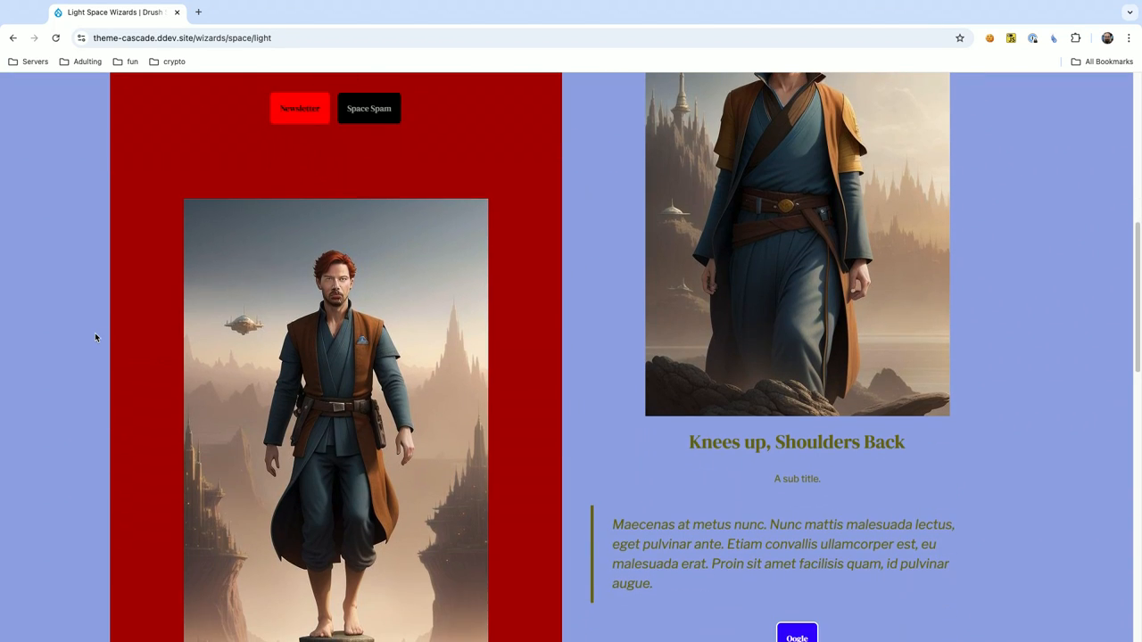
pyautogui.scroll(-3)
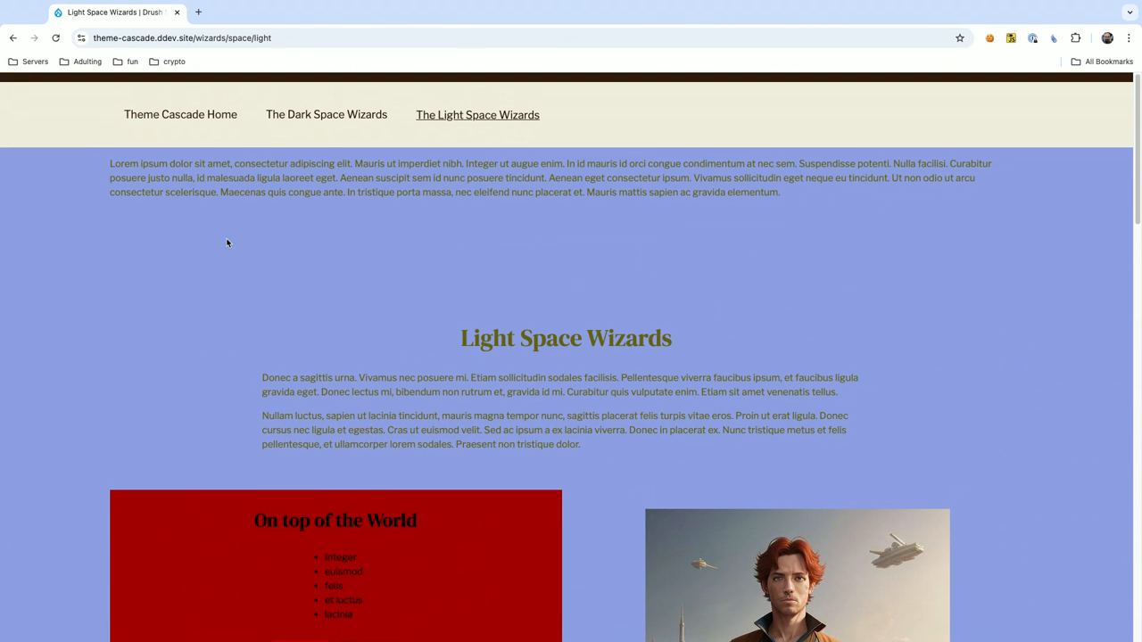
# Log in as admin, dismiss Chrome's password warning, and edit The Dark Space Wizards page.
pyautogui.click(326, 114)
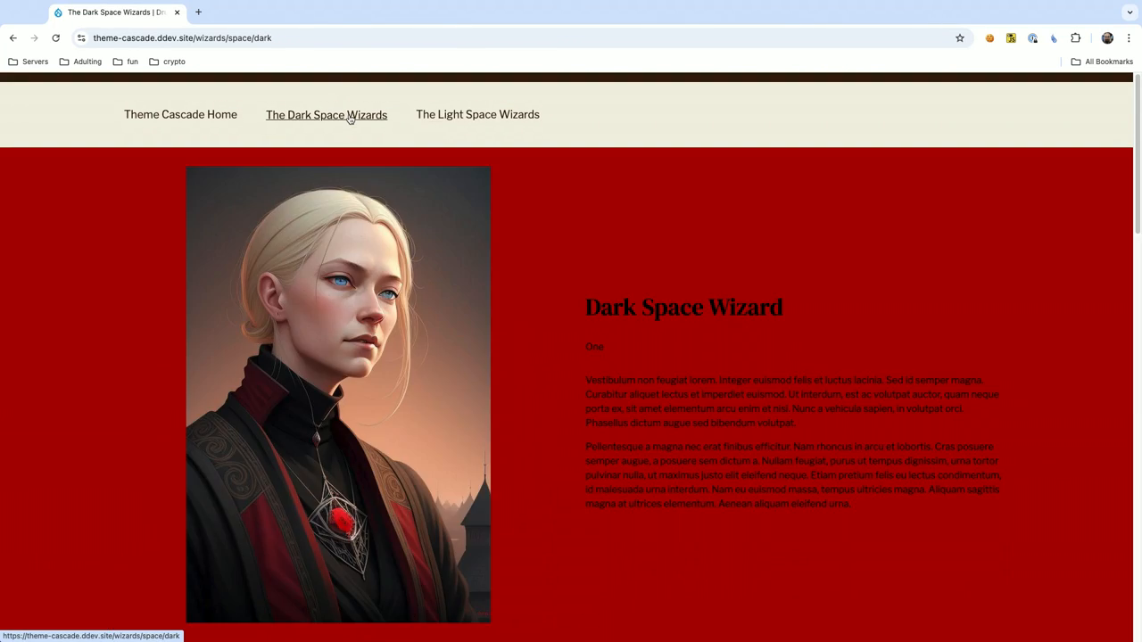
pyautogui.moveTo(208, 120)
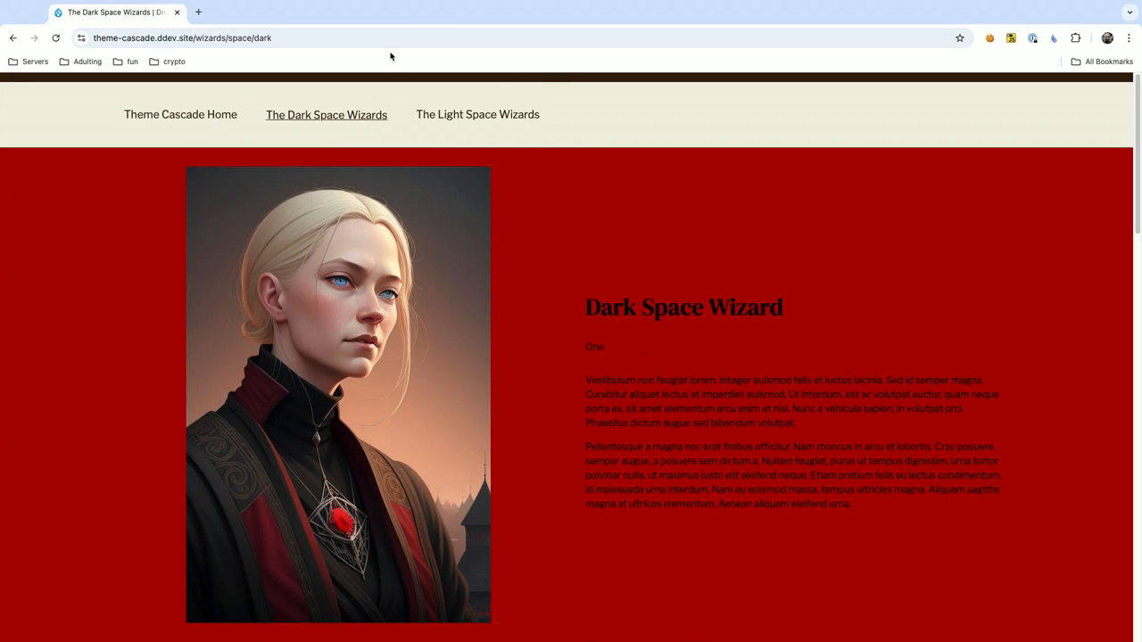
pyautogui.click(187, 38)
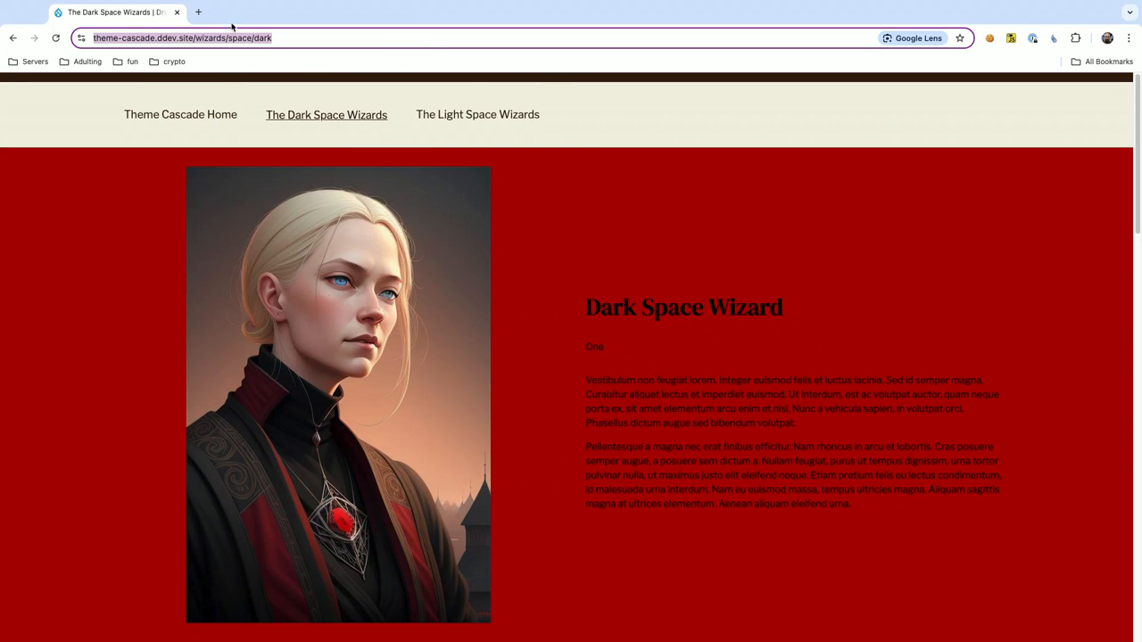
pyautogui.moveTo(359, 30)
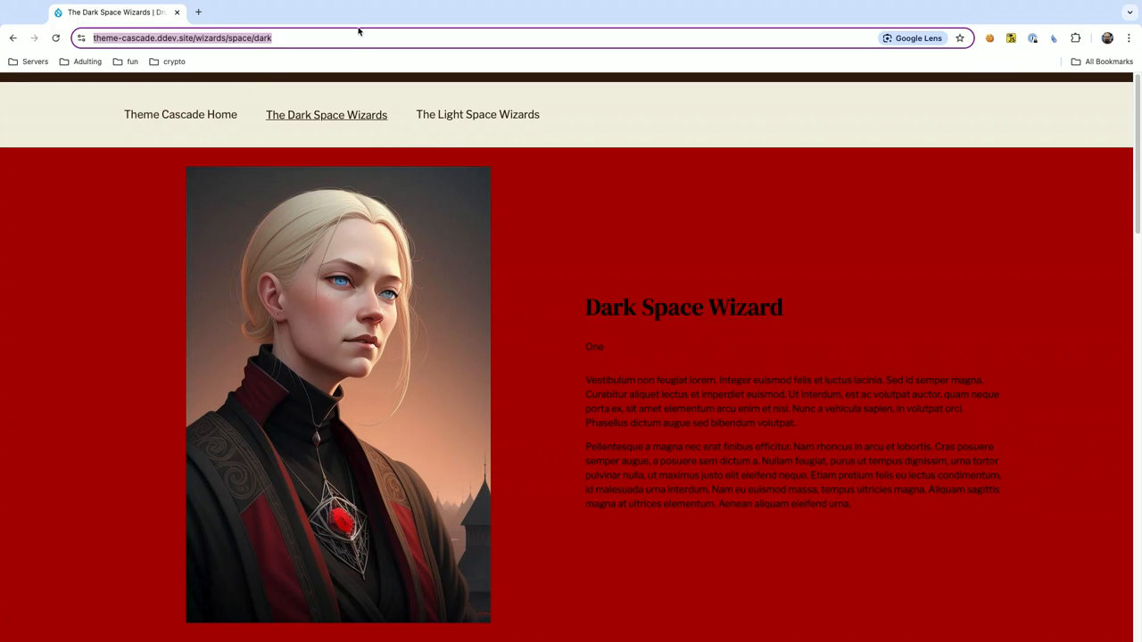
pyautogui.doubleClick(241, 37)
pyautogui.write('user/login')
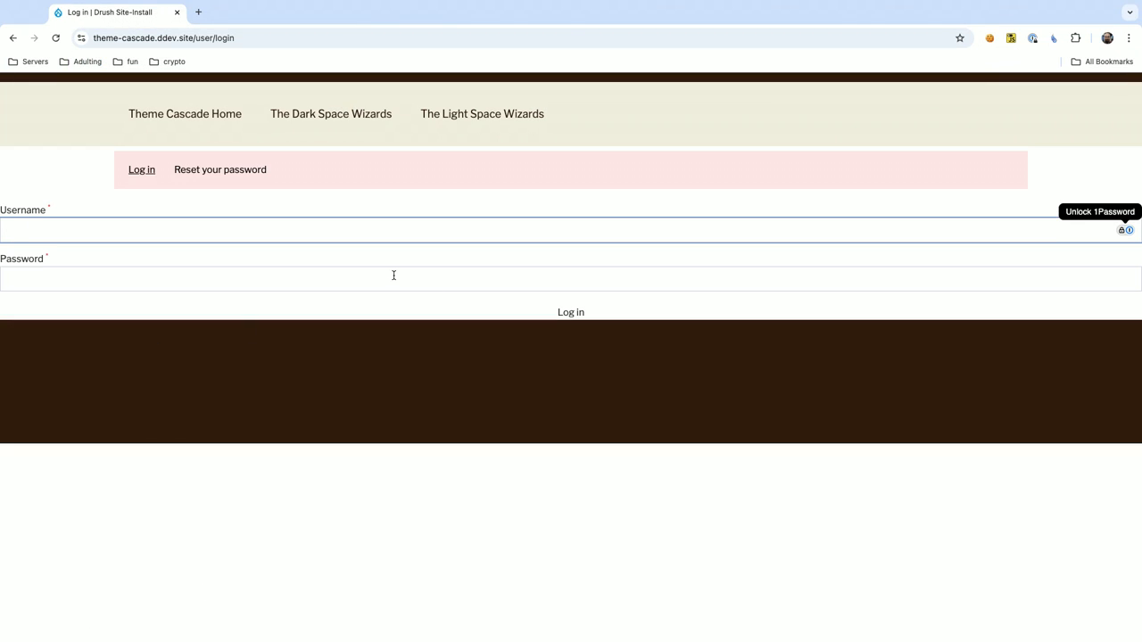
pyautogui.write('admin')
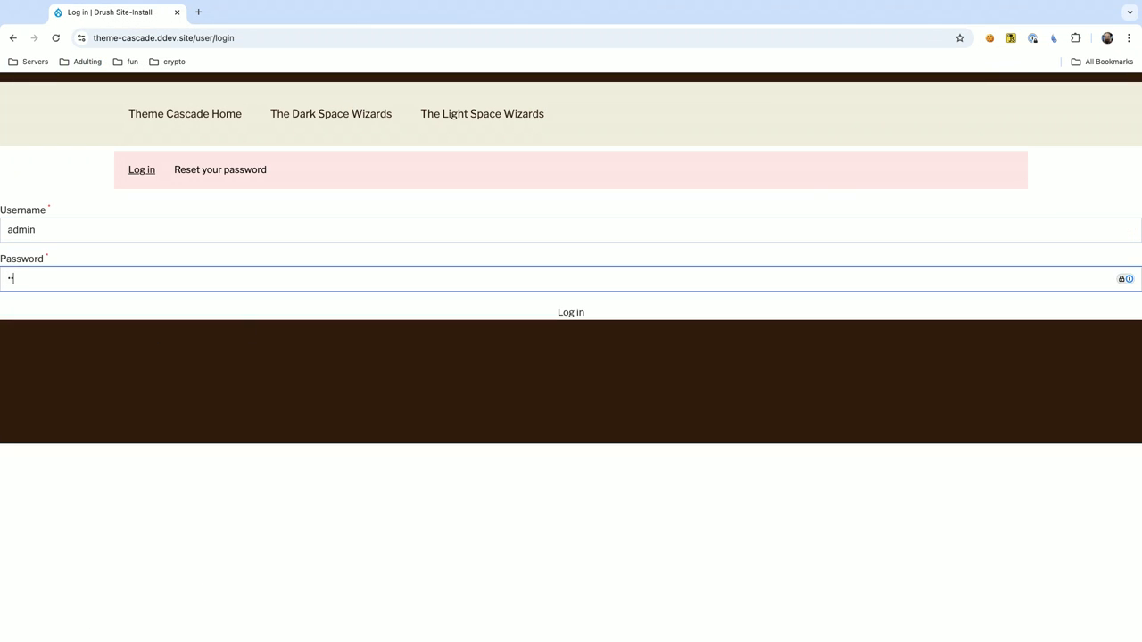
pyautogui.click(569, 312)
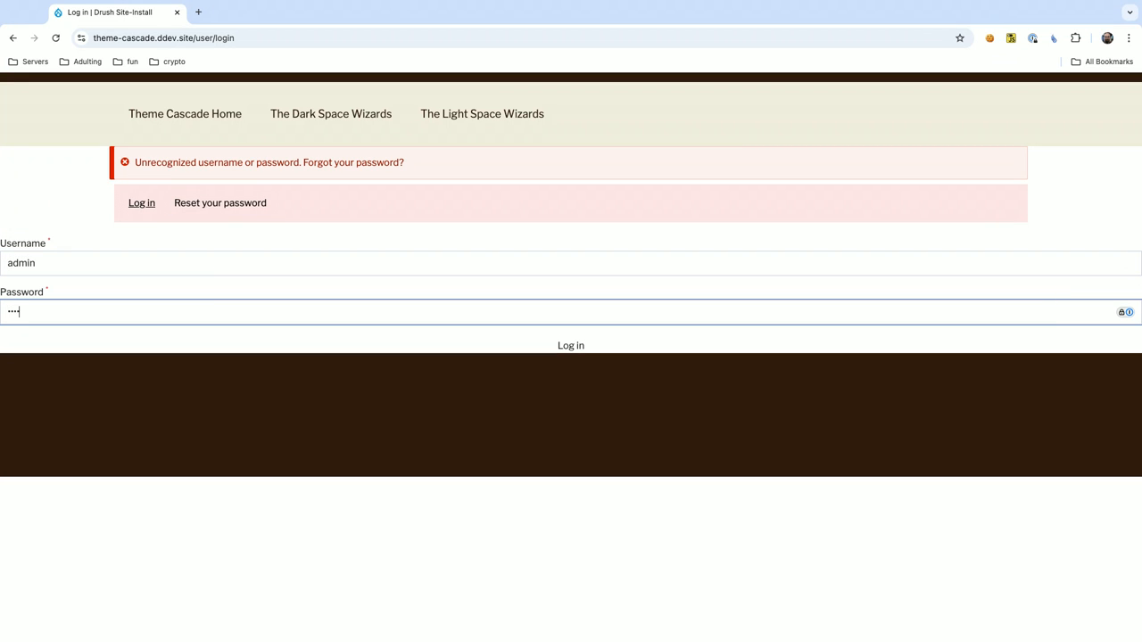
pyautogui.click(569, 345)
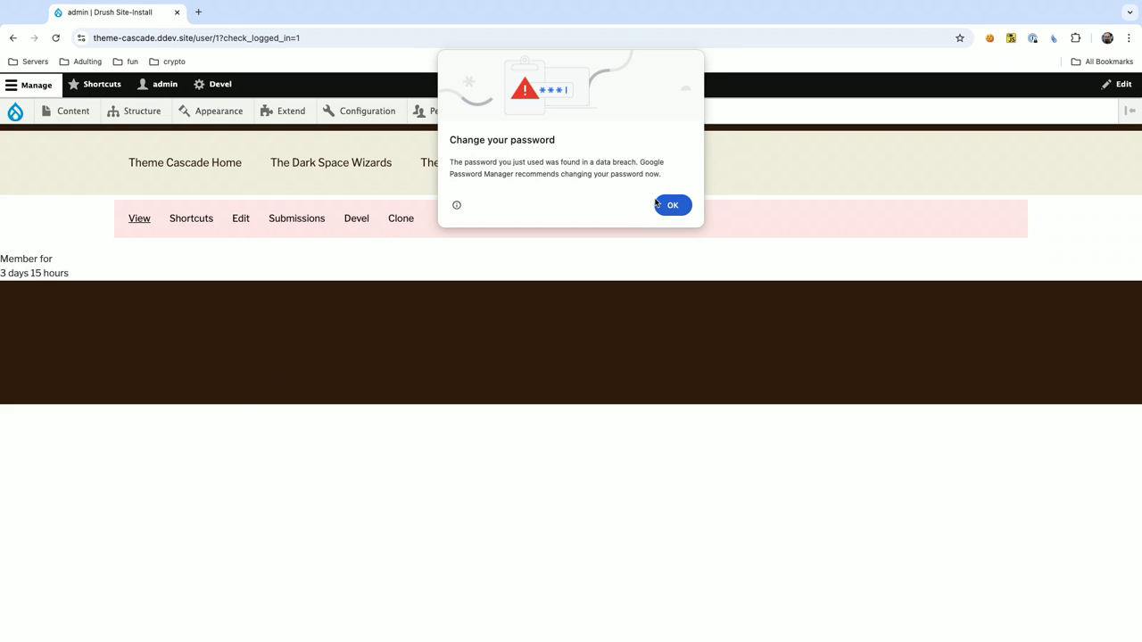
pyautogui.click(673, 205)
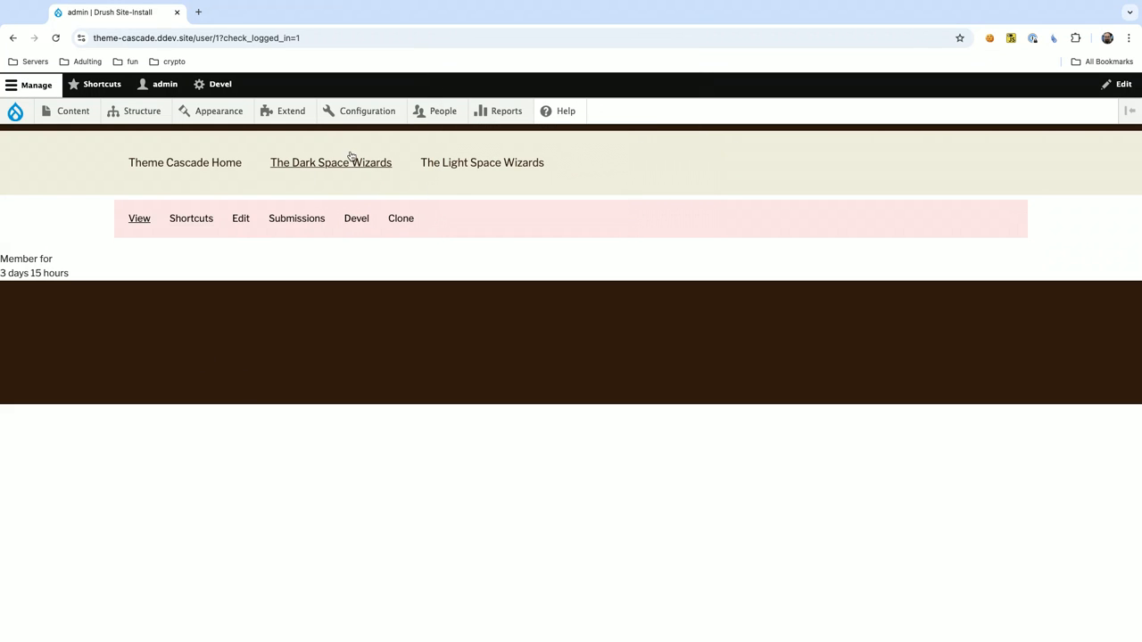
pyautogui.click(330, 162)
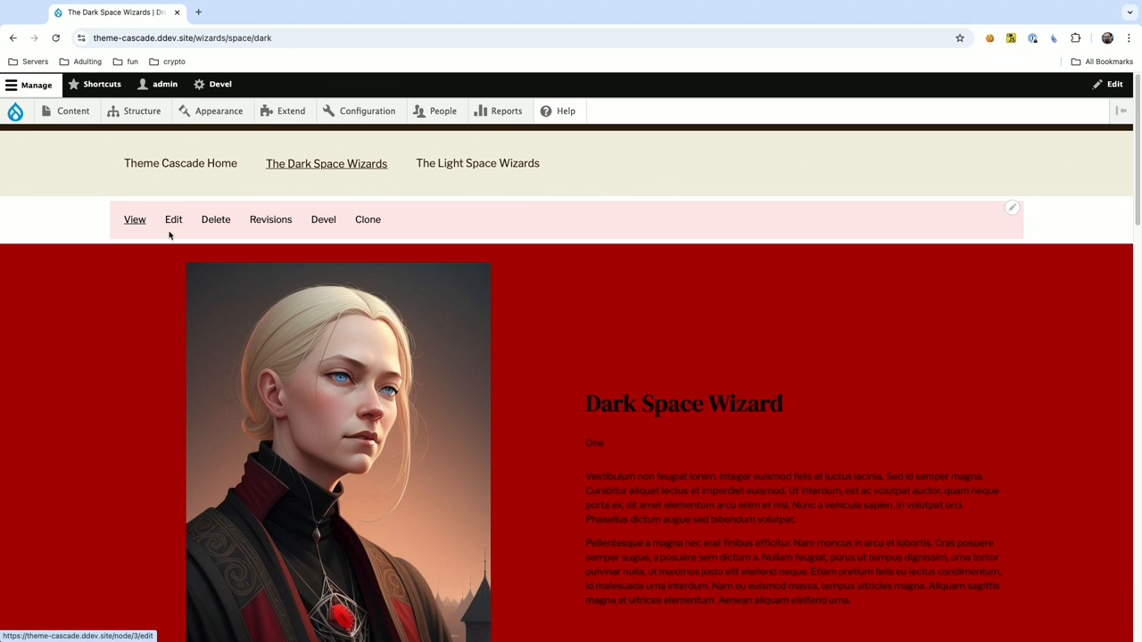
pyautogui.click(173, 220)
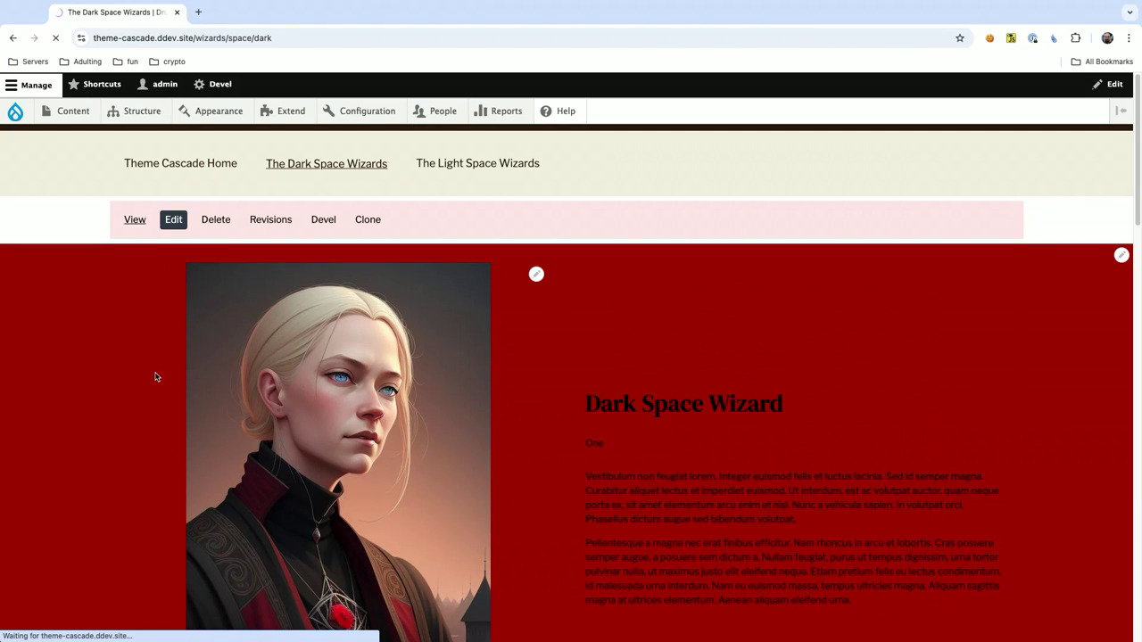
# Confirm Page Theme stays Dark and save The Dark Space Wizards page.
pyautogui.click(173, 219)
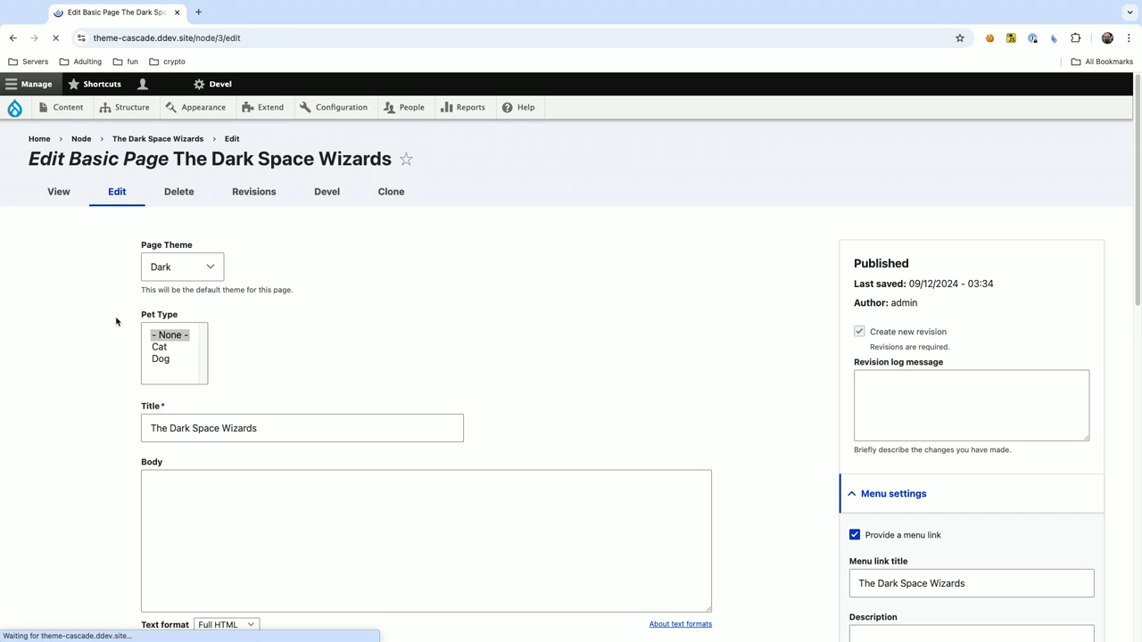
pyautogui.moveTo(178, 266)
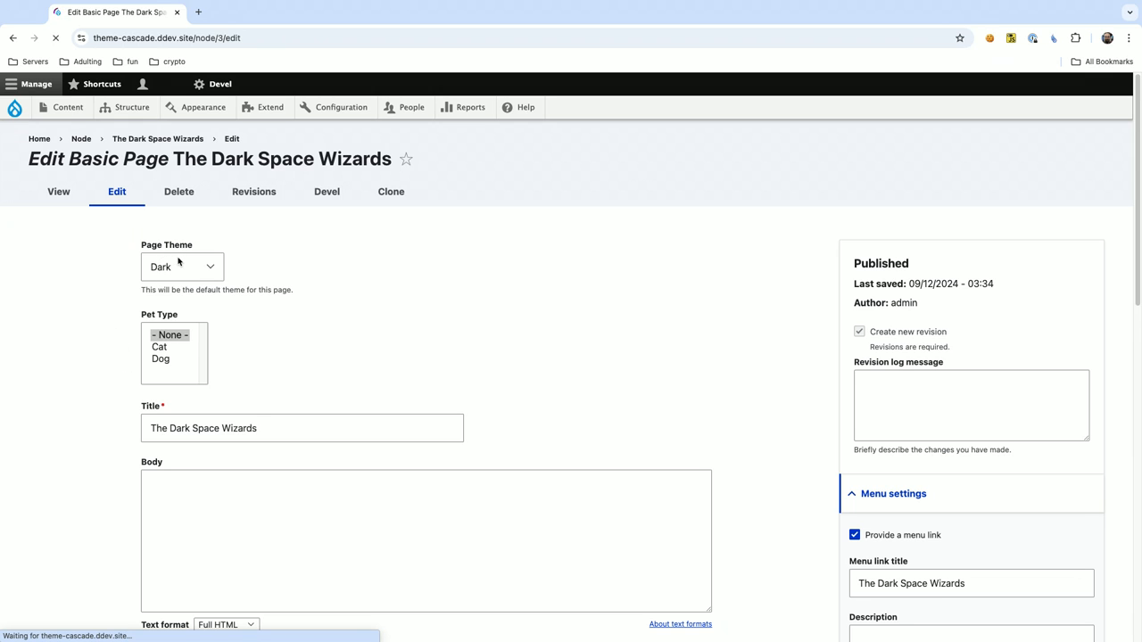
pyautogui.moveTo(171, 248)
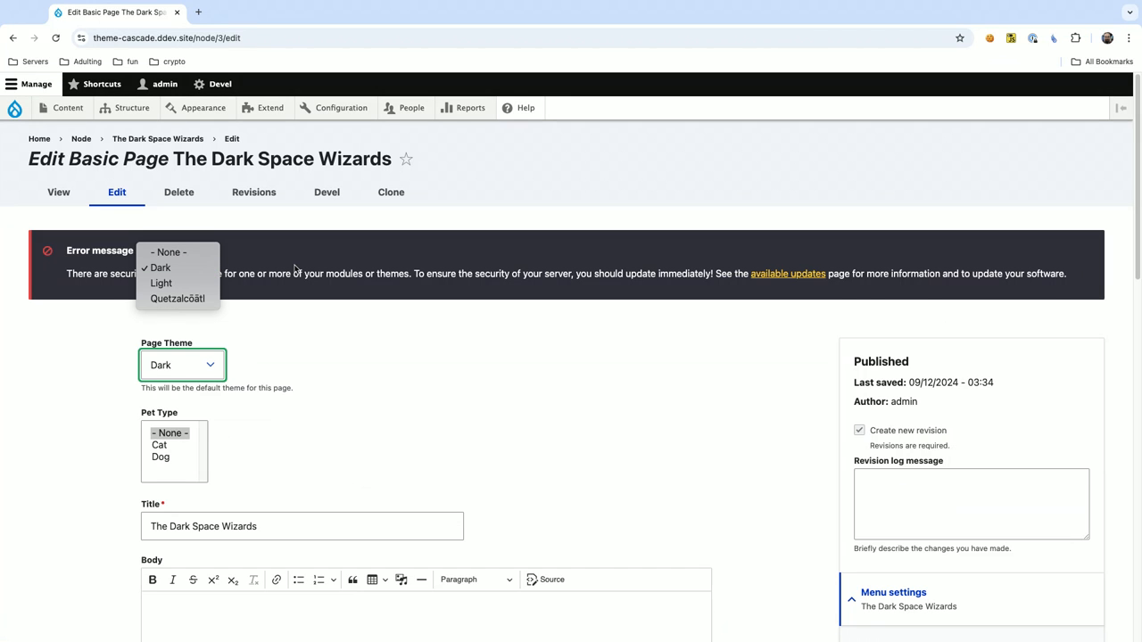
pyautogui.click(182, 365)
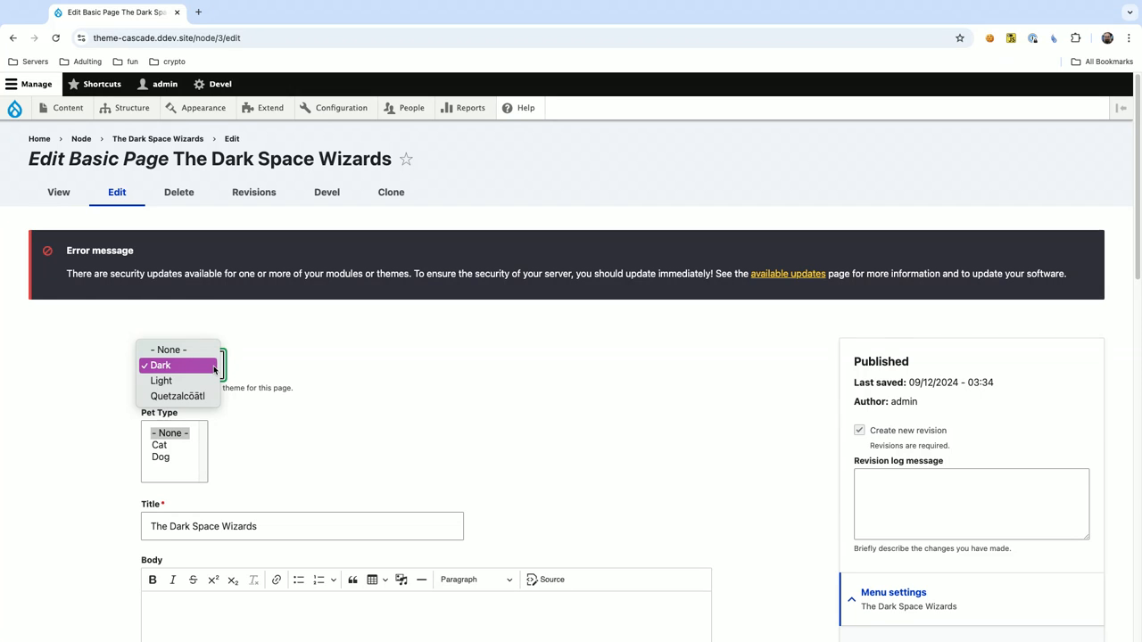
pyautogui.moveTo(289, 346)
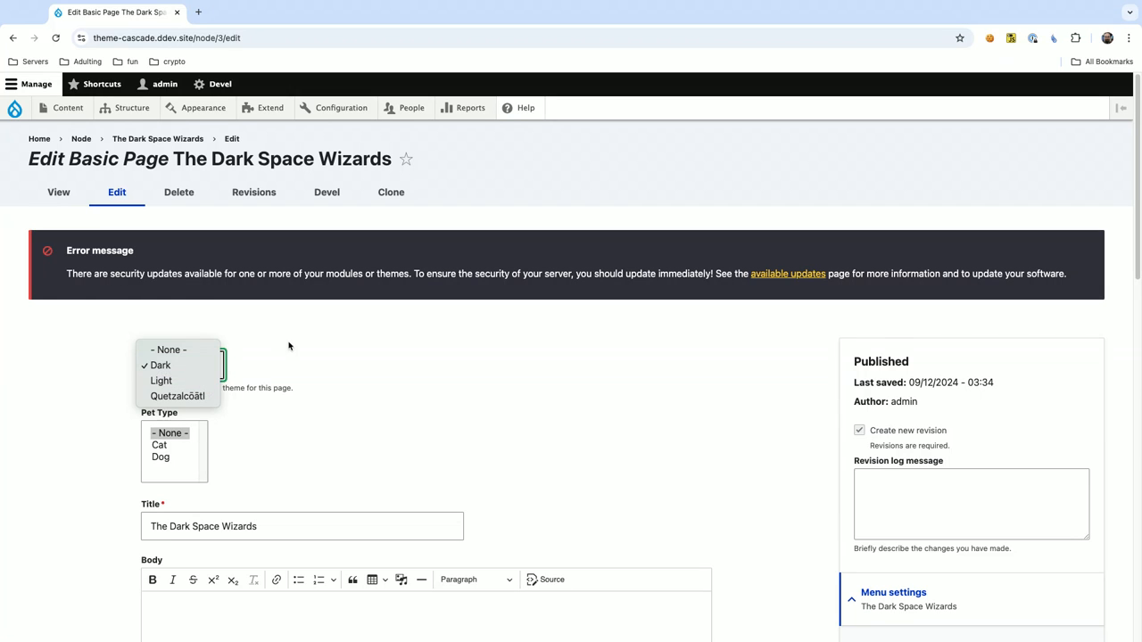
pyautogui.click(159, 365)
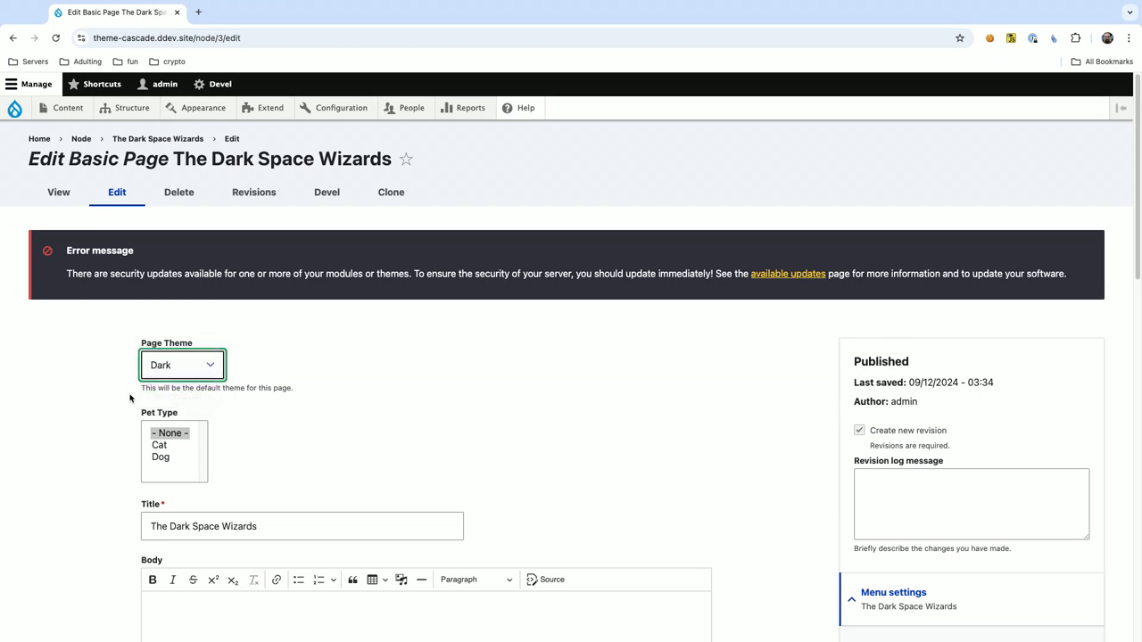
pyautogui.scroll(-3)
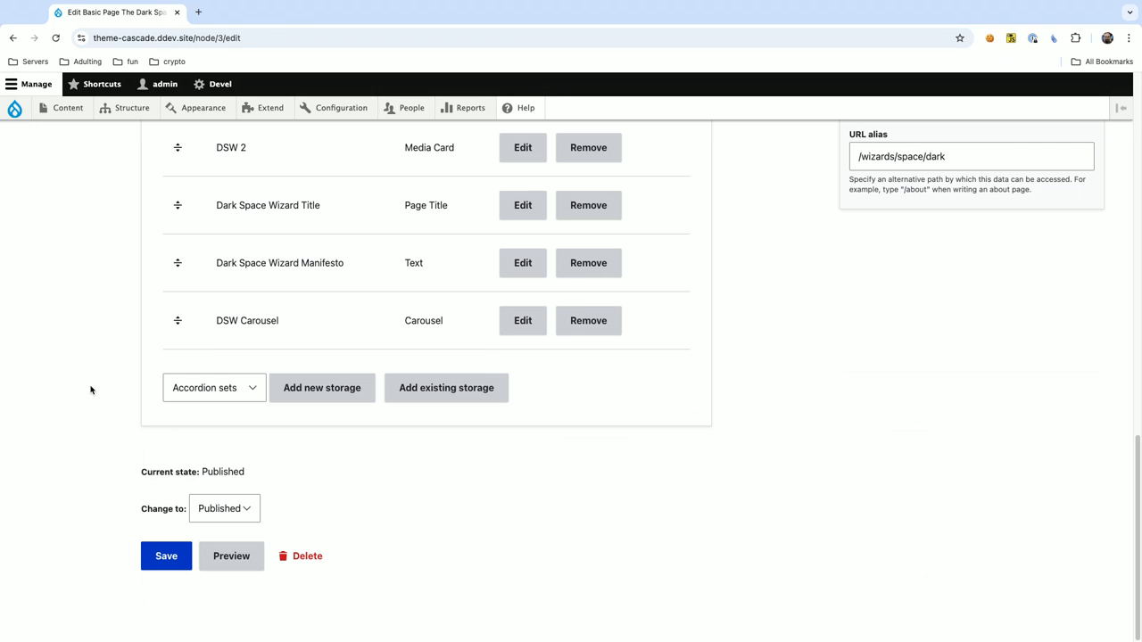
pyautogui.click(166, 556)
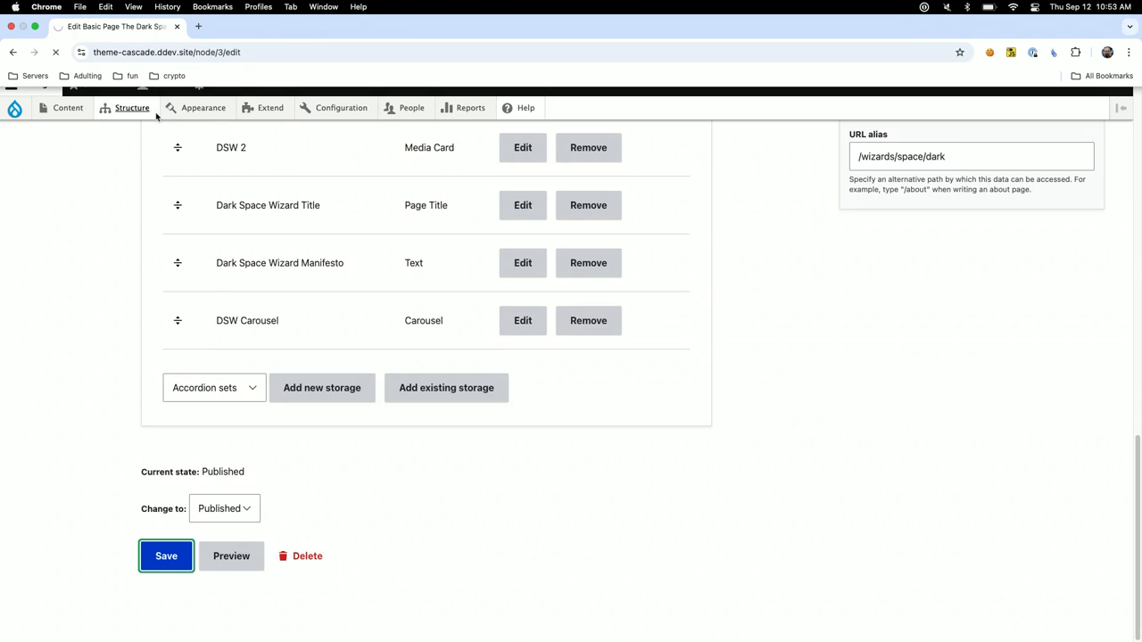
# Scroll the saved Dark Space Wizards page down to the Number Three, Four and The Last cards.
pyautogui.click(165, 556)
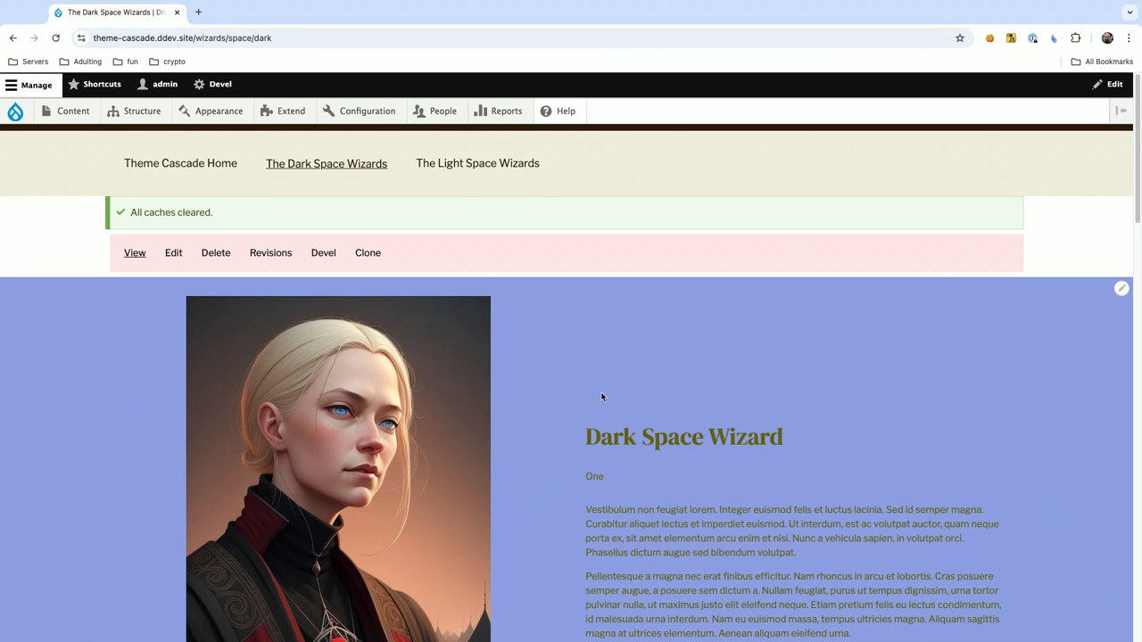
pyautogui.scroll(-3)
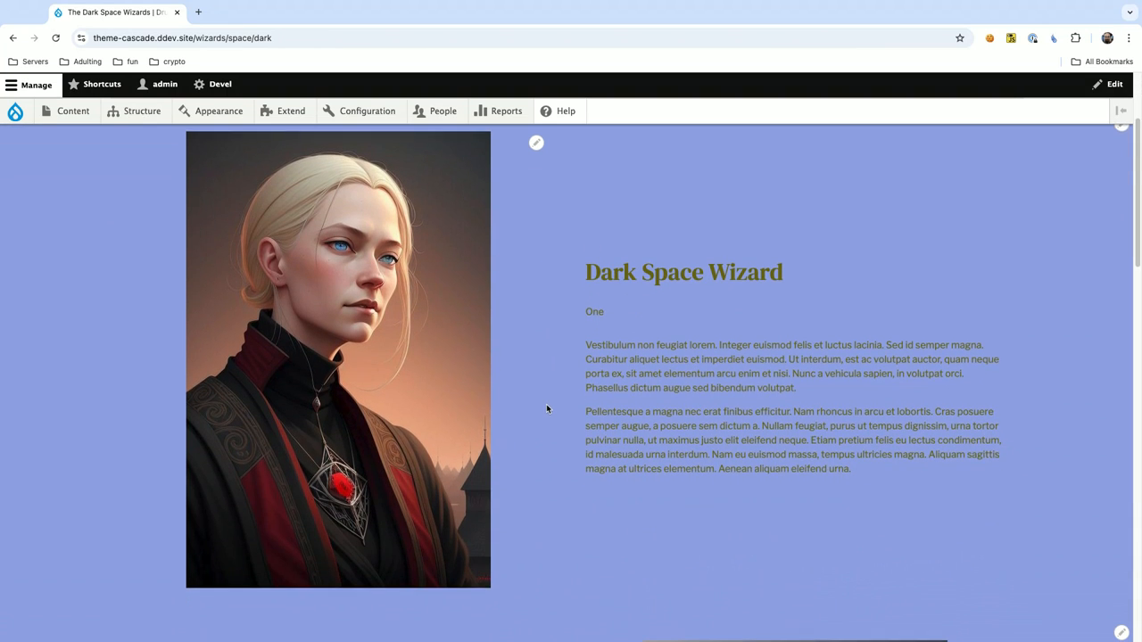
pyautogui.scroll(-3)
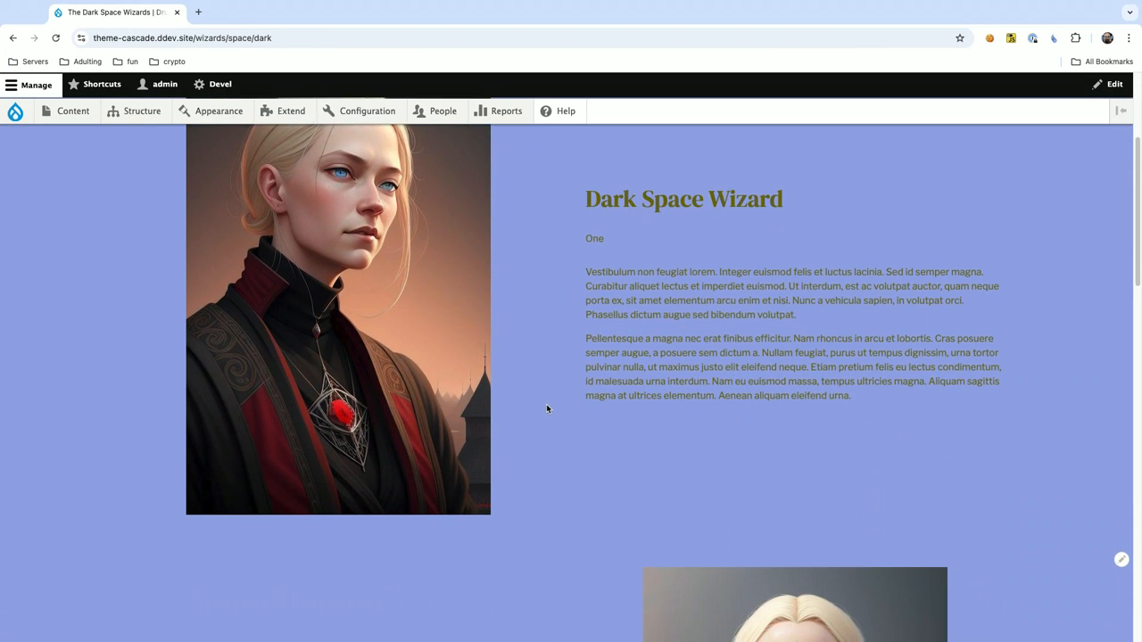
pyautogui.scroll(-3)
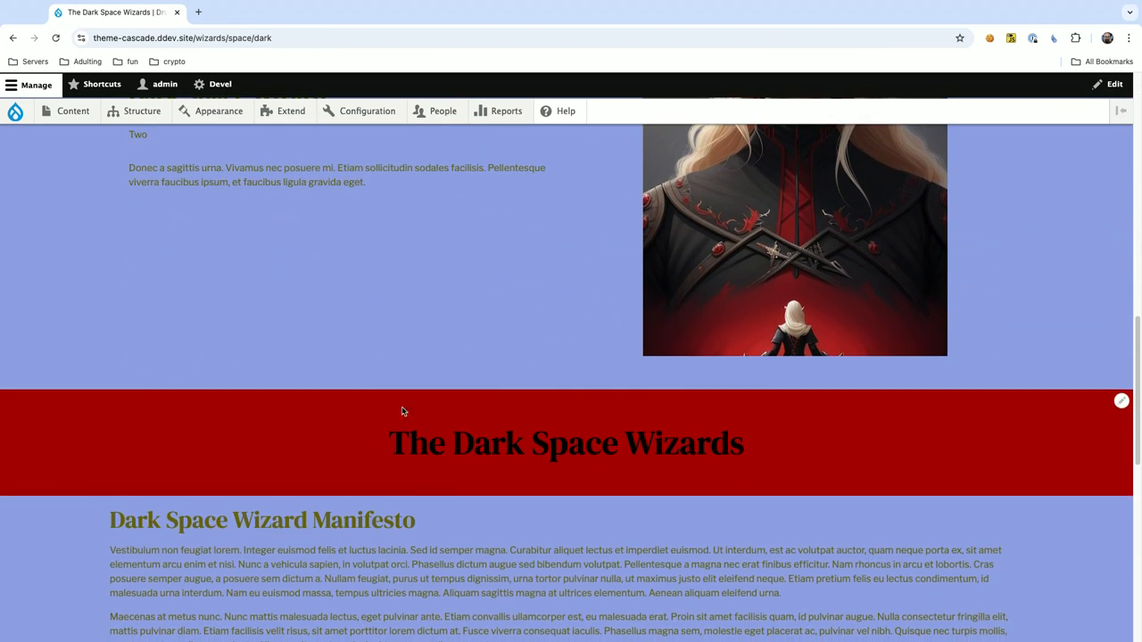
pyautogui.scroll(-3)
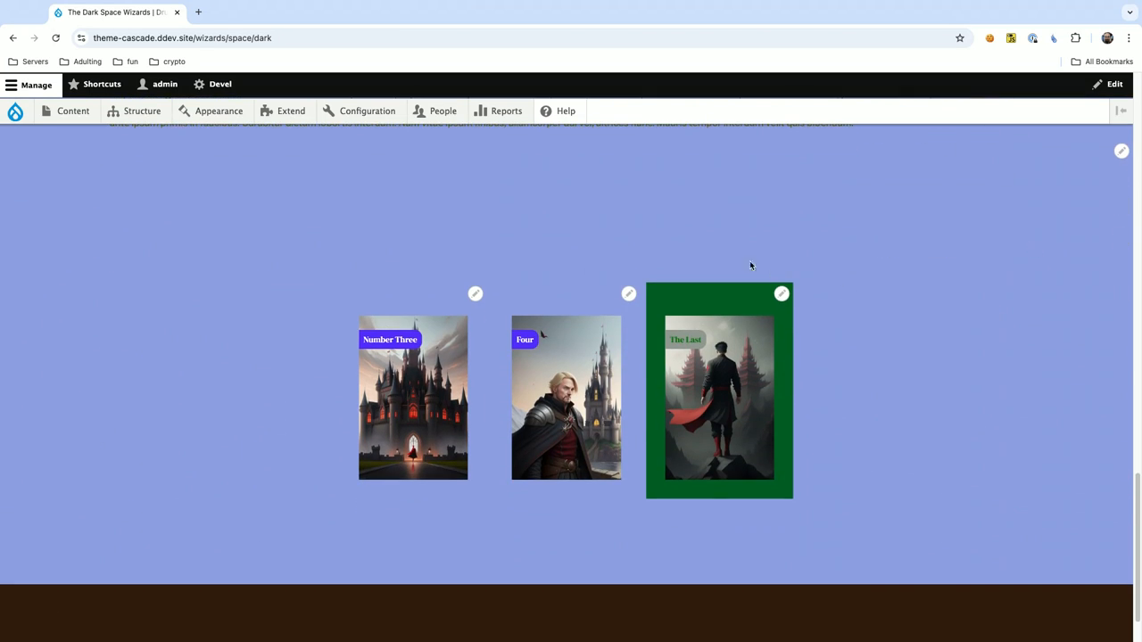
pyautogui.moveTo(780, 299)
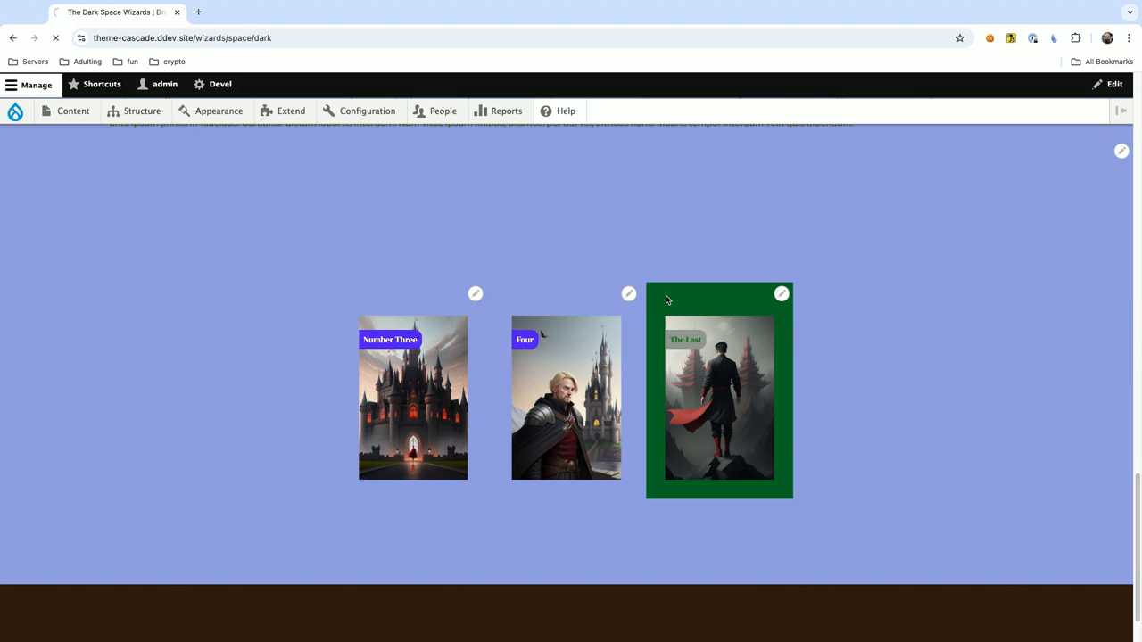
# Edit Media Card DSW 5 (The Last) and scroll to its Quetzalcōātl Theme Override.
pyautogui.click(780, 293)
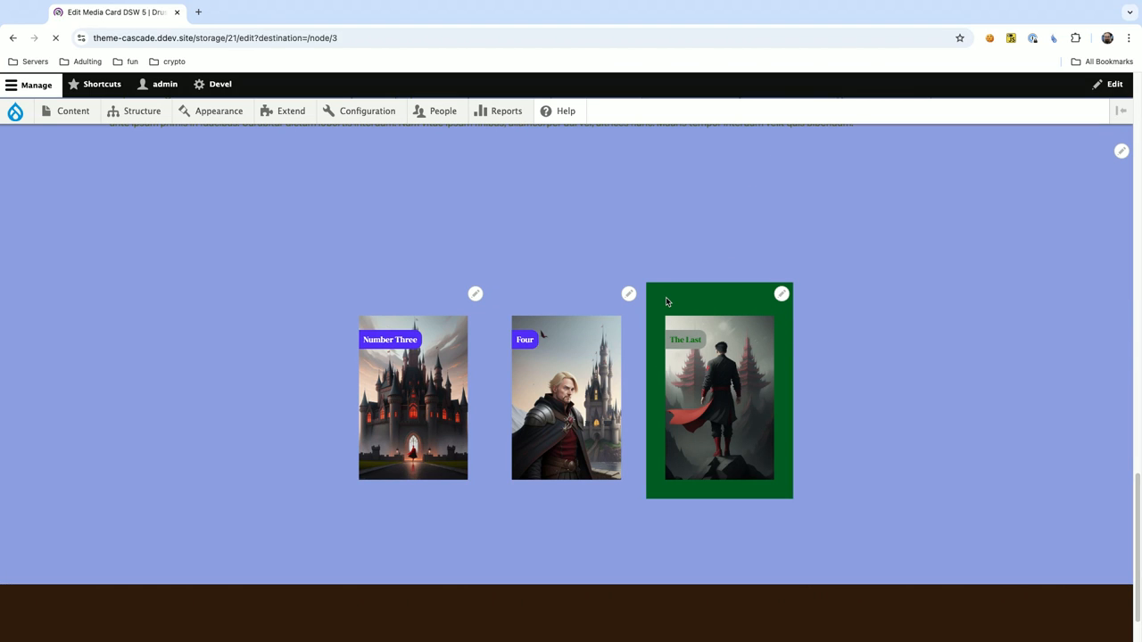
pyautogui.click(781, 293)
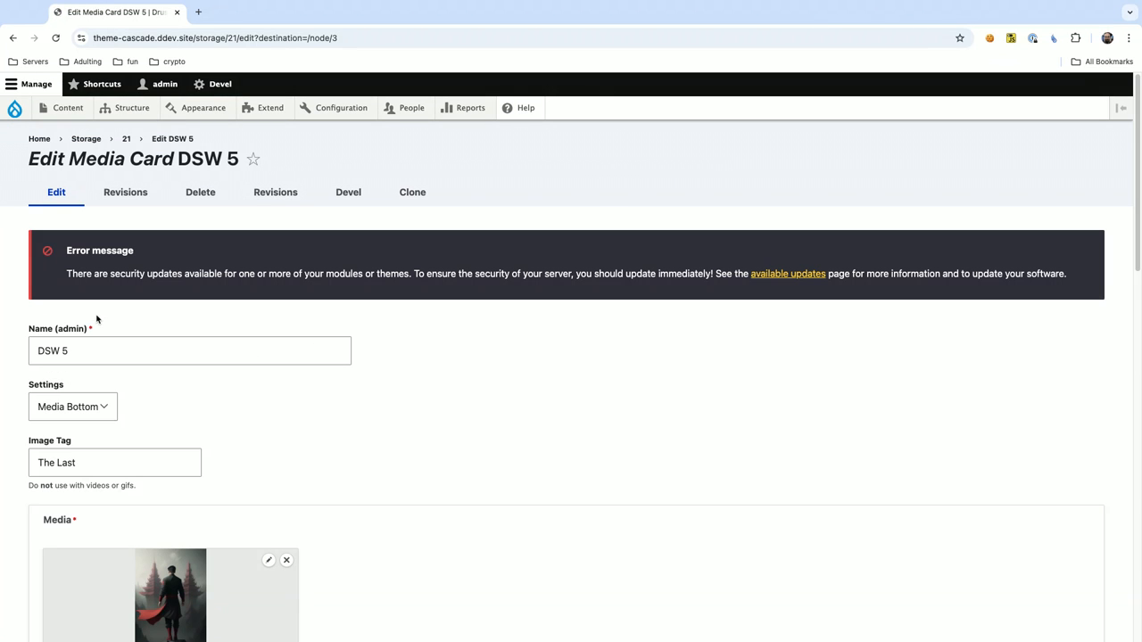
pyautogui.scroll(-3)
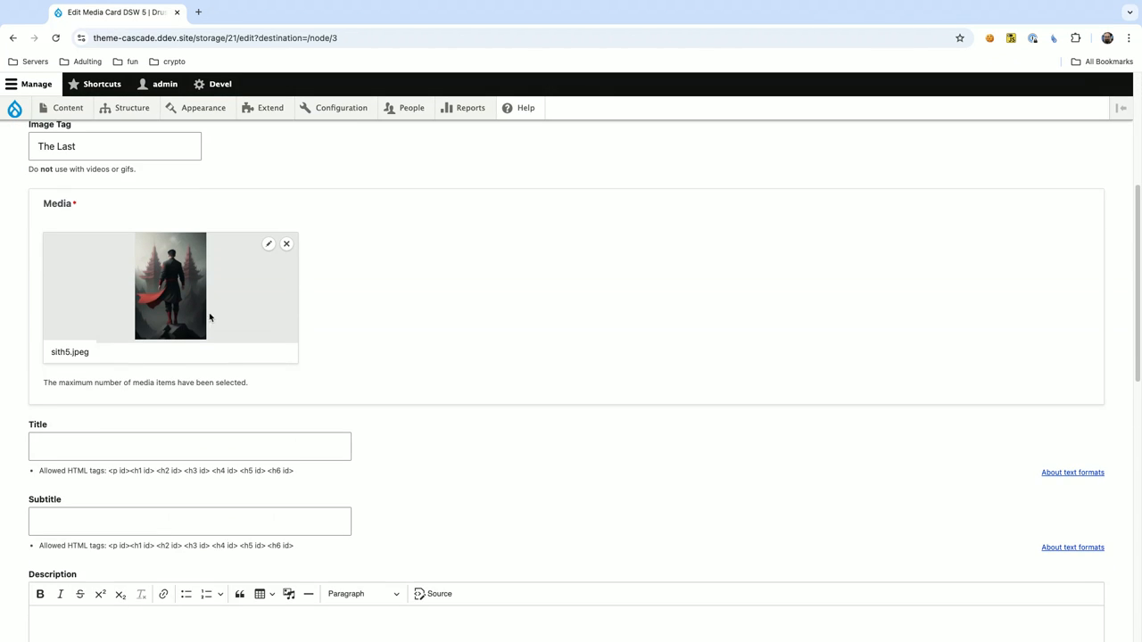
pyautogui.scroll(-3)
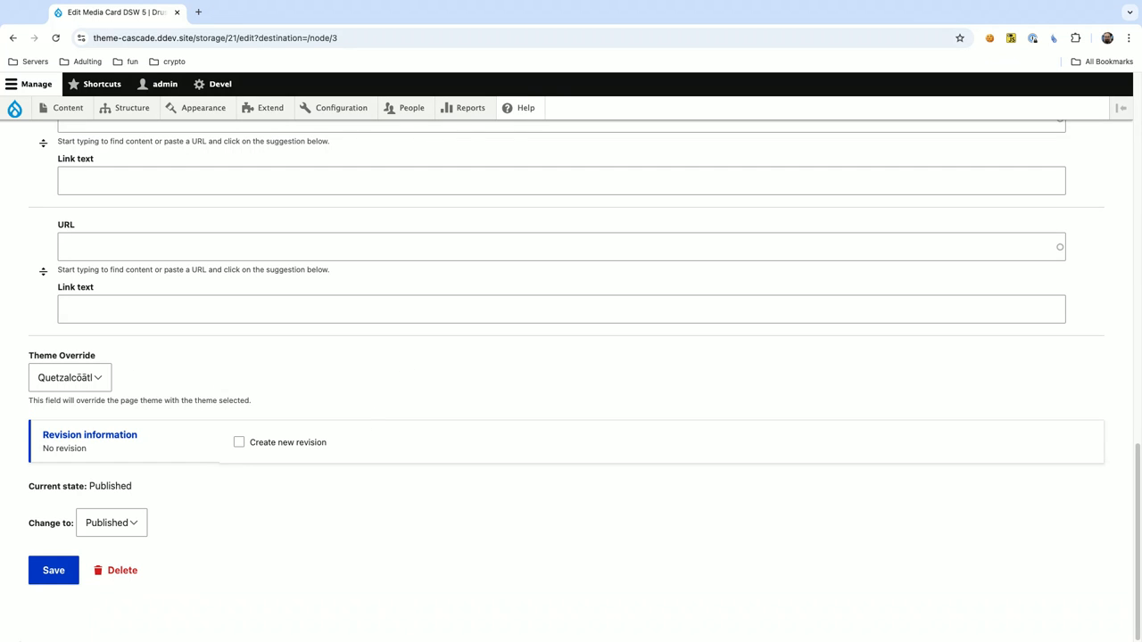
pyautogui.moveTo(175, 544)
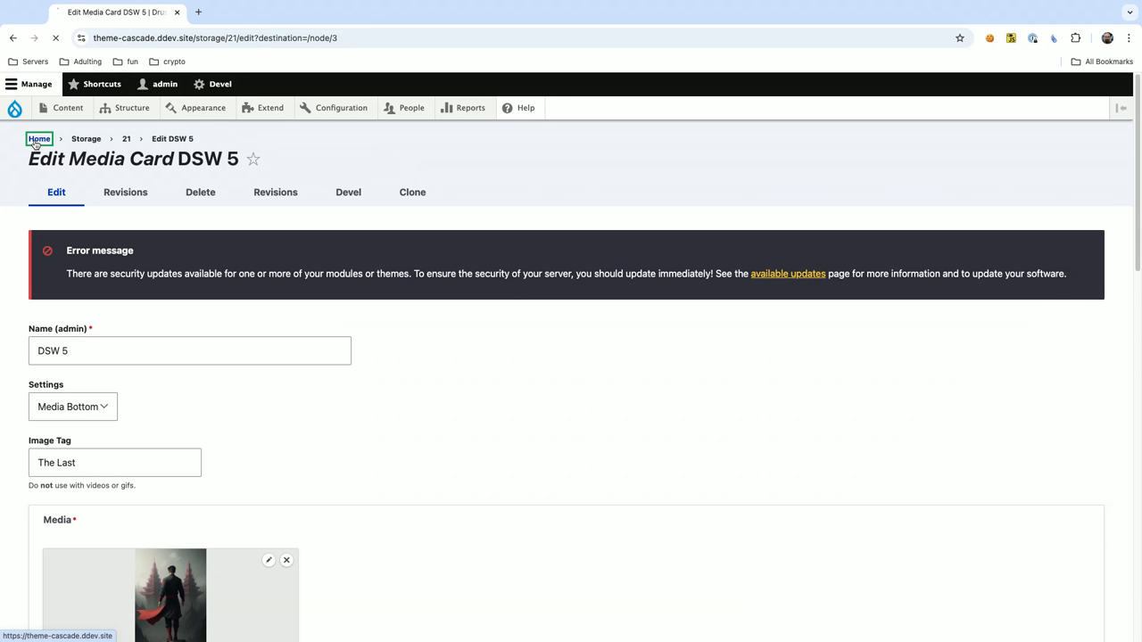
# Return to the Theme Cascade home page through the Home breadcrumb.
pyautogui.click(39, 139)
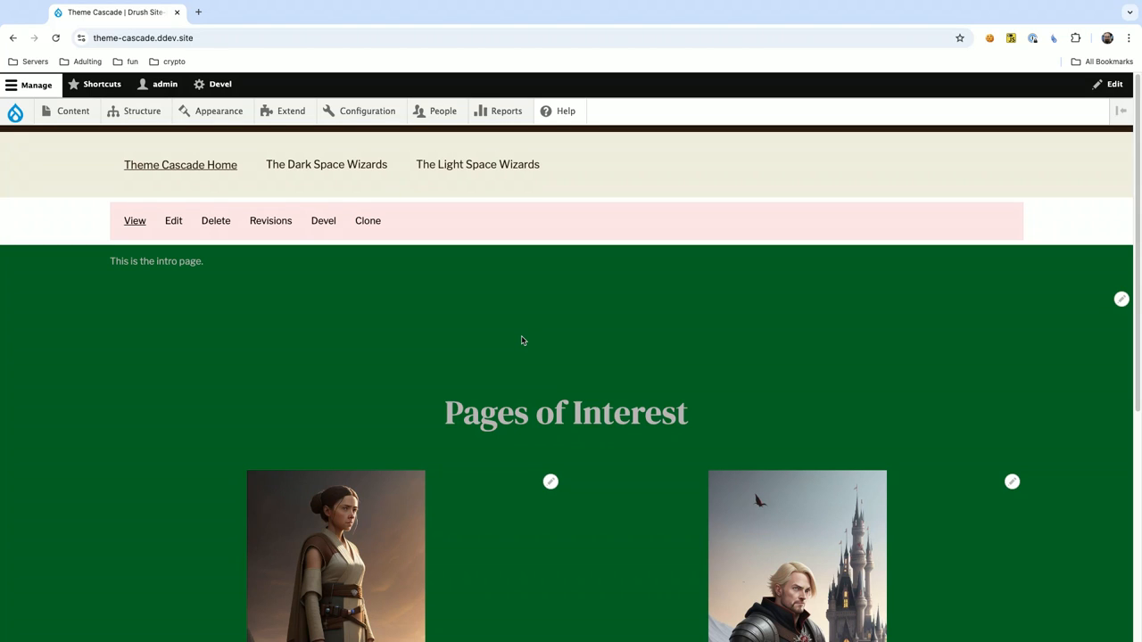
pyautogui.moveTo(506, 339)
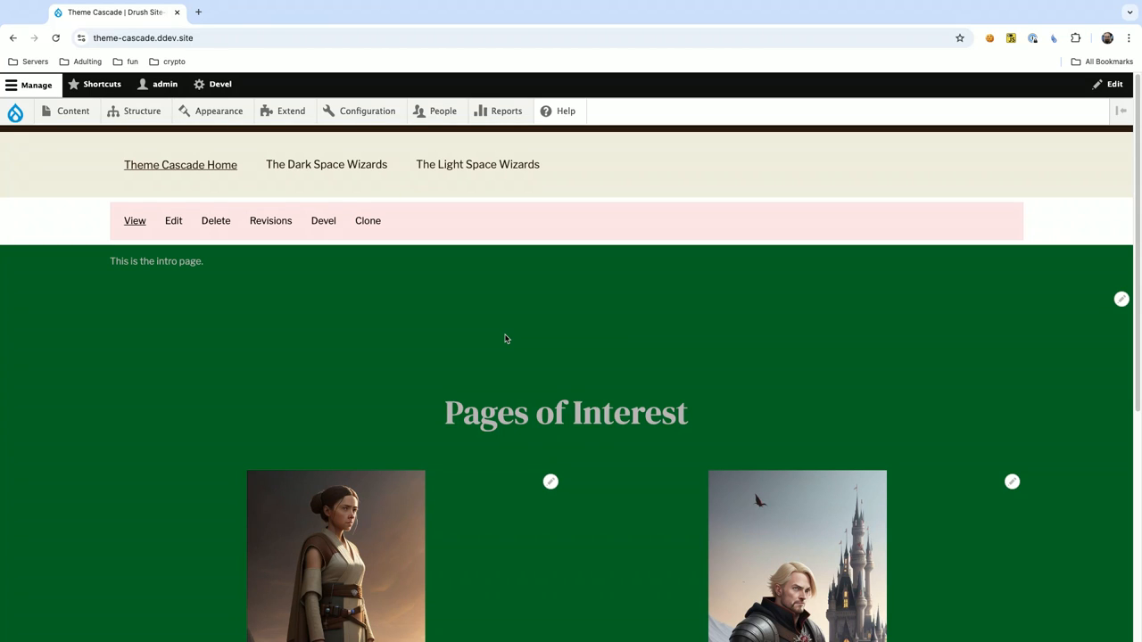
pyautogui.moveTo(504, 303)
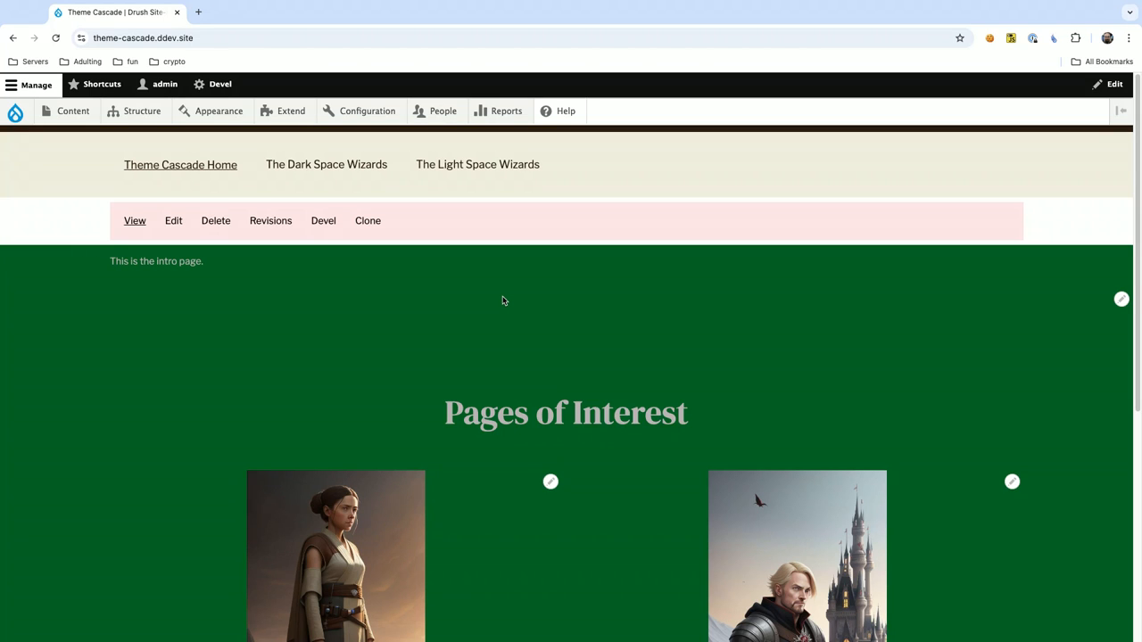
# Go through Structure > Taxonomy to list the Theme vocabulary's Dark, Light and Quetzalcōātl terms.
pyautogui.click(365, 110)
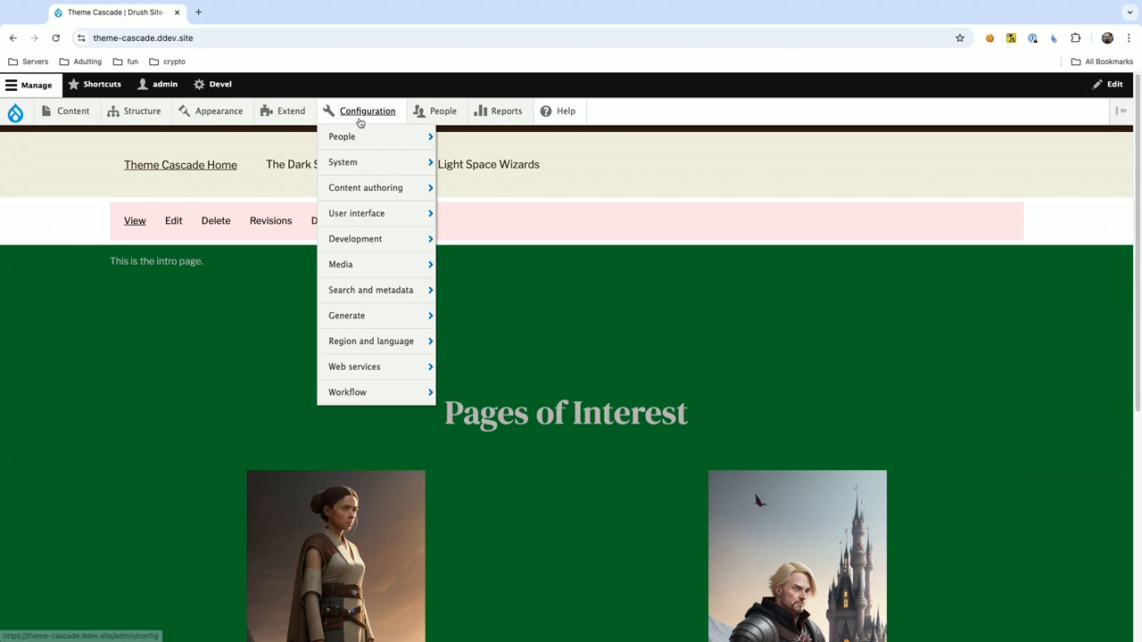
pyautogui.click(142, 111)
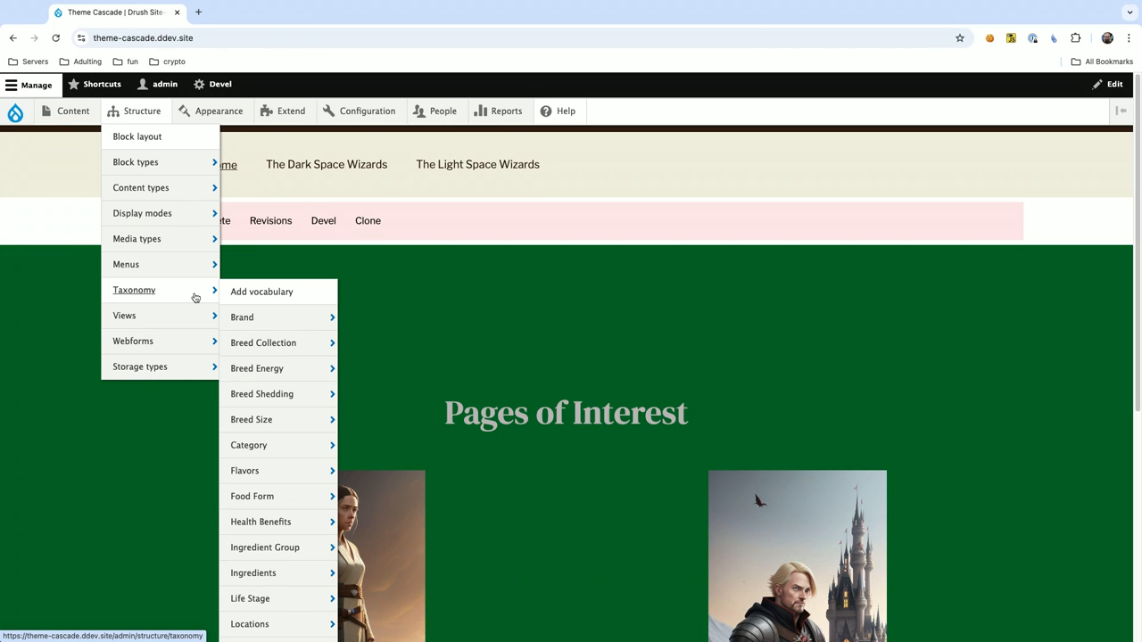
pyautogui.click(134, 289)
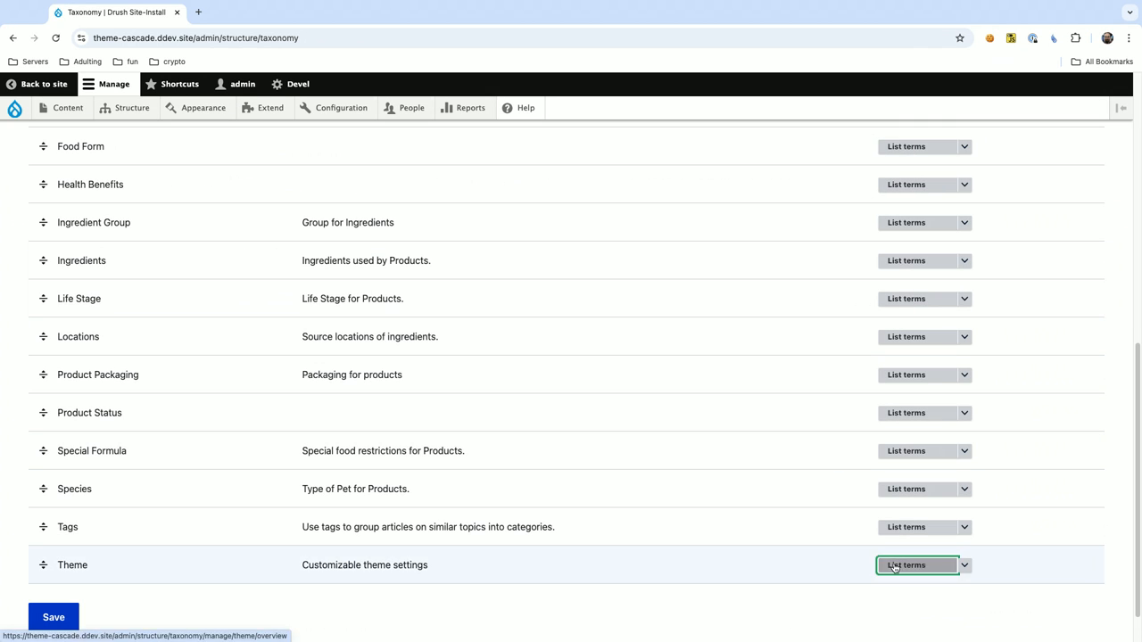
pyautogui.click(915, 566)
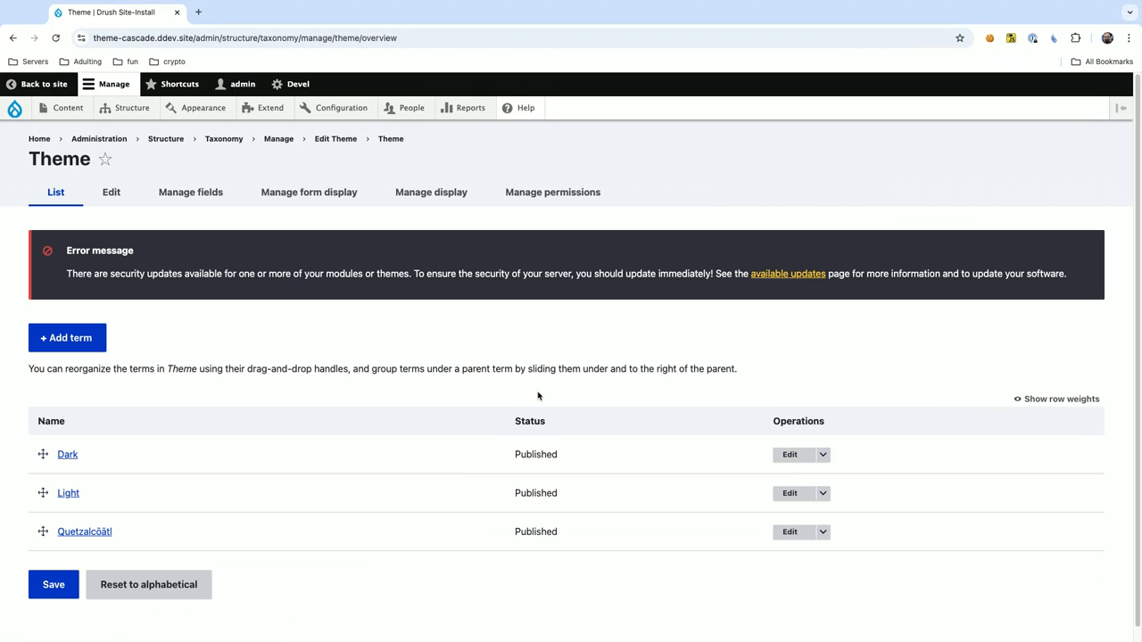
pyautogui.moveTo(628, 339)
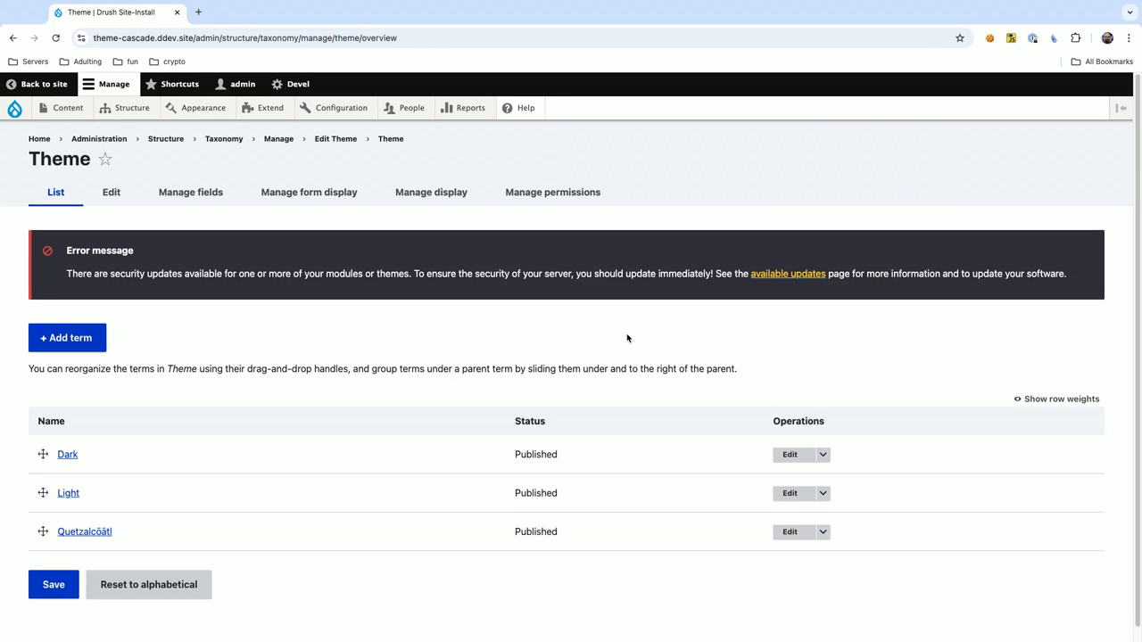
pyautogui.moveTo(789, 455)
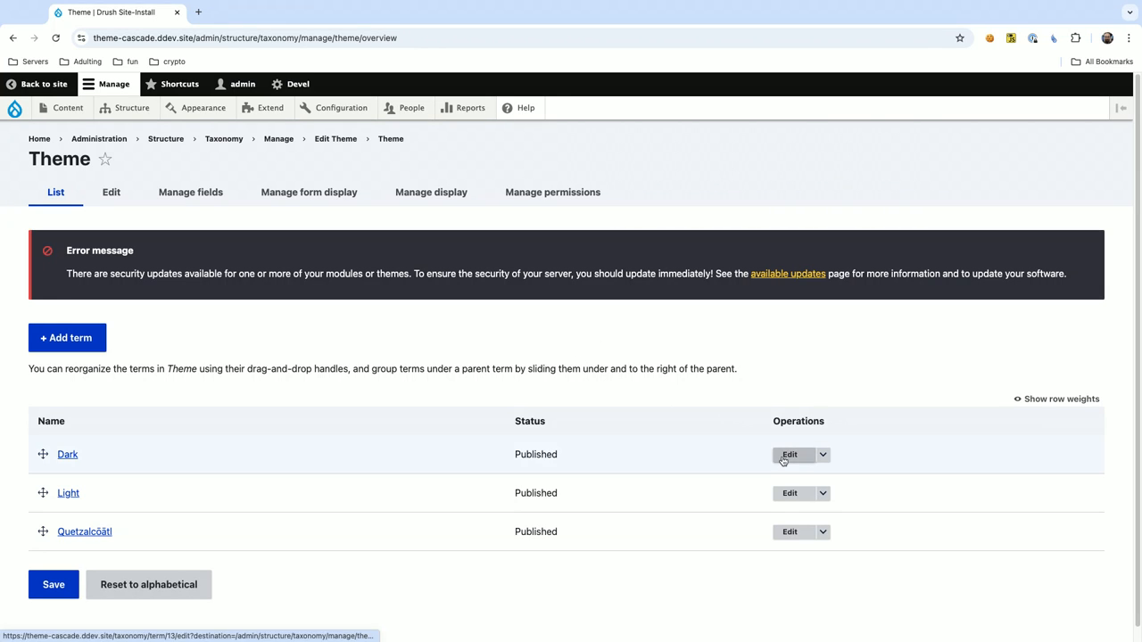
# Open the Dark term's edit form and view its Content Secondary colours, like black background and red hover.
pyautogui.click(790, 455)
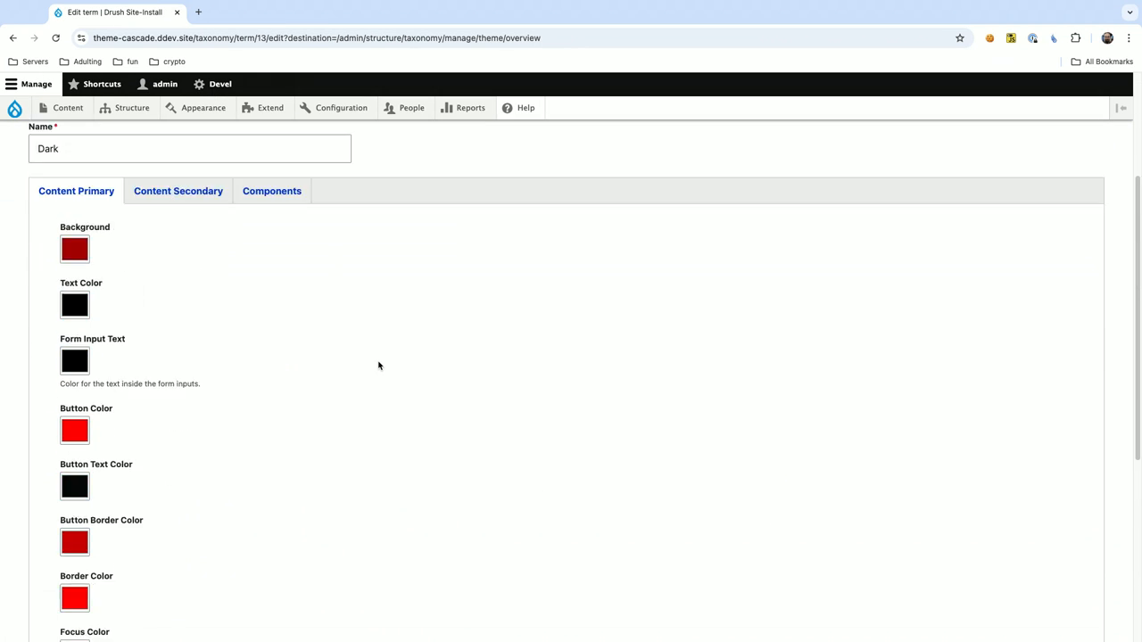
pyautogui.click(177, 190)
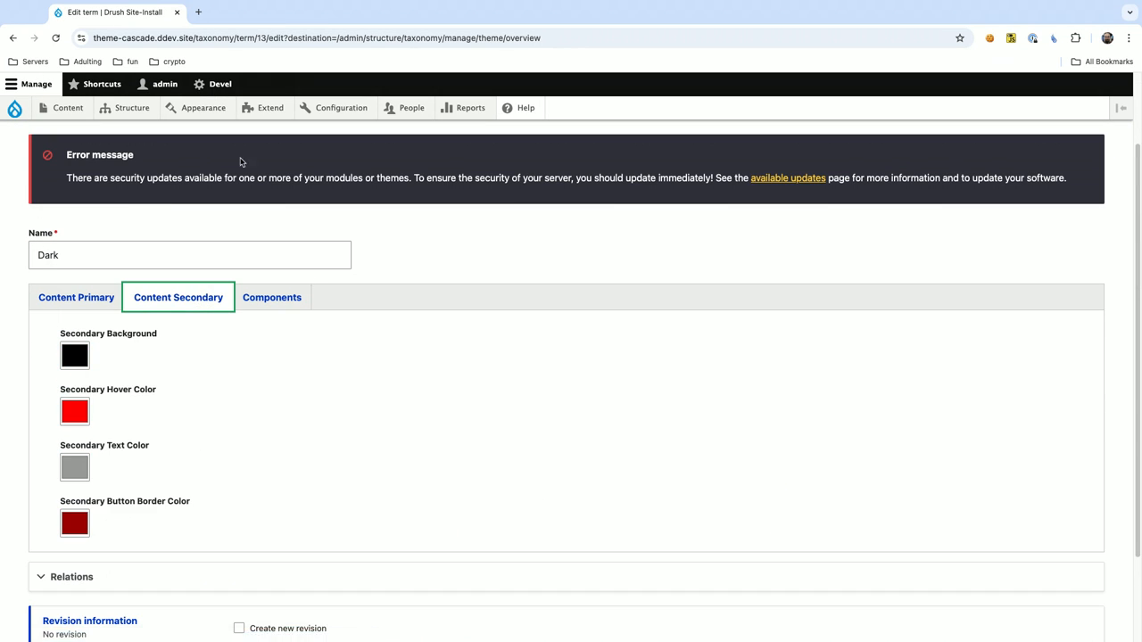
pyautogui.click(16, 108)
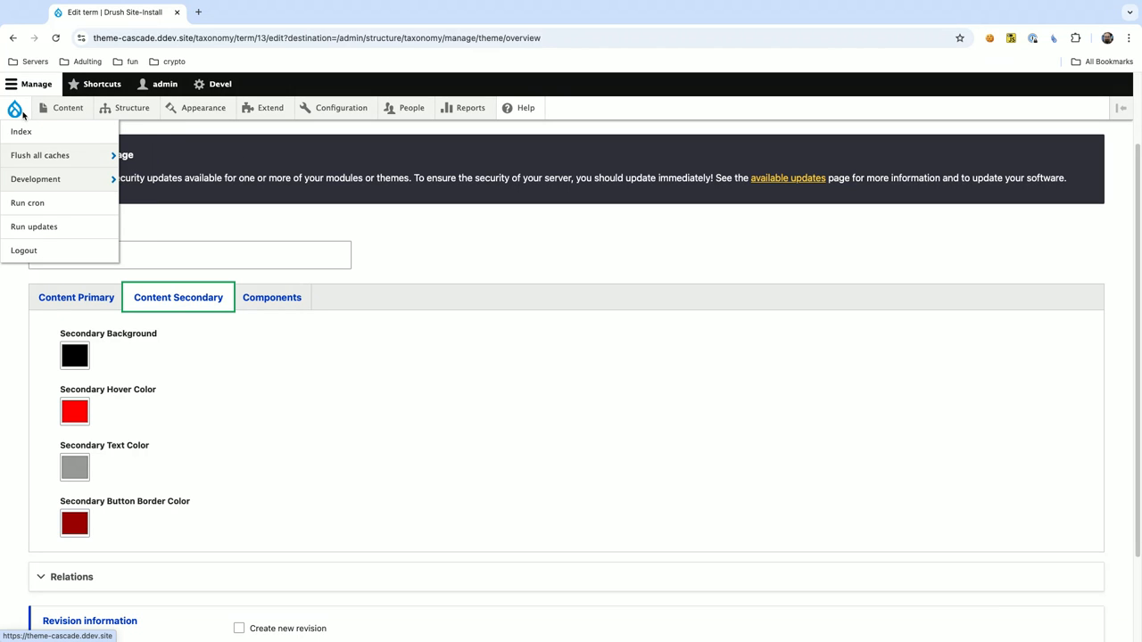
pyautogui.click(205, 140)
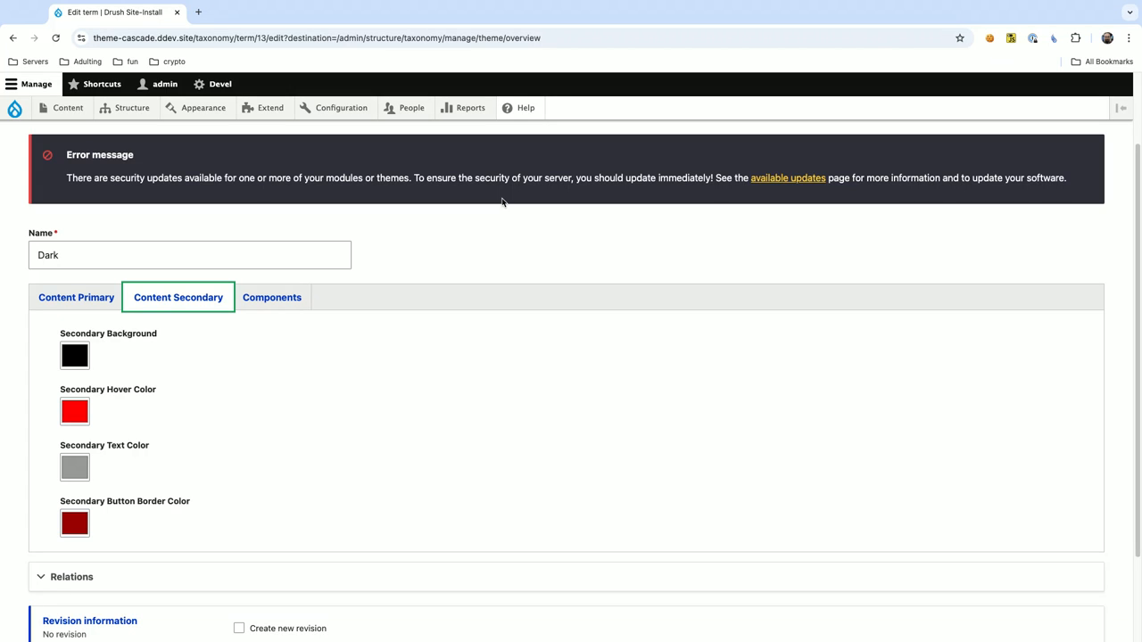
pyautogui.moveTo(215, 177)
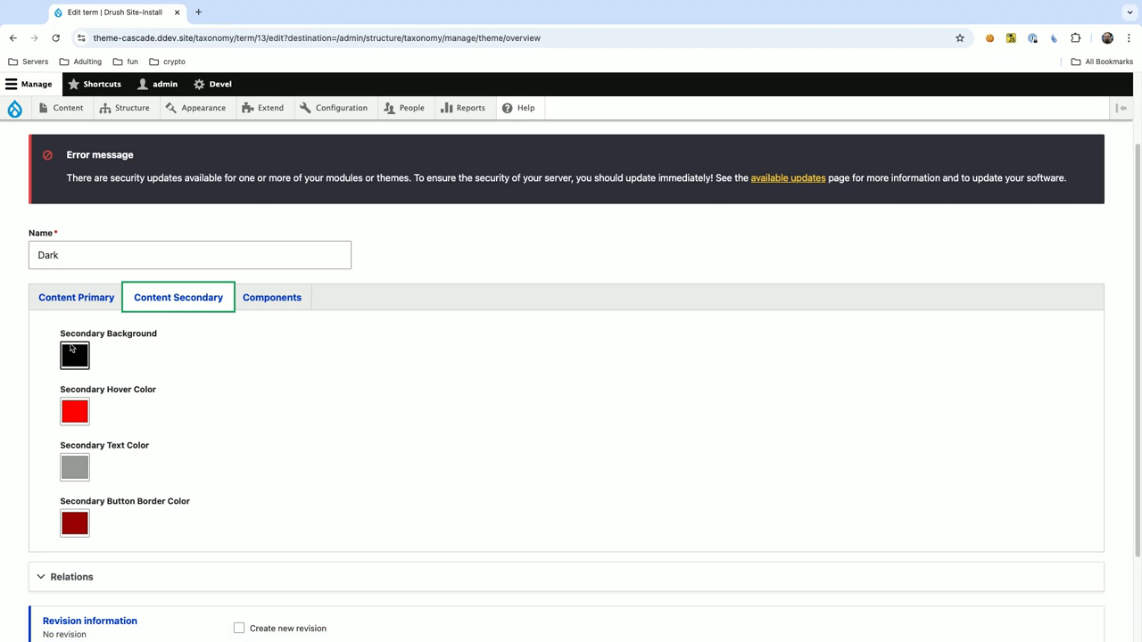
pyautogui.moveTo(430, 230)
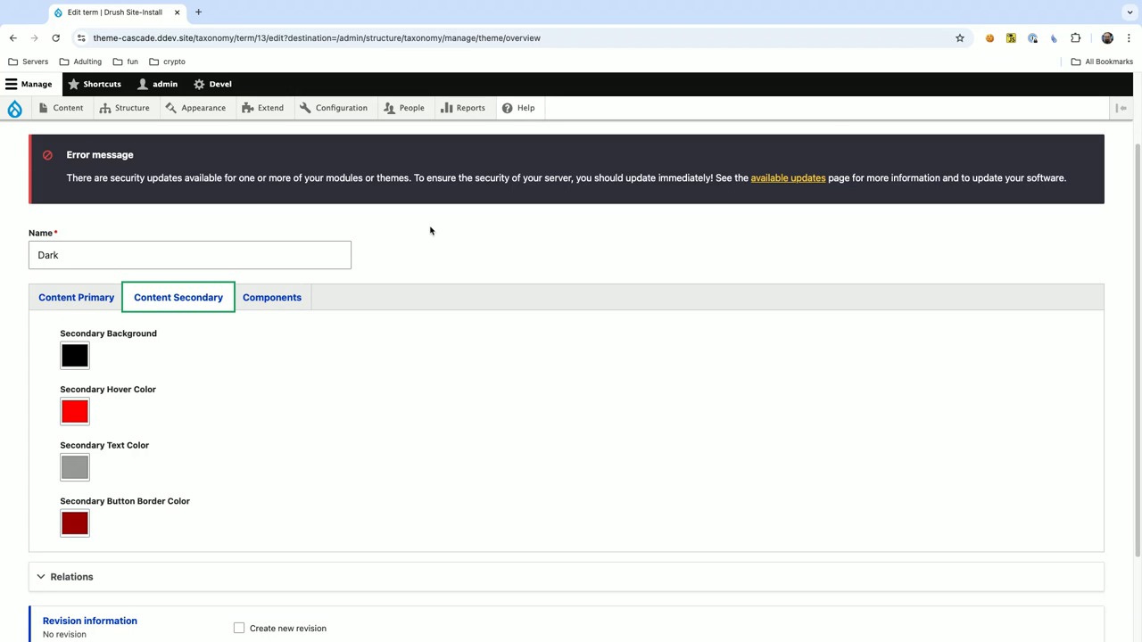
pyautogui.moveTo(463, 248)
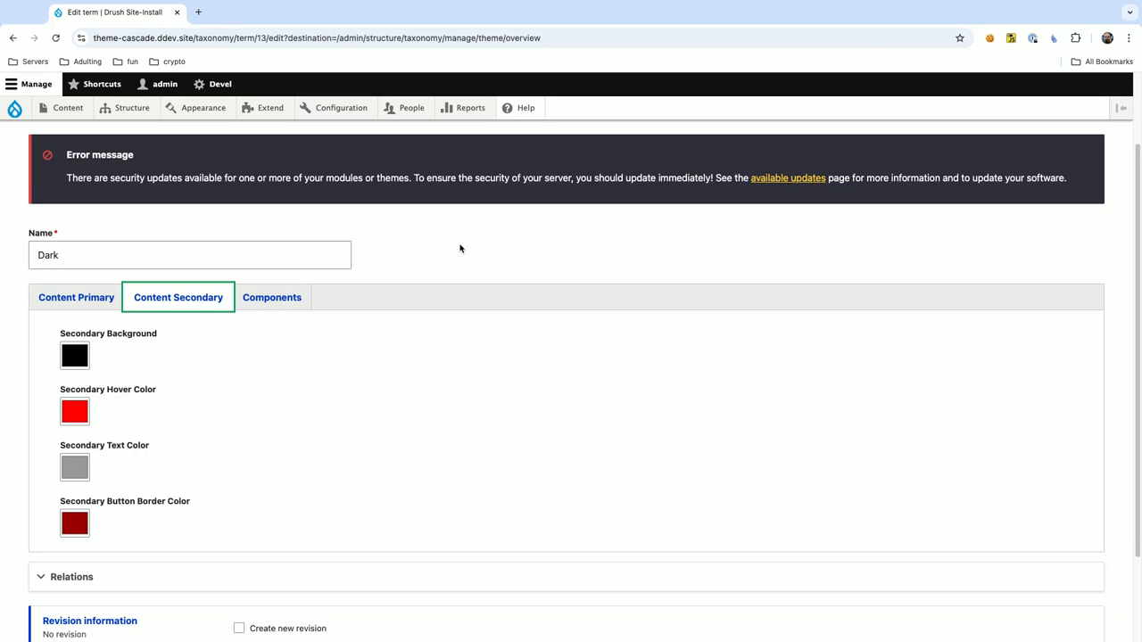
pyautogui.click(61, 108)
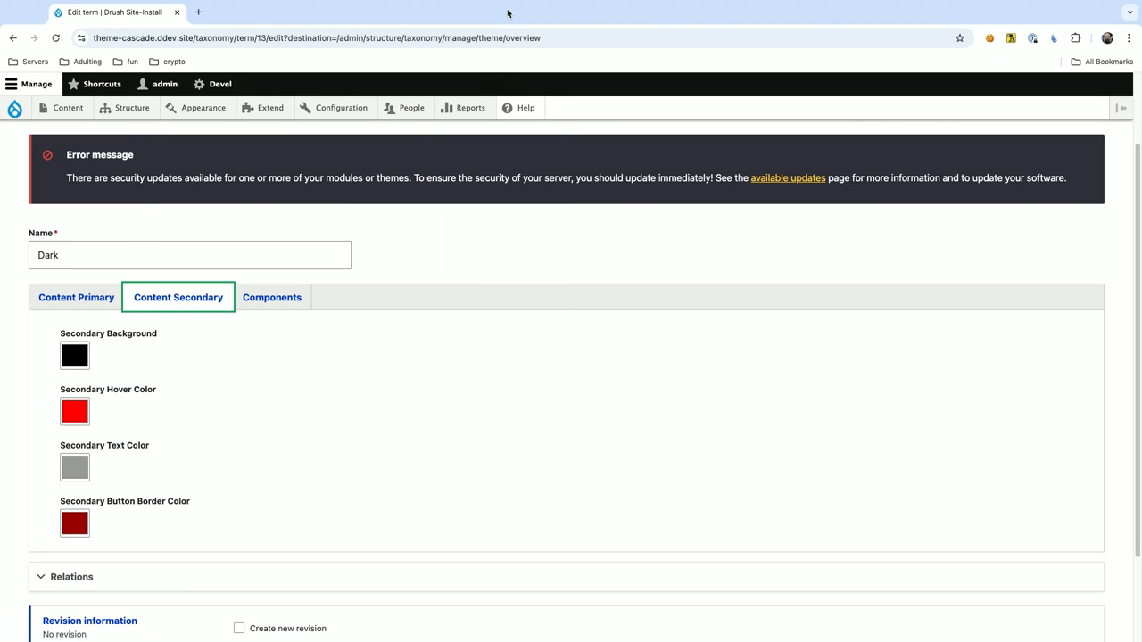
pyautogui.moveTo(506, 23)
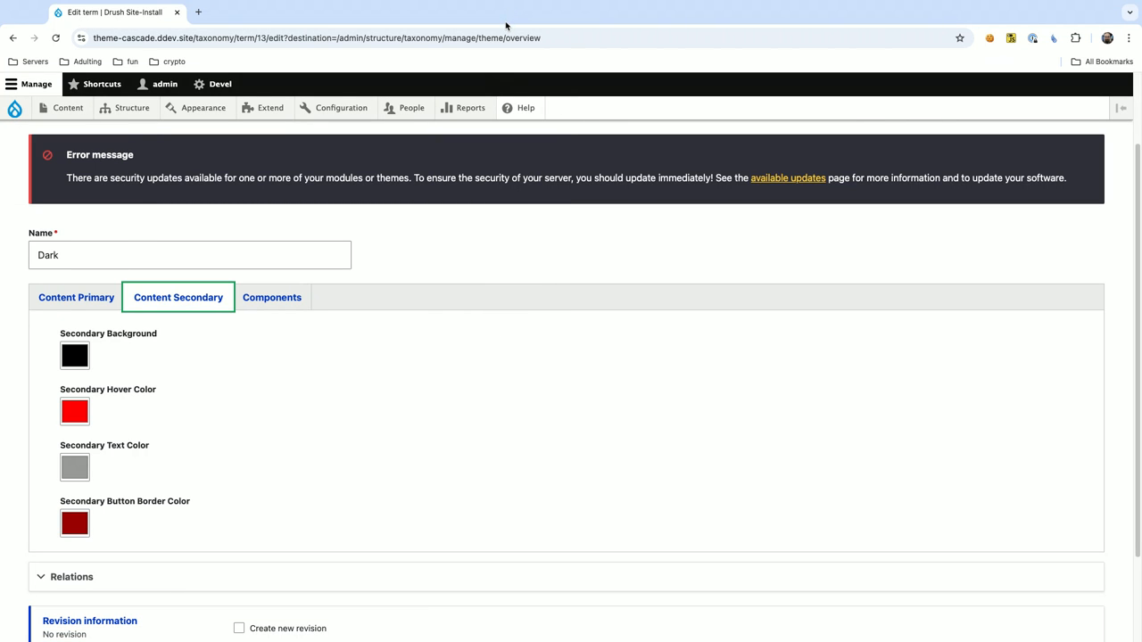
pyautogui.moveTo(515, 12)
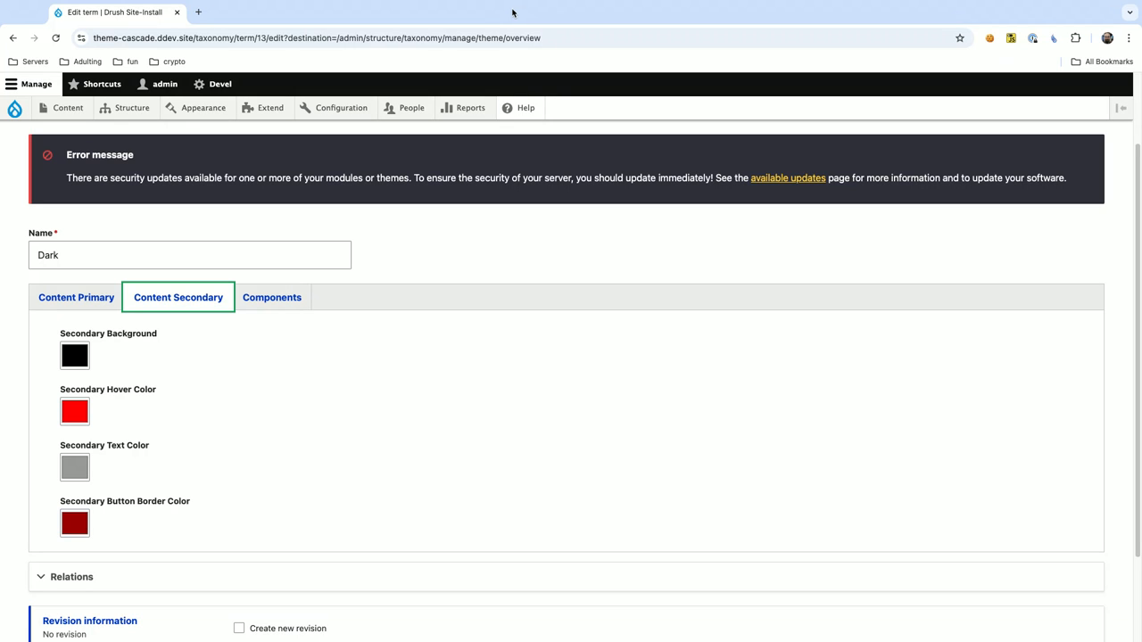
pyautogui.moveTo(465, 108)
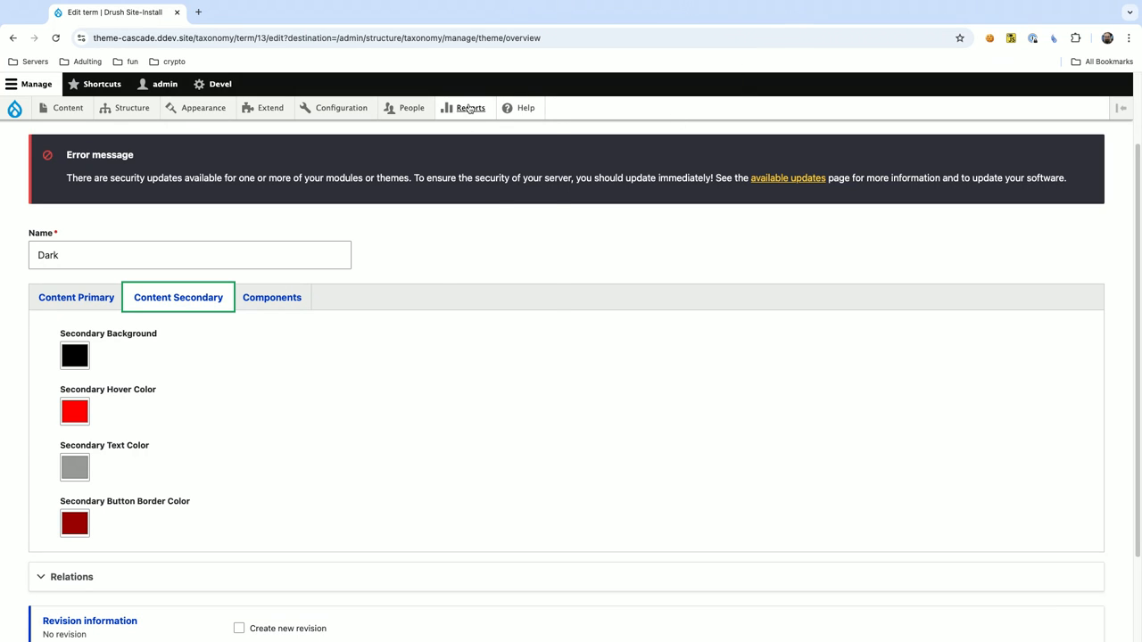
# Check the Status report, then go to the Extend modules page.
pyautogui.click(467, 107)
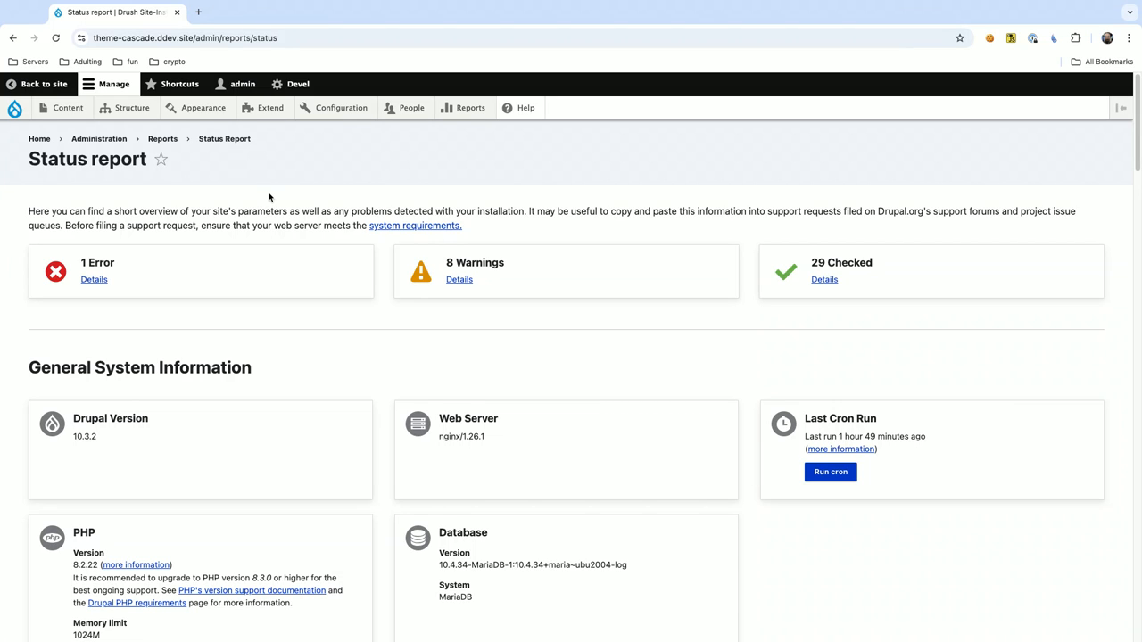
pyautogui.moveTo(359, 187)
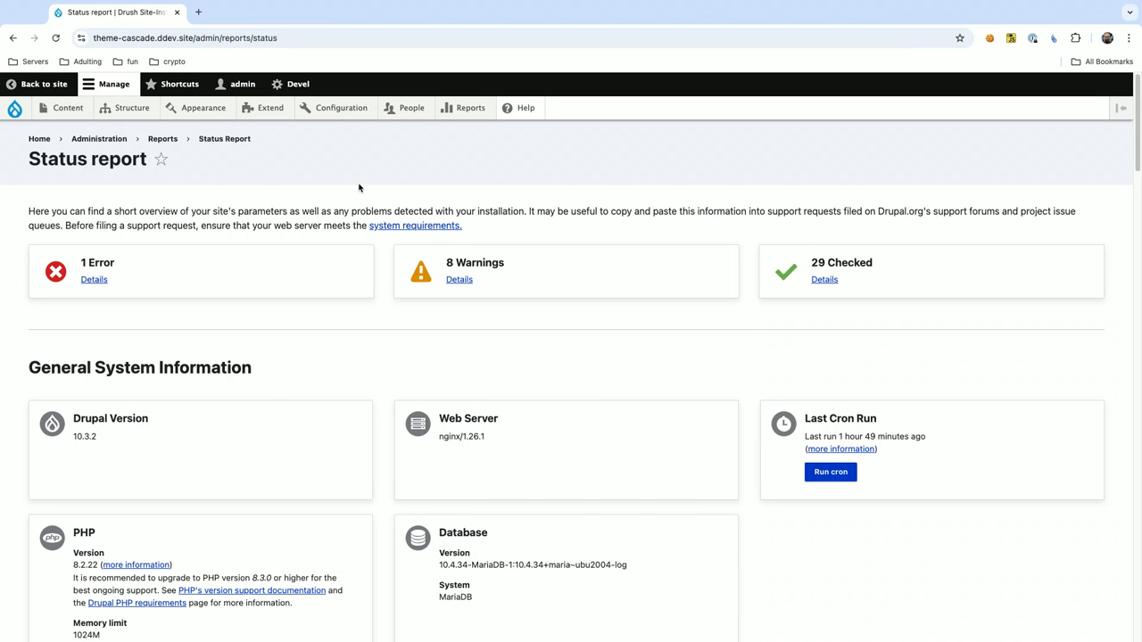
pyautogui.moveTo(379, 161)
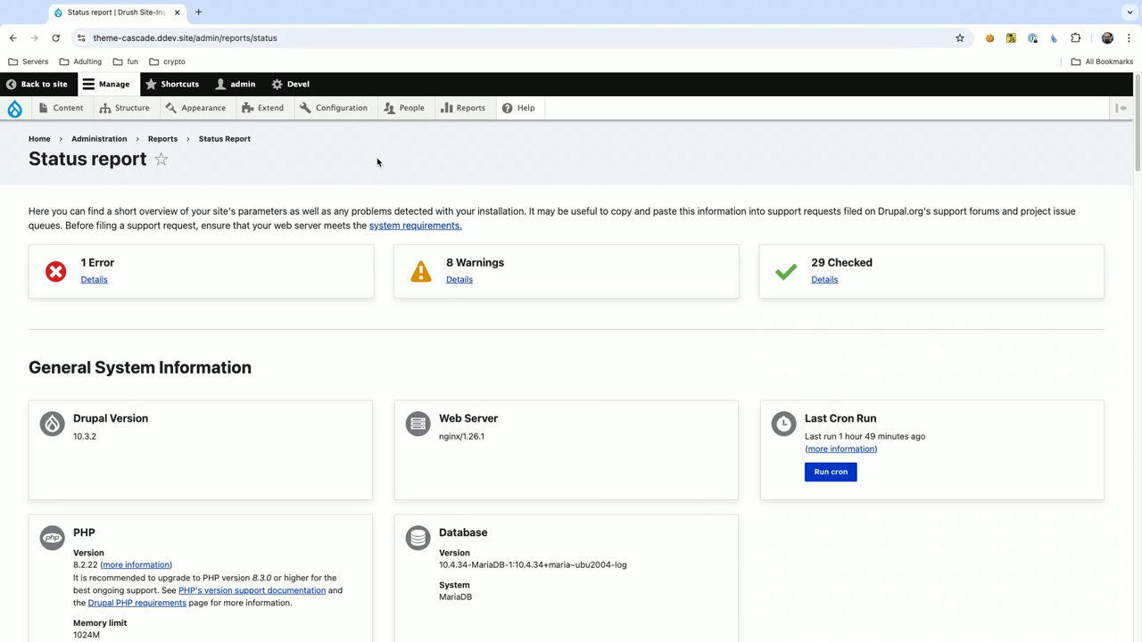
pyautogui.moveTo(398, 163)
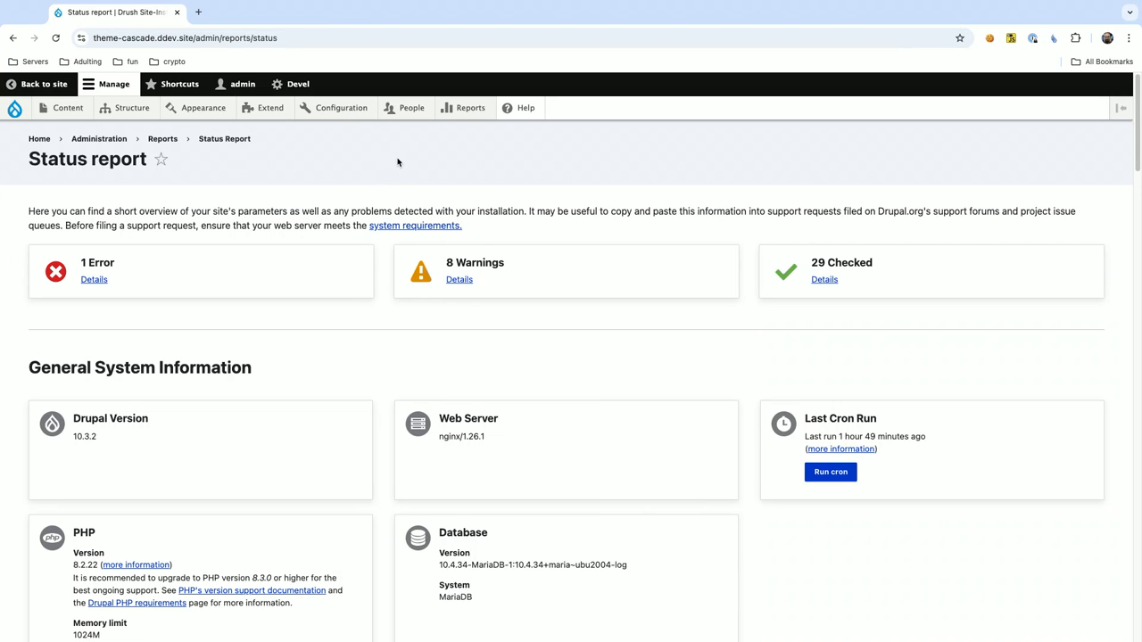
pyautogui.moveTo(325, 132)
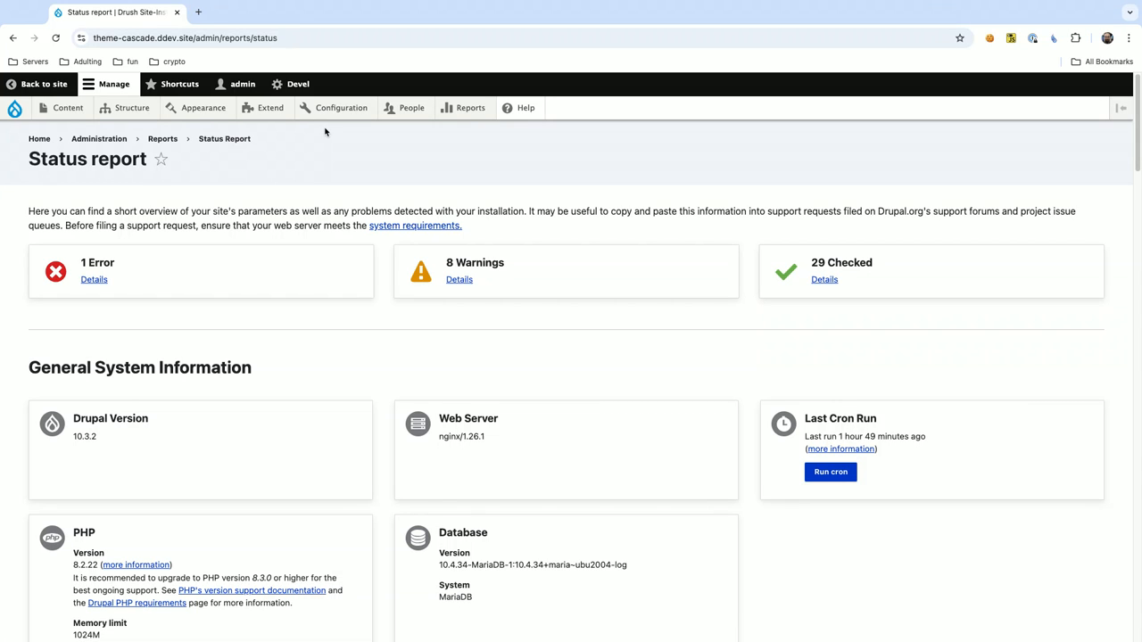
pyautogui.moveTo(230, 117)
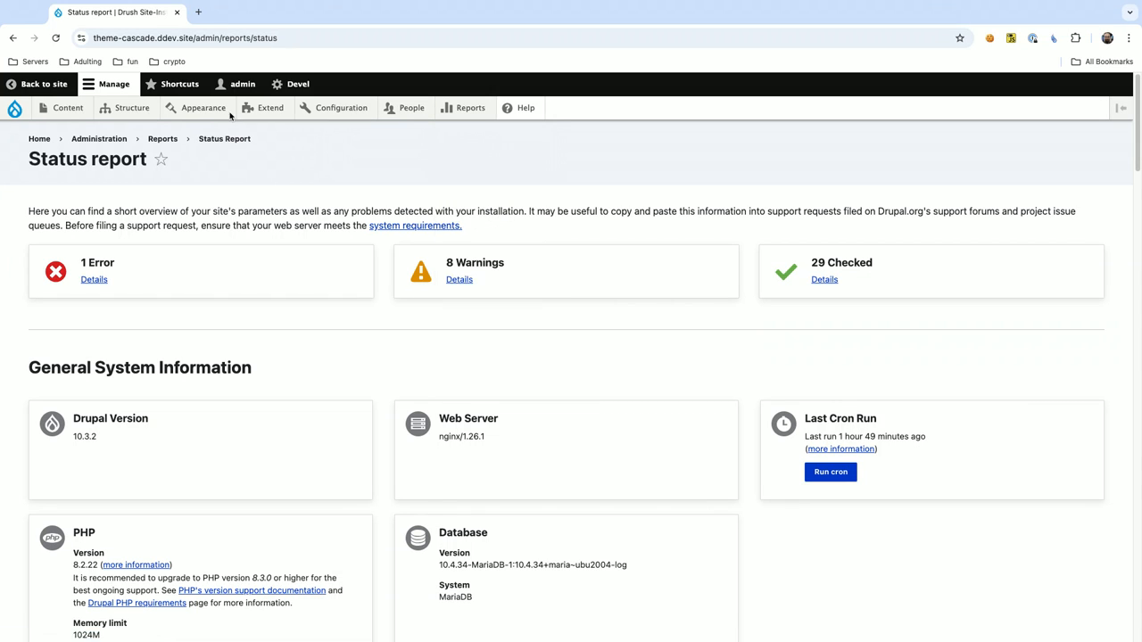
pyautogui.click(270, 107)
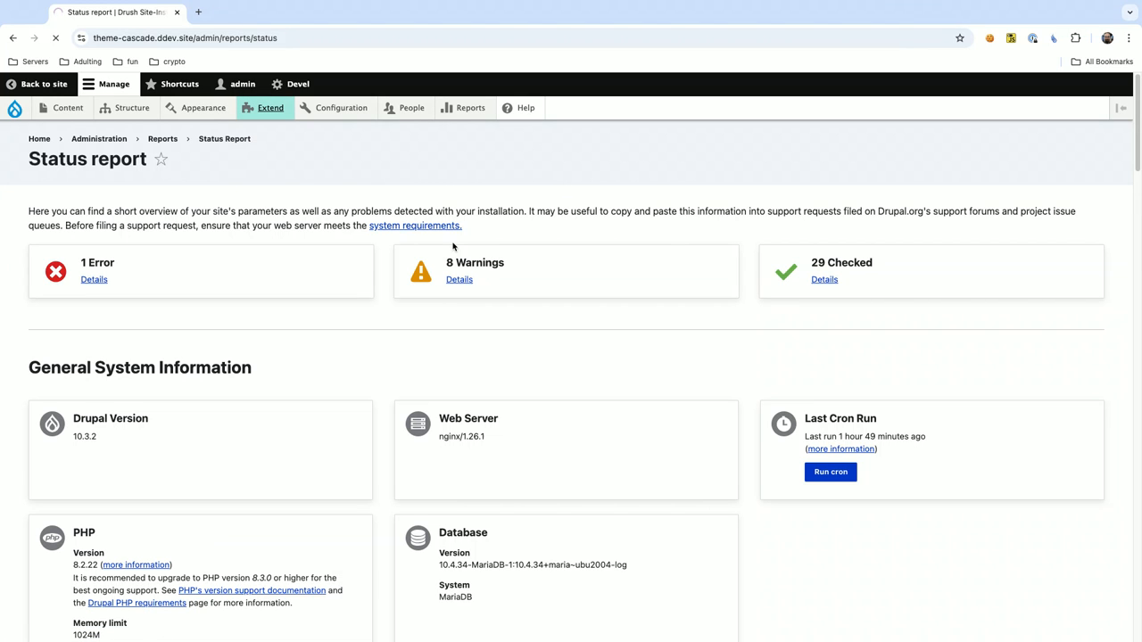
# Scroll down the Extend list and expand the Taxonomy module's details and requirements.
pyautogui.click(270, 107)
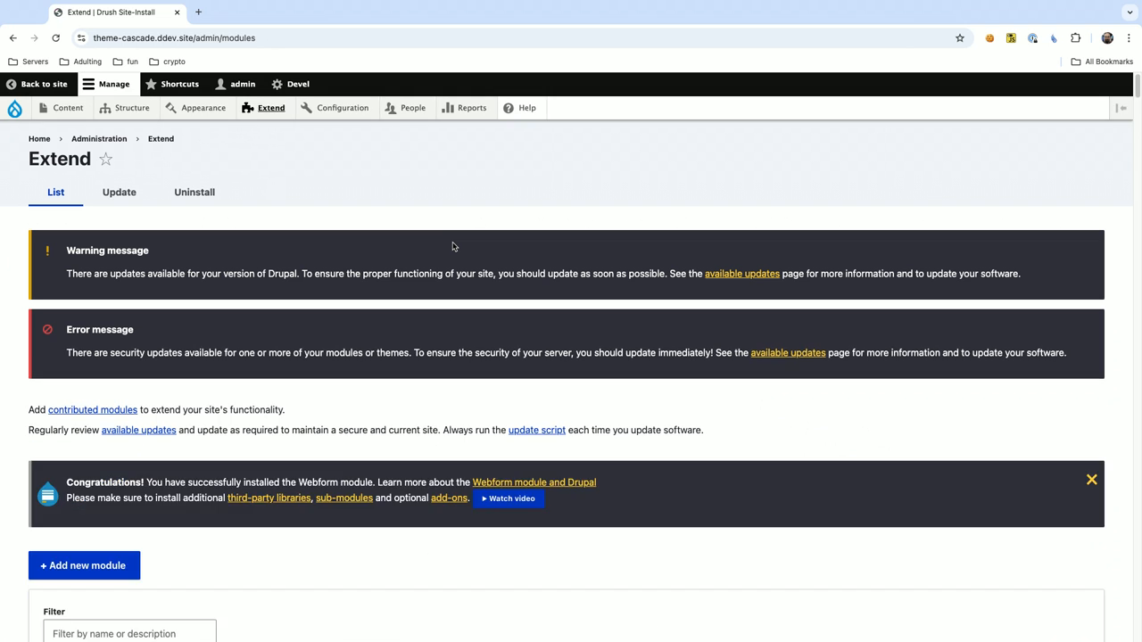
pyautogui.scroll(-3)
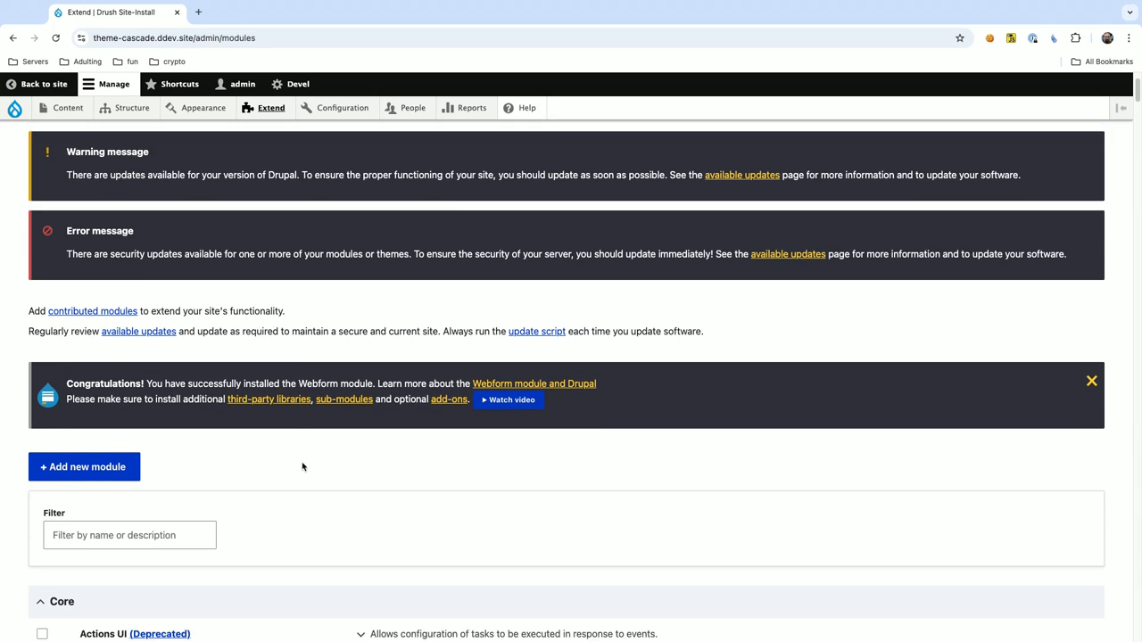
pyautogui.scroll(-3)
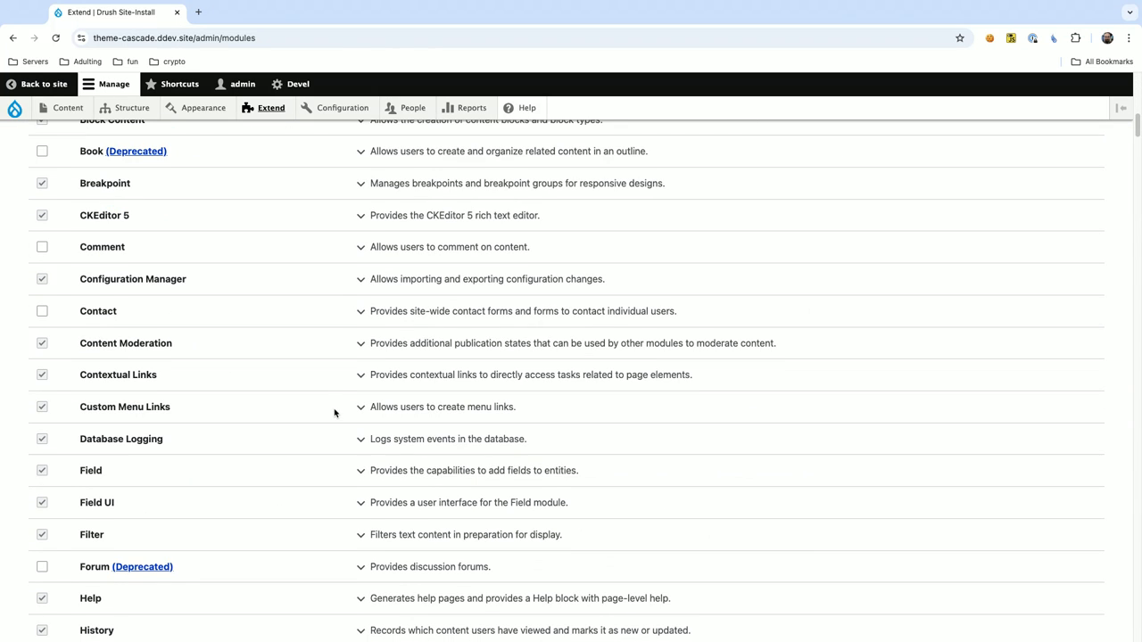
pyautogui.scroll(-3)
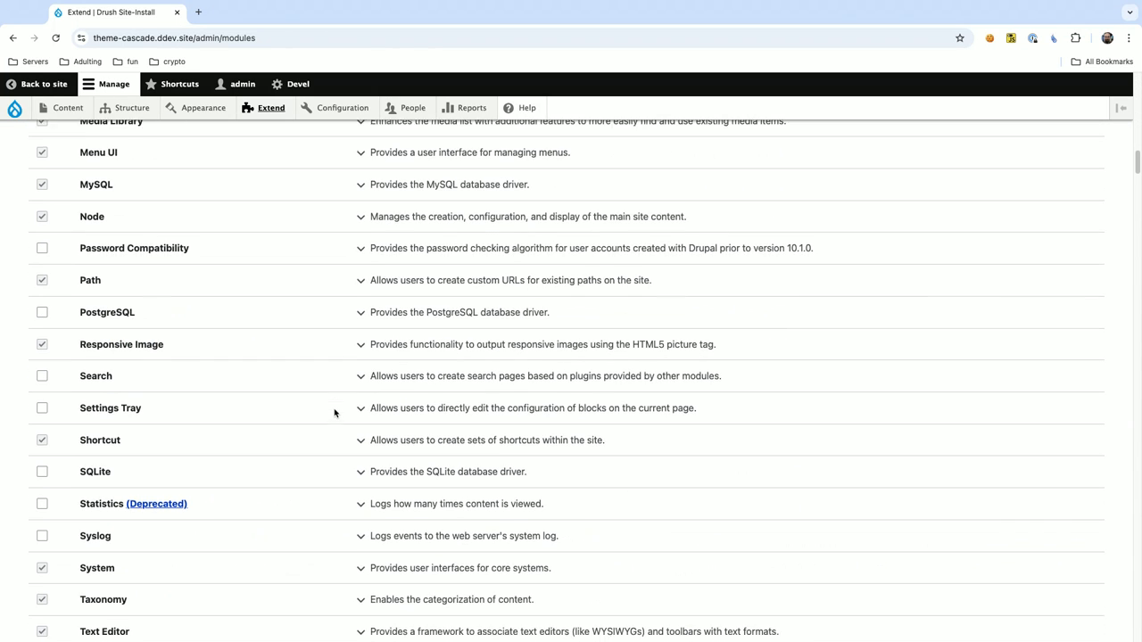
pyautogui.scroll(-3)
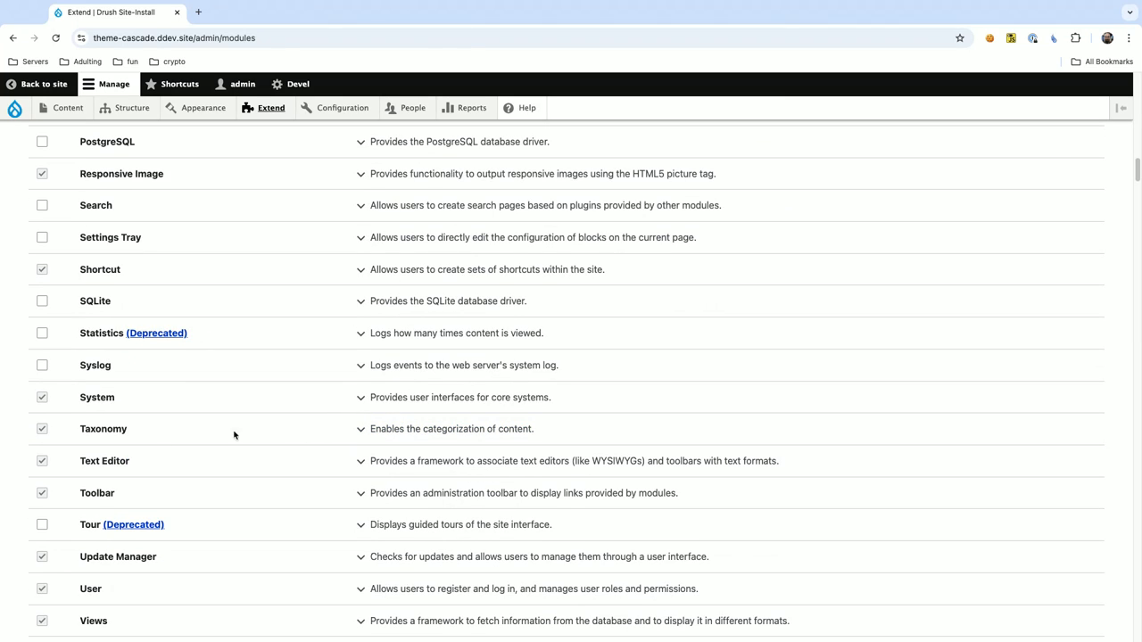
pyautogui.moveTo(122, 433)
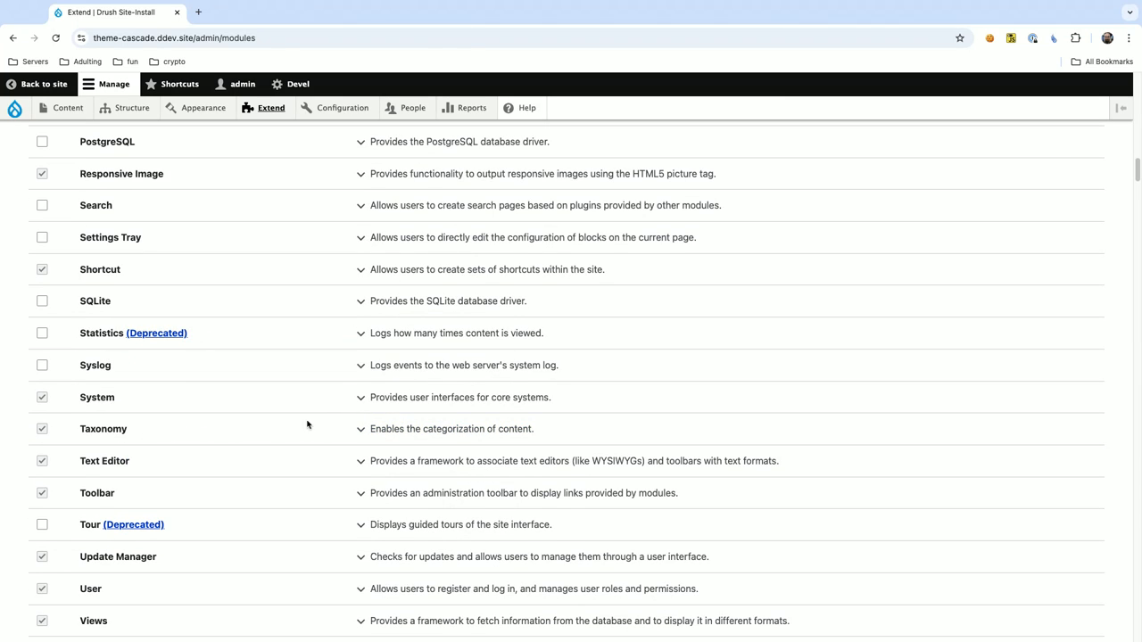
pyautogui.click(361, 429)
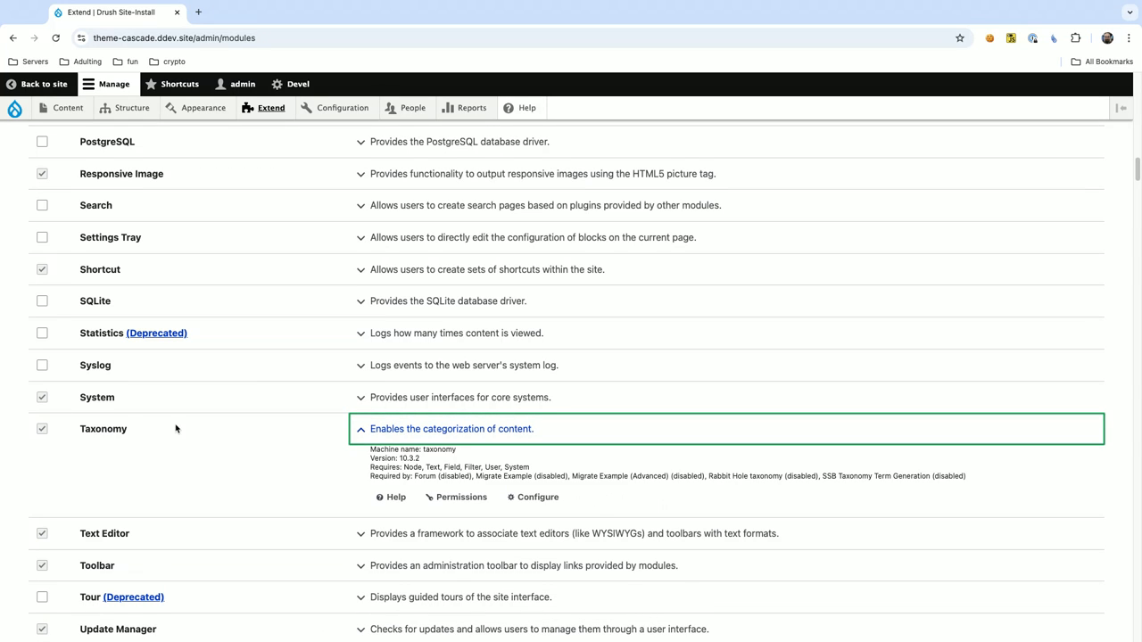
pyautogui.moveTo(101, 431)
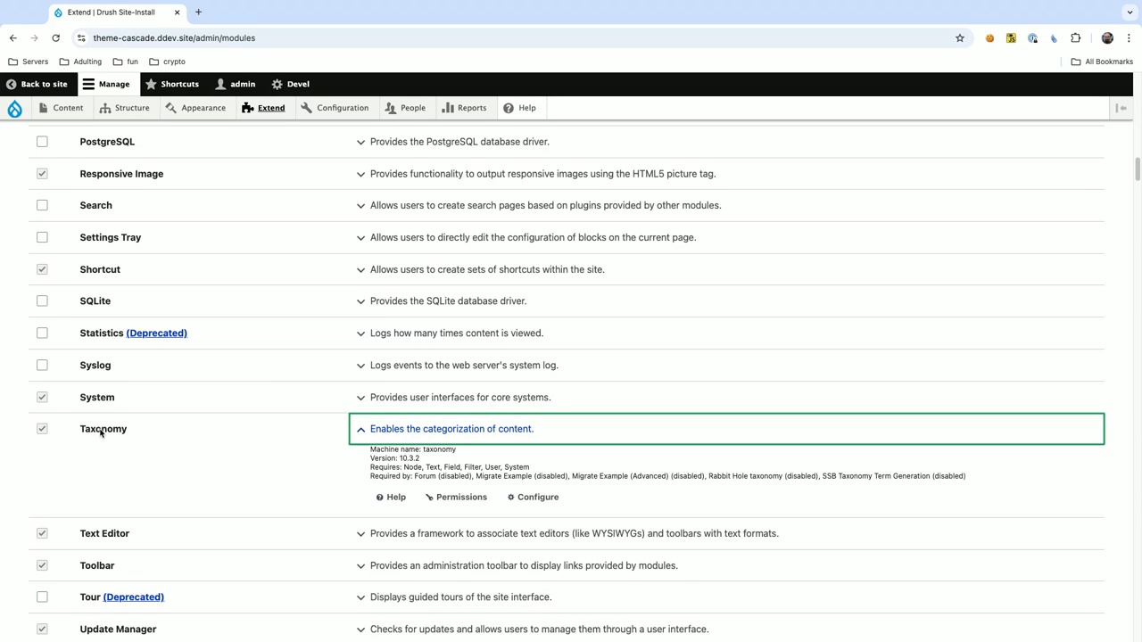
pyautogui.moveTo(152, 442)
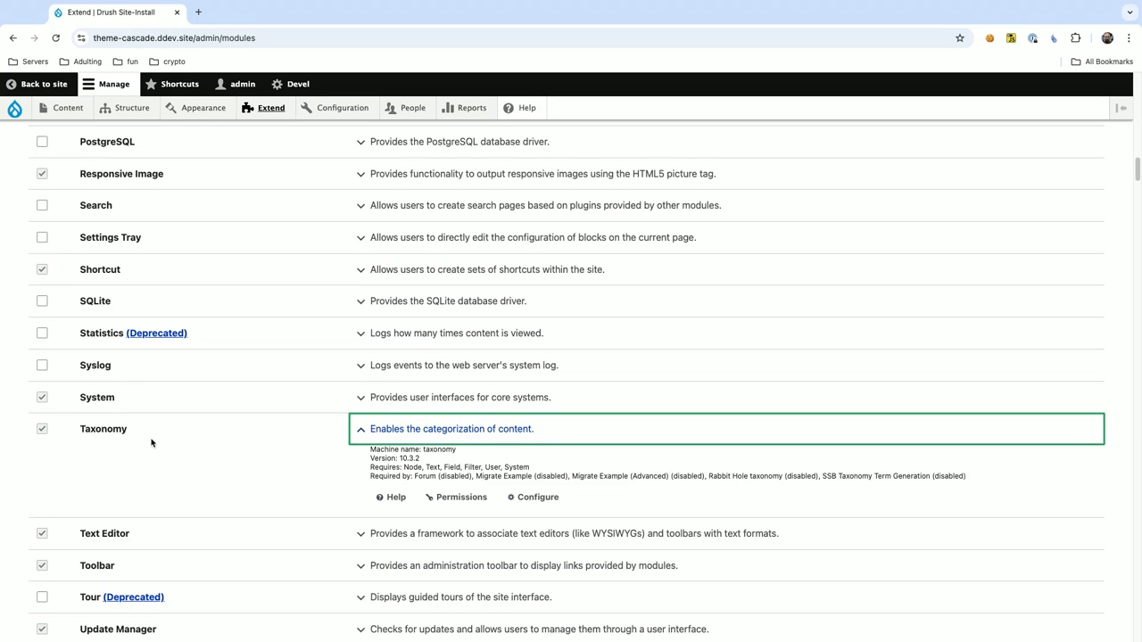
pyautogui.moveTo(301, 437)
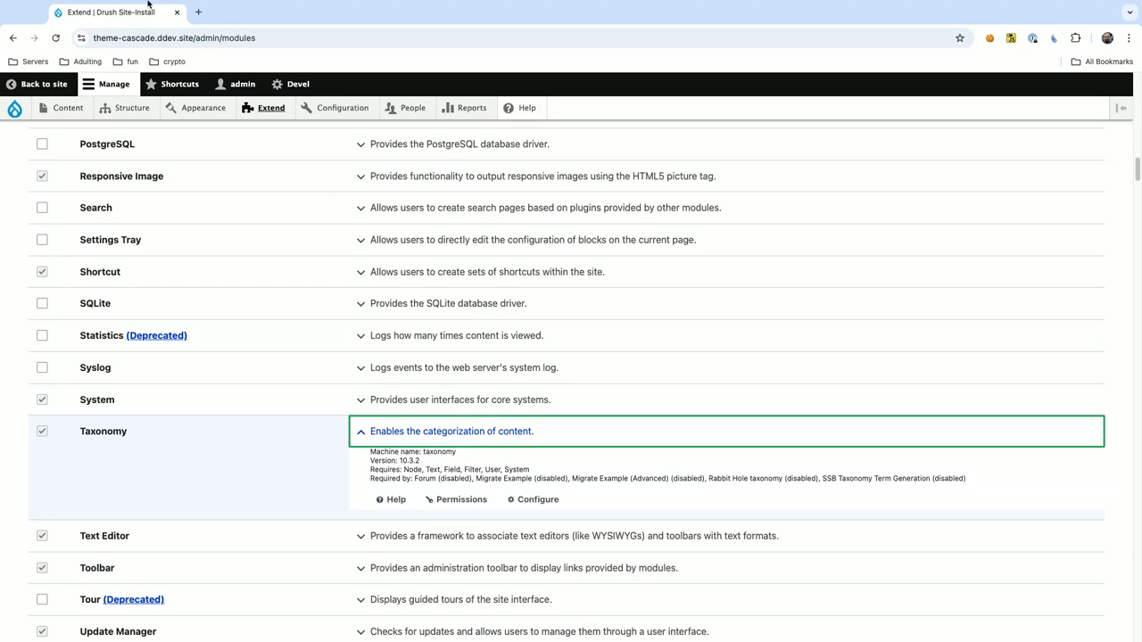
pyautogui.moveTo(270, 20)
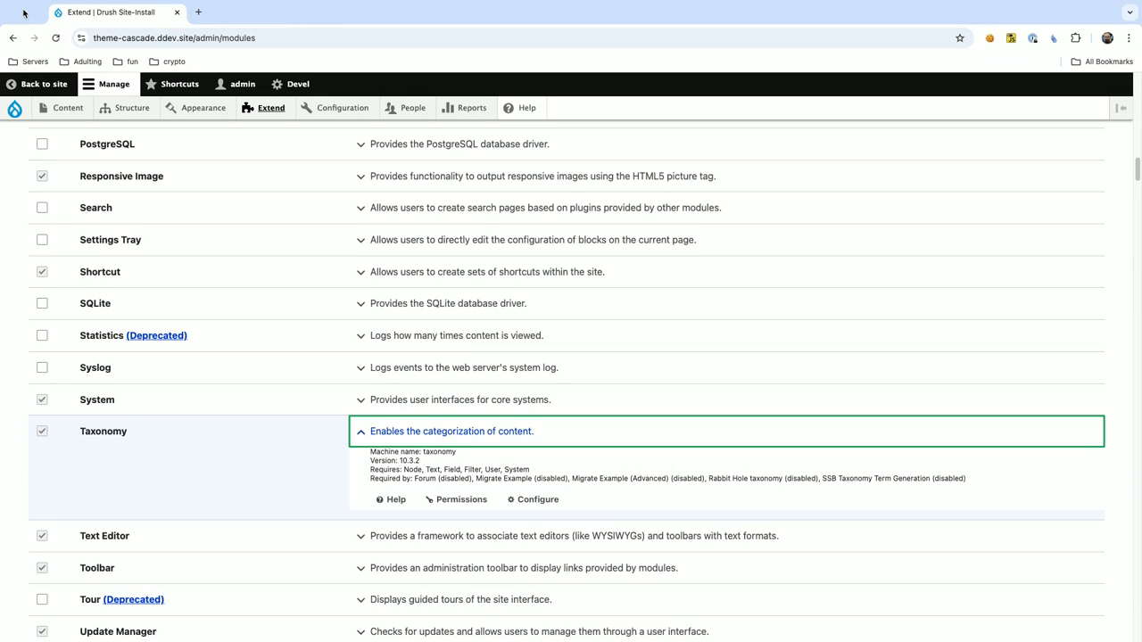
pyautogui.moveTo(175, 15)
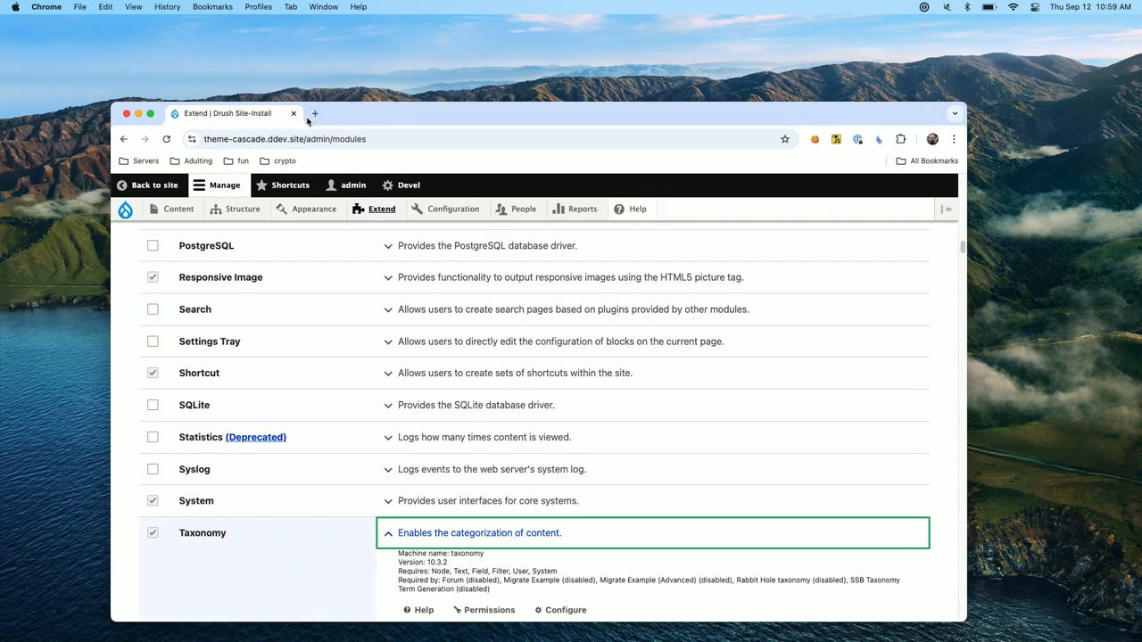
# Open a new Chrome tab for the 2024.TCDrupalCamp presentation.
pyautogui.click(313, 113)
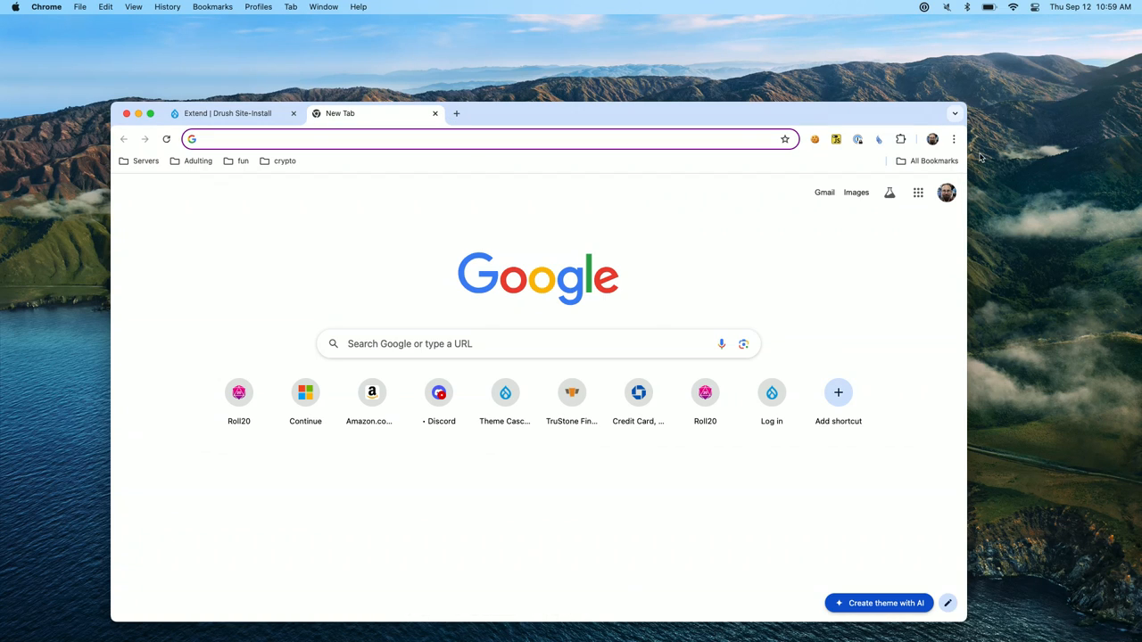
pyautogui.moveTo(893, 127)
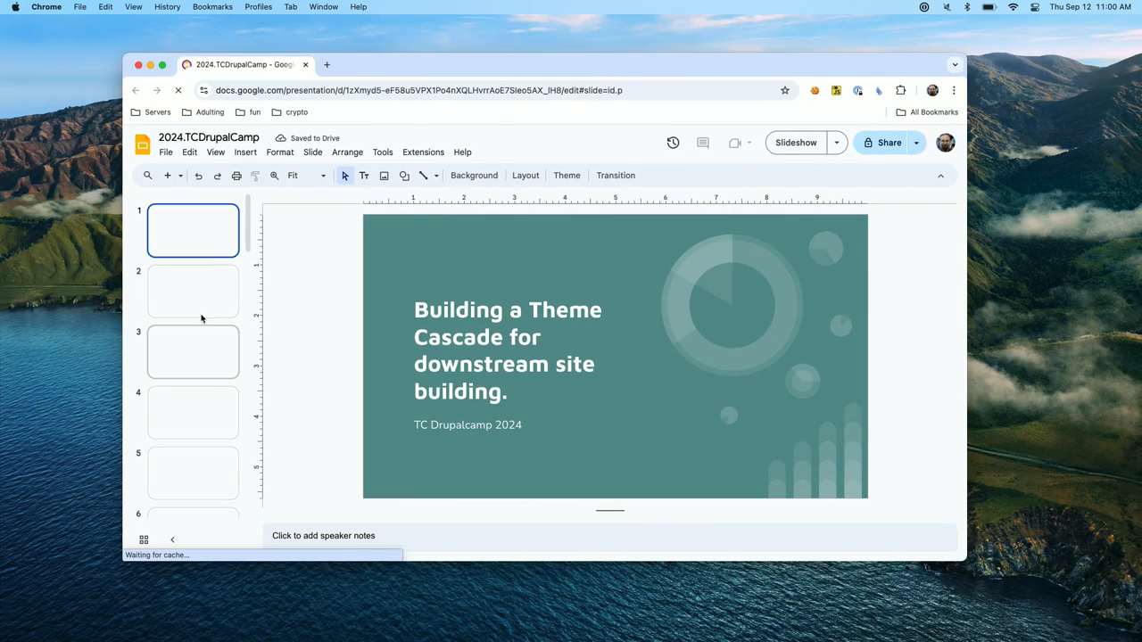
# Go to slide 5, 'What's Needed?', and select its requirements list.
pyautogui.click(193, 291)
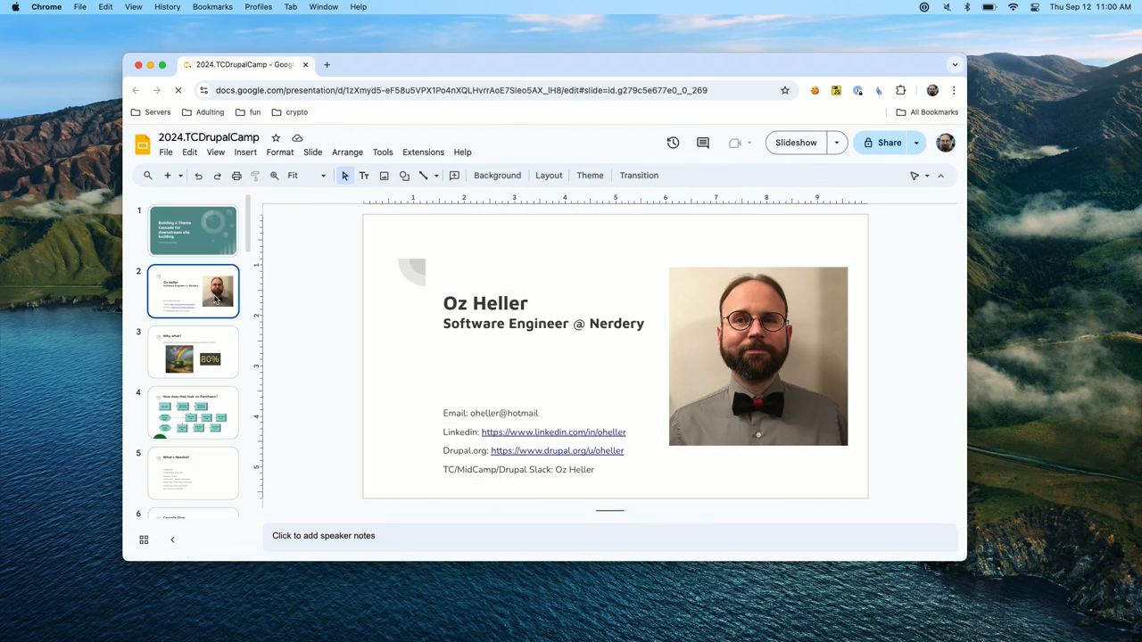
pyautogui.click(193, 471)
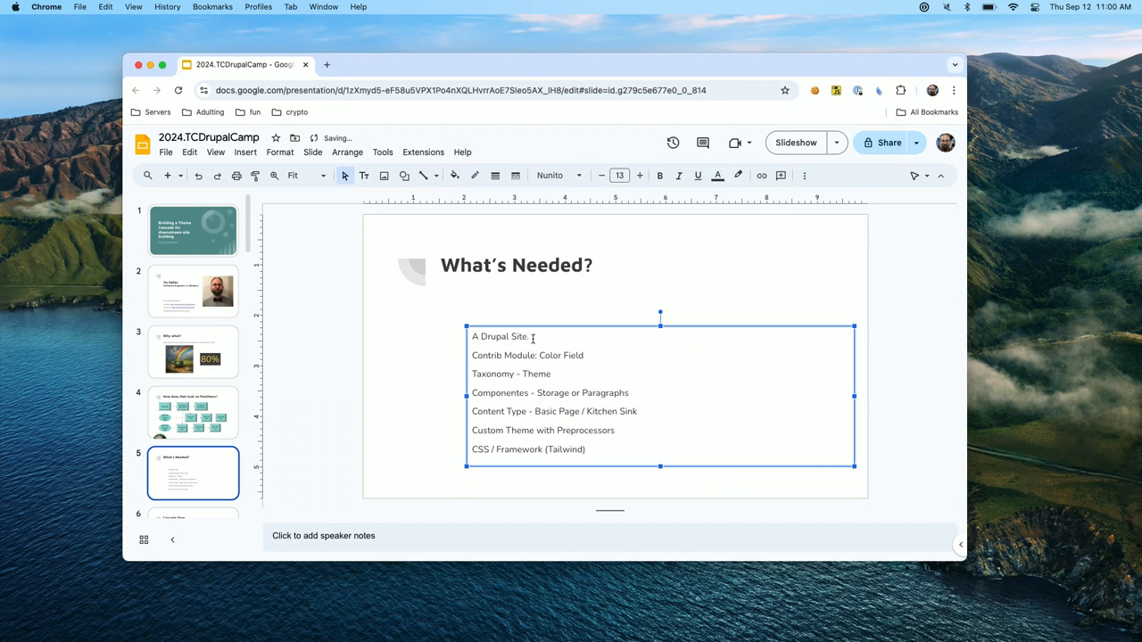
pyautogui.click(529, 336)
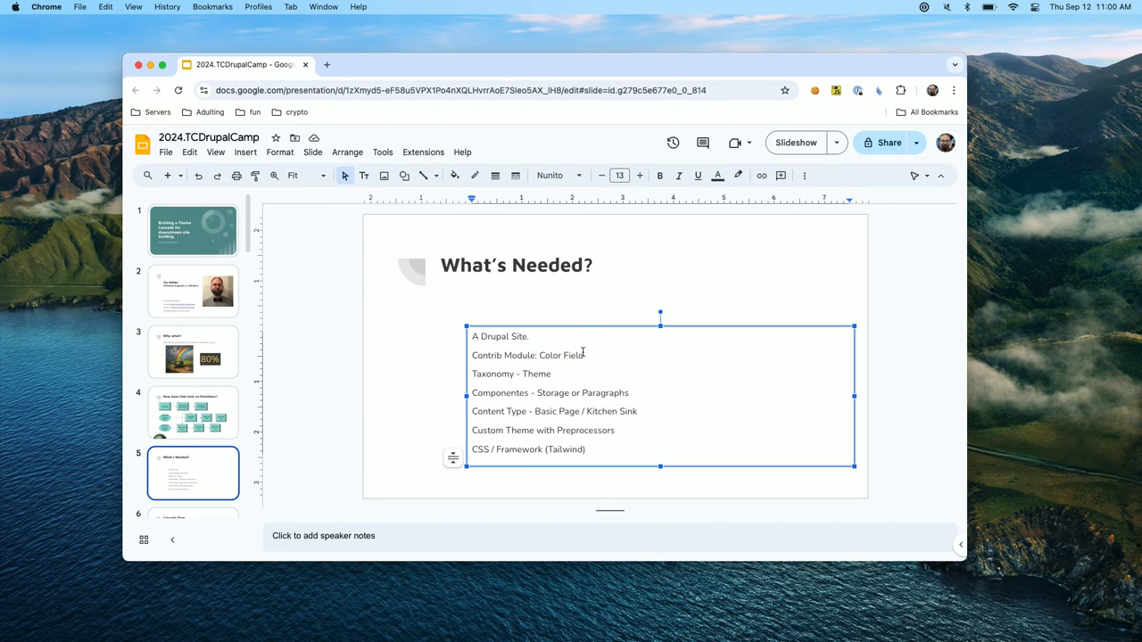
pyautogui.doubleClick(551, 393)
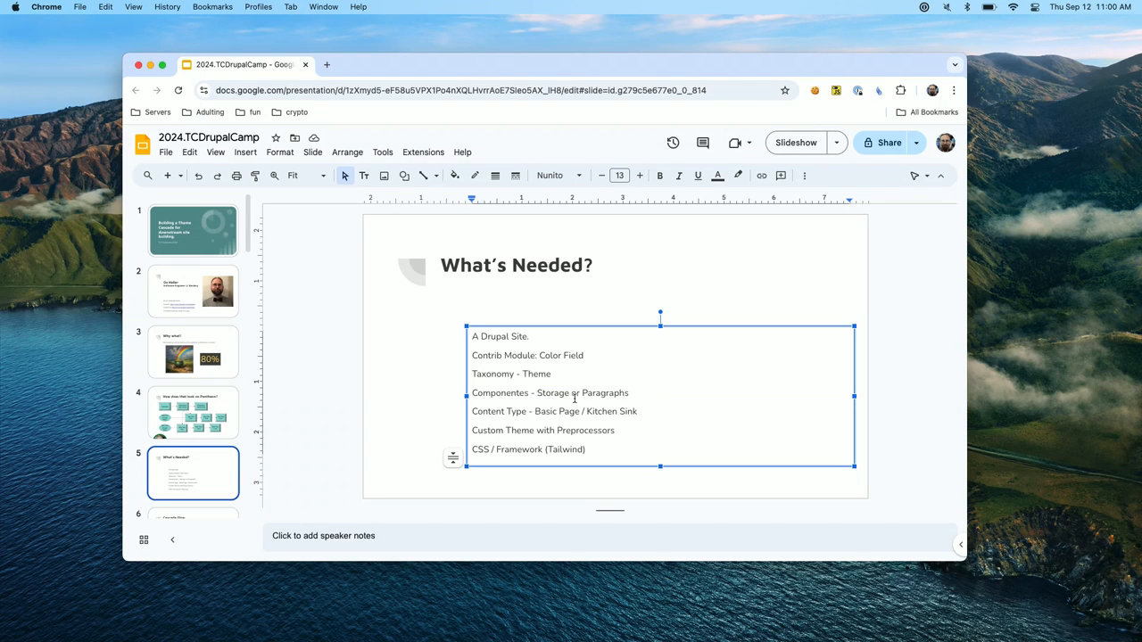
pyautogui.moveTo(622, 376)
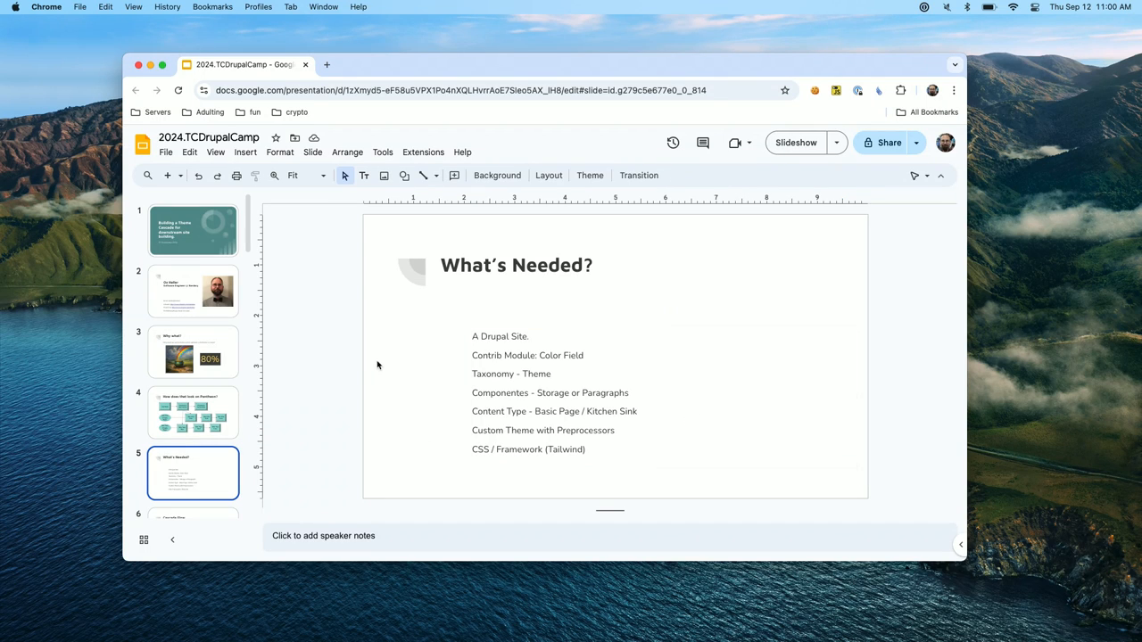
pyautogui.moveTo(419, 374)
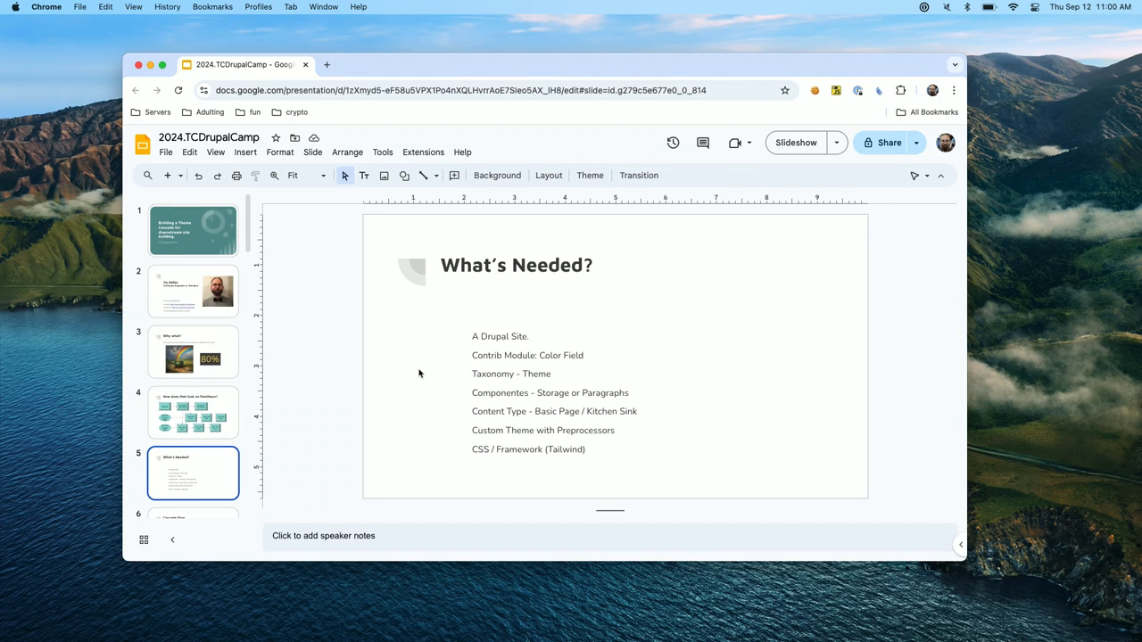
pyautogui.moveTo(389, 352)
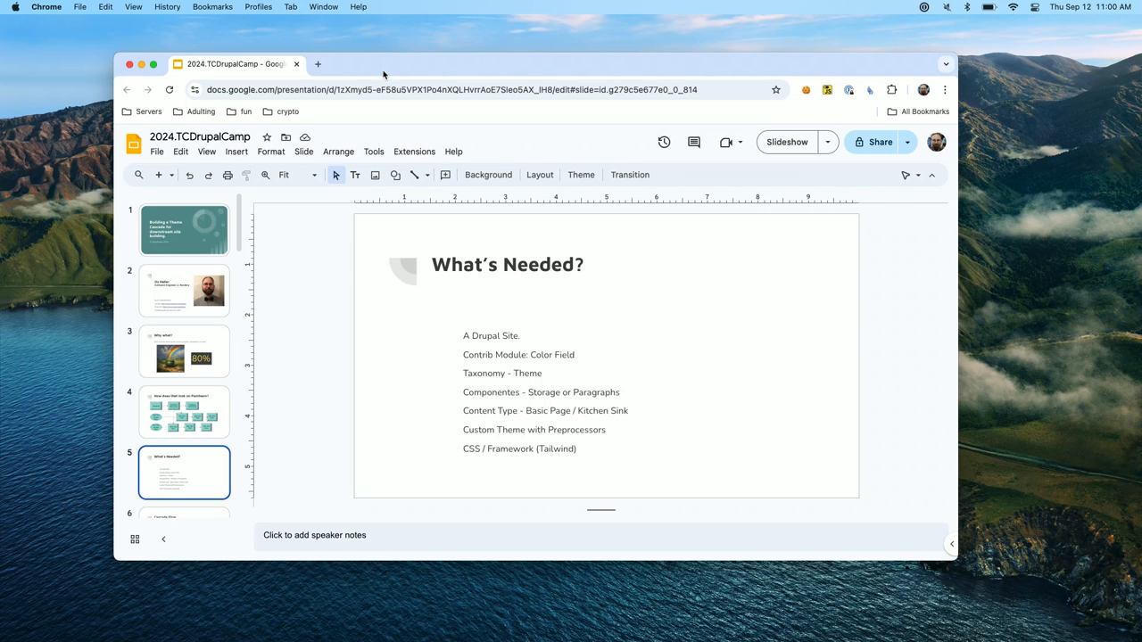
pyautogui.moveTo(313, 75)
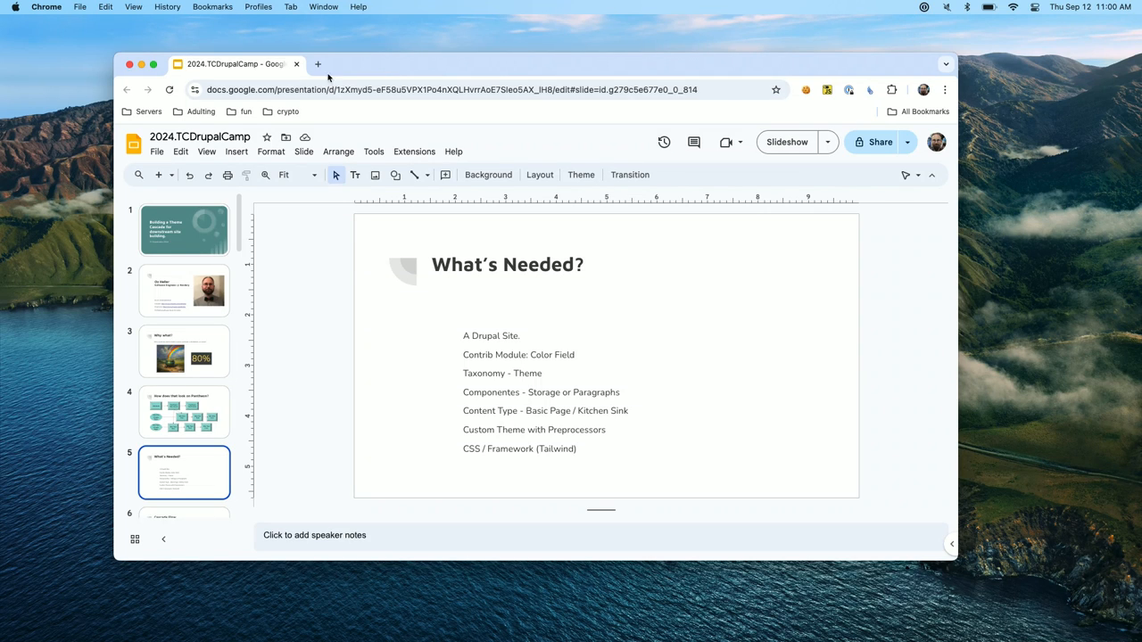
pyautogui.moveTo(100, 453)
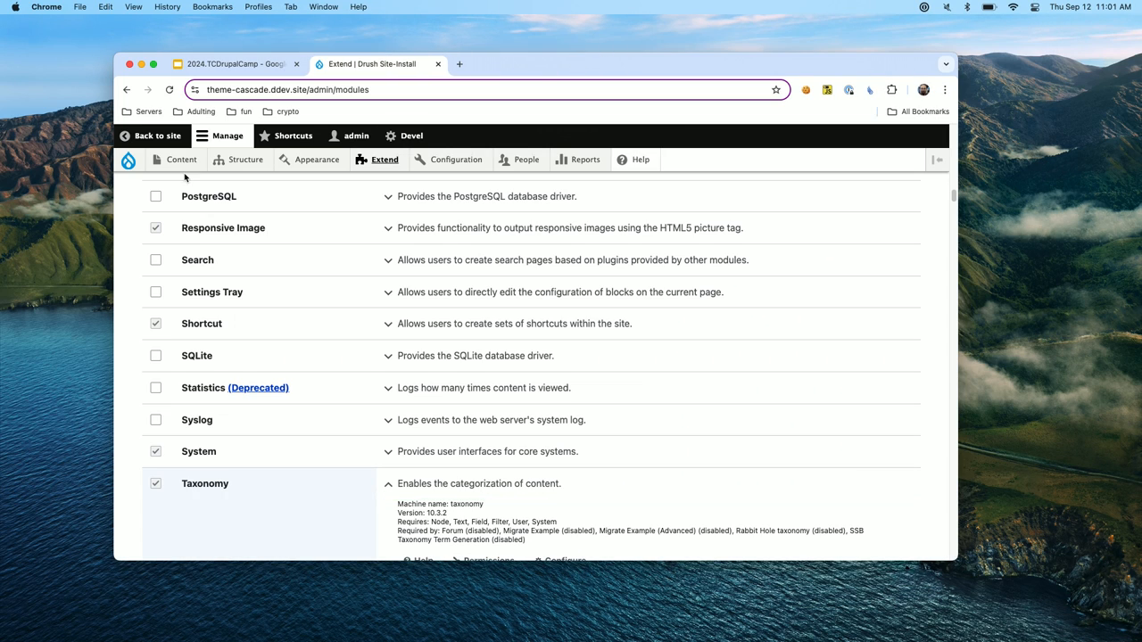
# Browse content and Basic Page fields, then expand the Theme vocabulary's operations list.
pyautogui.click(181, 159)
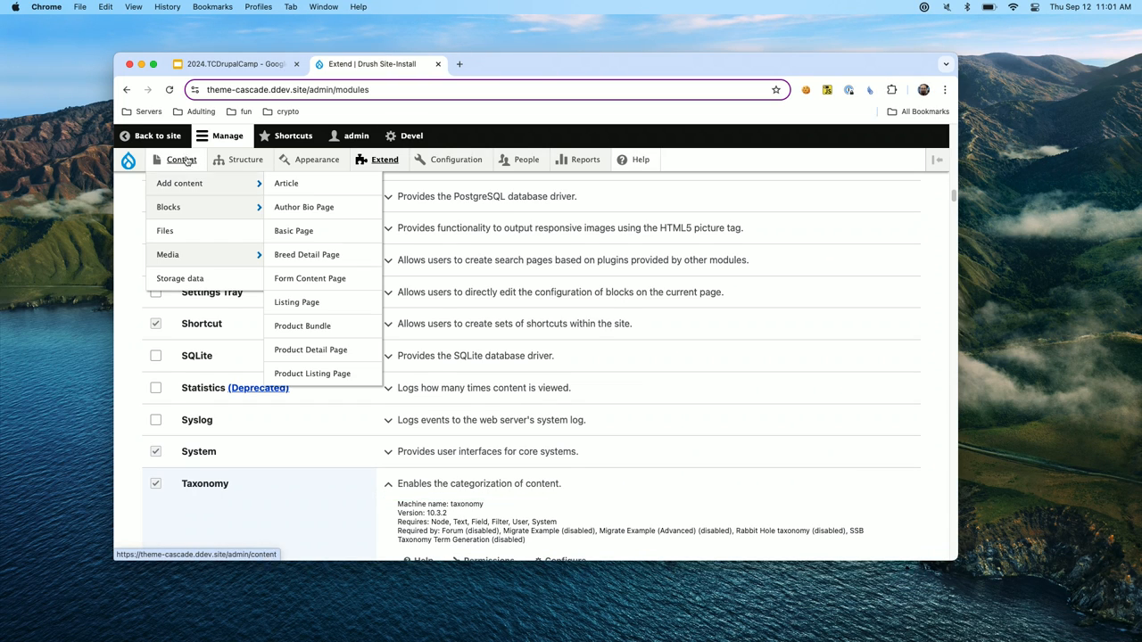
pyautogui.click(181, 159)
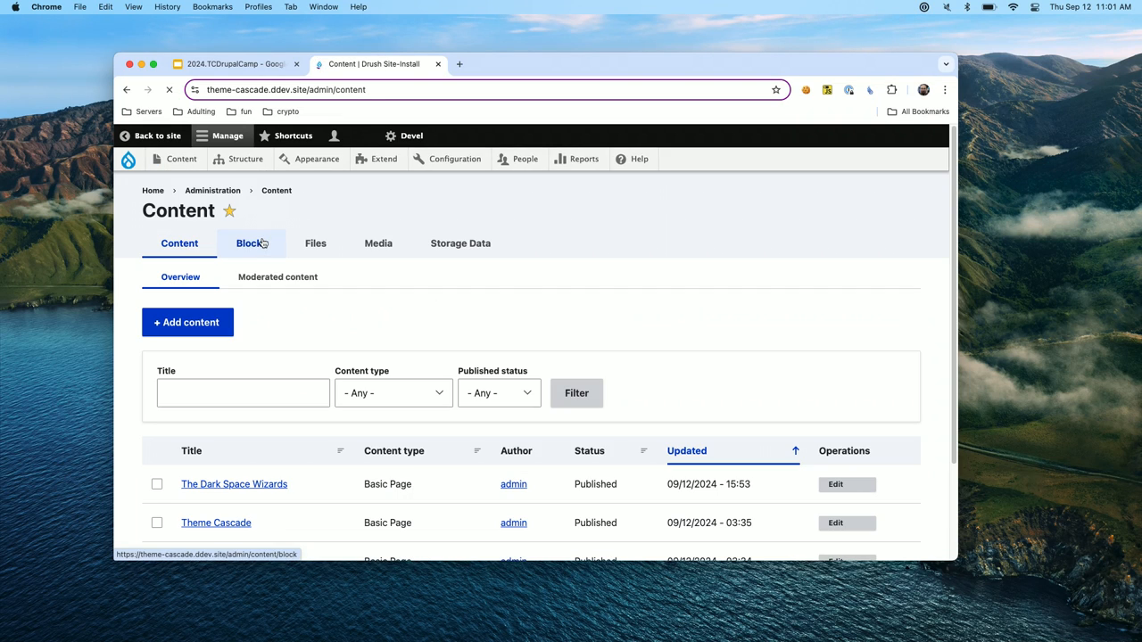
pyautogui.click(245, 159)
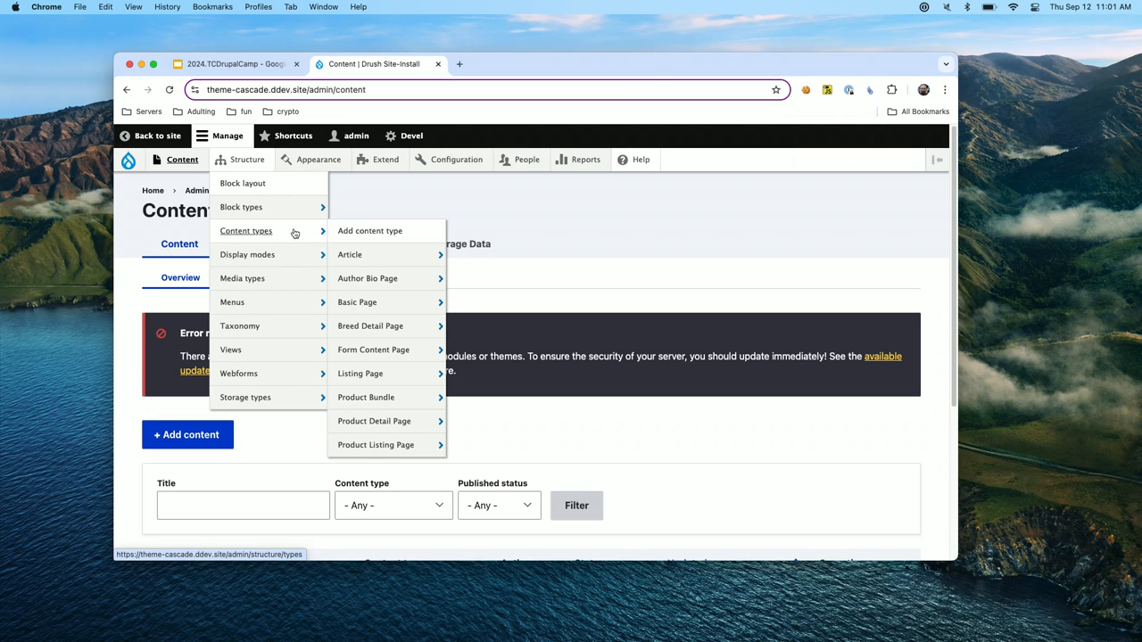
pyautogui.moveTo(383, 256)
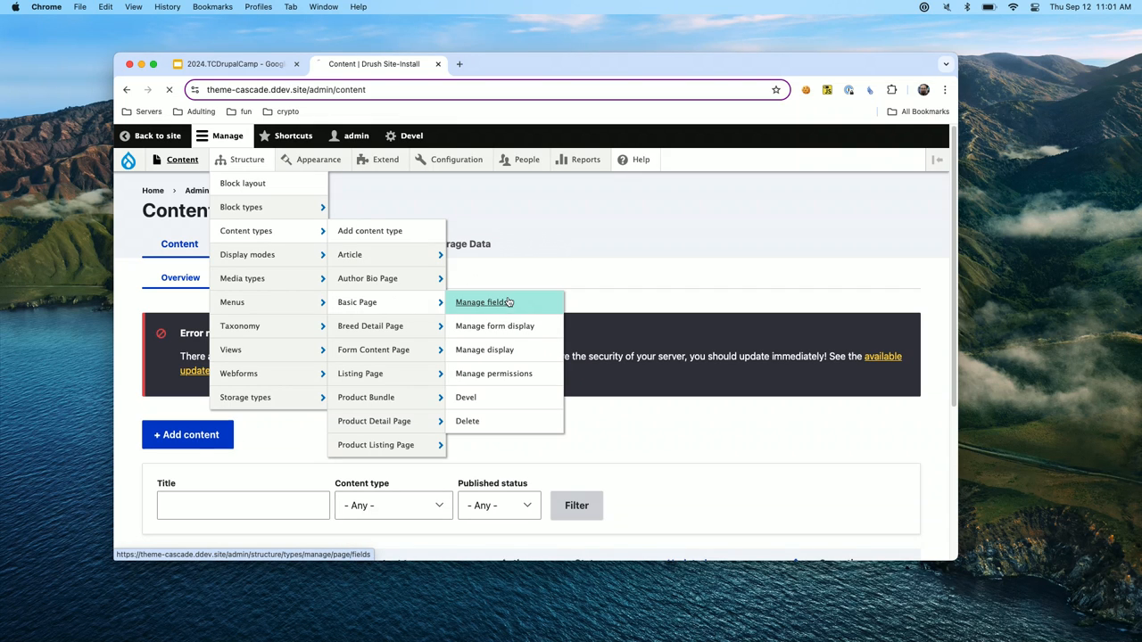
pyautogui.click(479, 302)
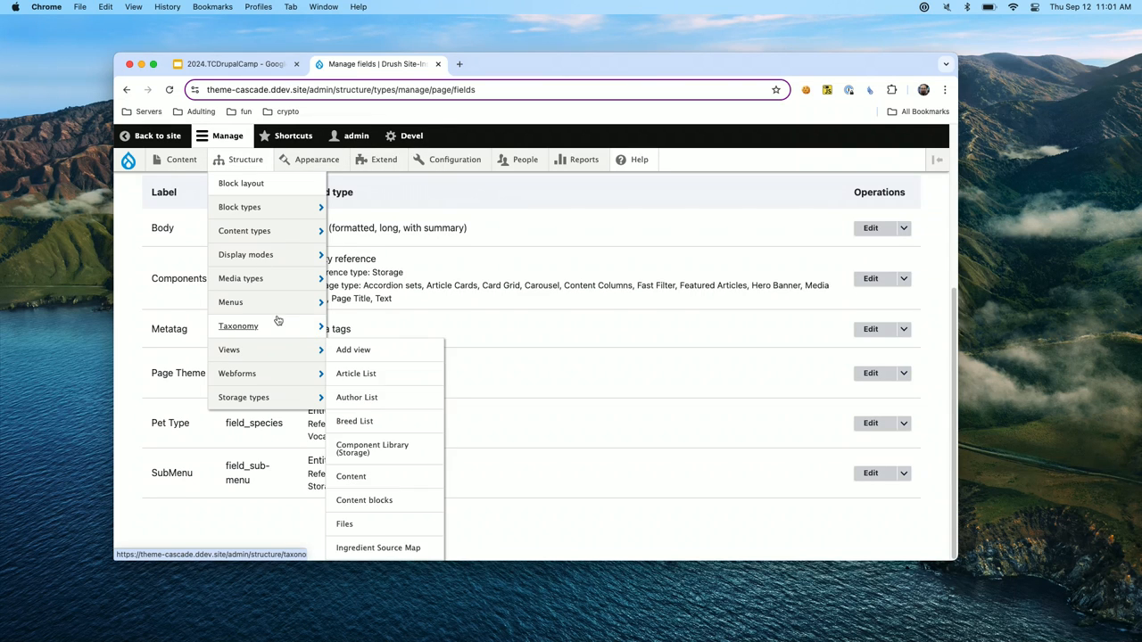
pyautogui.click(237, 325)
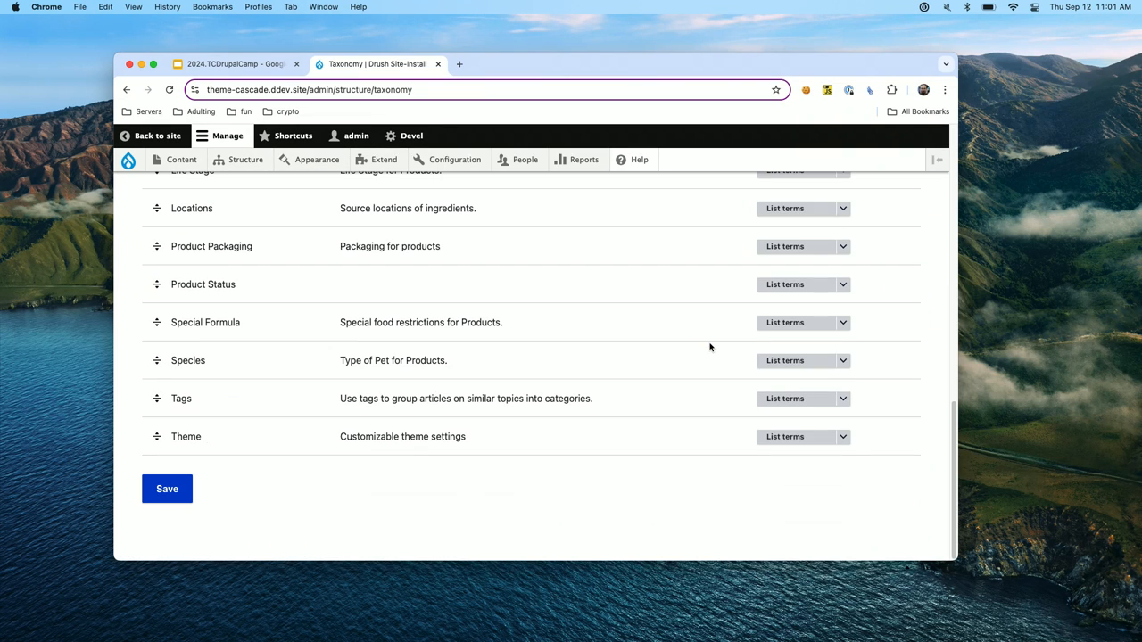
pyautogui.click(843, 438)
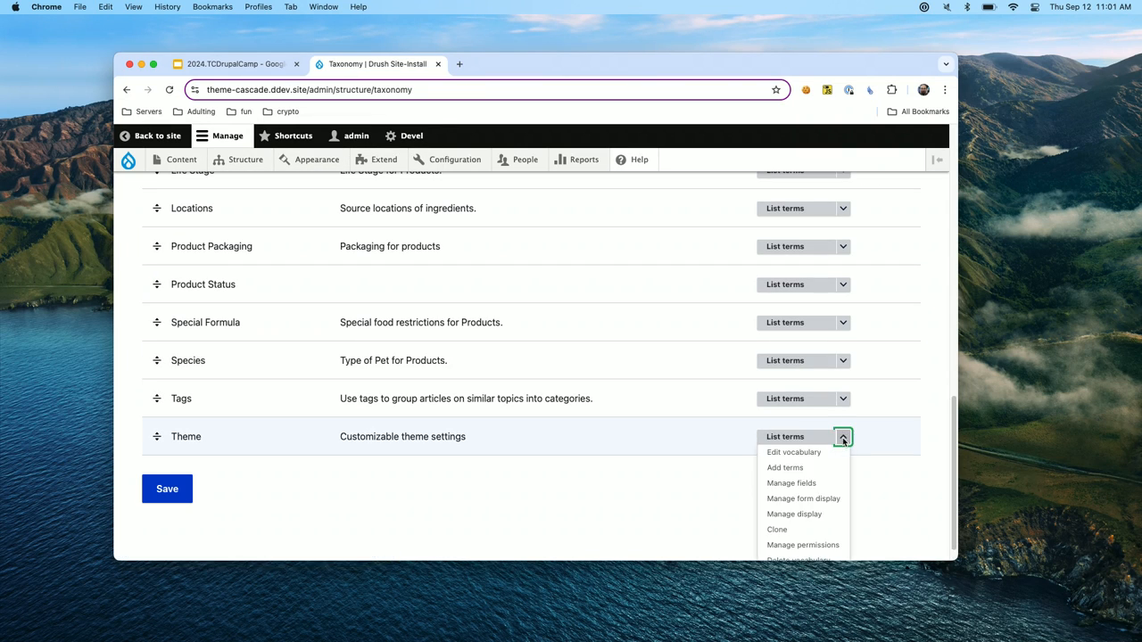
pyautogui.moveTo(793, 454)
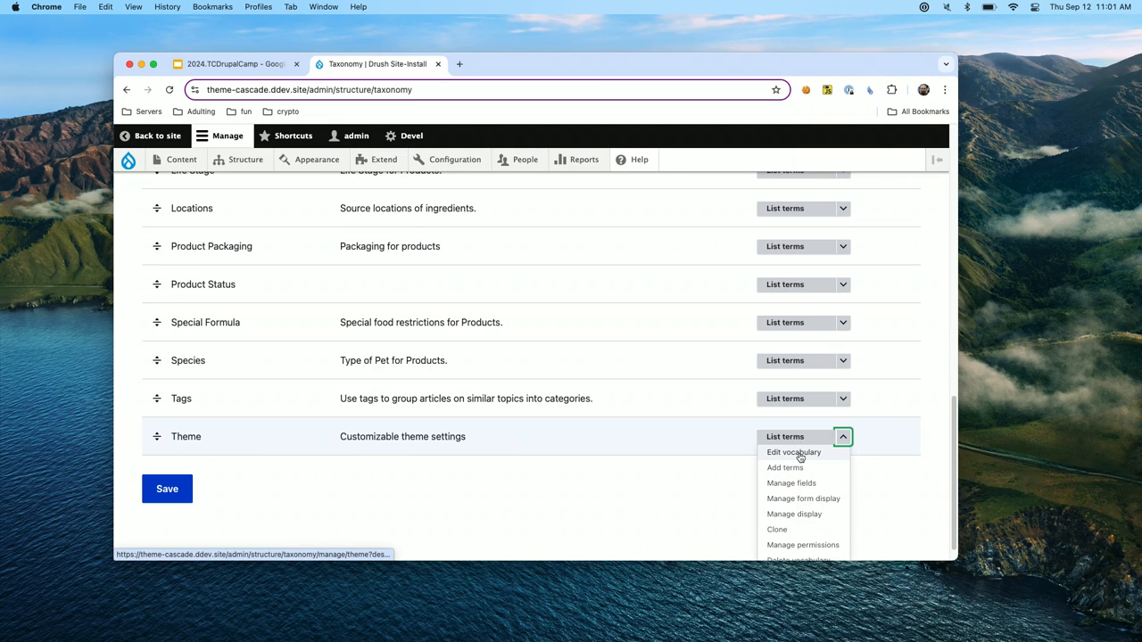
# Open the Theme vocabulary's Manage fields, Manage form display and Manage display pages.
pyautogui.click(791, 483)
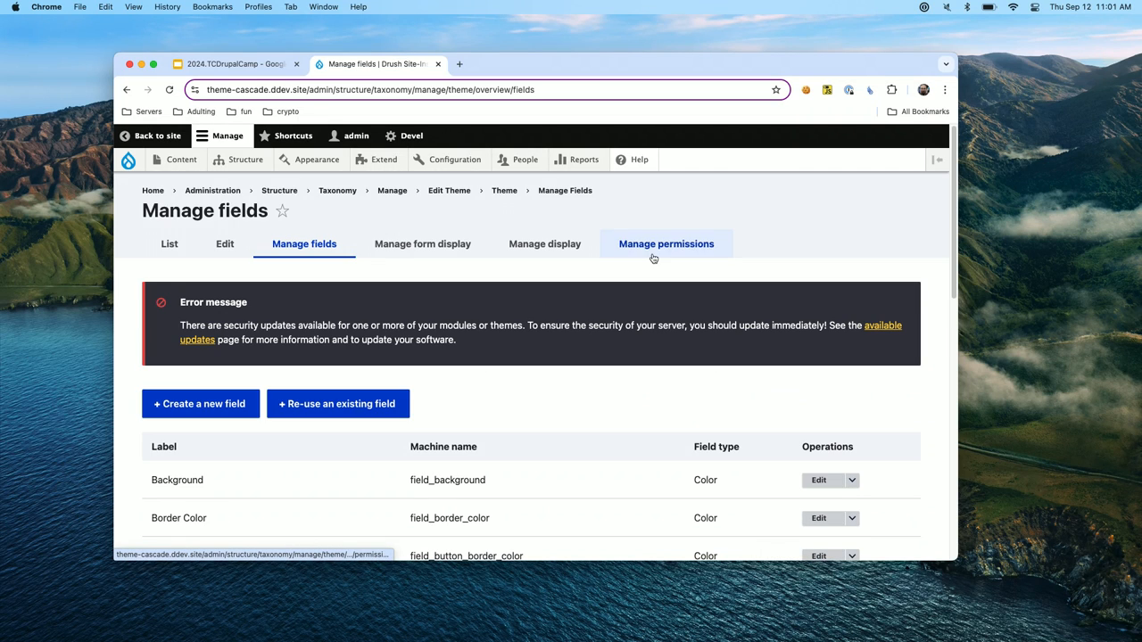
pyautogui.moveTo(406, 244)
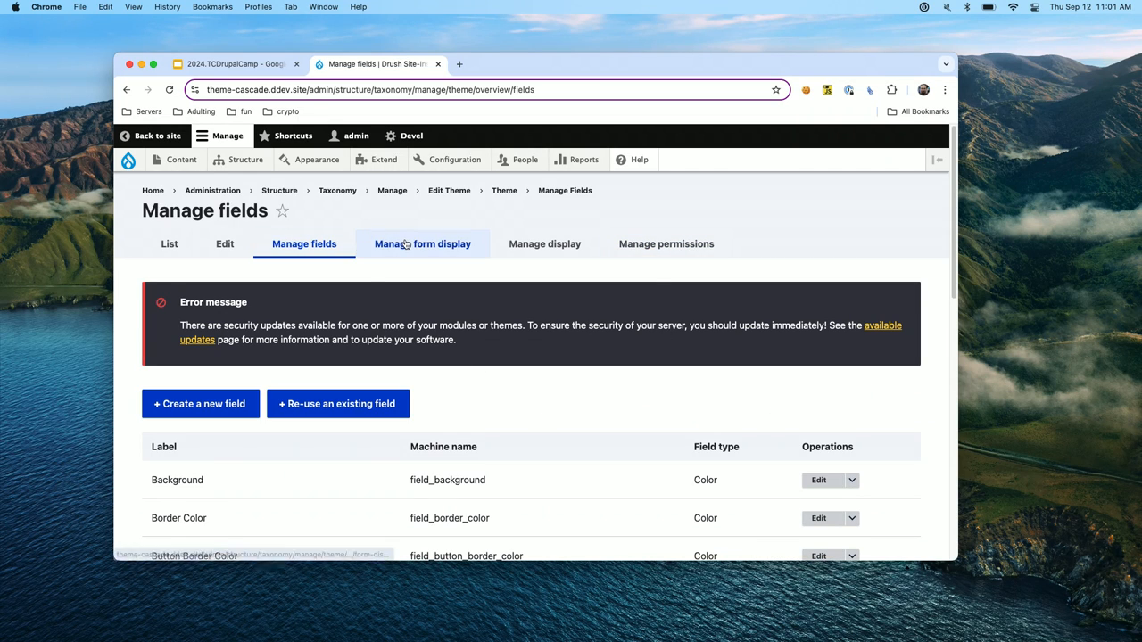
pyautogui.click(422, 244)
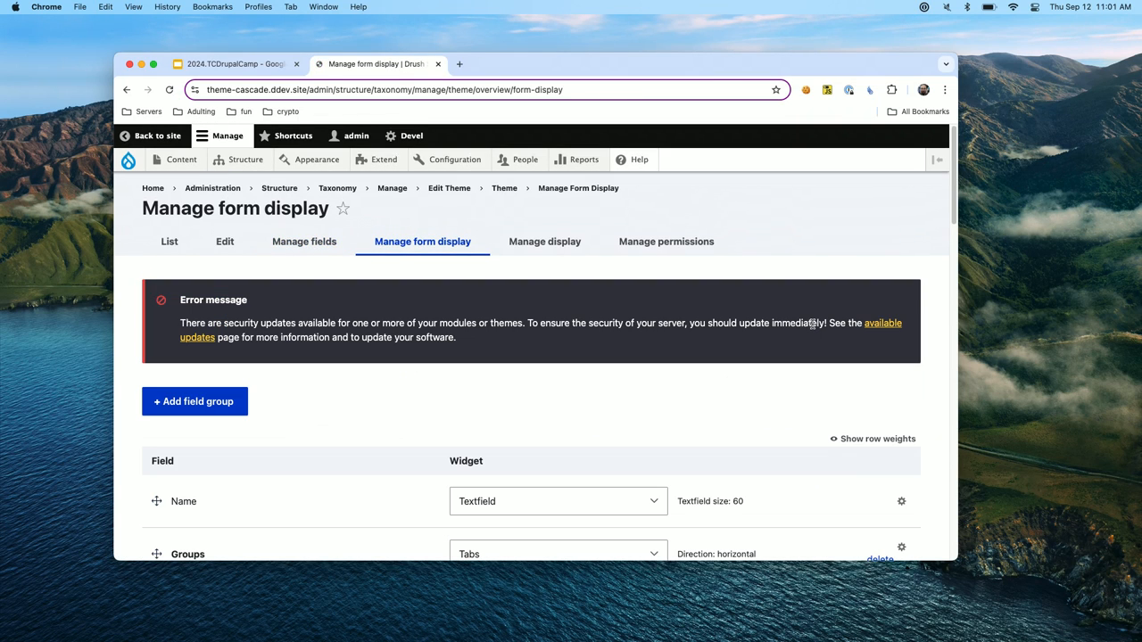
pyautogui.click(544, 241)
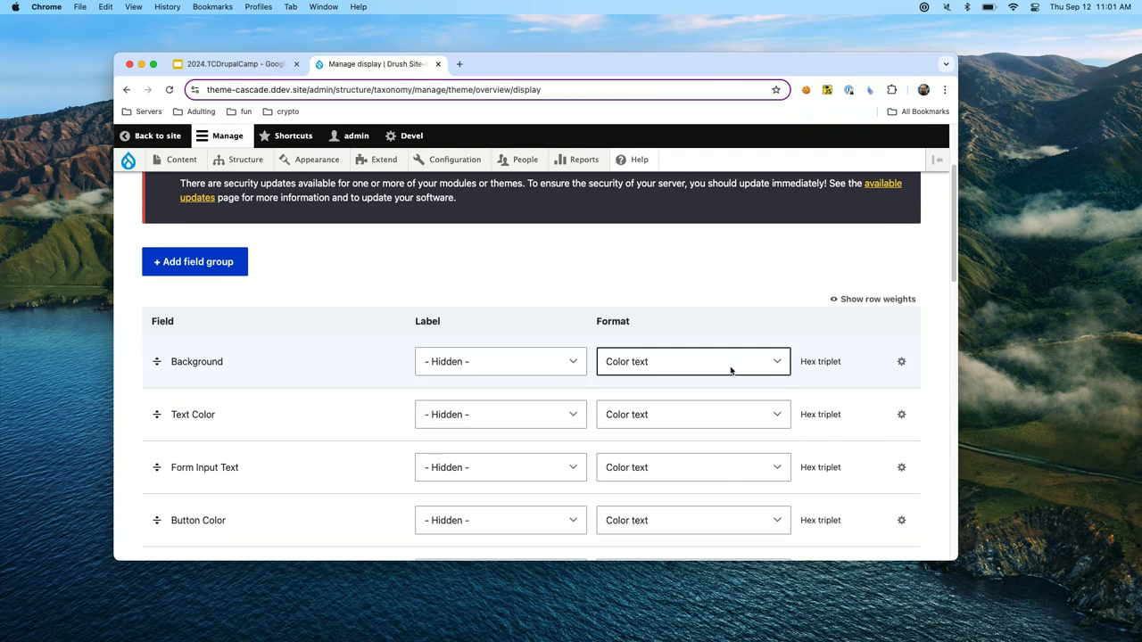
# Set Background's display format to RGB Decimal, then open the Background field's edit page.
pyautogui.click(692, 362)
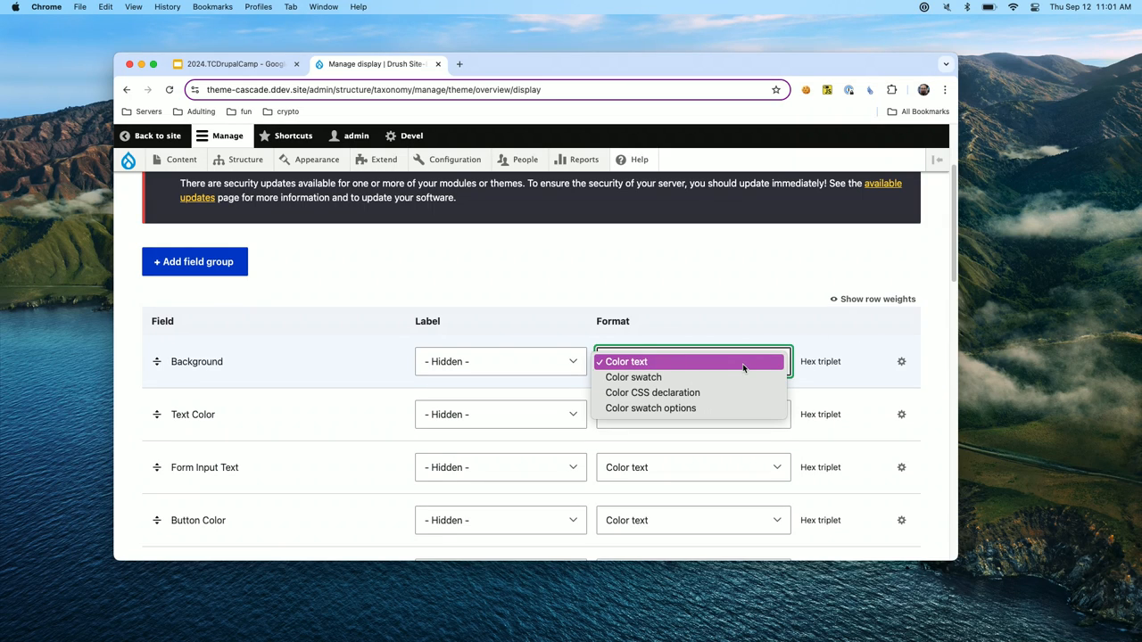
pyautogui.moveTo(750, 363)
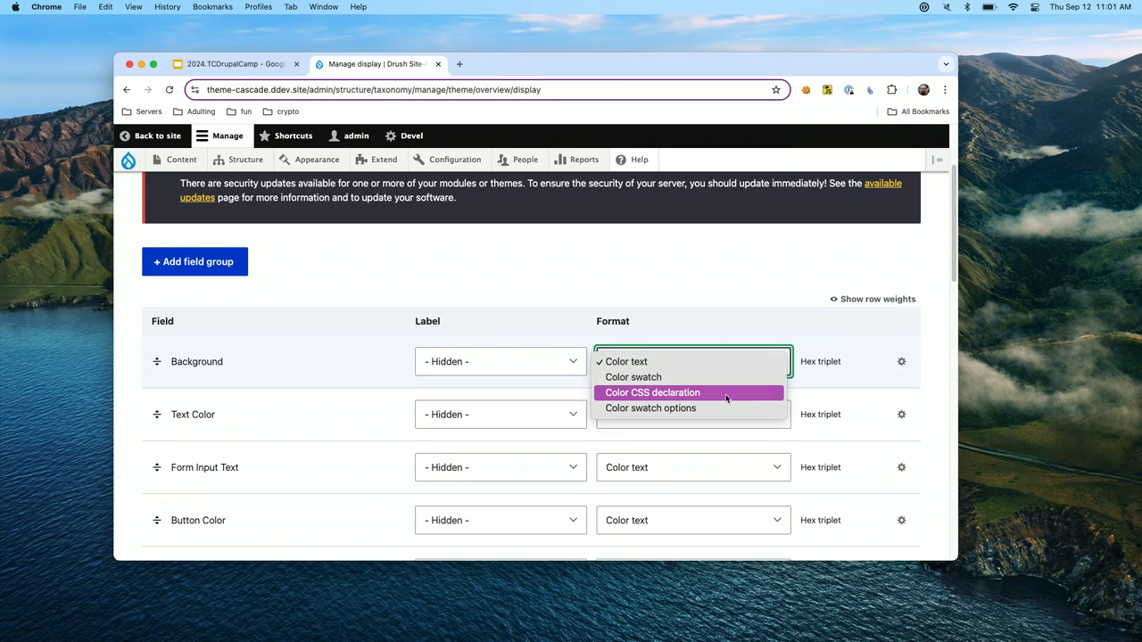
pyautogui.moveTo(691, 408)
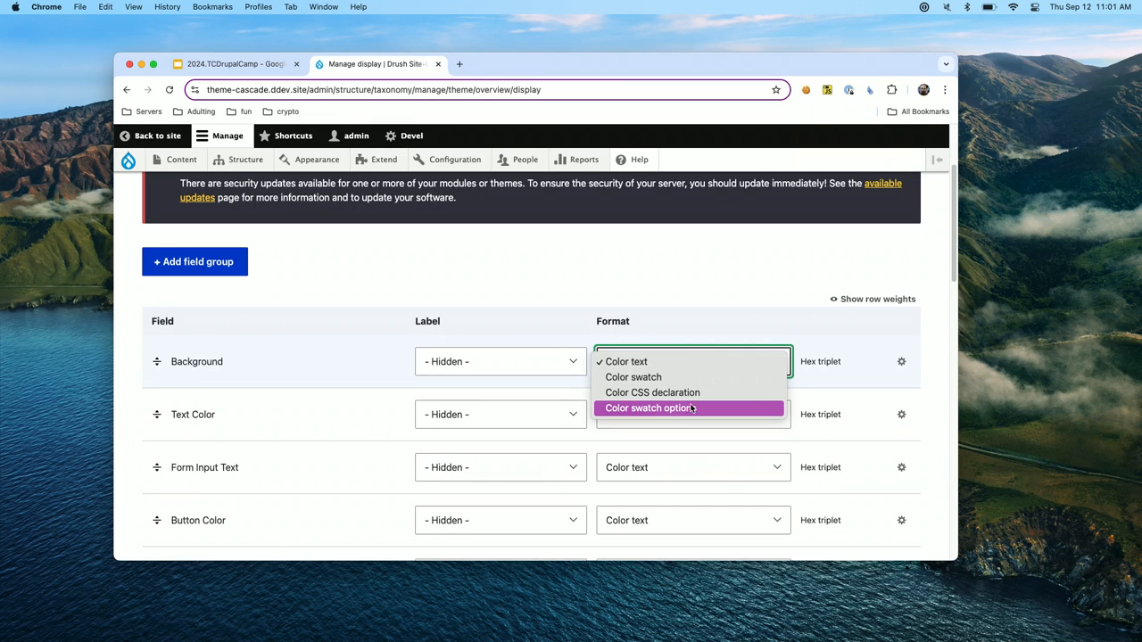
pyautogui.click(628, 361)
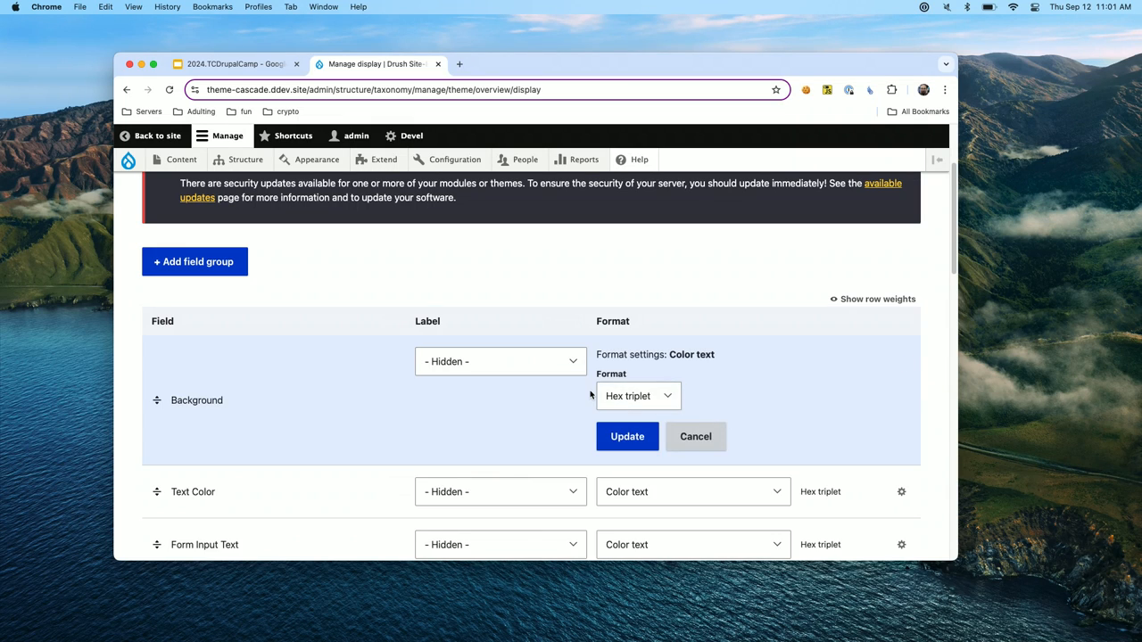
pyautogui.click(637, 395)
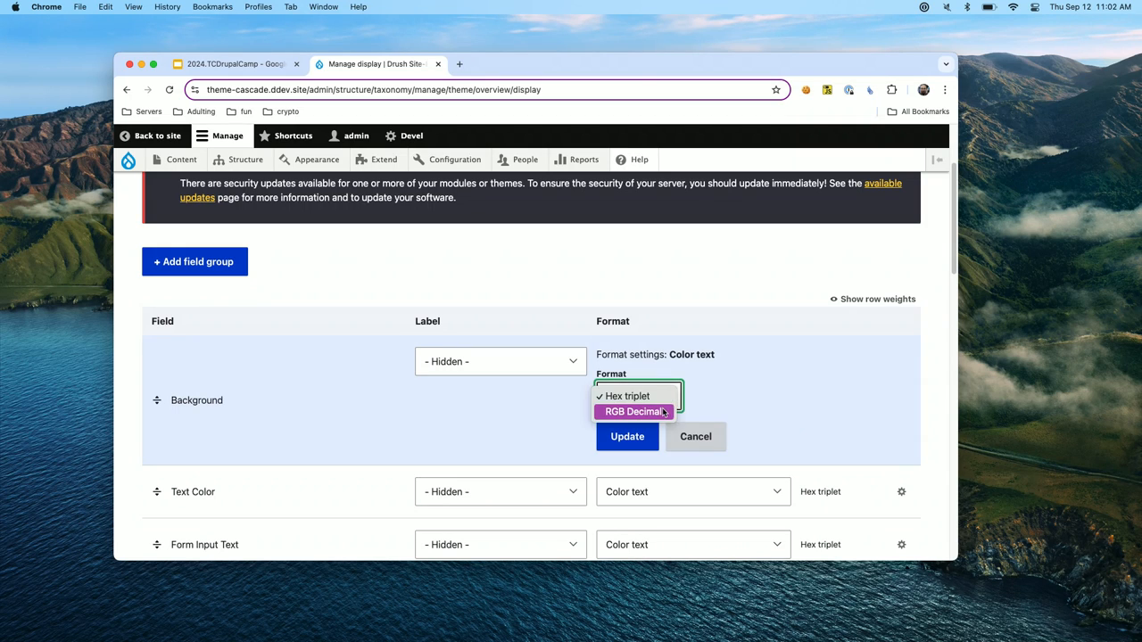
pyautogui.click(638, 411)
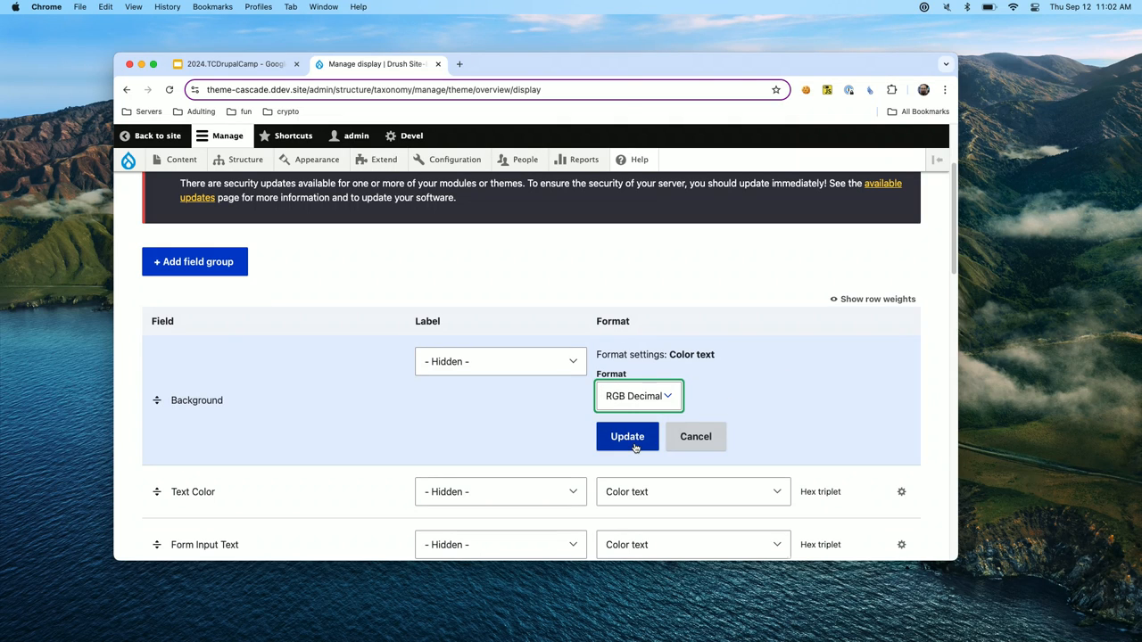
pyautogui.click(626, 436)
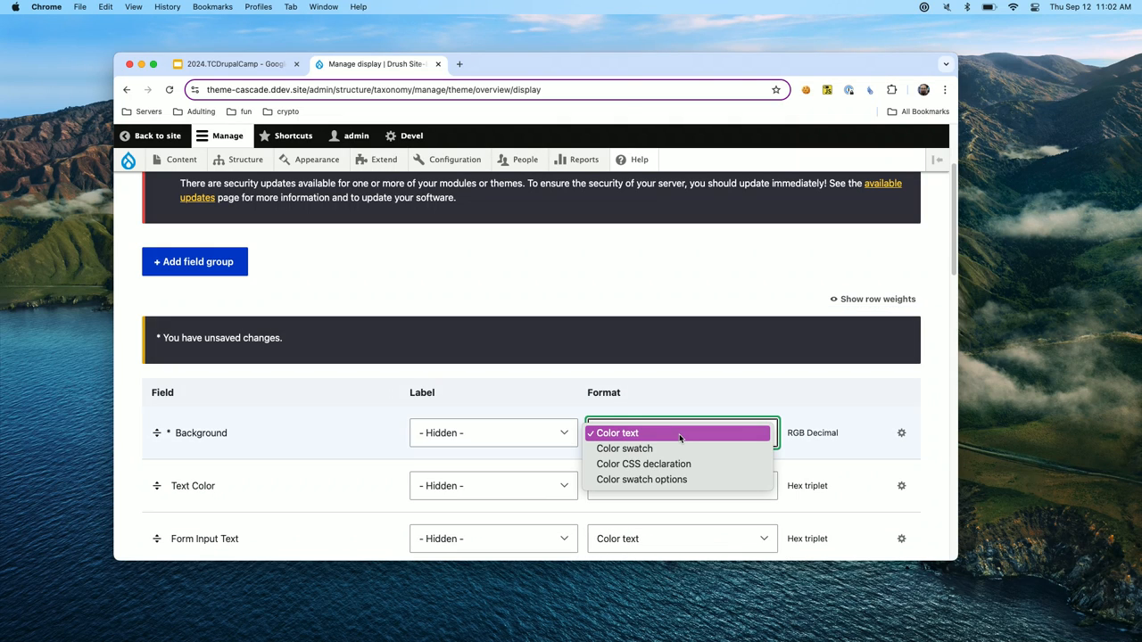
pyautogui.moveTo(749, 410)
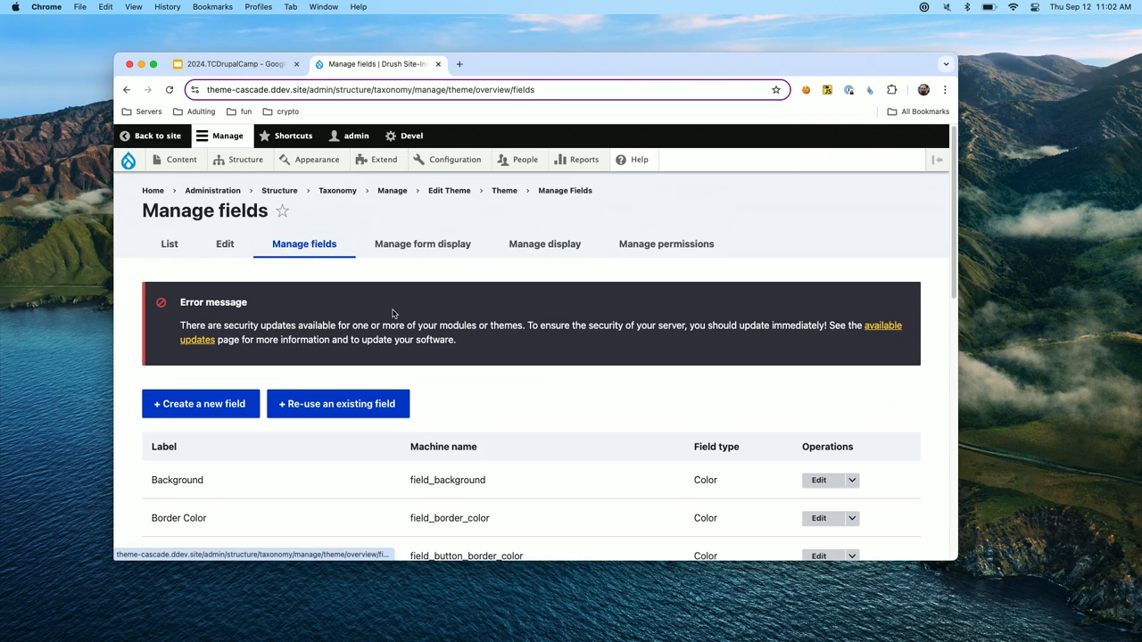
pyautogui.scroll(-3)
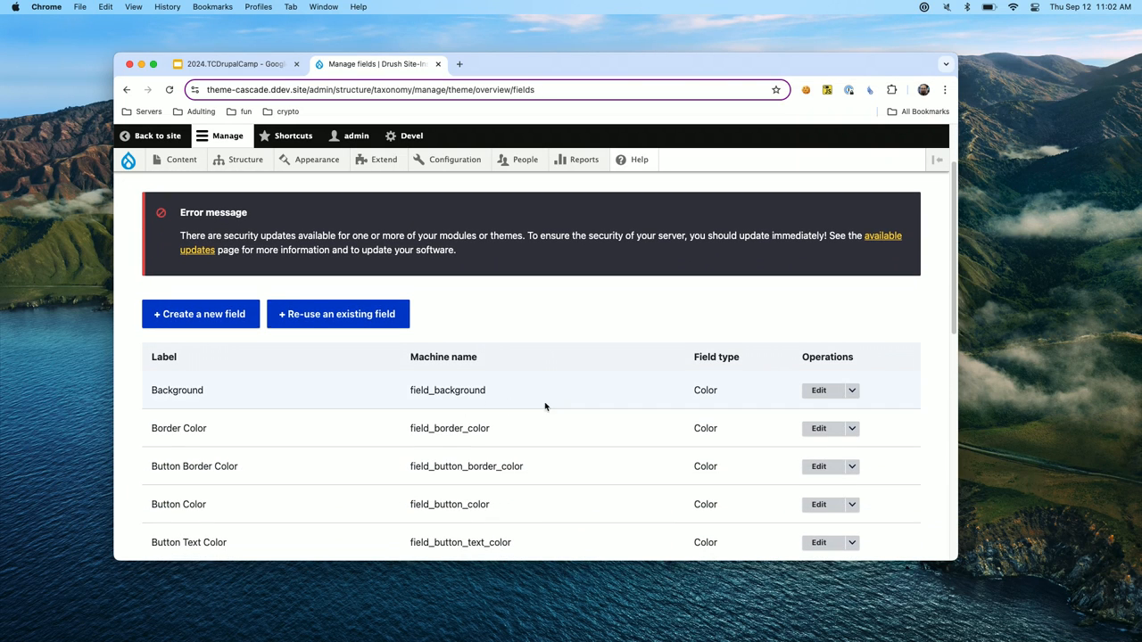
pyautogui.click(818, 390)
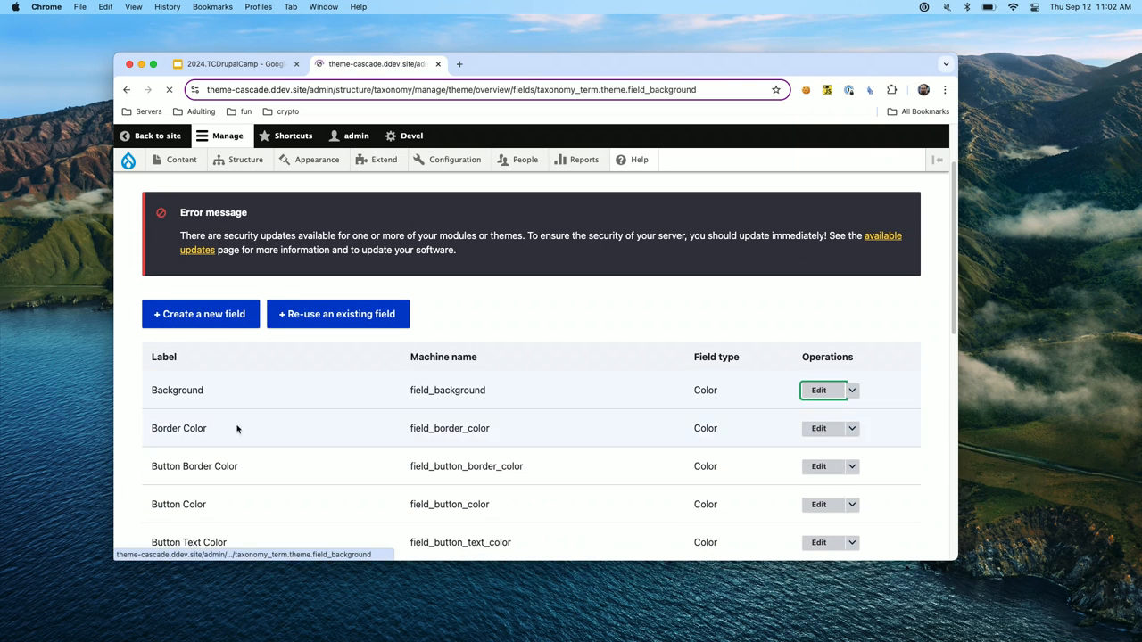
# Tick Record opacity in the Background field settings, keeping hex storage format.
pyautogui.click(819, 390)
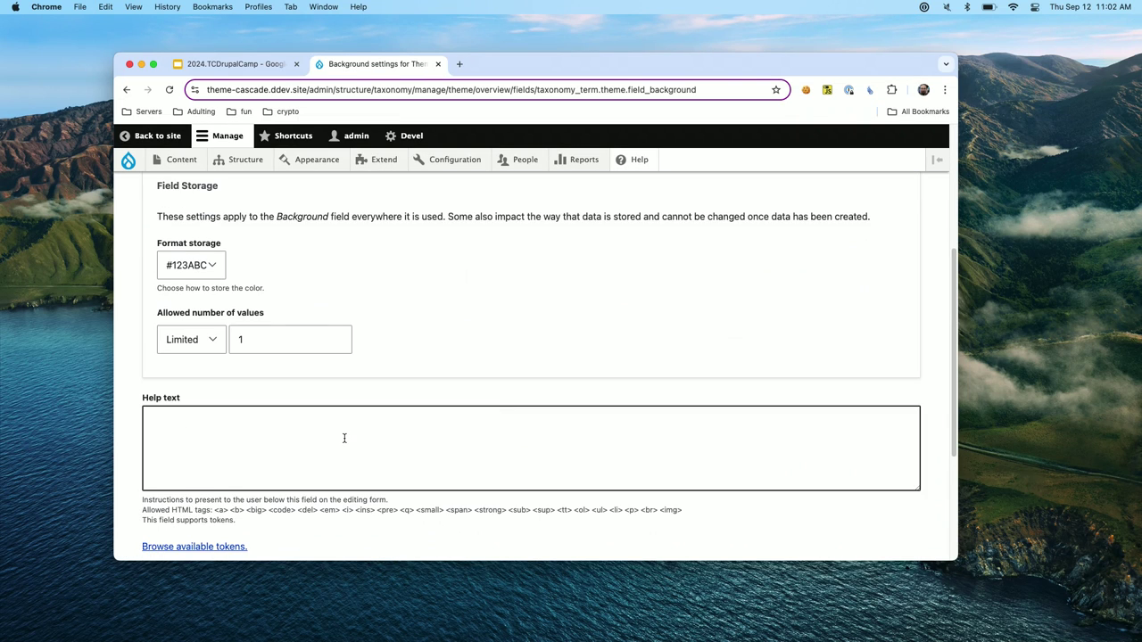
pyautogui.scroll(-3)
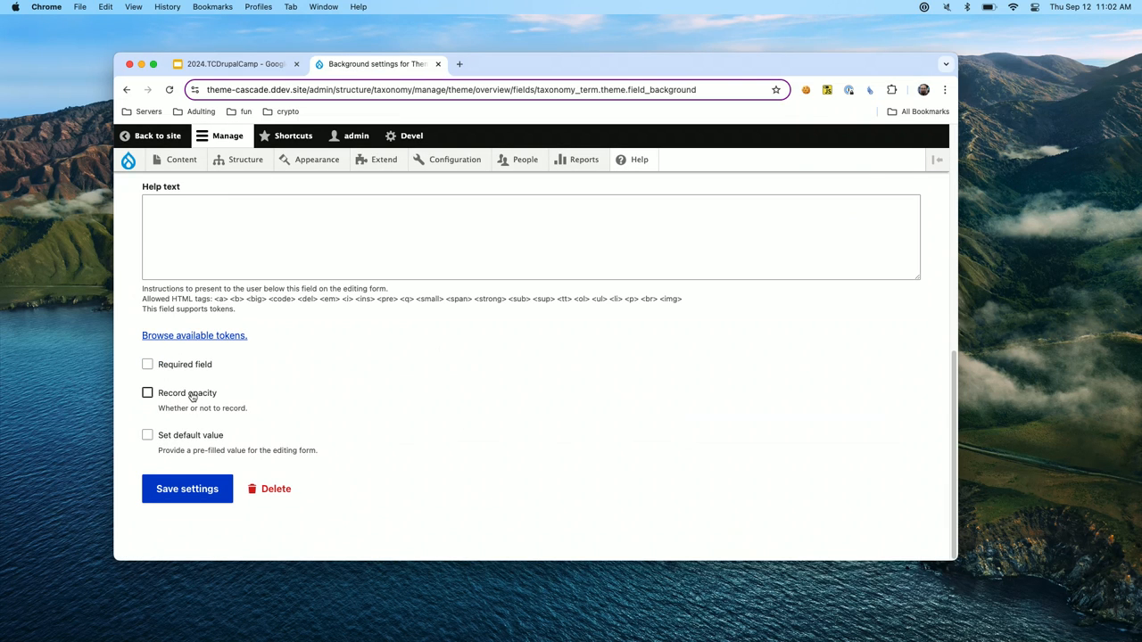
pyautogui.click(147, 393)
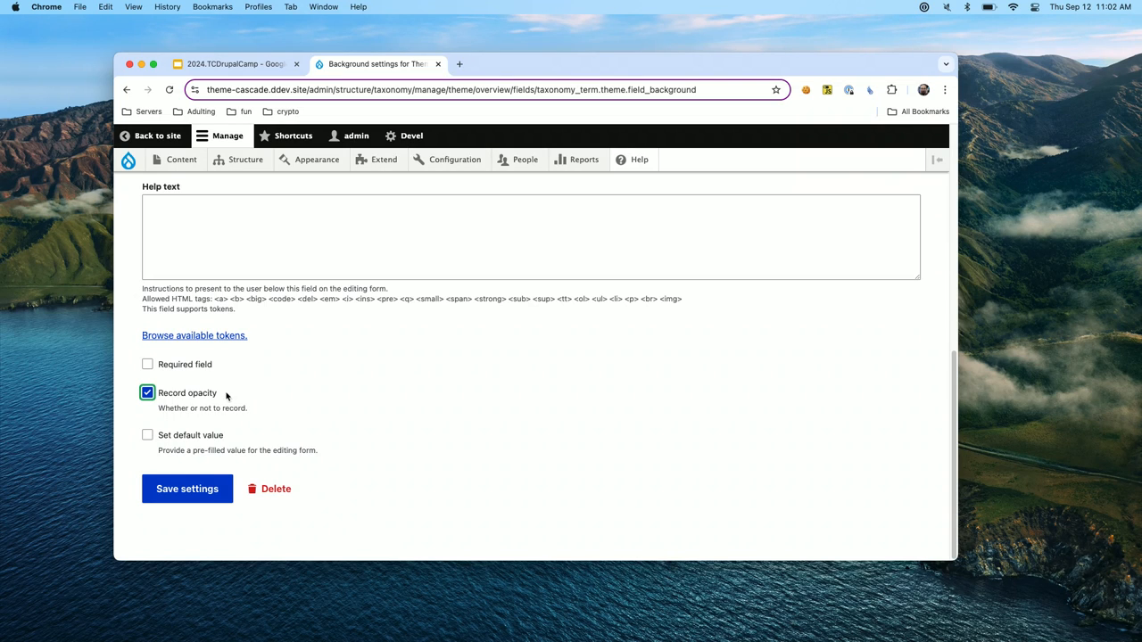
pyautogui.click(147, 392)
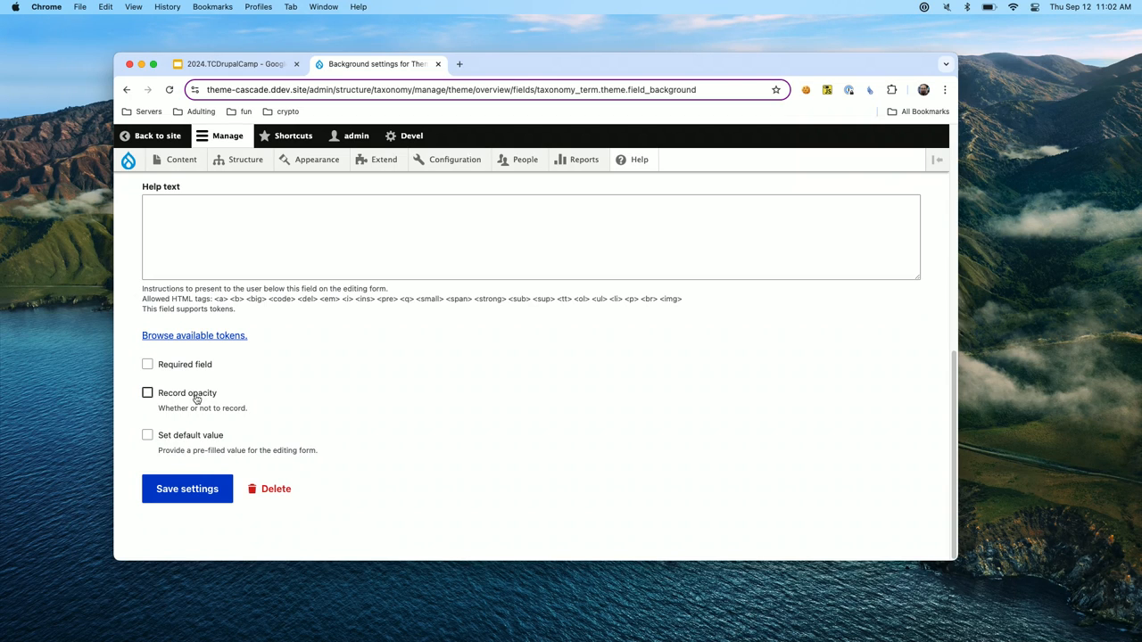
pyautogui.click(147, 392)
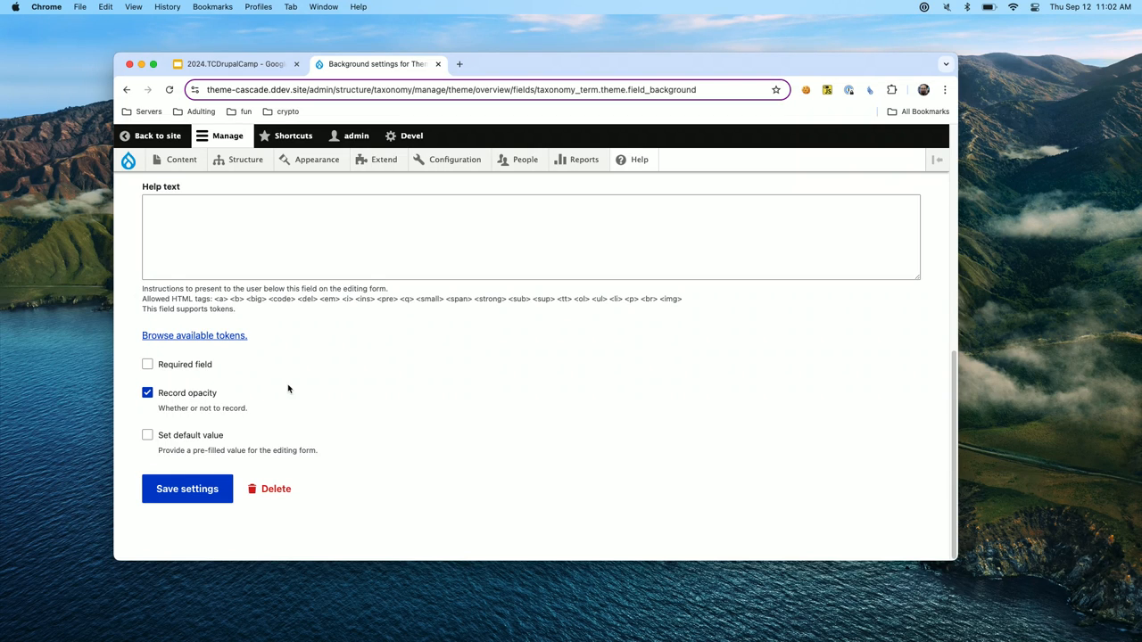
pyautogui.moveTo(1092, 160)
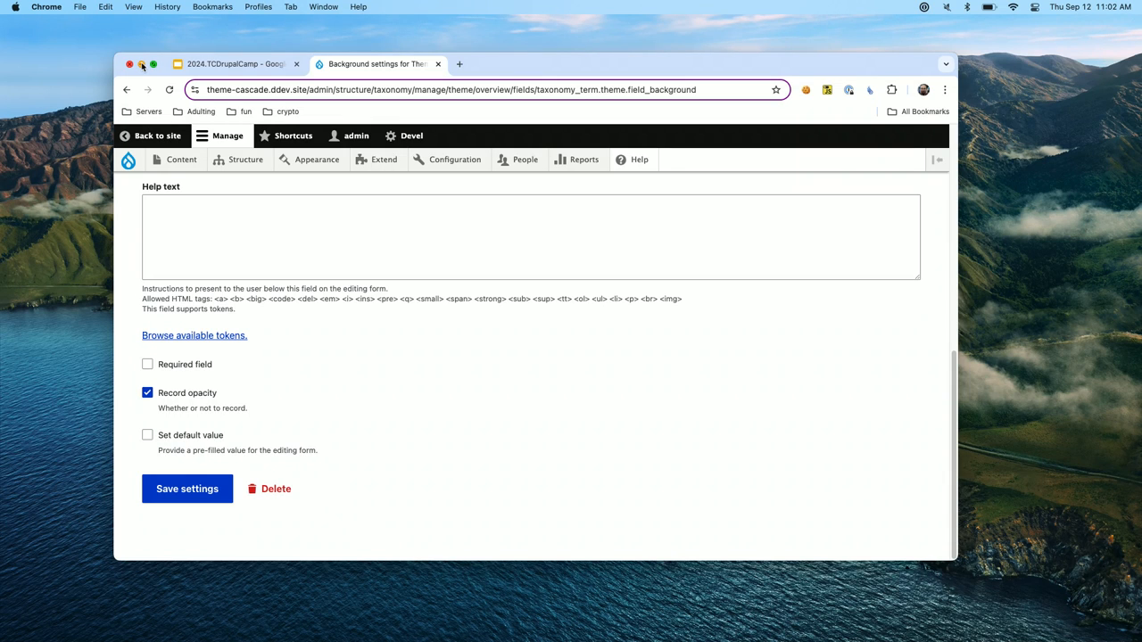
# Minimize the Drupal window to reveal ssb.theme on GitHub.
pyautogui.click(133, 60)
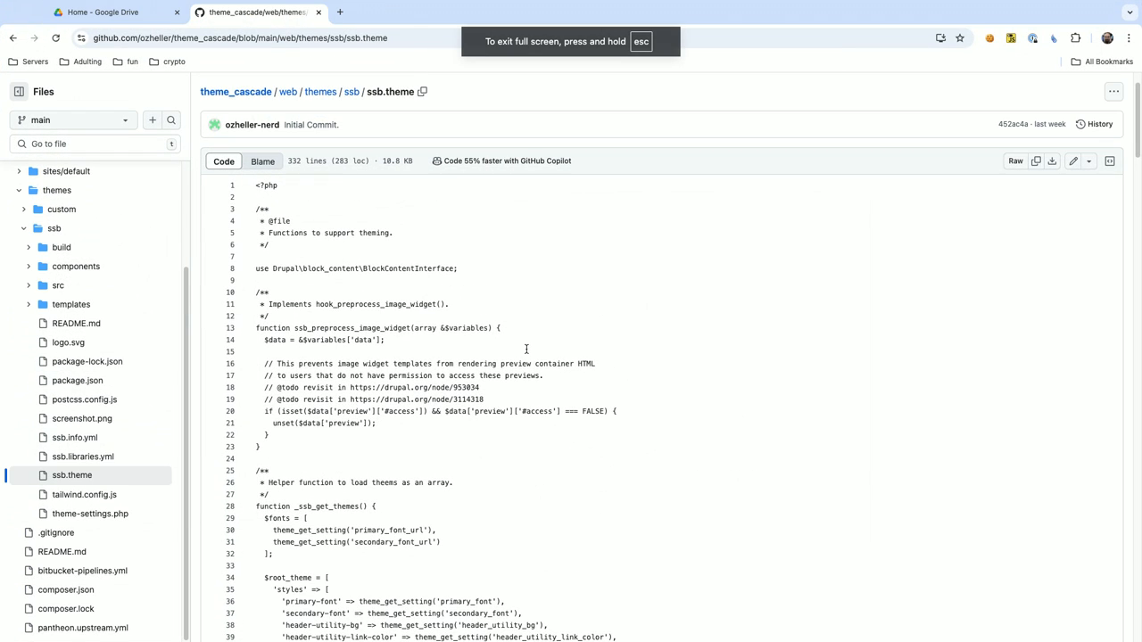
pyautogui.moveTo(619, 313)
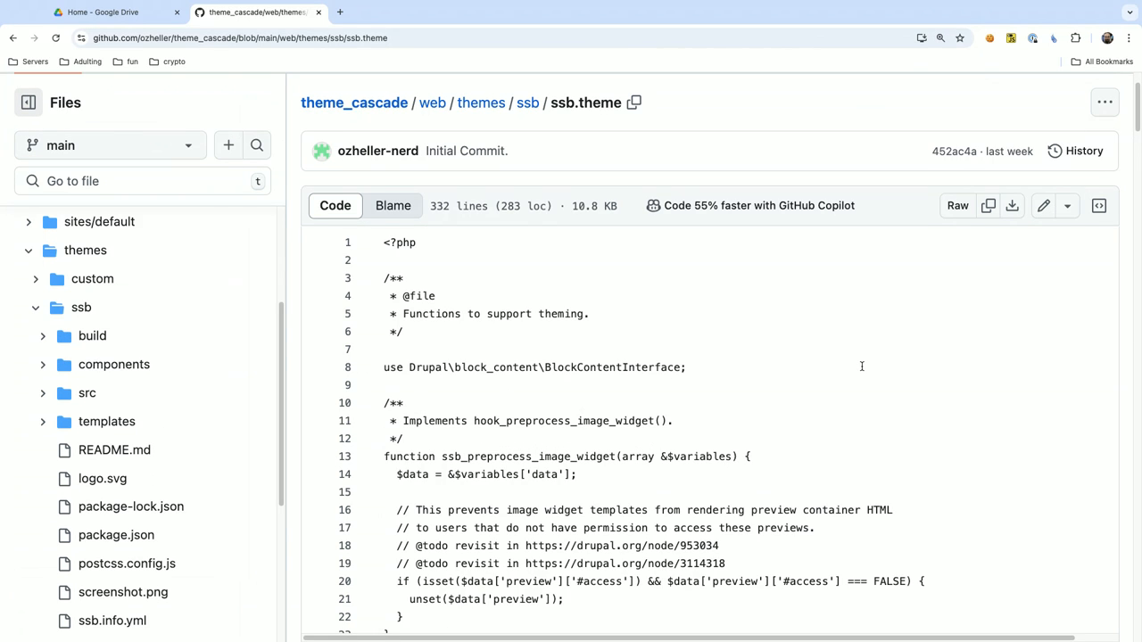
pyautogui.scroll(-3)
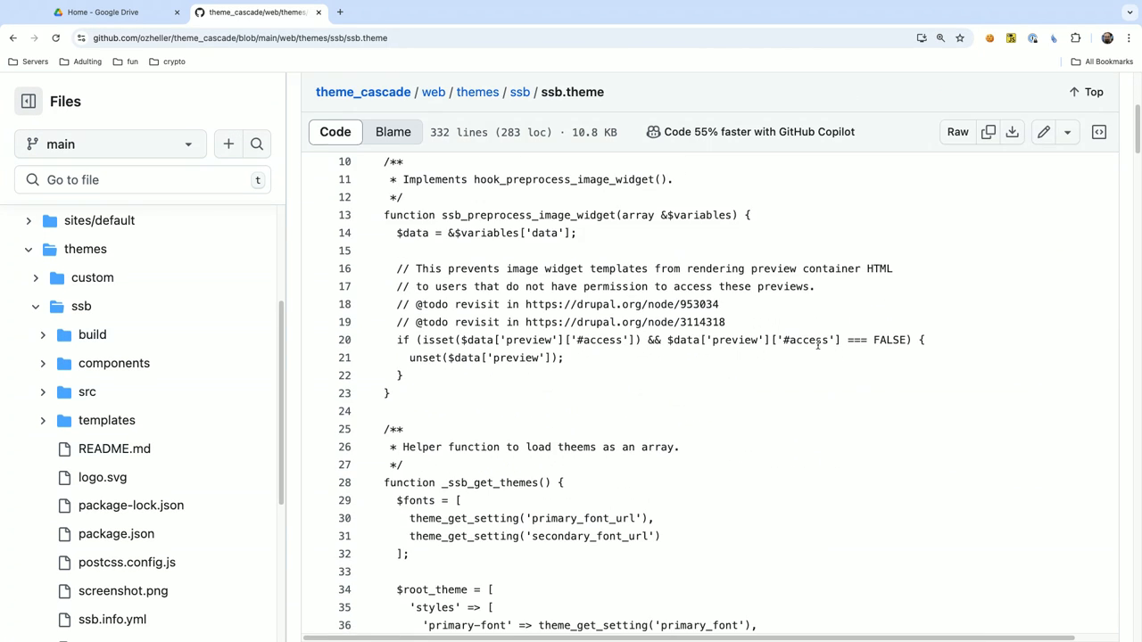
pyautogui.scroll(-3)
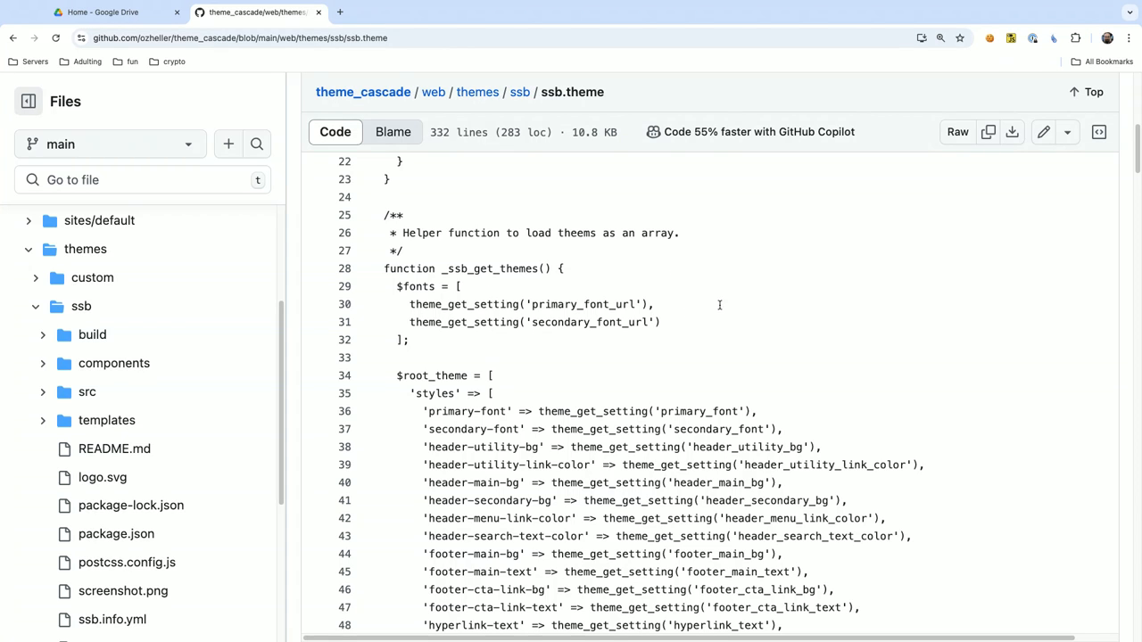
pyautogui.moveTo(672, 285)
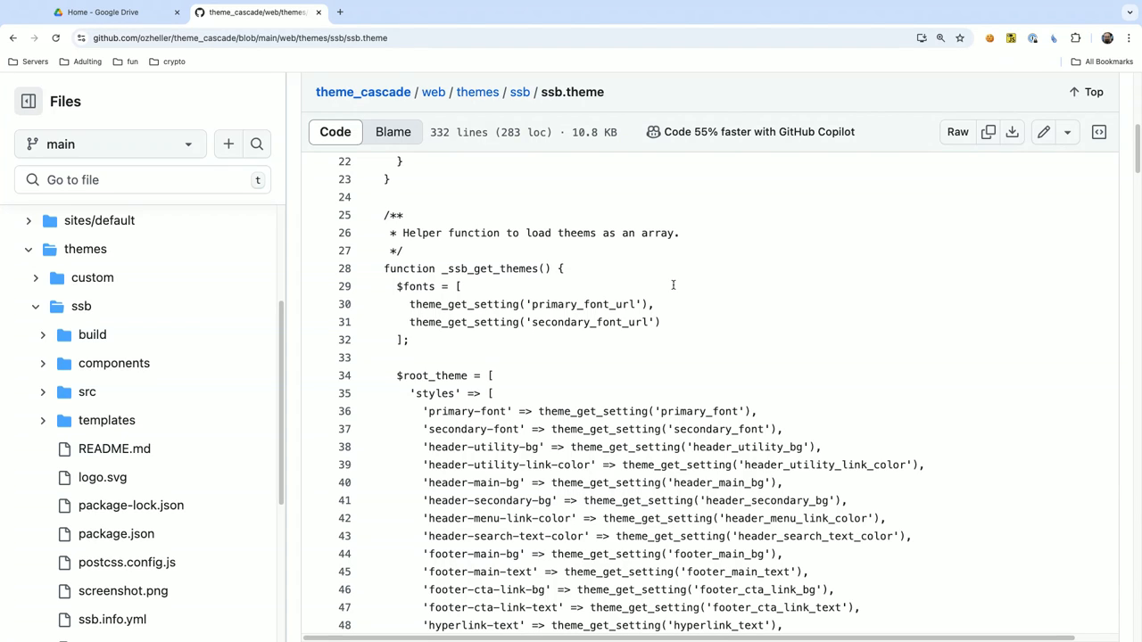
pyautogui.moveTo(714, 278)
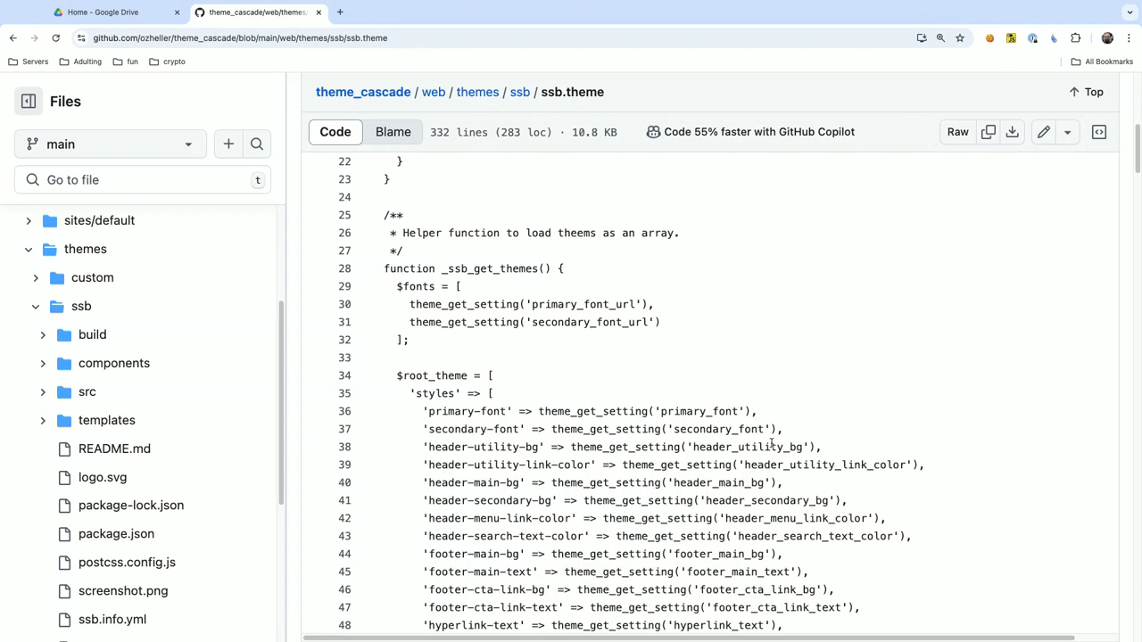
pyautogui.moveTo(482, 419)
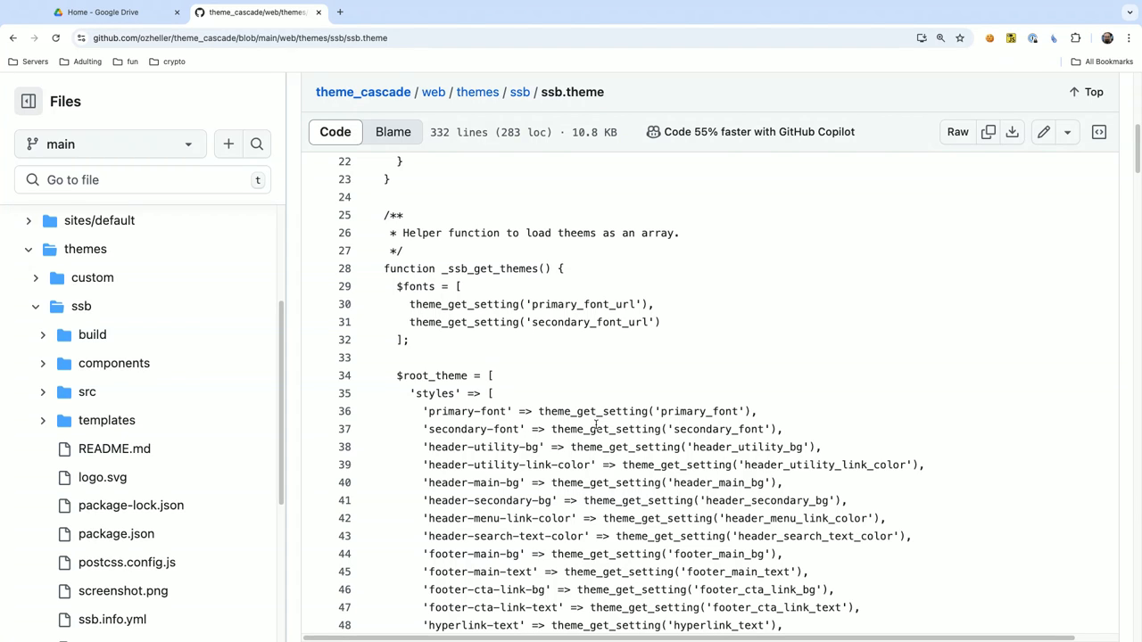
pyautogui.moveTo(797, 412)
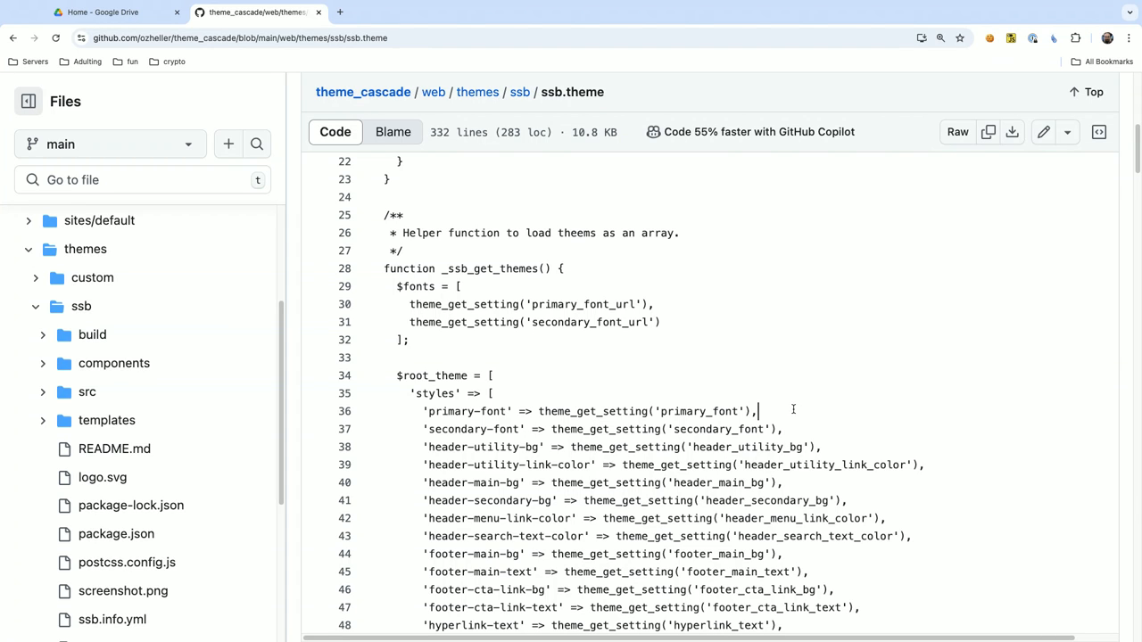
pyautogui.moveTo(755, 390)
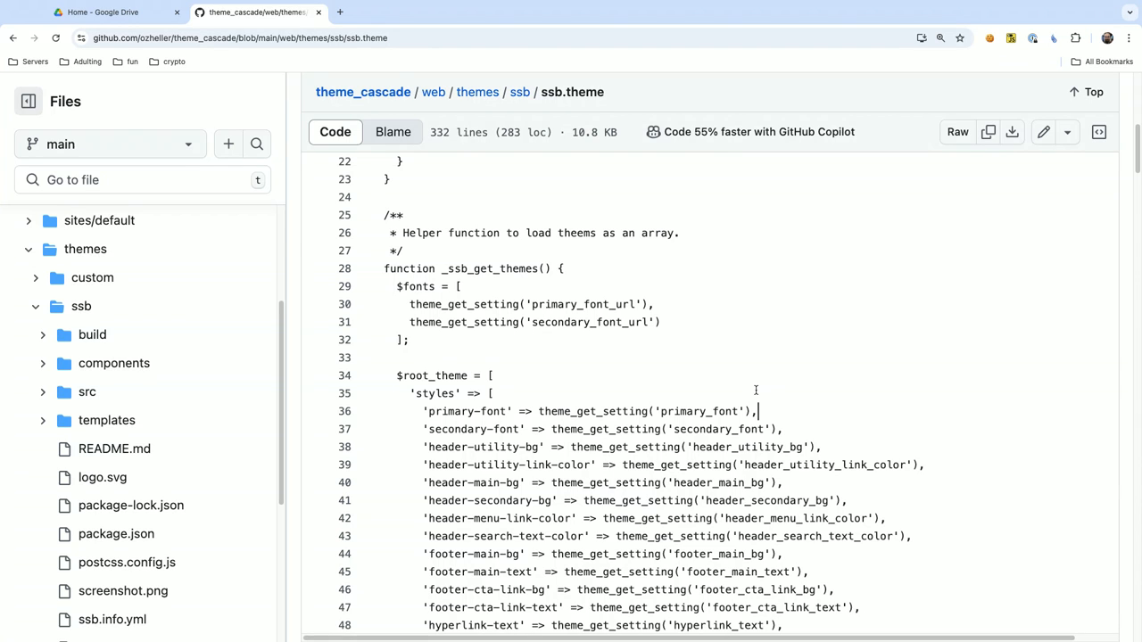
pyautogui.scroll(3)
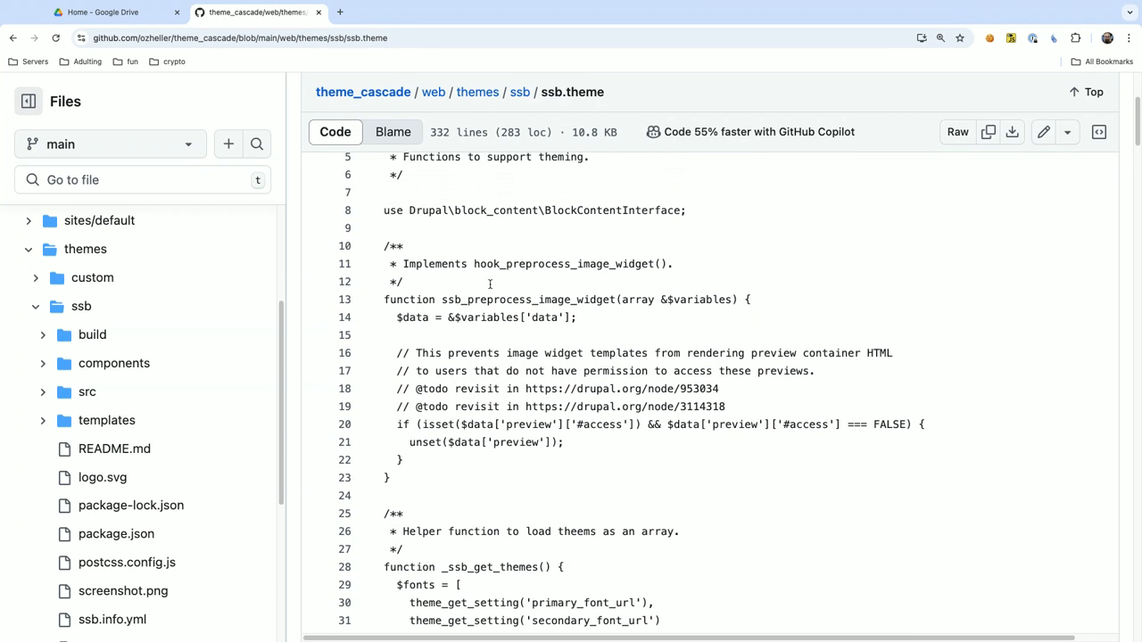
# Scroll ssb.theme through the taxonomy-term foreach to return [$themes, $fonts] on line 109.
pyautogui.scroll(-3)
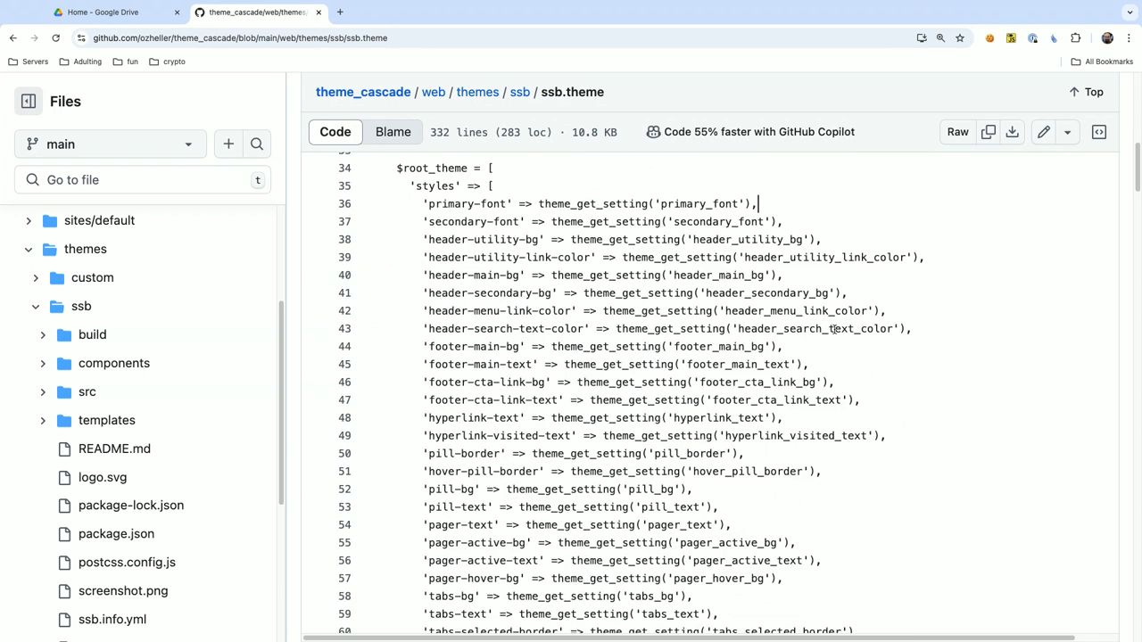
pyautogui.scroll(-3)
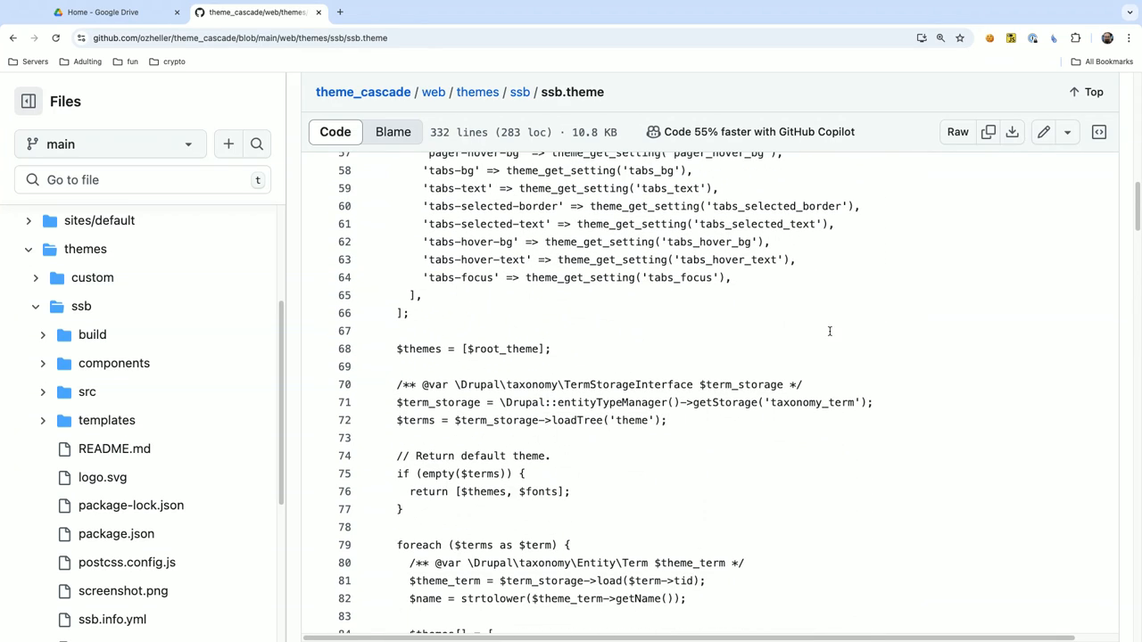
pyautogui.scroll(3)
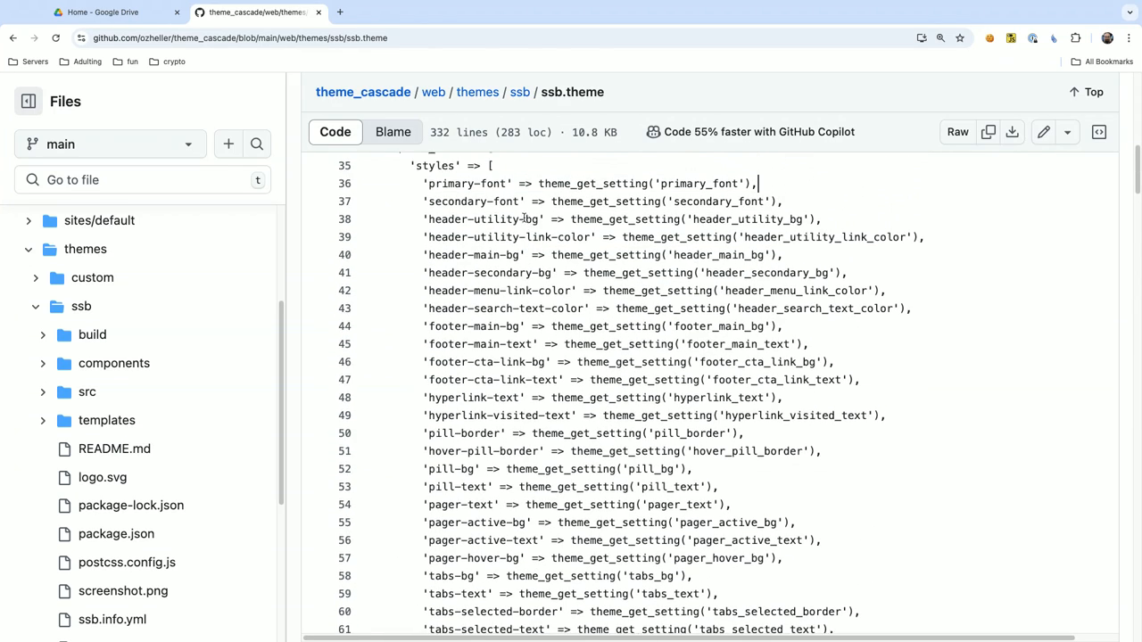
pyautogui.moveTo(516, 173)
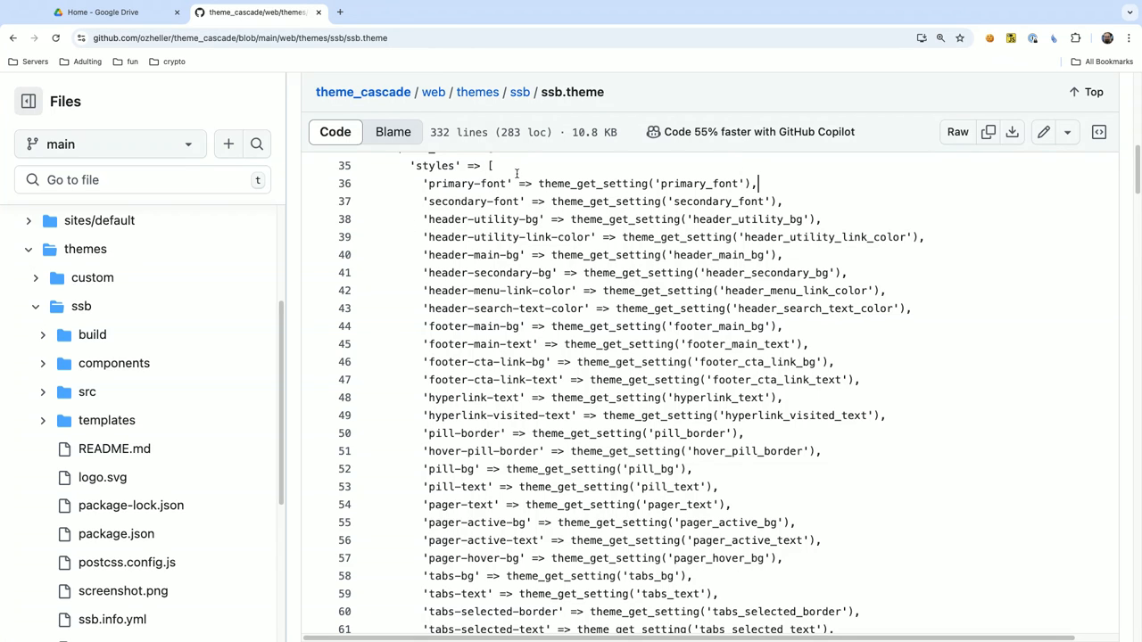
pyautogui.moveTo(534, 170)
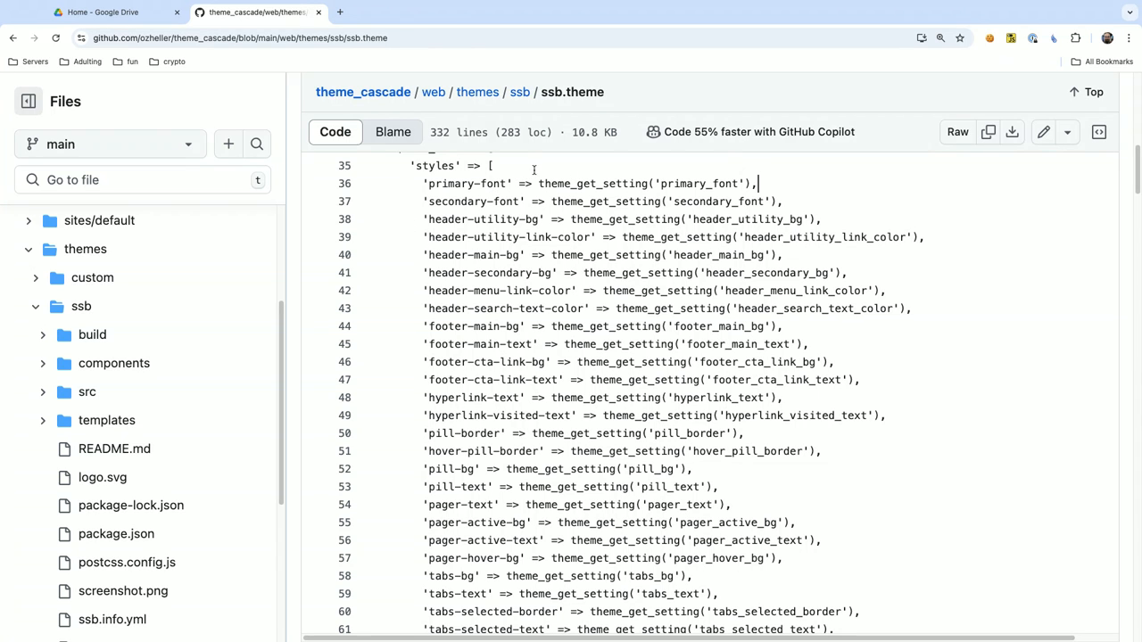
pyautogui.scroll(-3)
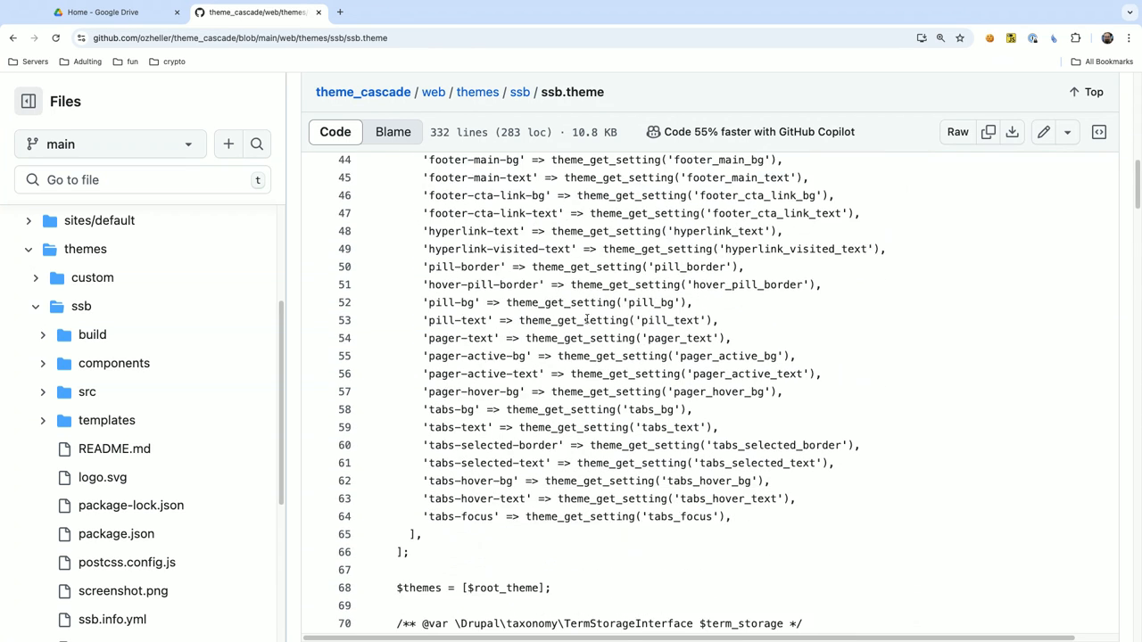
pyautogui.scroll(-3)
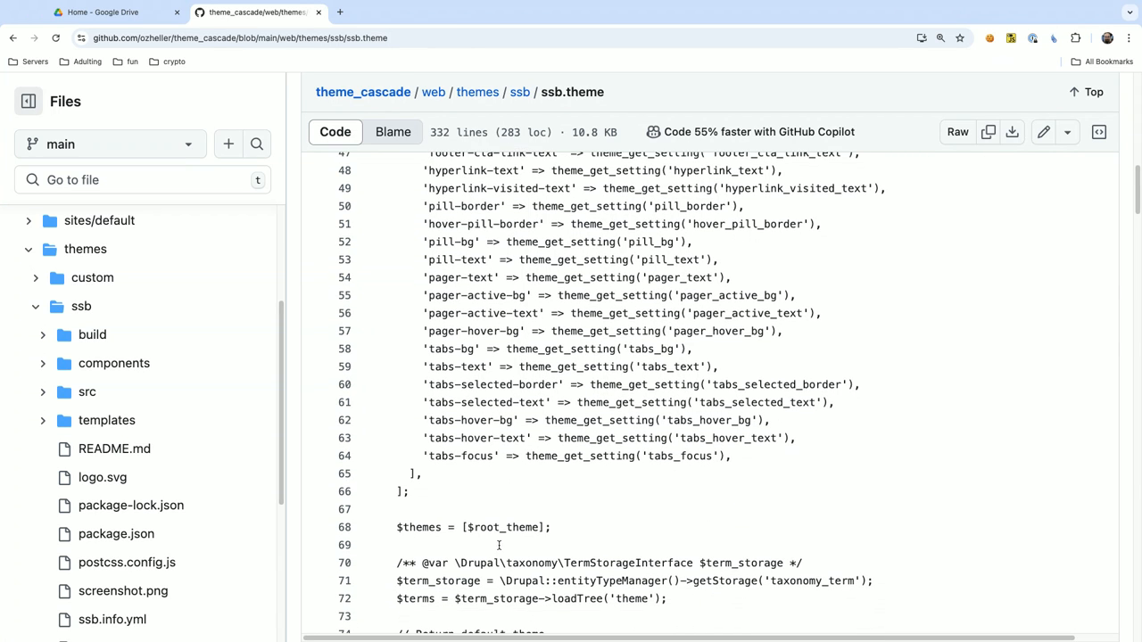
pyautogui.scroll(-3)
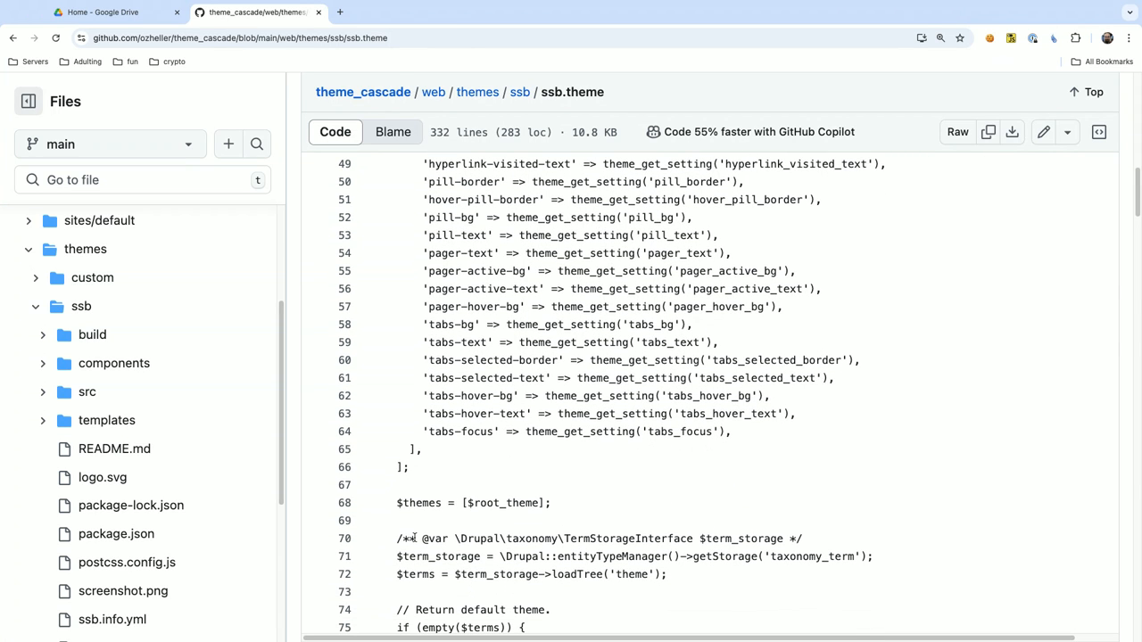
pyautogui.scroll(-3)
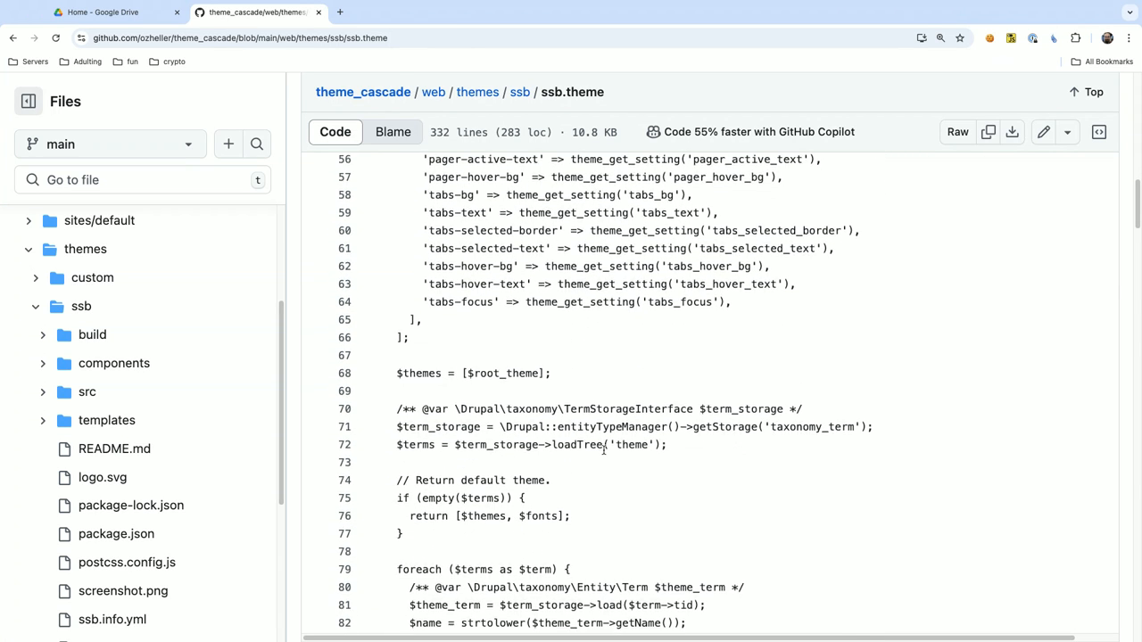
pyautogui.scroll(-3)
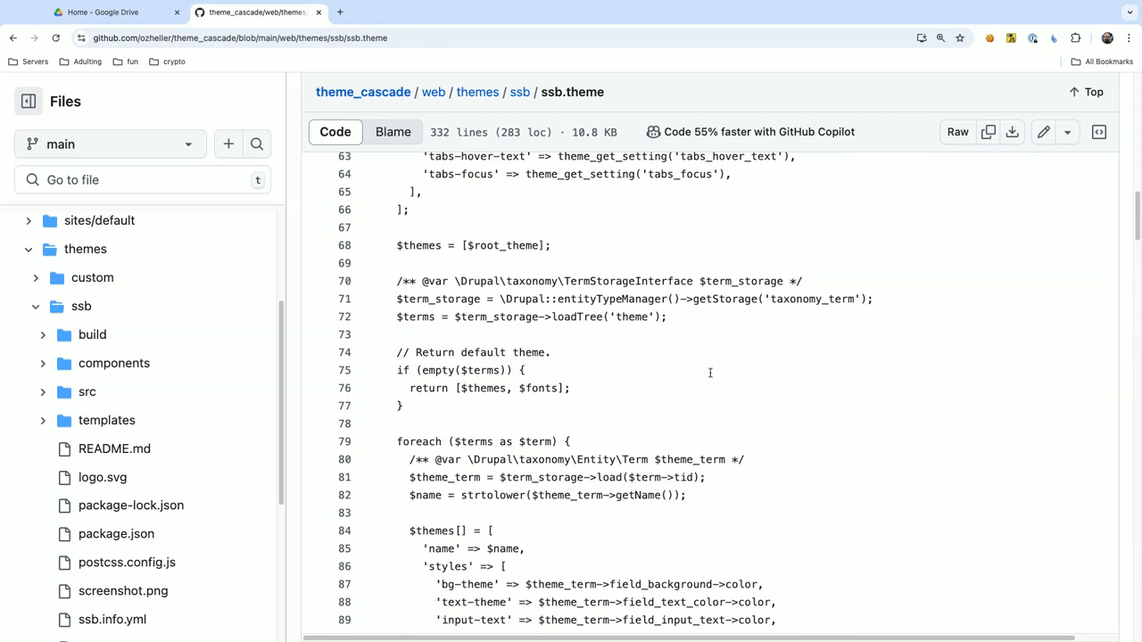
pyautogui.scroll(-3)
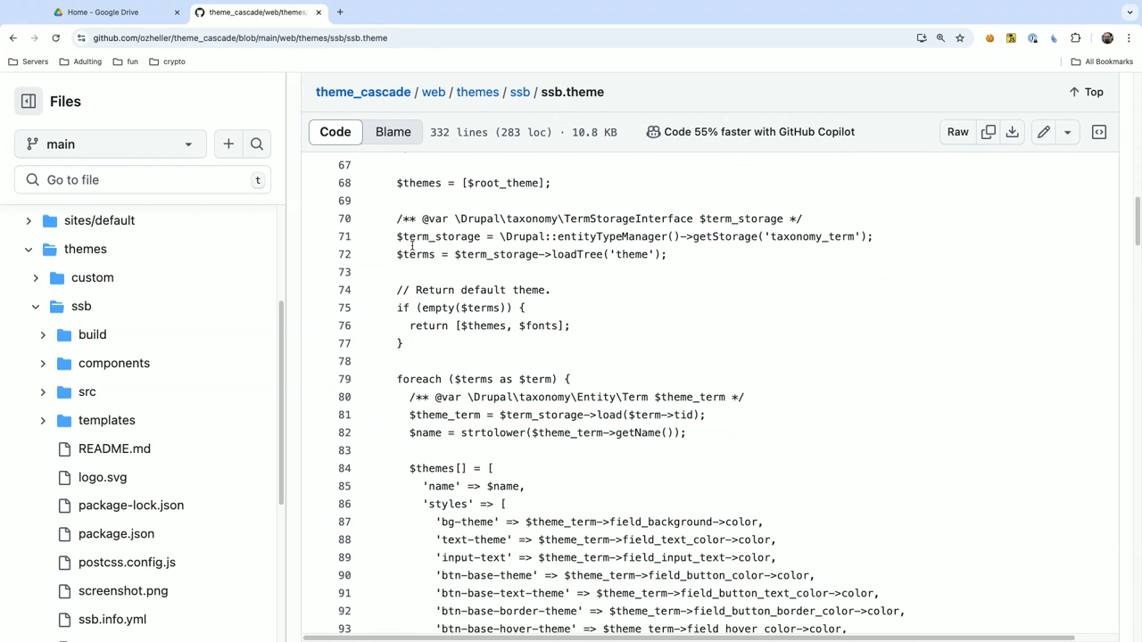
pyautogui.scroll(-3)
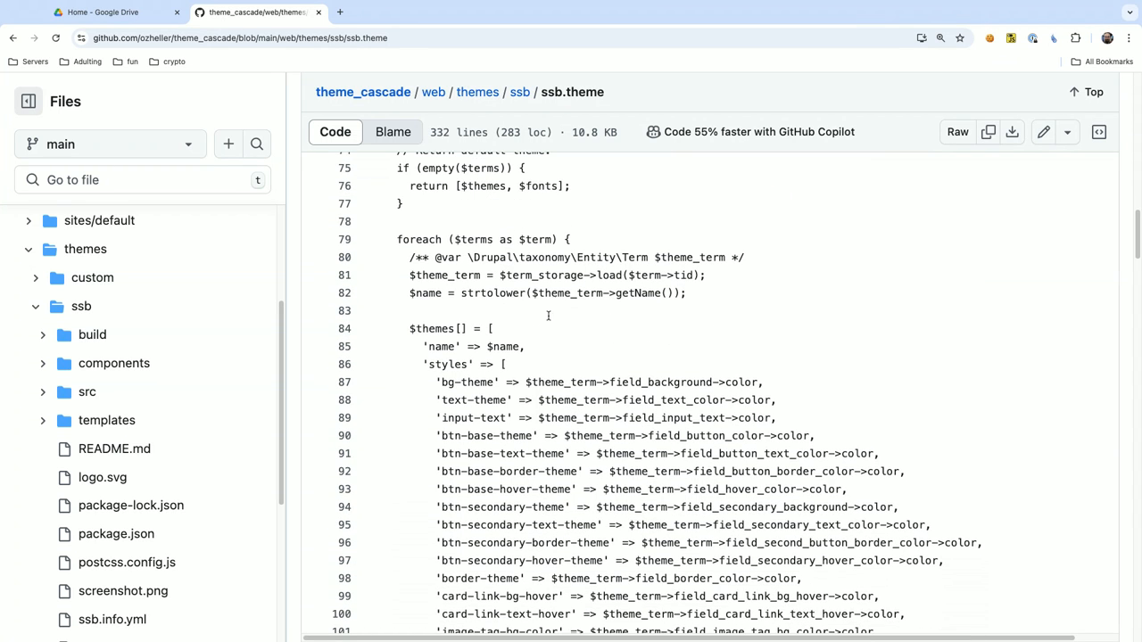
pyautogui.scroll(-3)
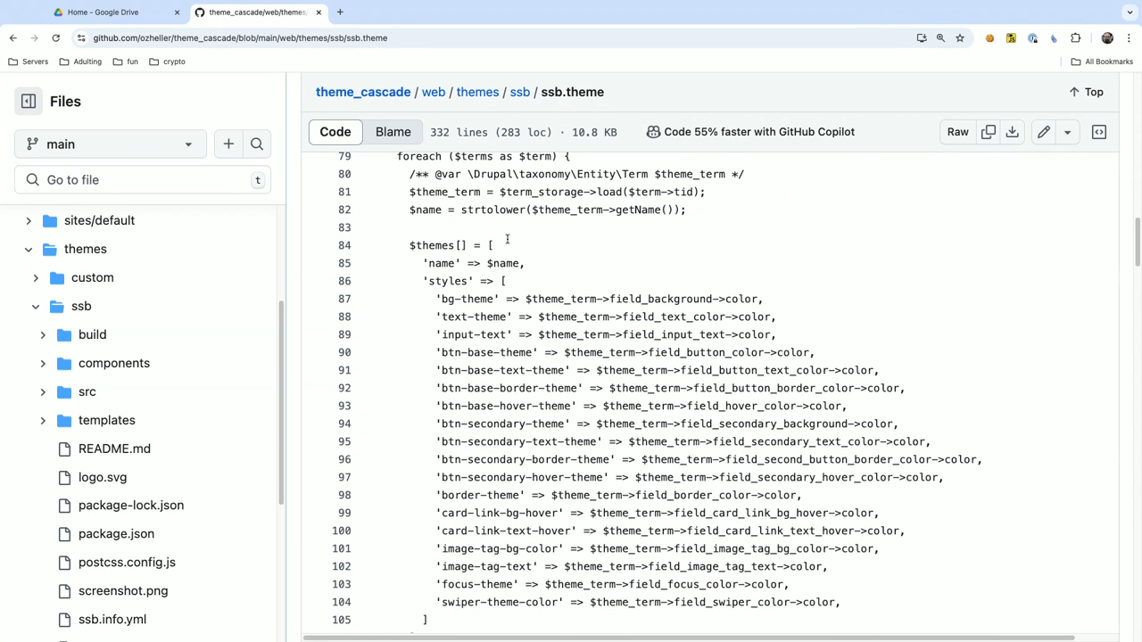
pyautogui.scroll(-3)
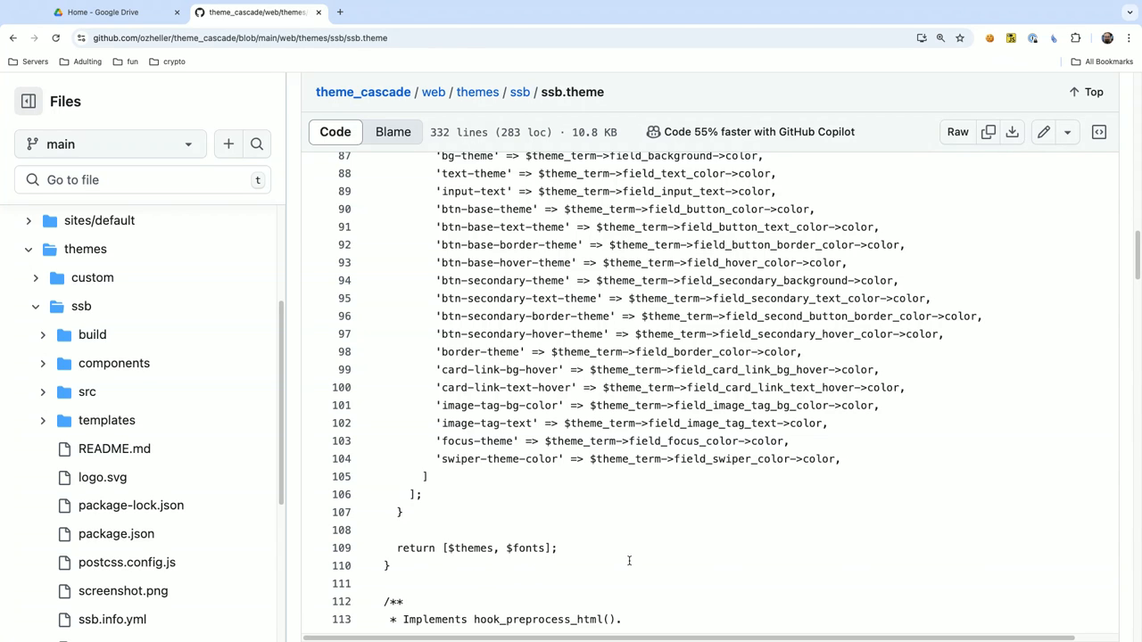
pyautogui.scroll(-3)
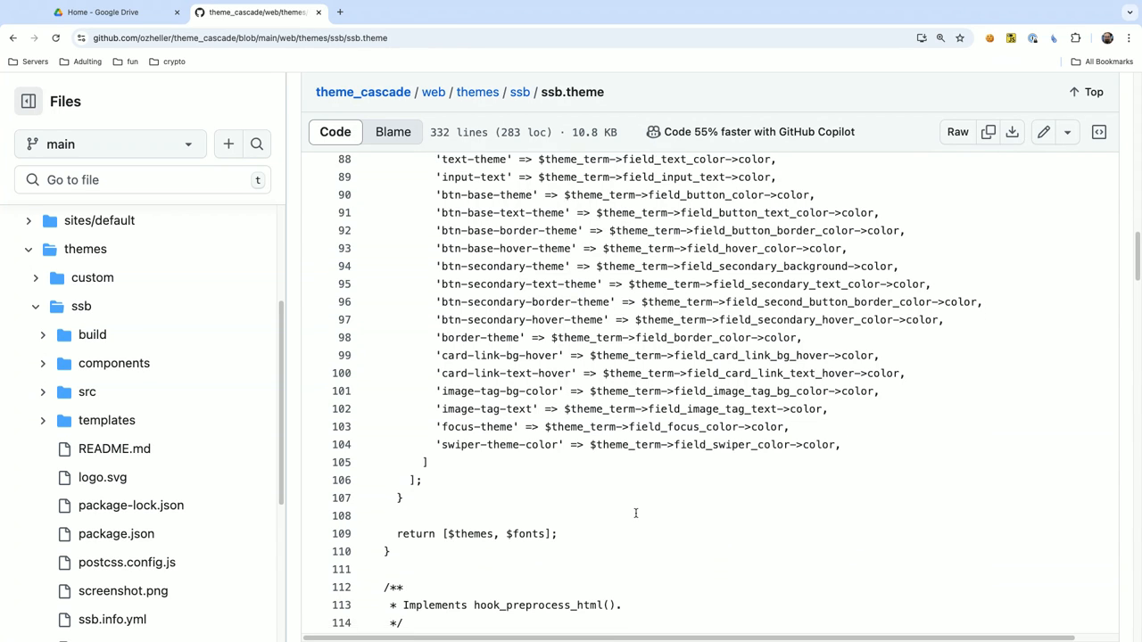
pyautogui.scroll(-3)
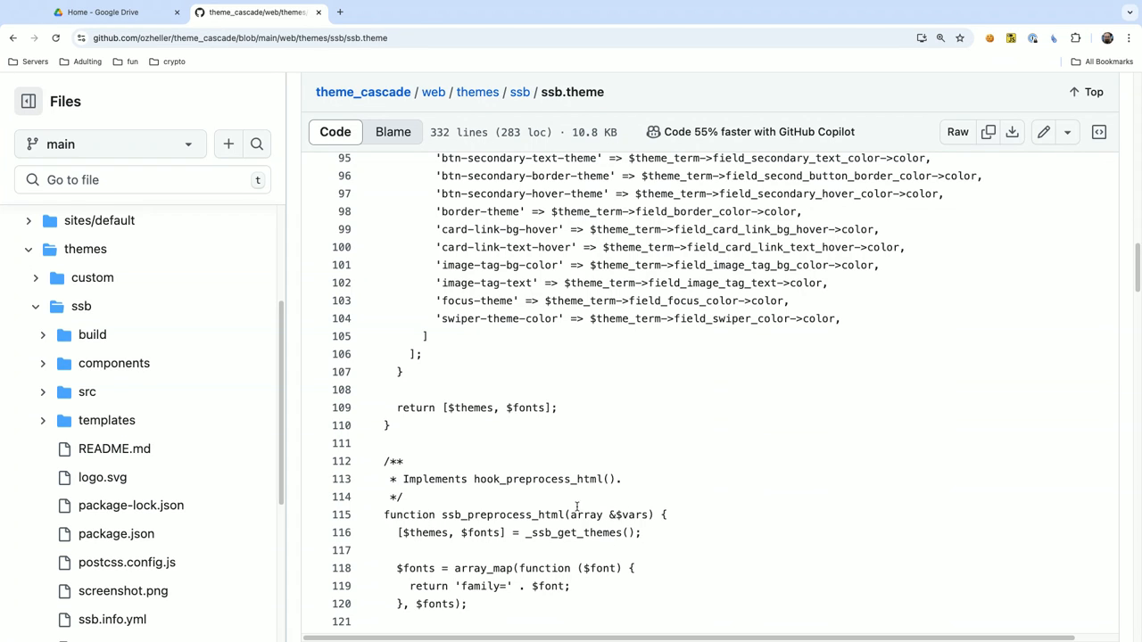
pyautogui.scroll(-3)
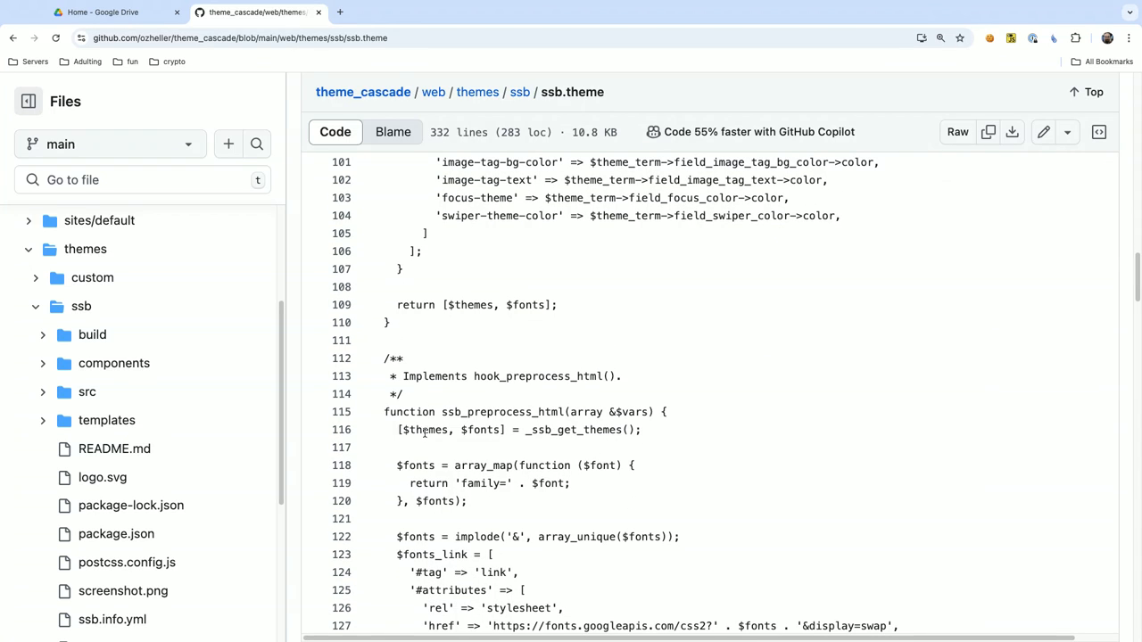
pyautogui.moveTo(410, 429)
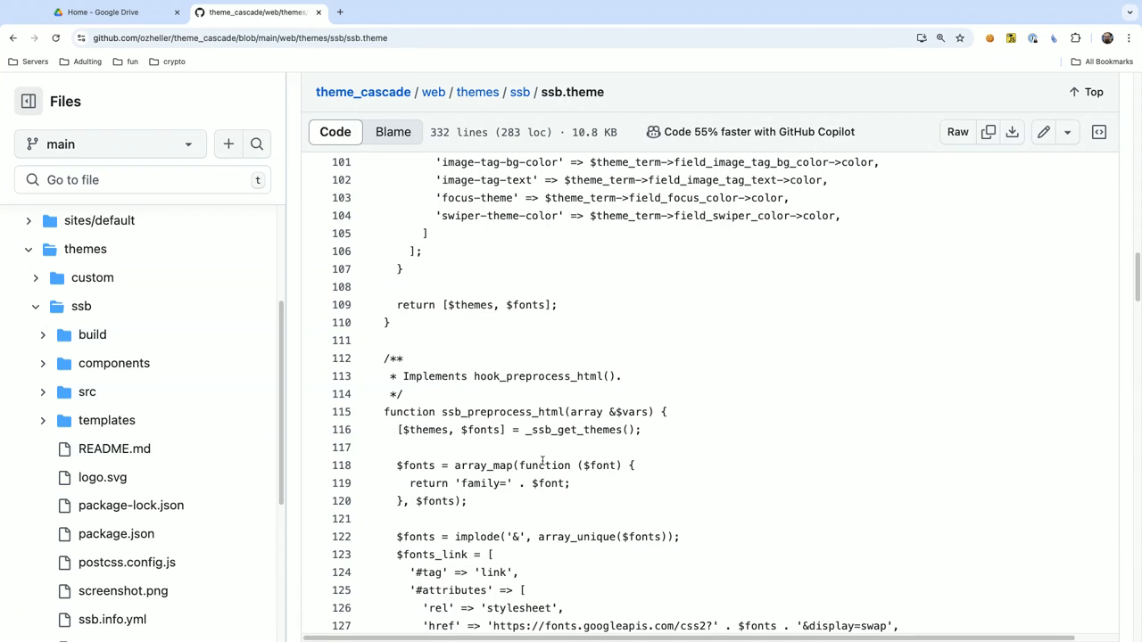
pyautogui.scroll(-3)
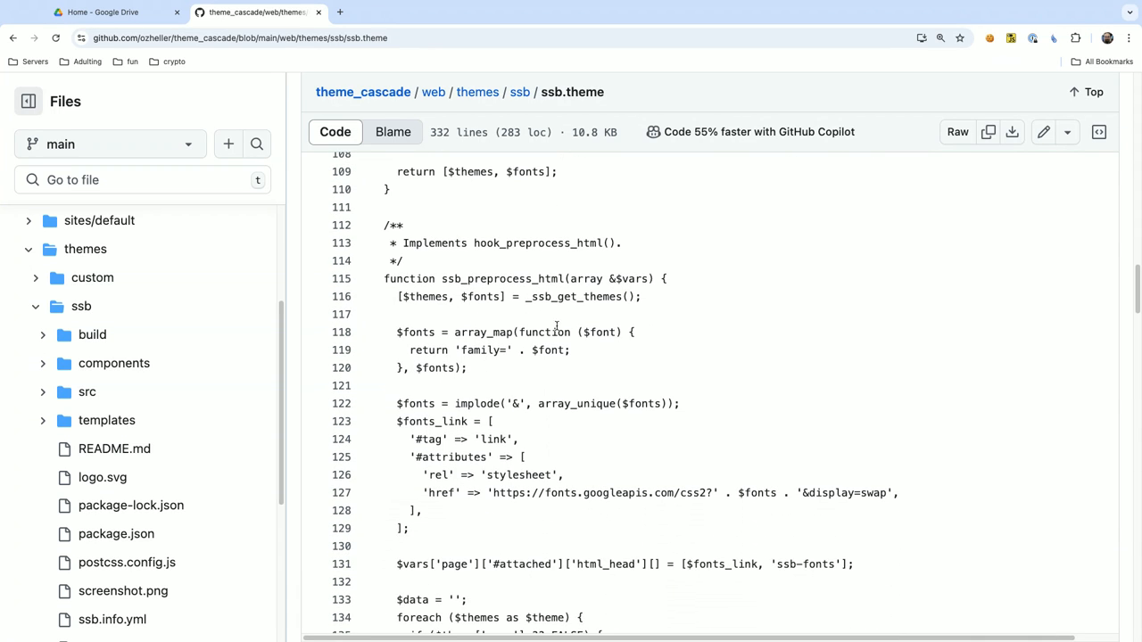
pyautogui.scroll(-3)
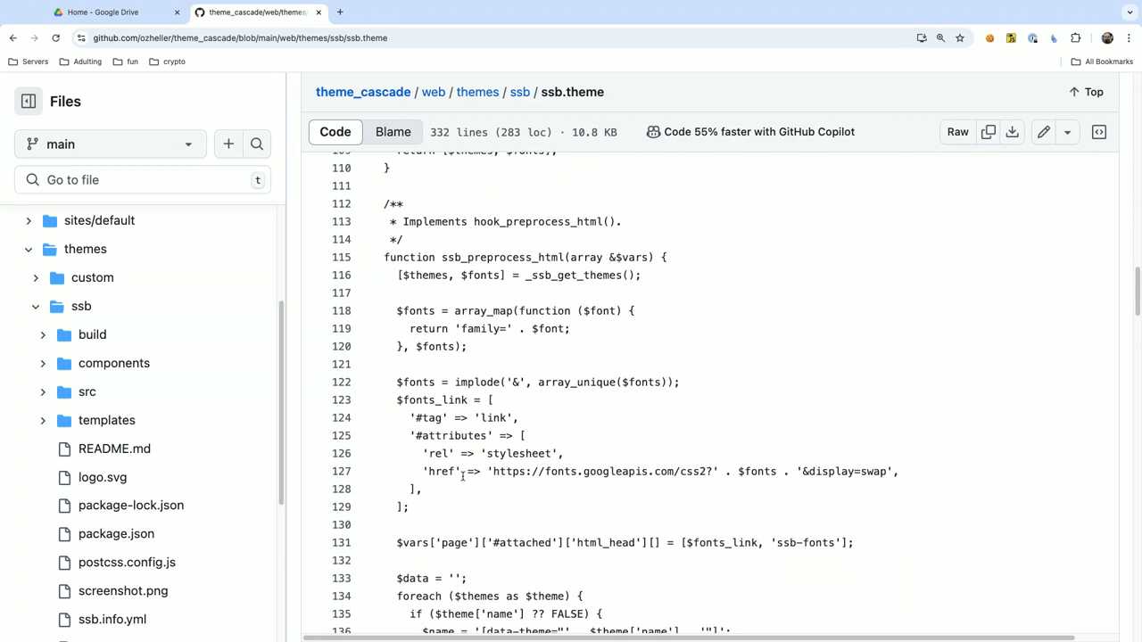
pyautogui.scroll(-3)
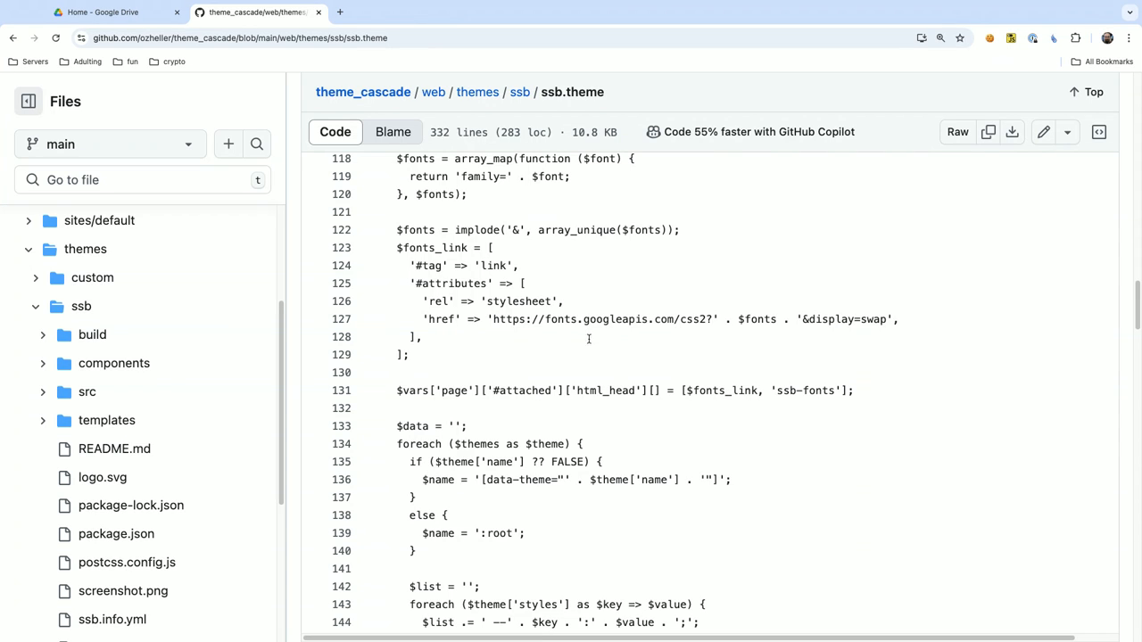
pyautogui.moveTo(376, 338)
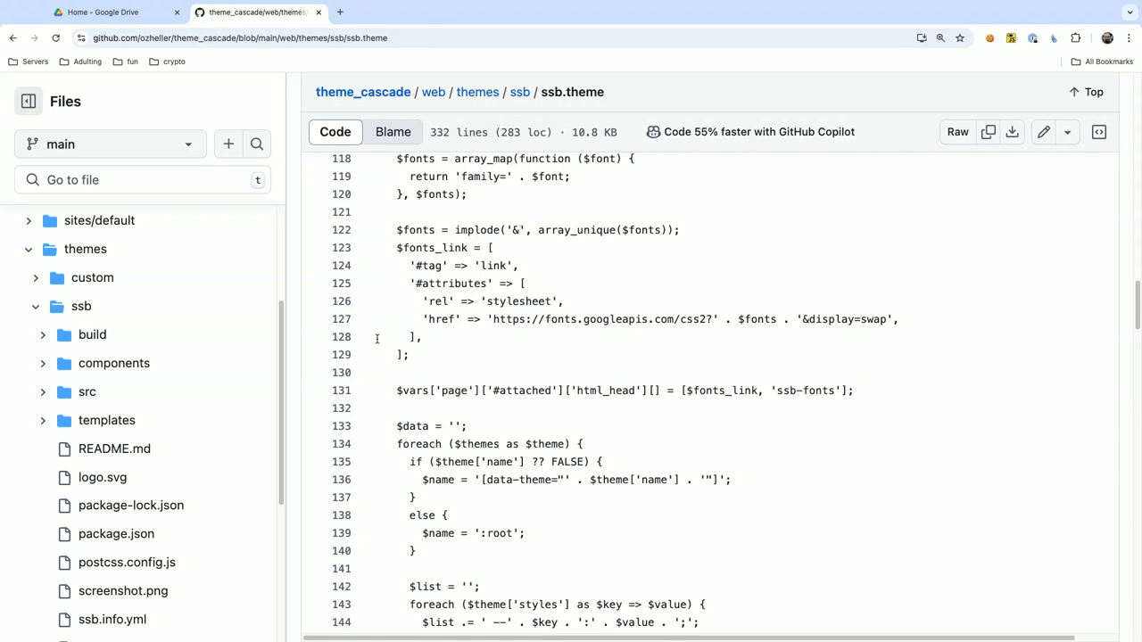
pyautogui.scroll(-3)
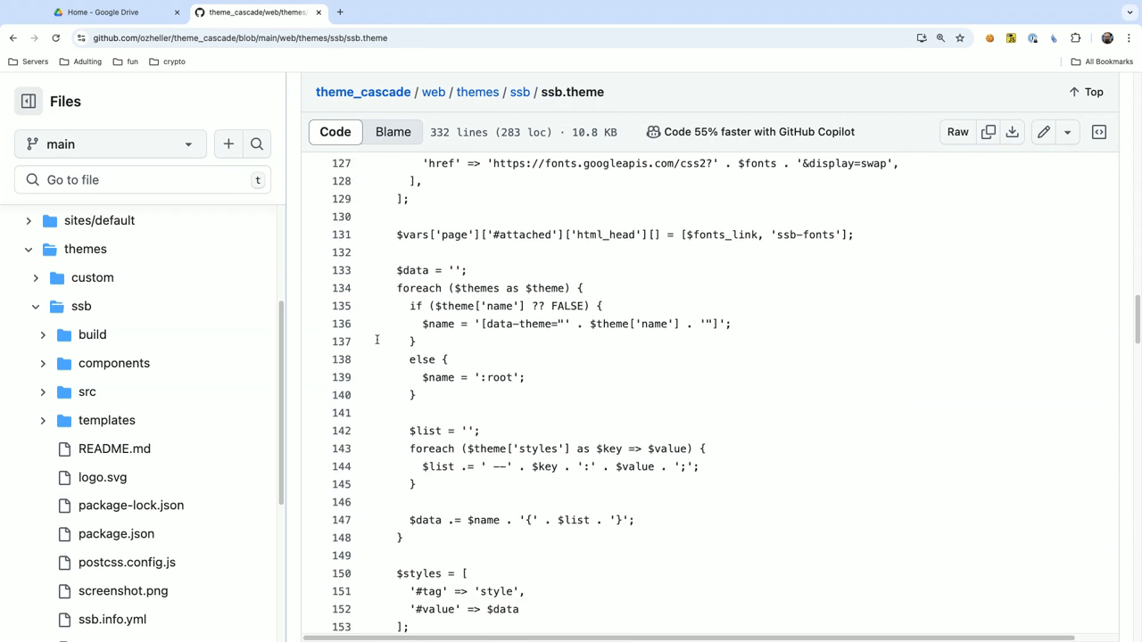
pyautogui.scroll(-3)
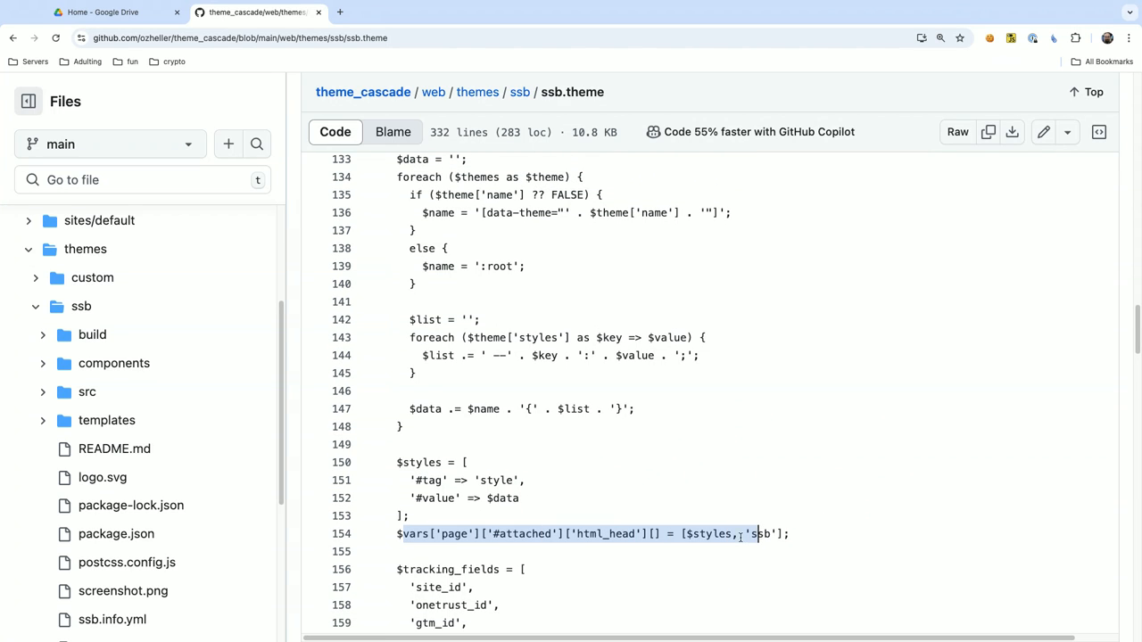
pyautogui.doubleClick(712, 534)
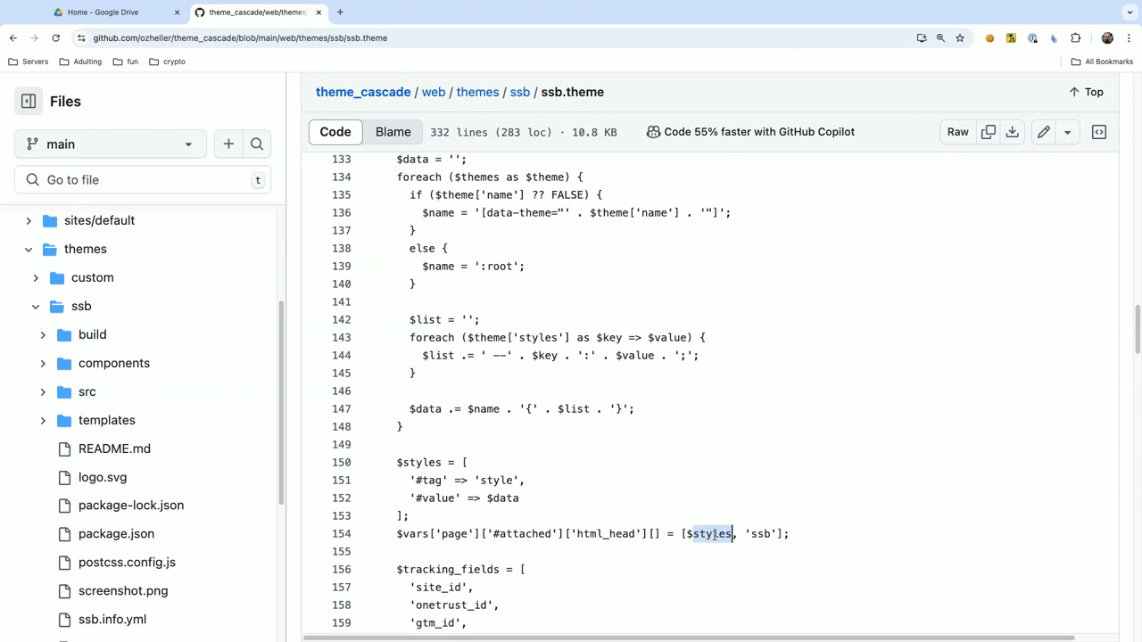
pyautogui.moveTo(707, 506)
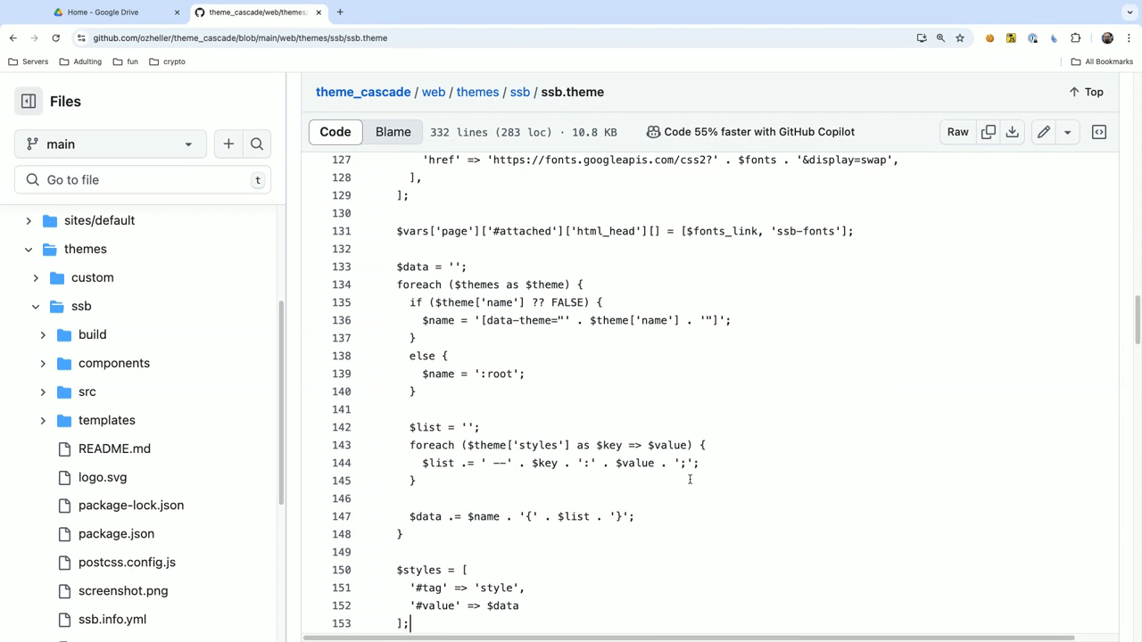
pyautogui.moveTo(434, 392)
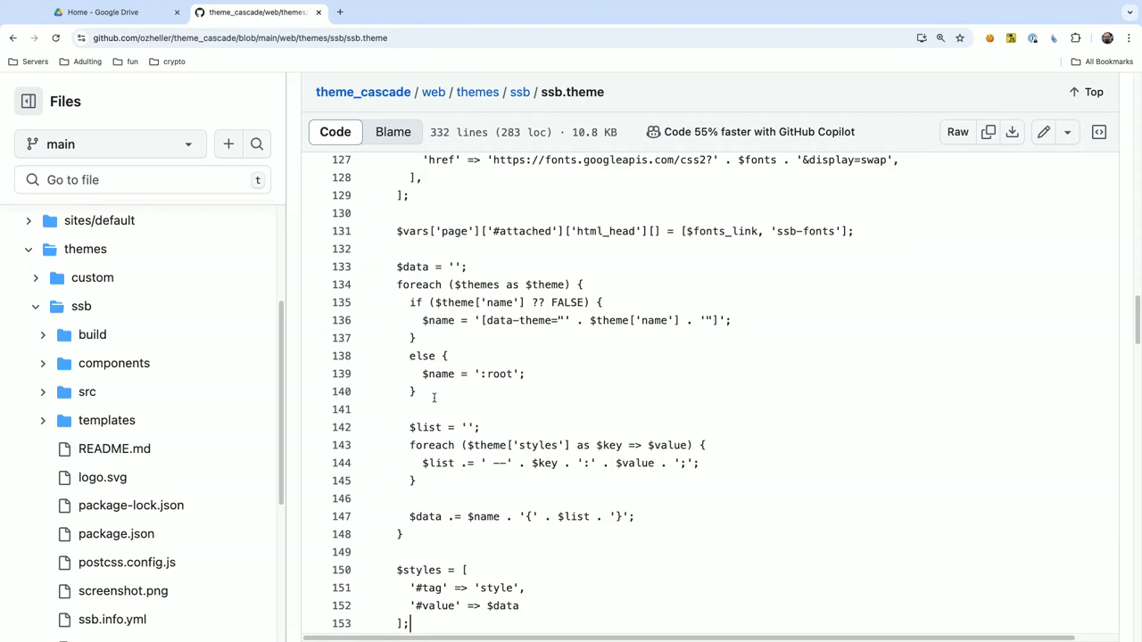
pyautogui.moveTo(216, 363)
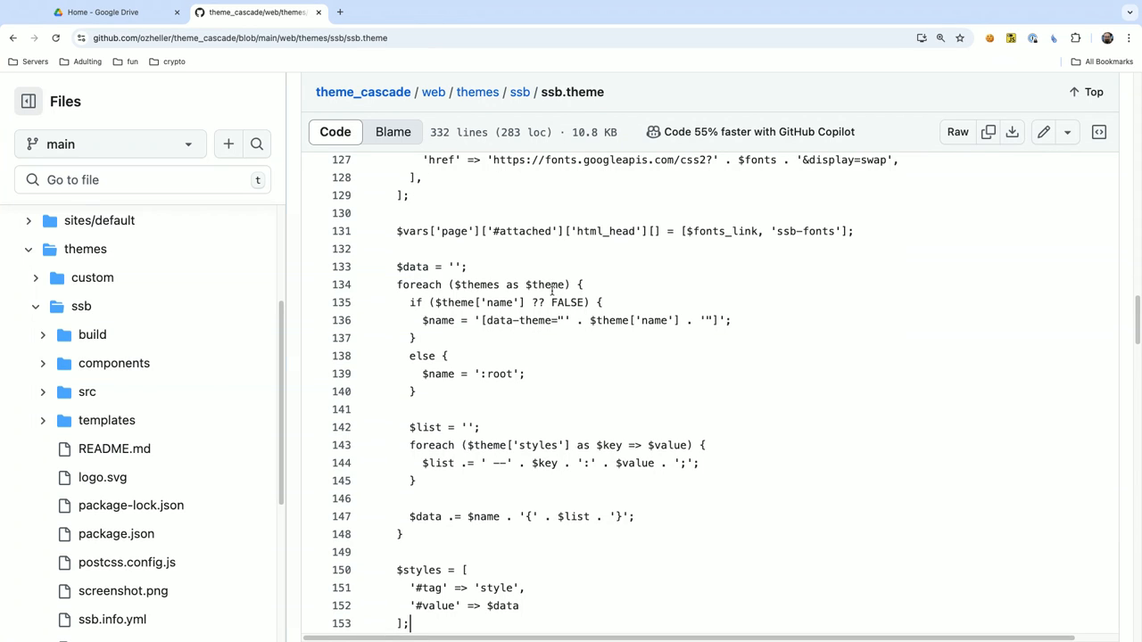
pyautogui.scroll(-3)
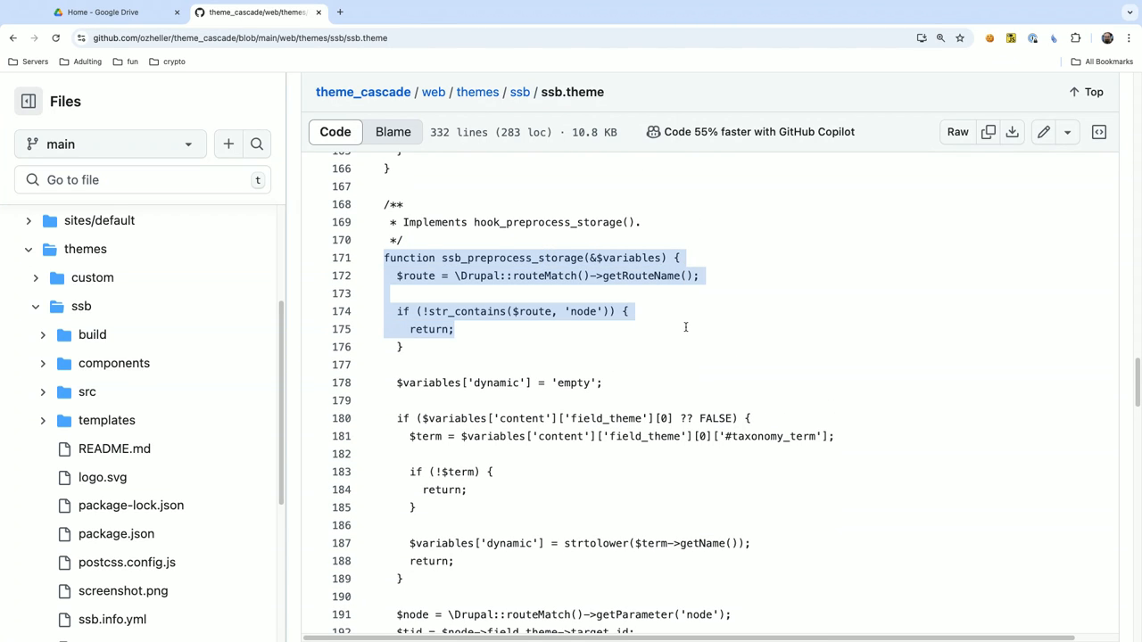
pyautogui.click(590, 418)
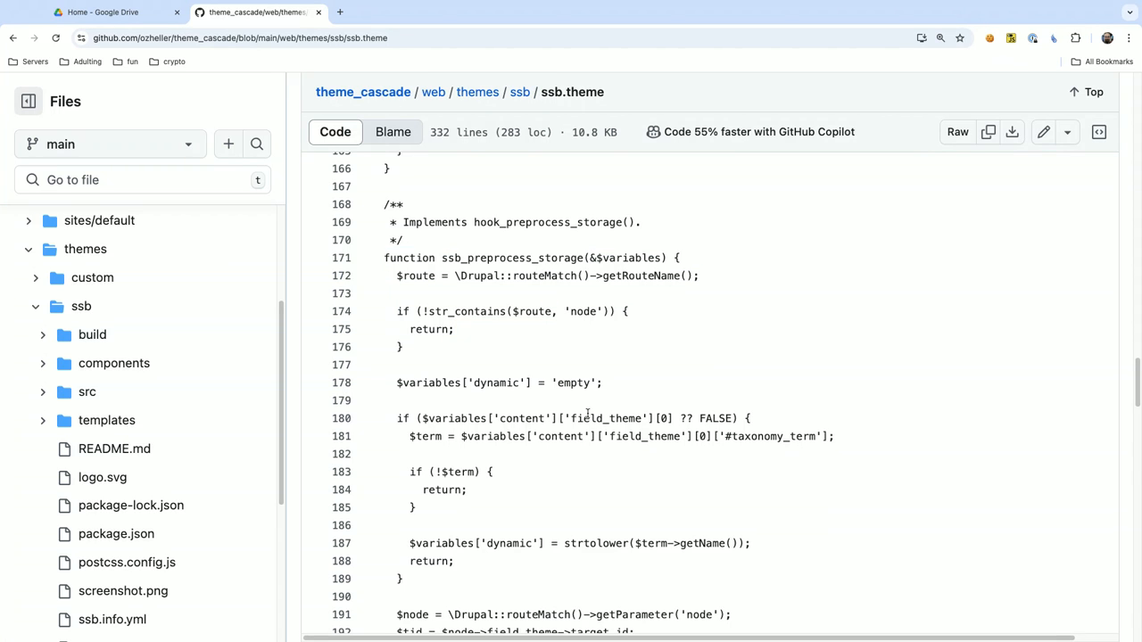
pyautogui.scroll(-3)
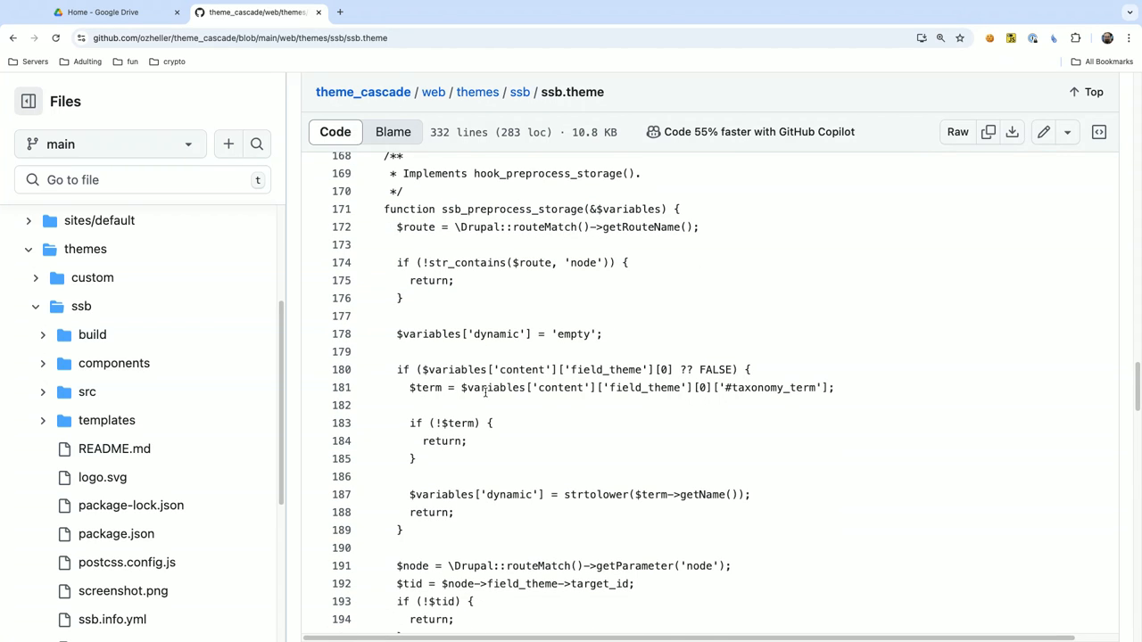
pyautogui.scroll(-3)
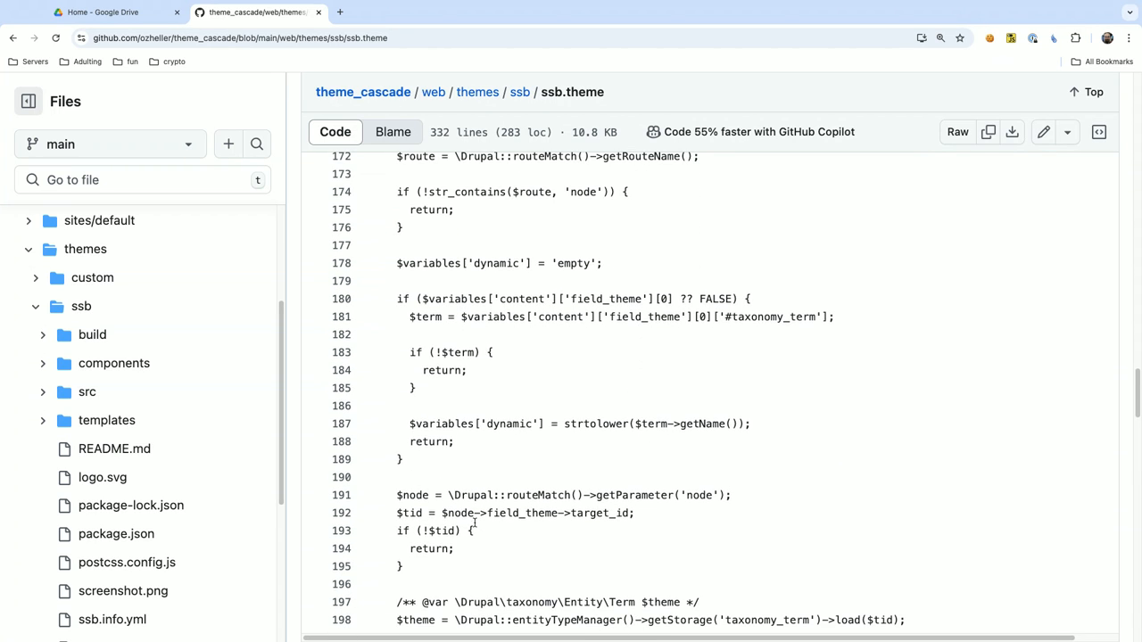
pyautogui.scroll(-3)
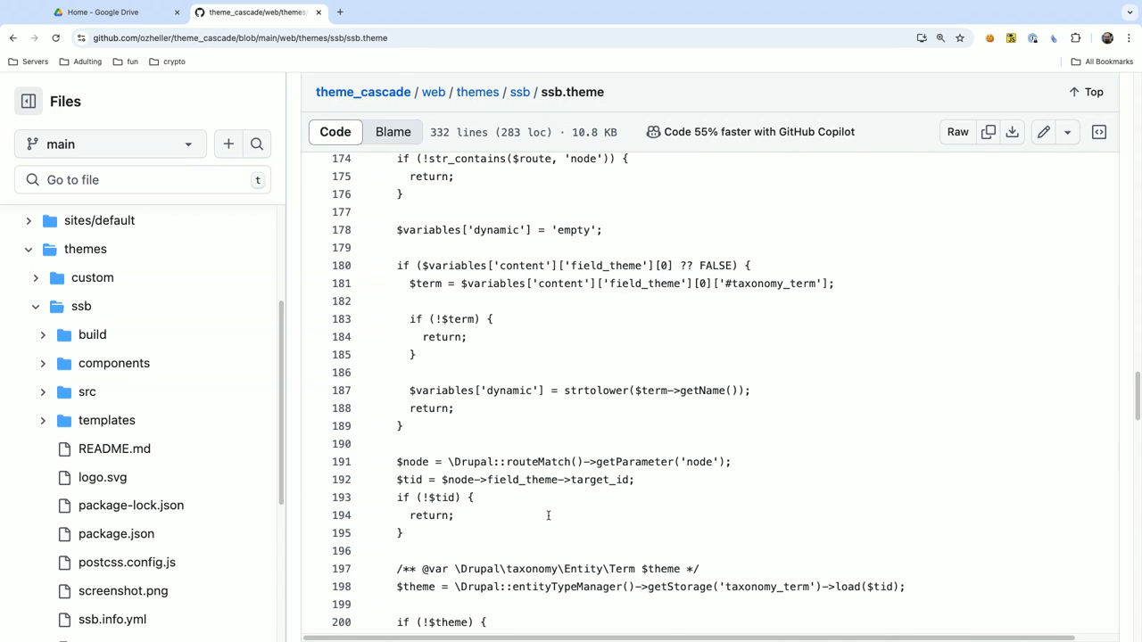
pyautogui.scroll(-3)
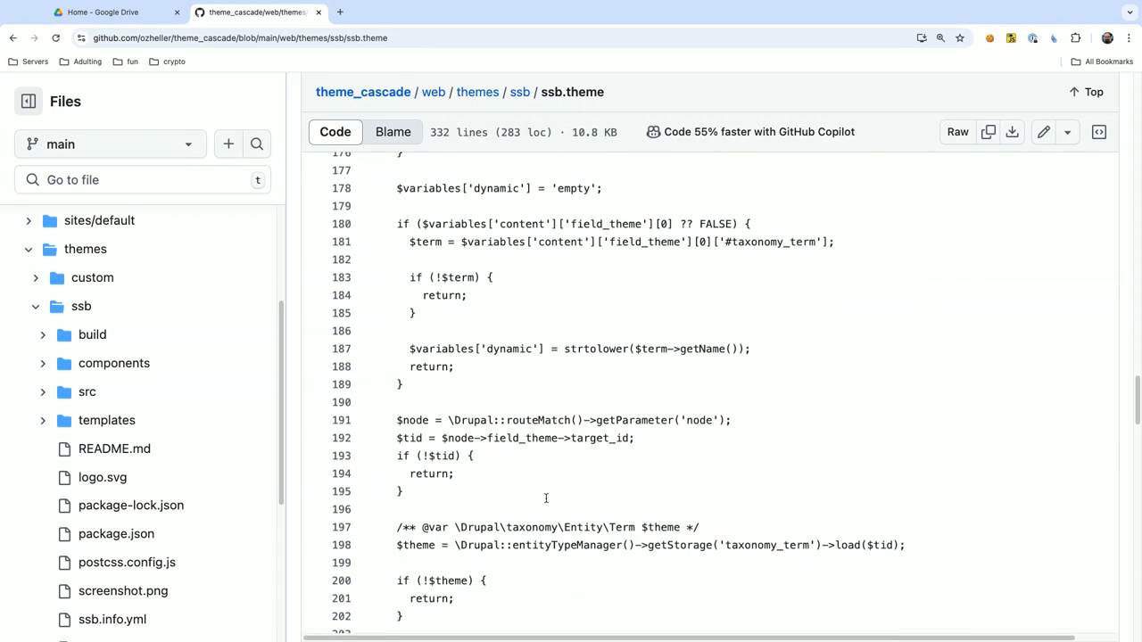
pyautogui.scroll(-3)
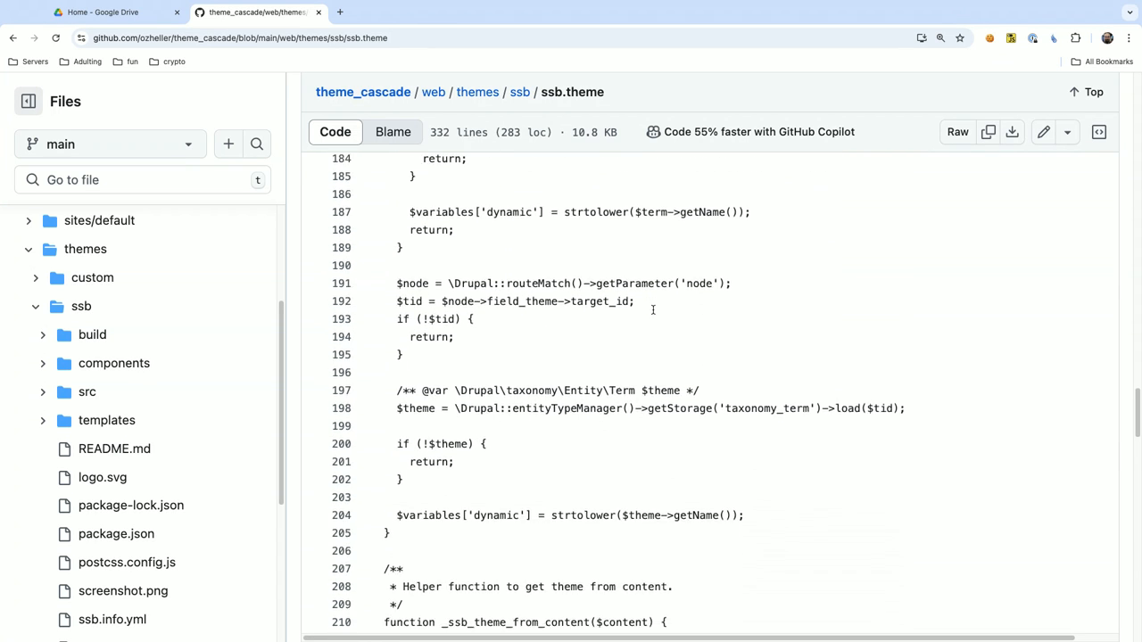
pyautogui.scroll(-3)
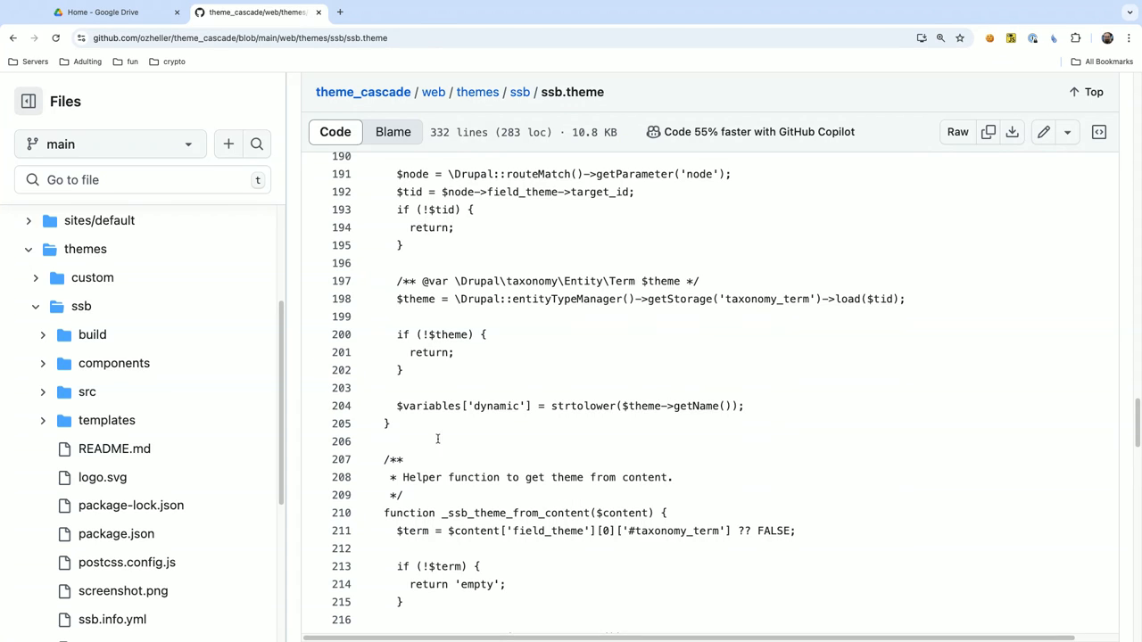
pyautogui.moveTo(565, 219)
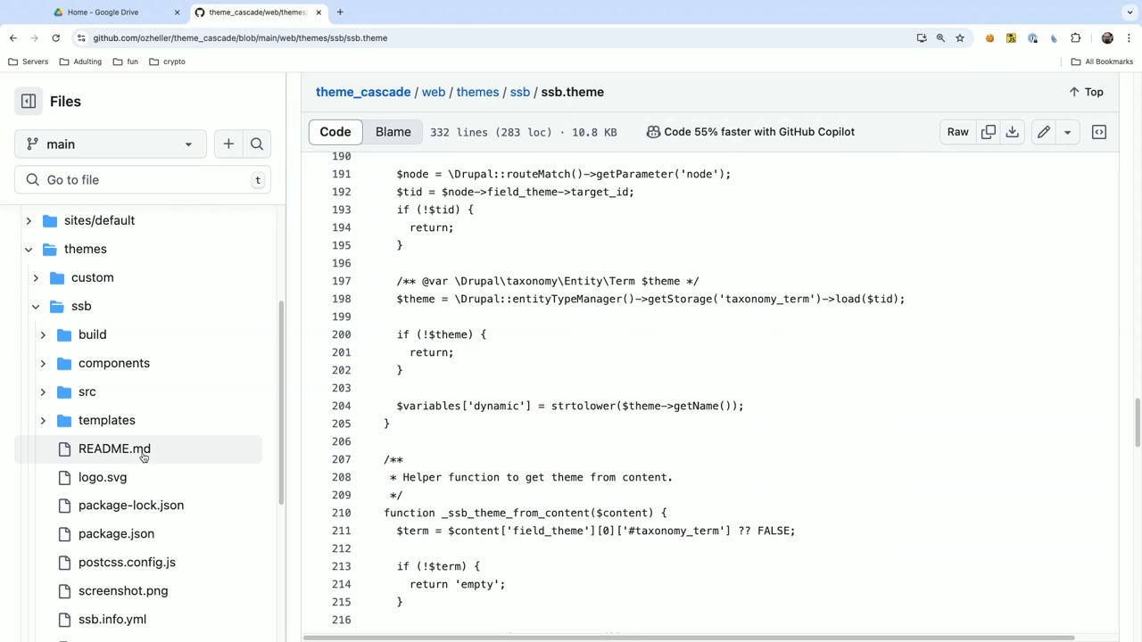
pyautogui.moveTo(213, 463)
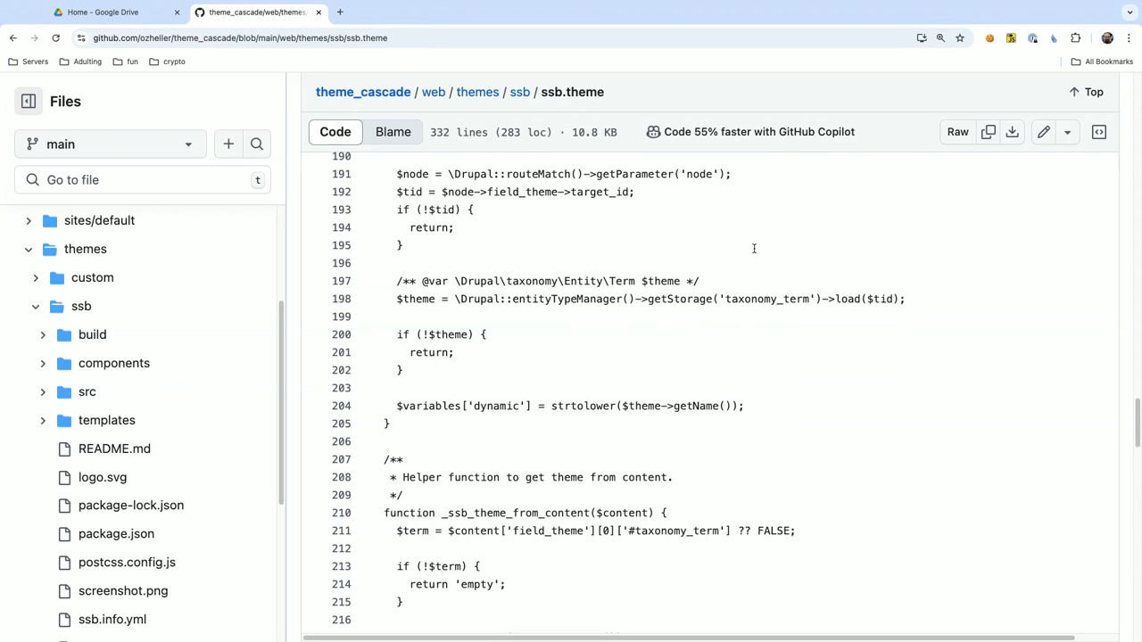
pyautogui.moveTo(544, 267)
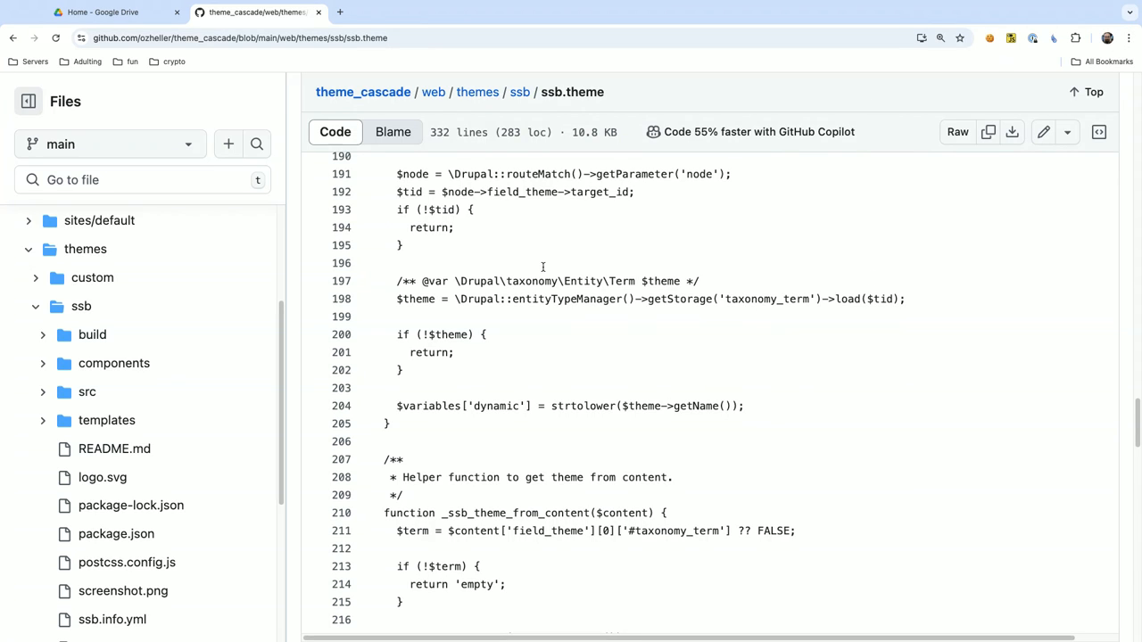
pyautogui.moveTo(376, 360)
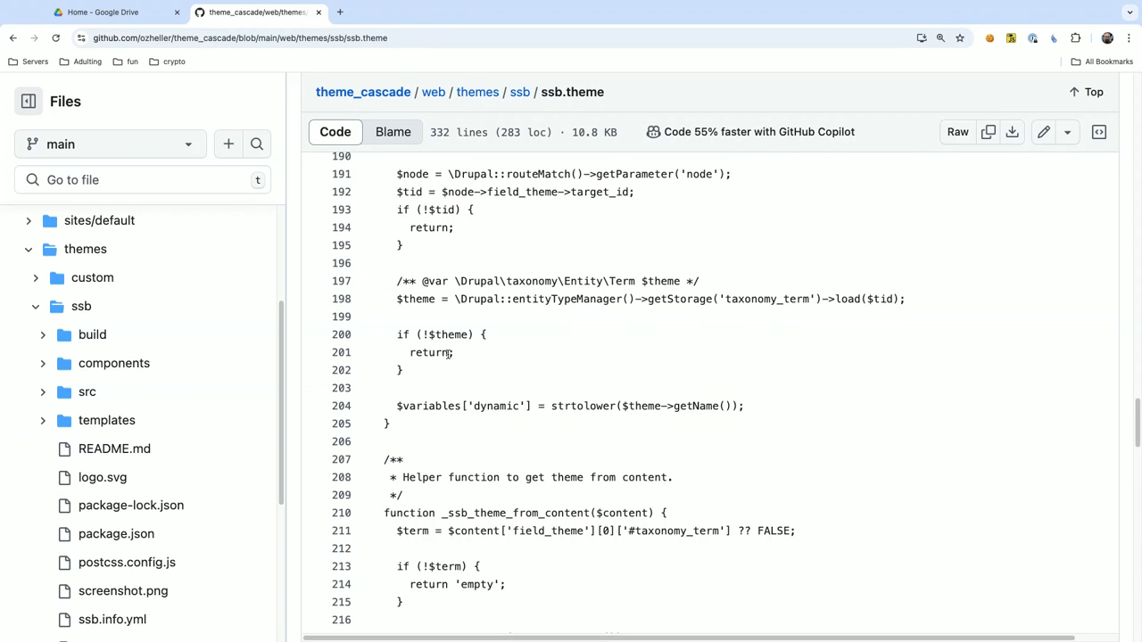
pyautogui.moveTo(950, 301)
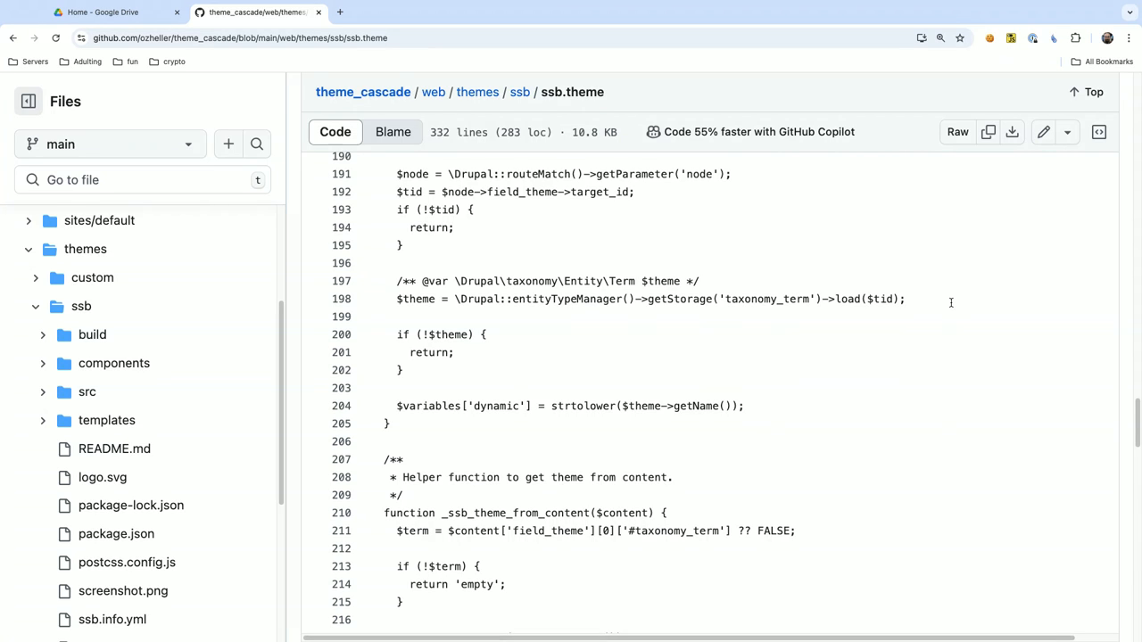
# Dismiss the code context menu and switch from GitHub to the Google Drive tab.
pyautogui.rightClick(951, 302)
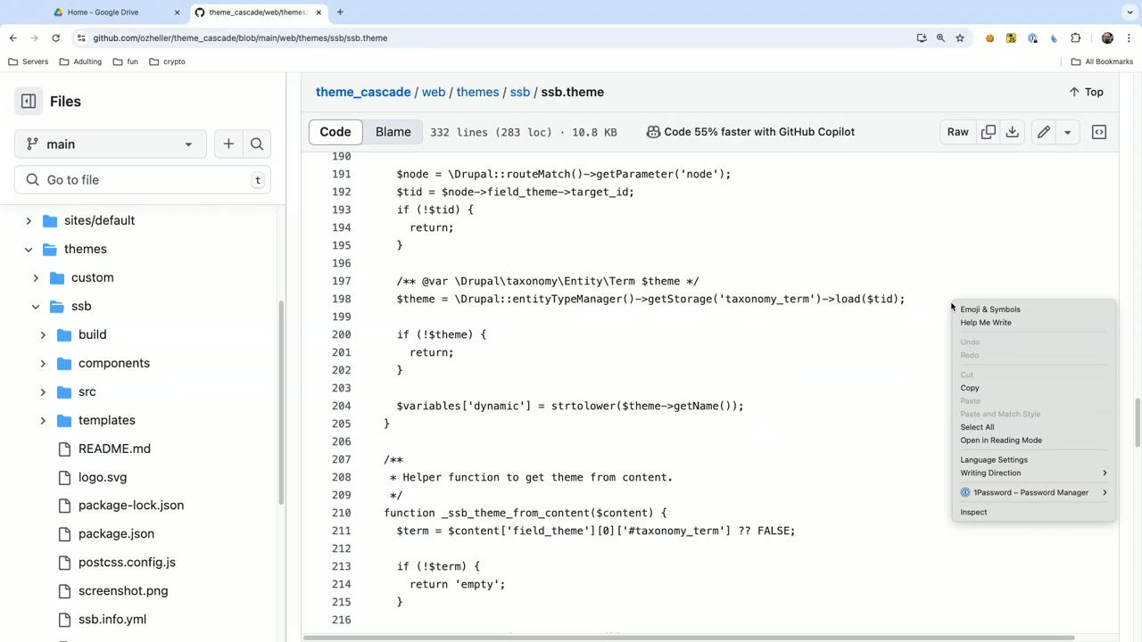
pyautogui.click(868, 319)
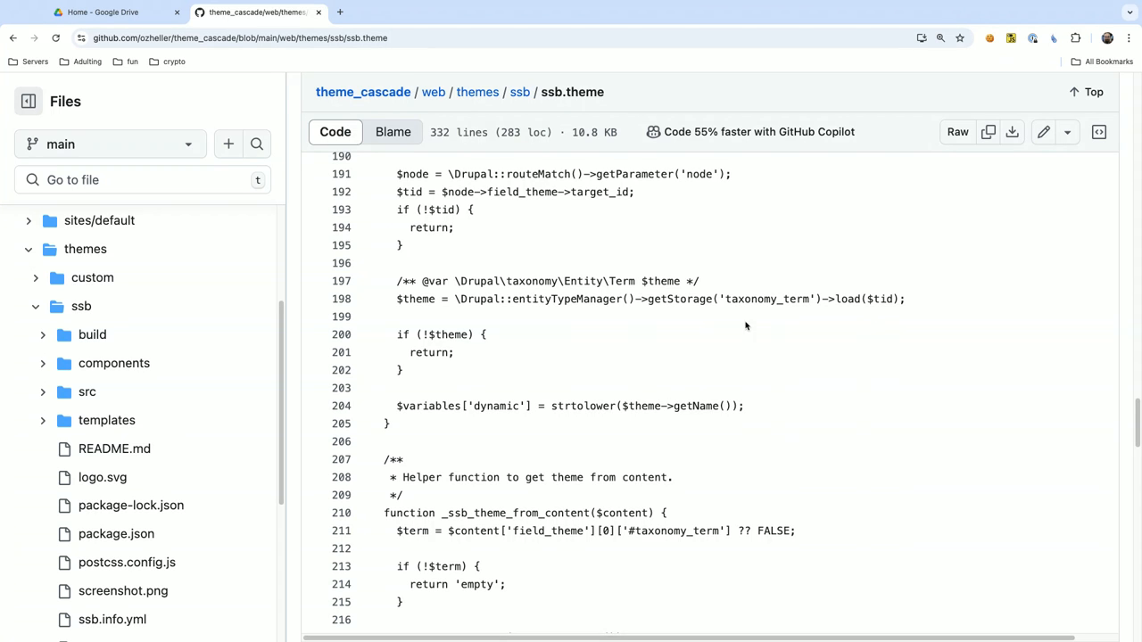
pyautogui.click(103, 27)
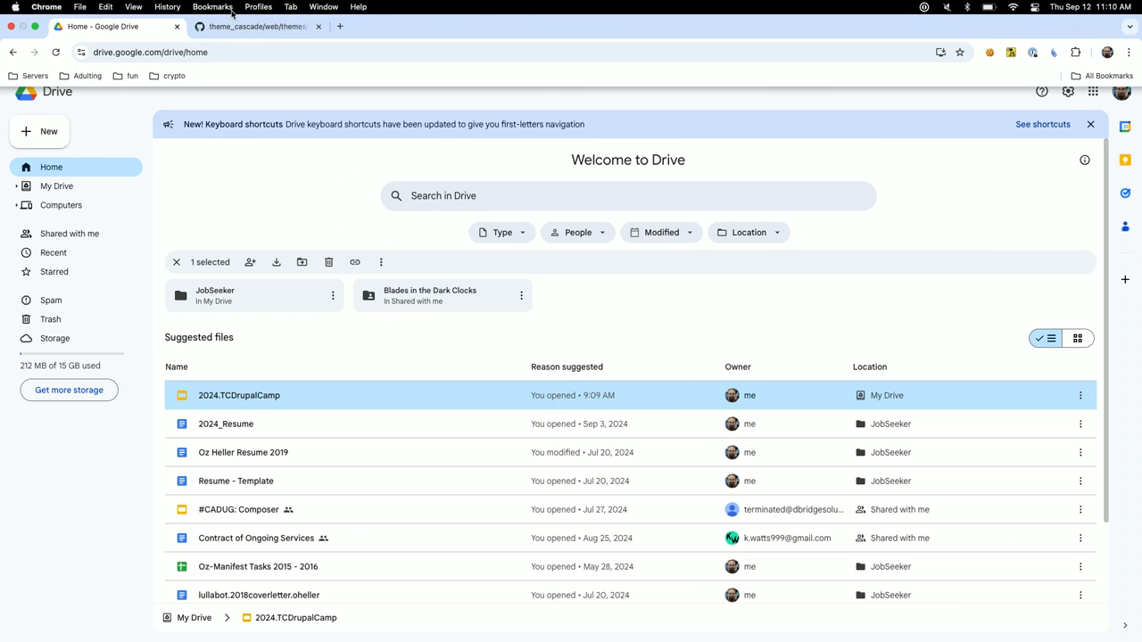
pyautogui.moveTo(370, 20)
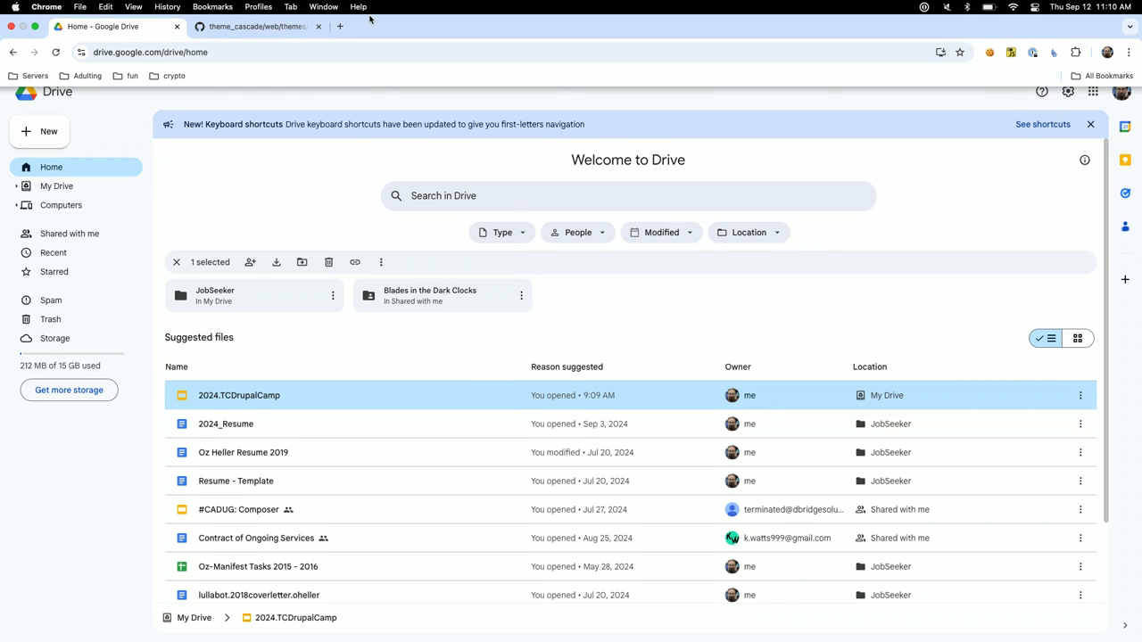
pyautogui.moveTo(883, 67)
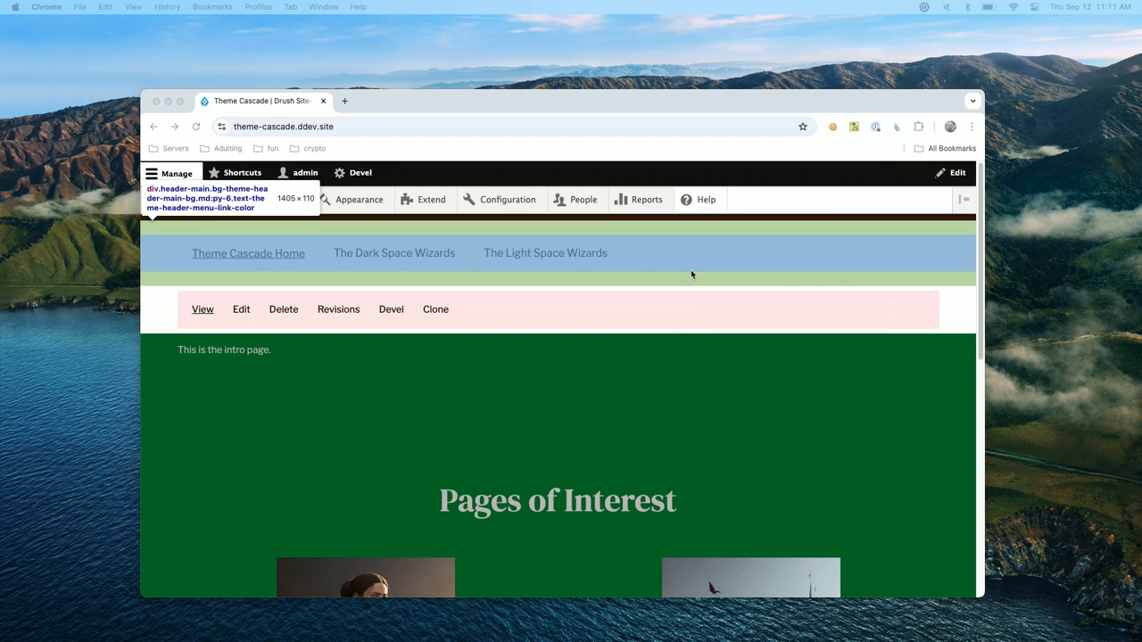
# Open DevTools over the Theme Cascade site header with F12.
pyautogui.rightClick(673, 352)
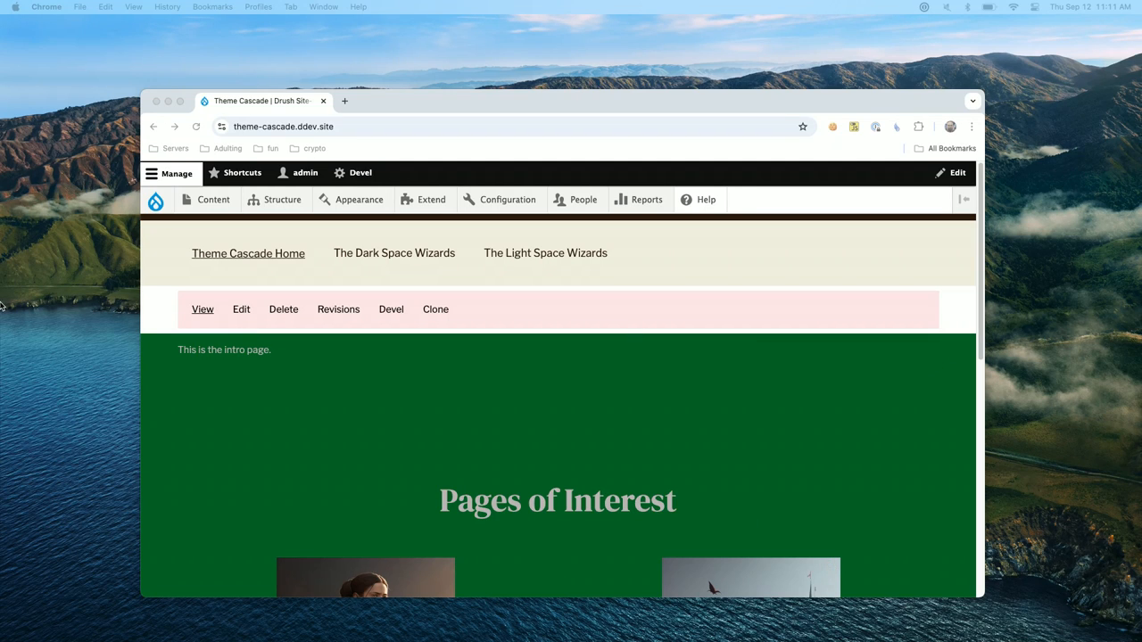
pyautogui.moveTo(1132, 221)
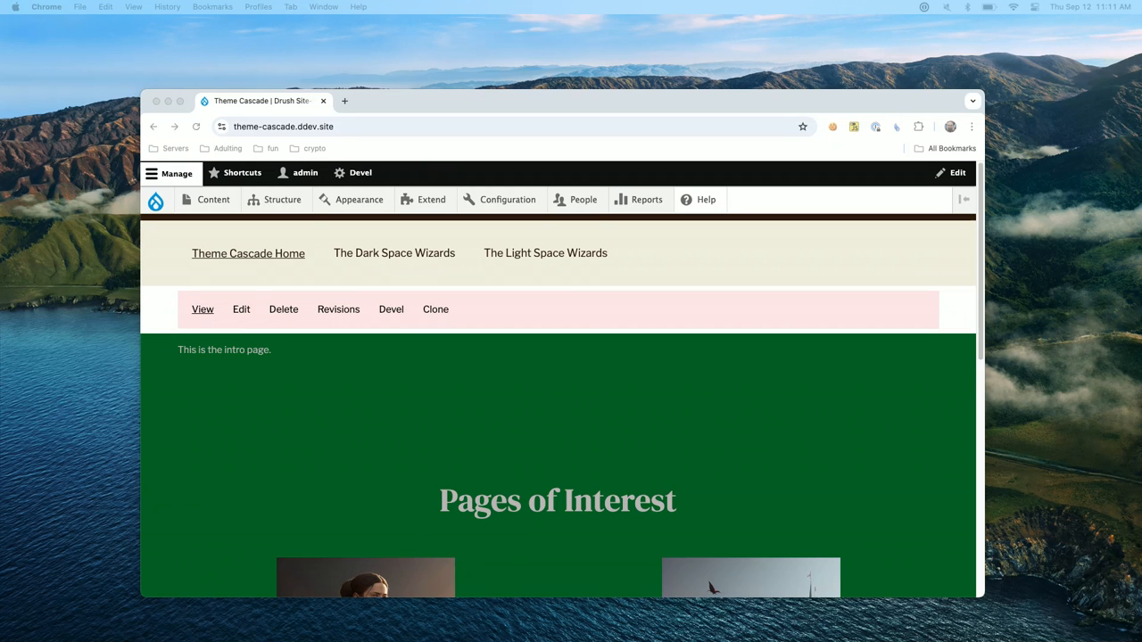
pyautogui.press('F12')
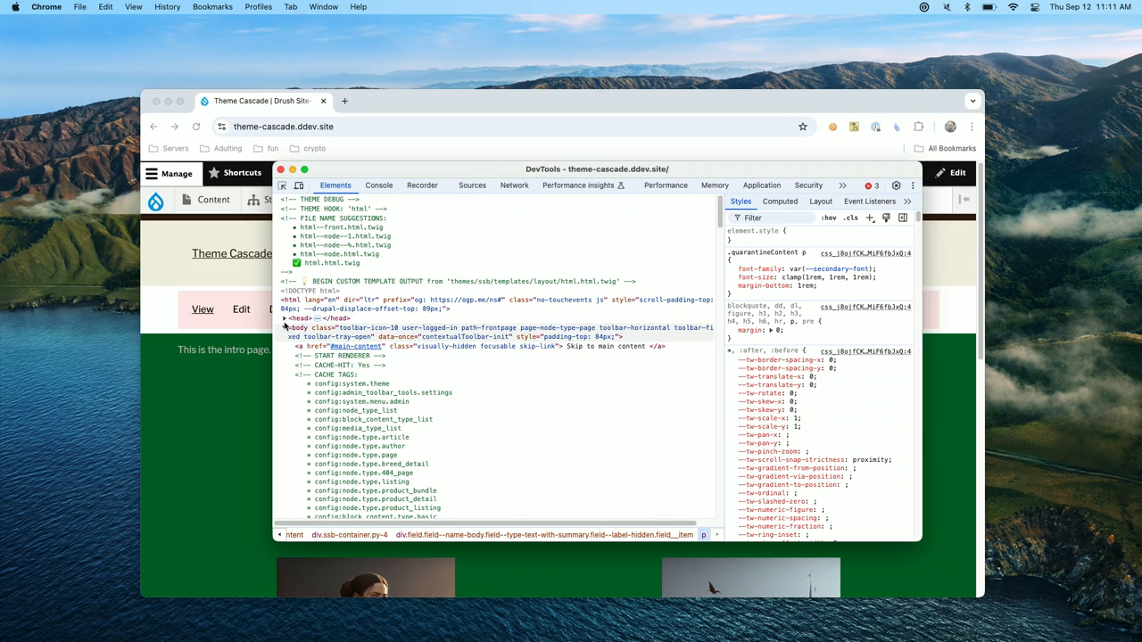
# Expand <head> in Elements to show the :root and data-theme CSS variables style block.
pyautogui.click(286, 319)
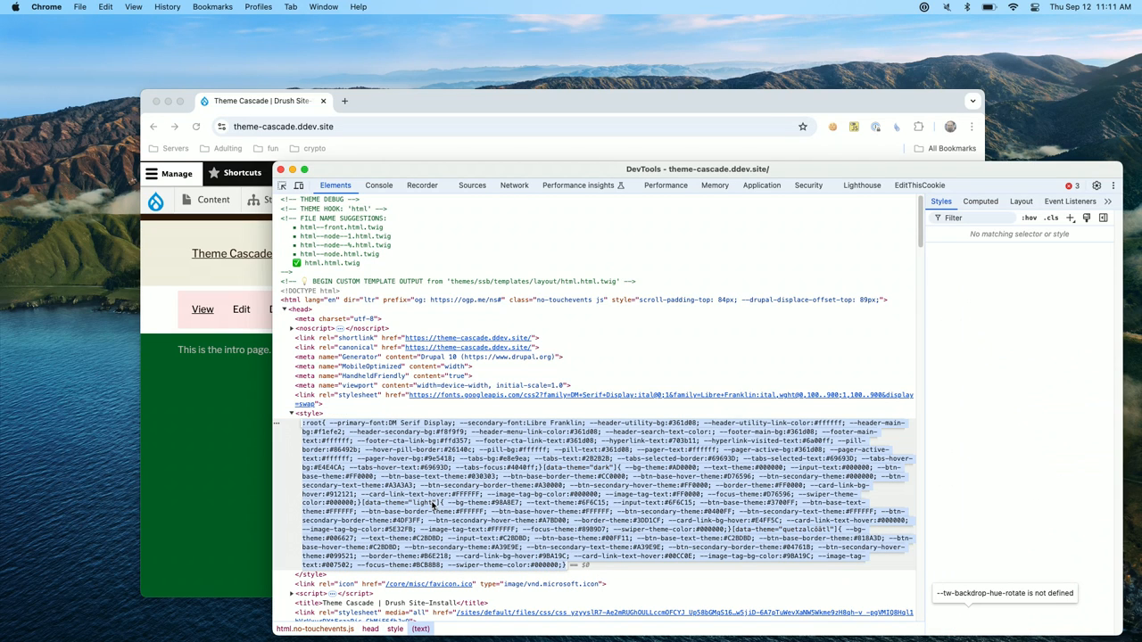
pyautogui.moveTo(732, 570)
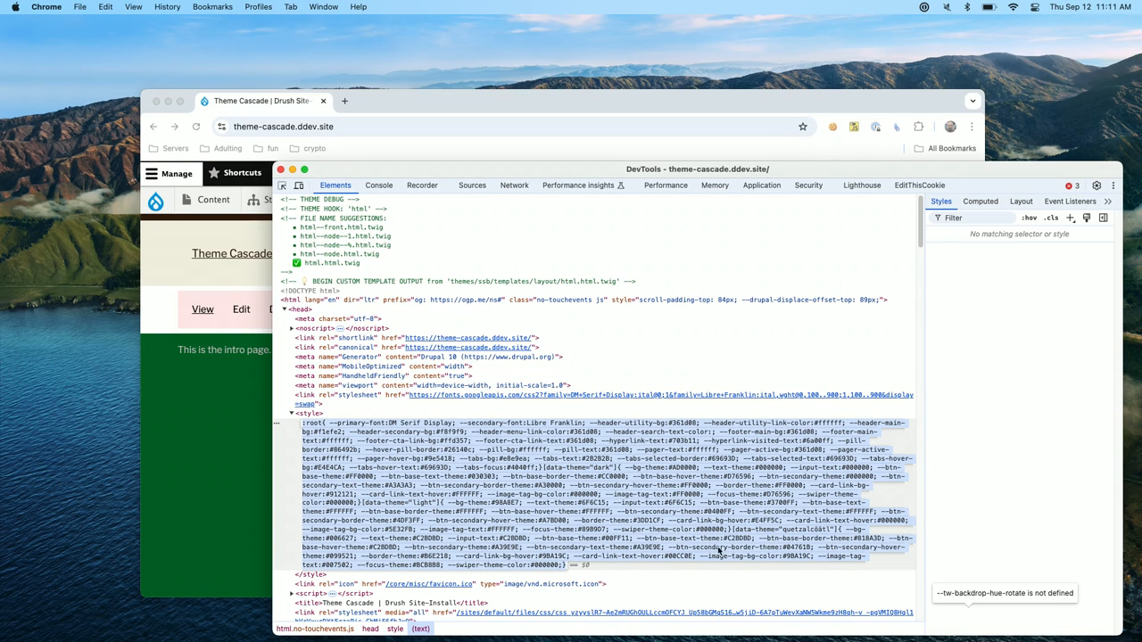